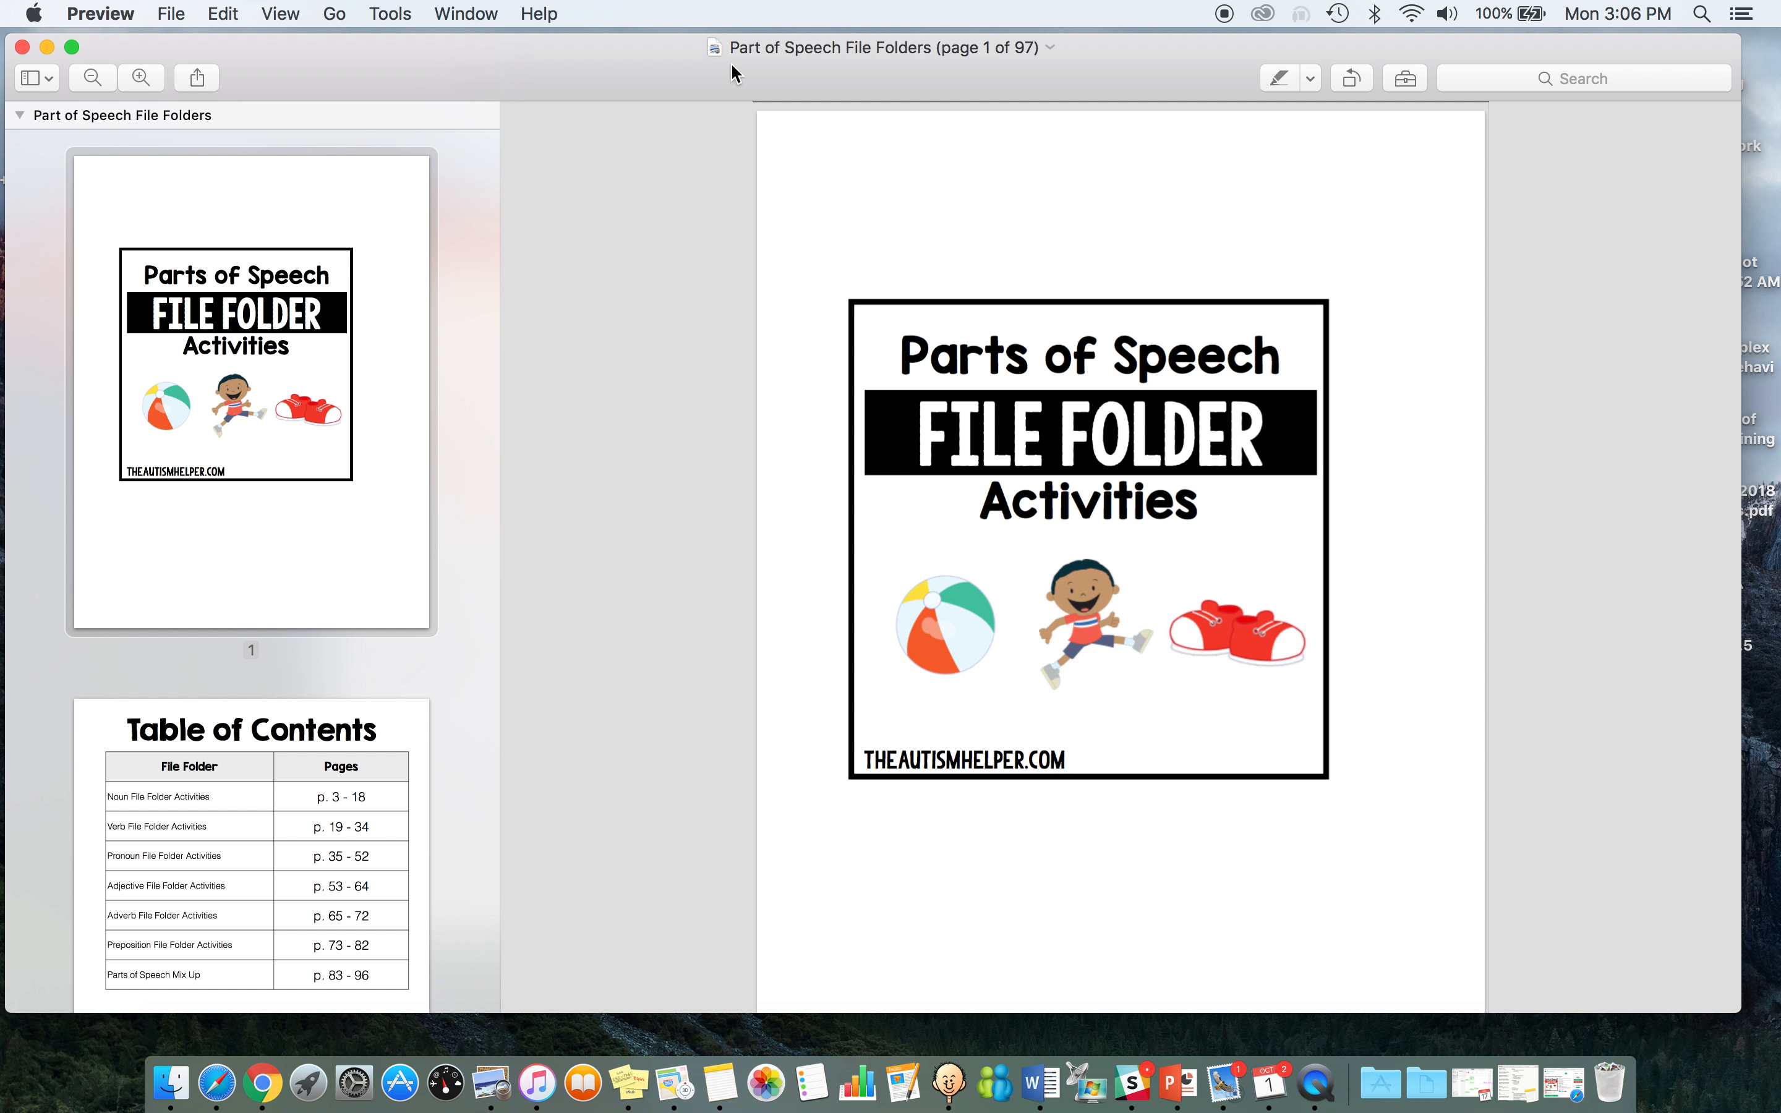
pyautogui.scroll(-3)
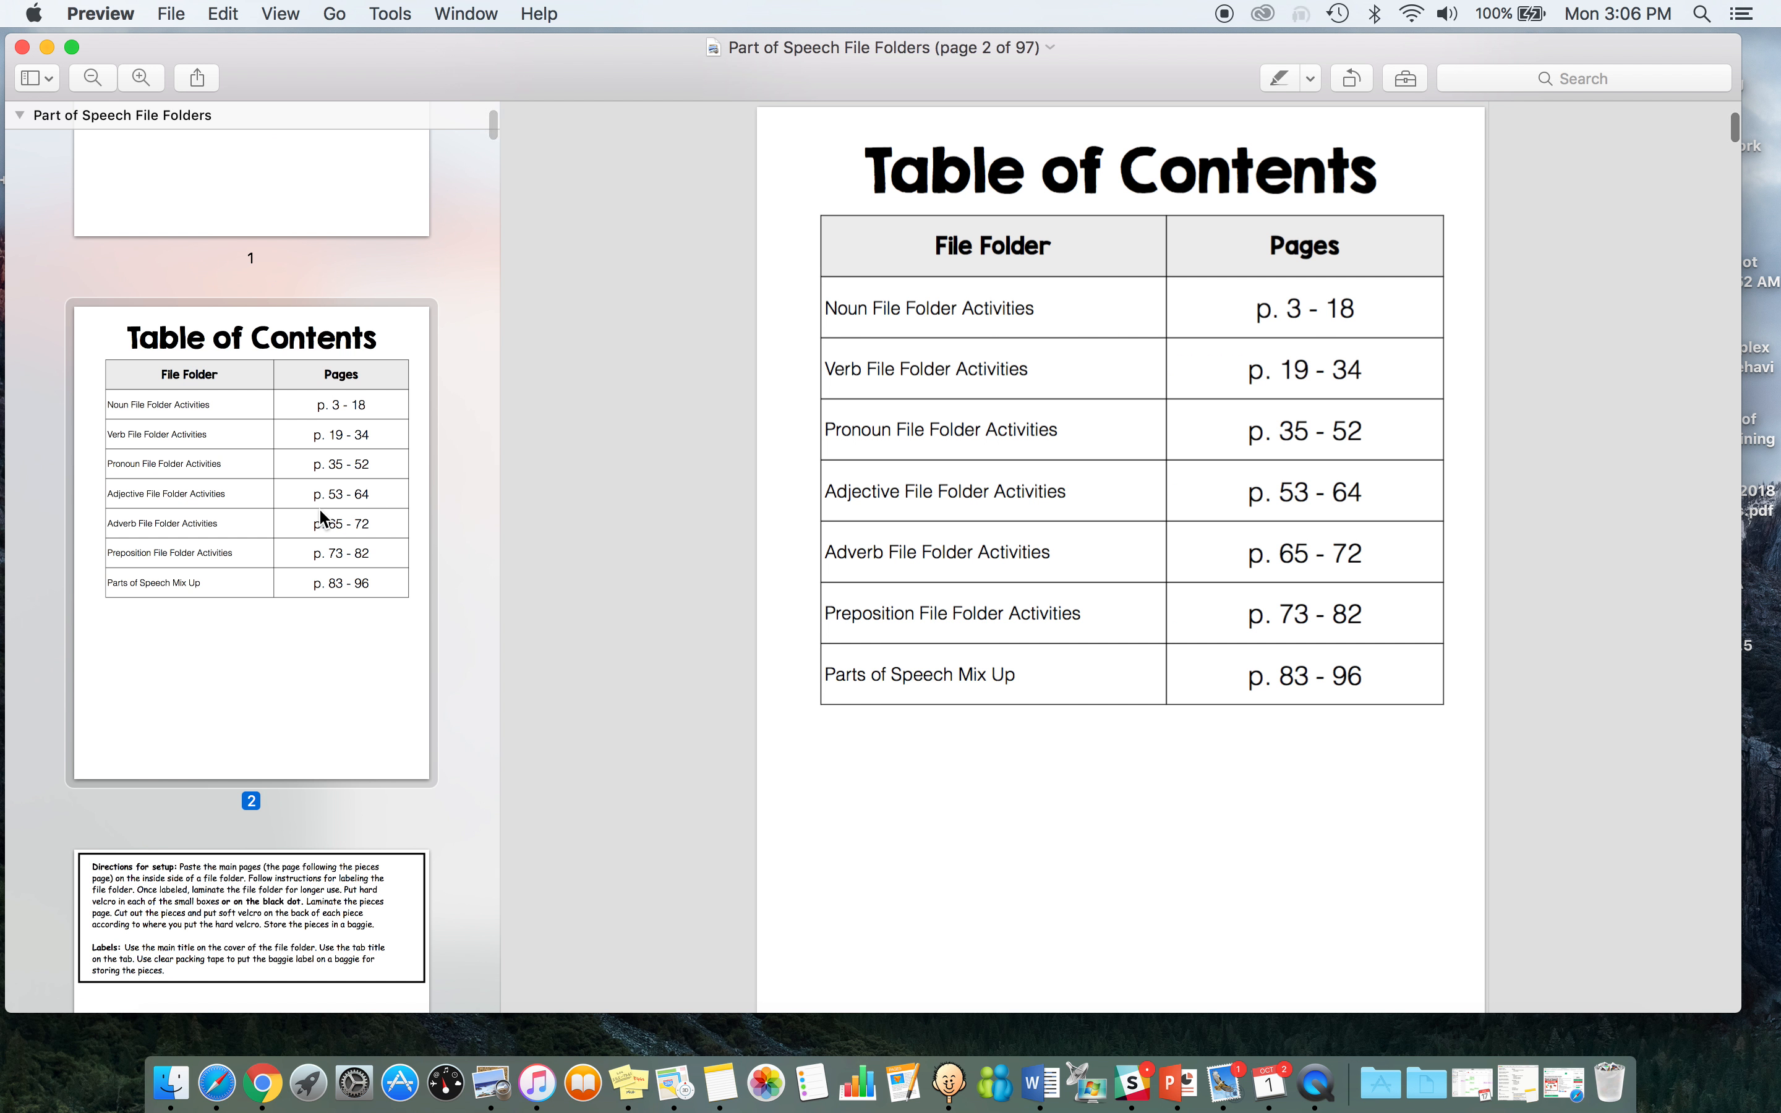
pyautogui.moveTo(1024, 288)
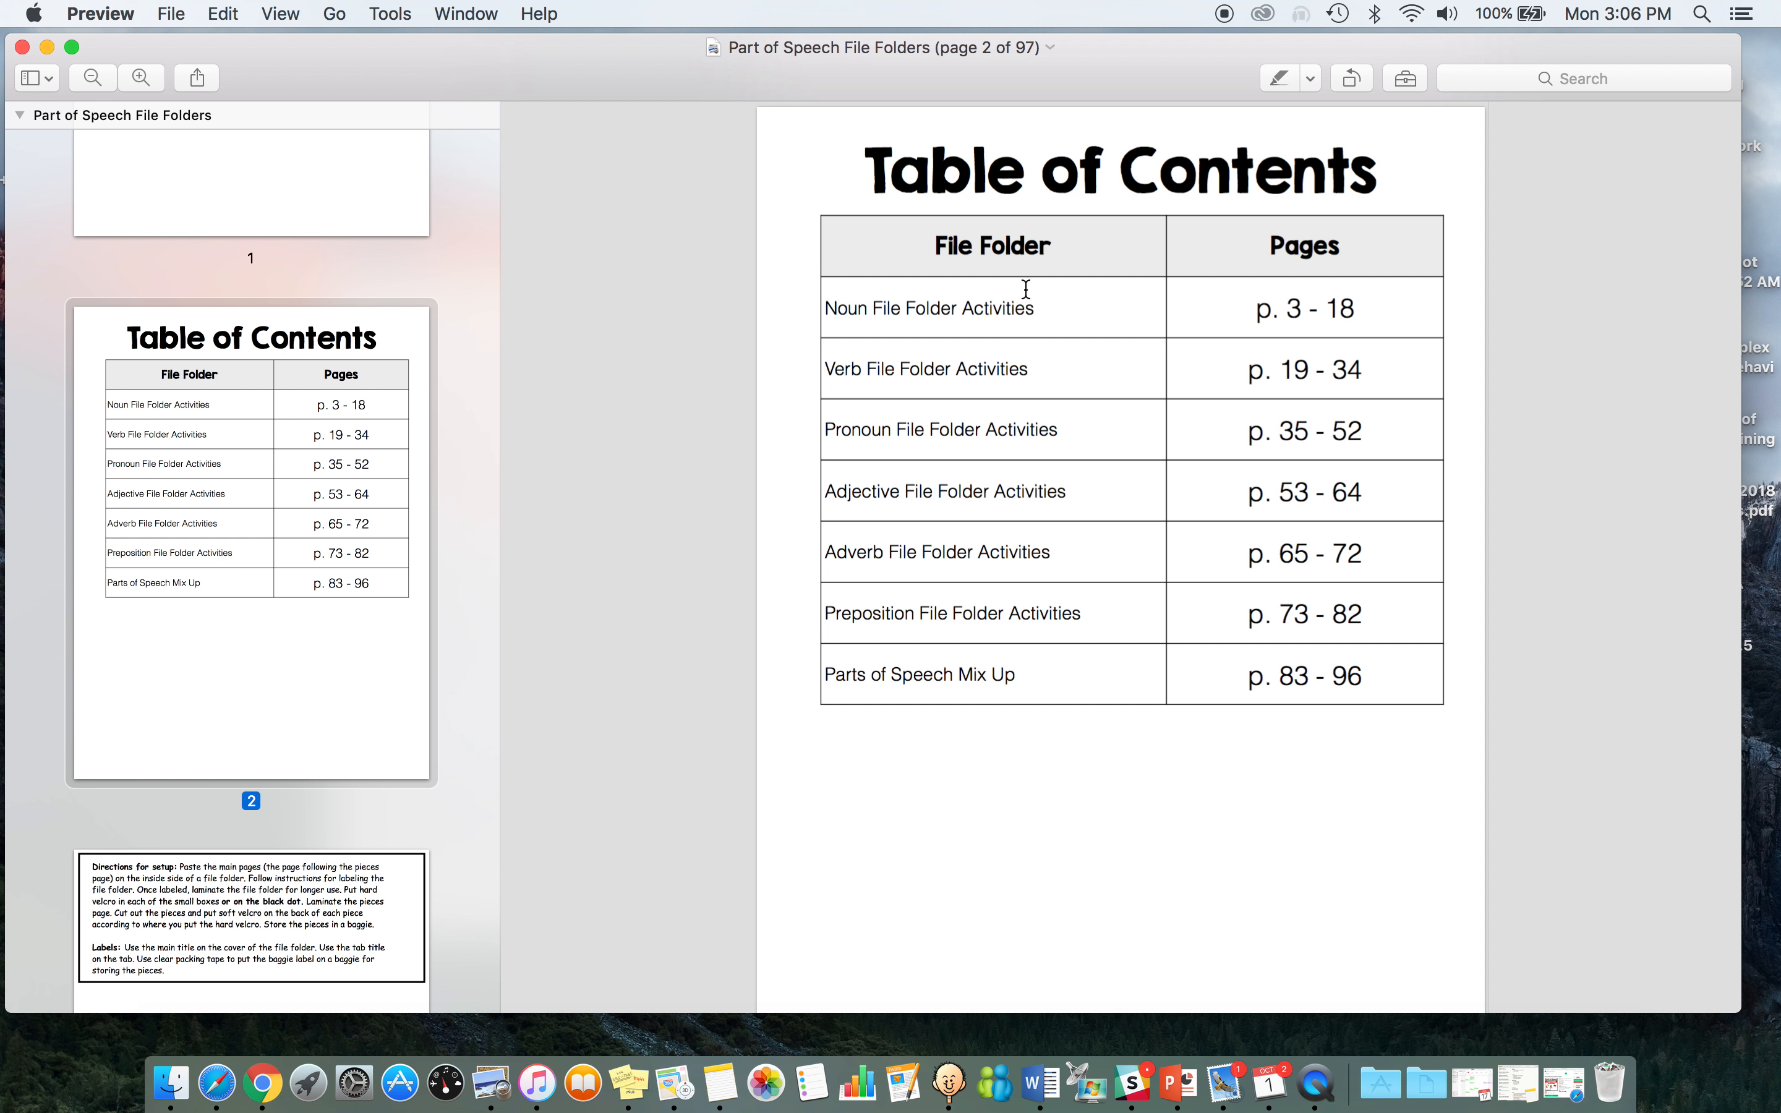
pyautogui.moveTo(1091, 370)
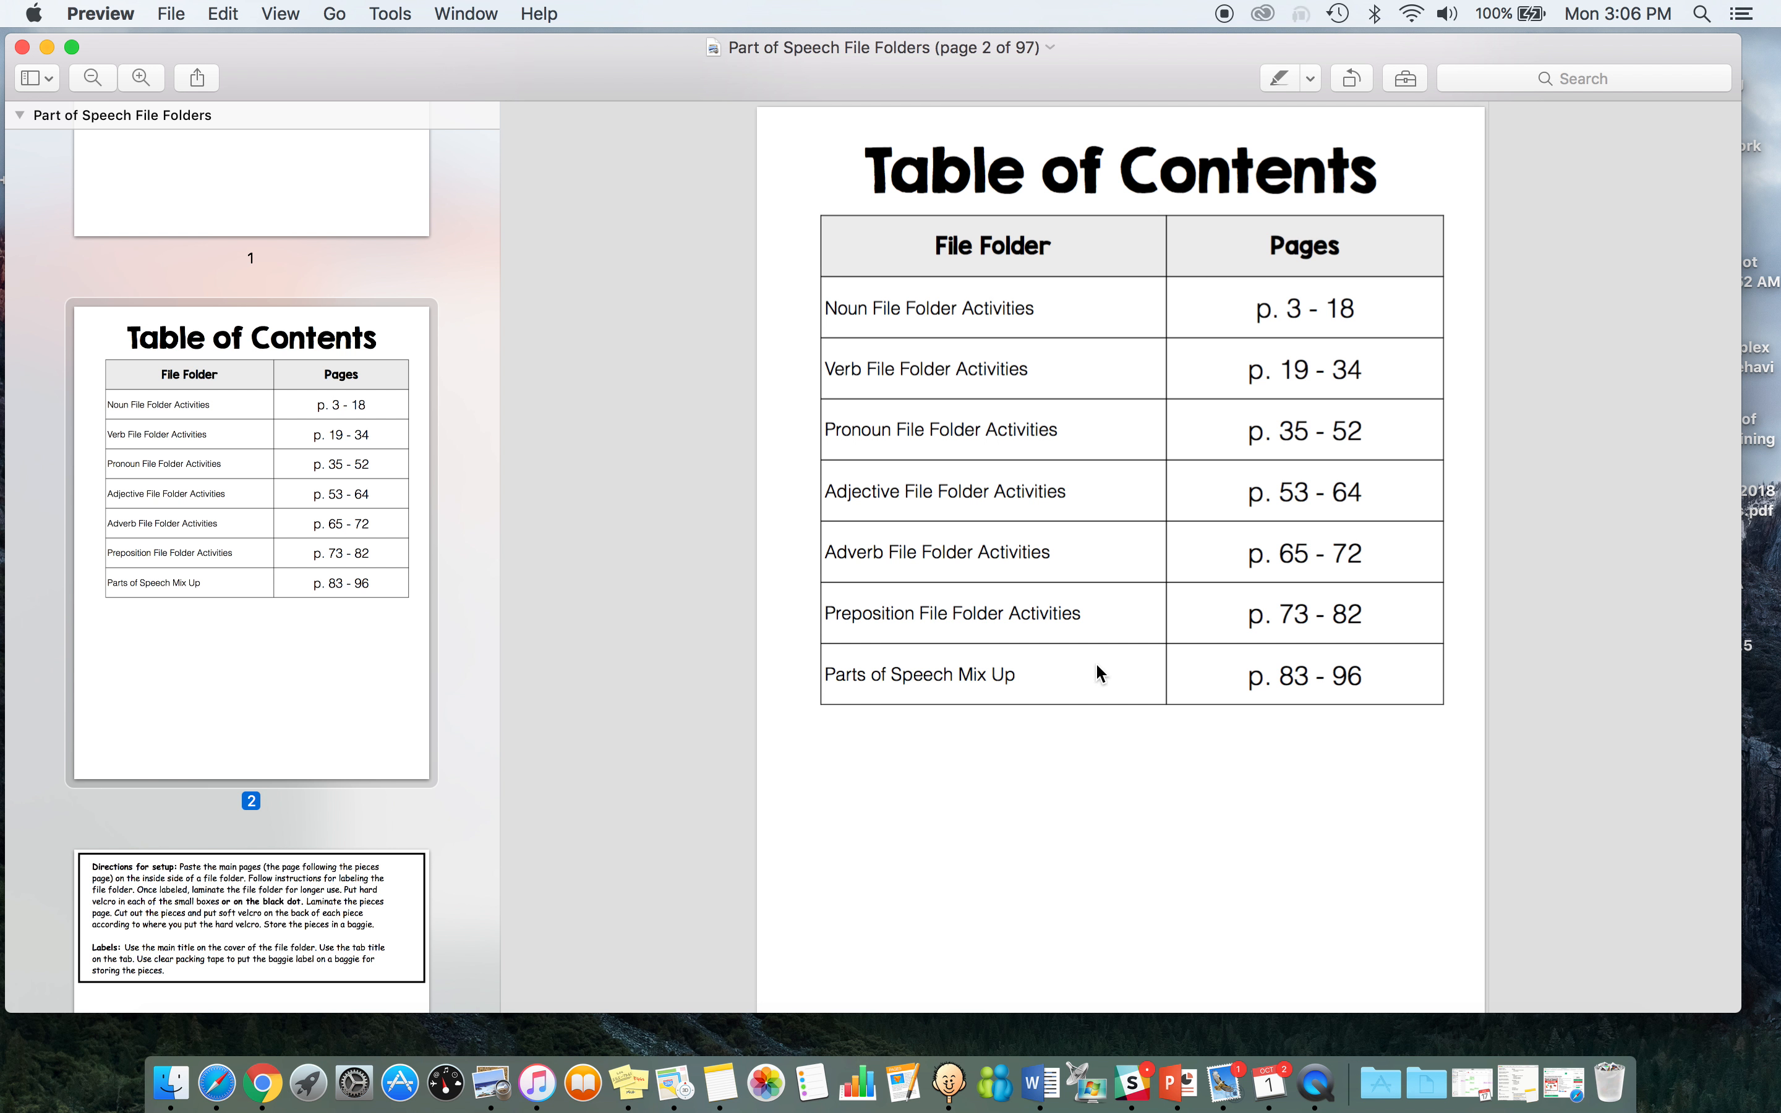
pyautogui.moveTo(748, 492)
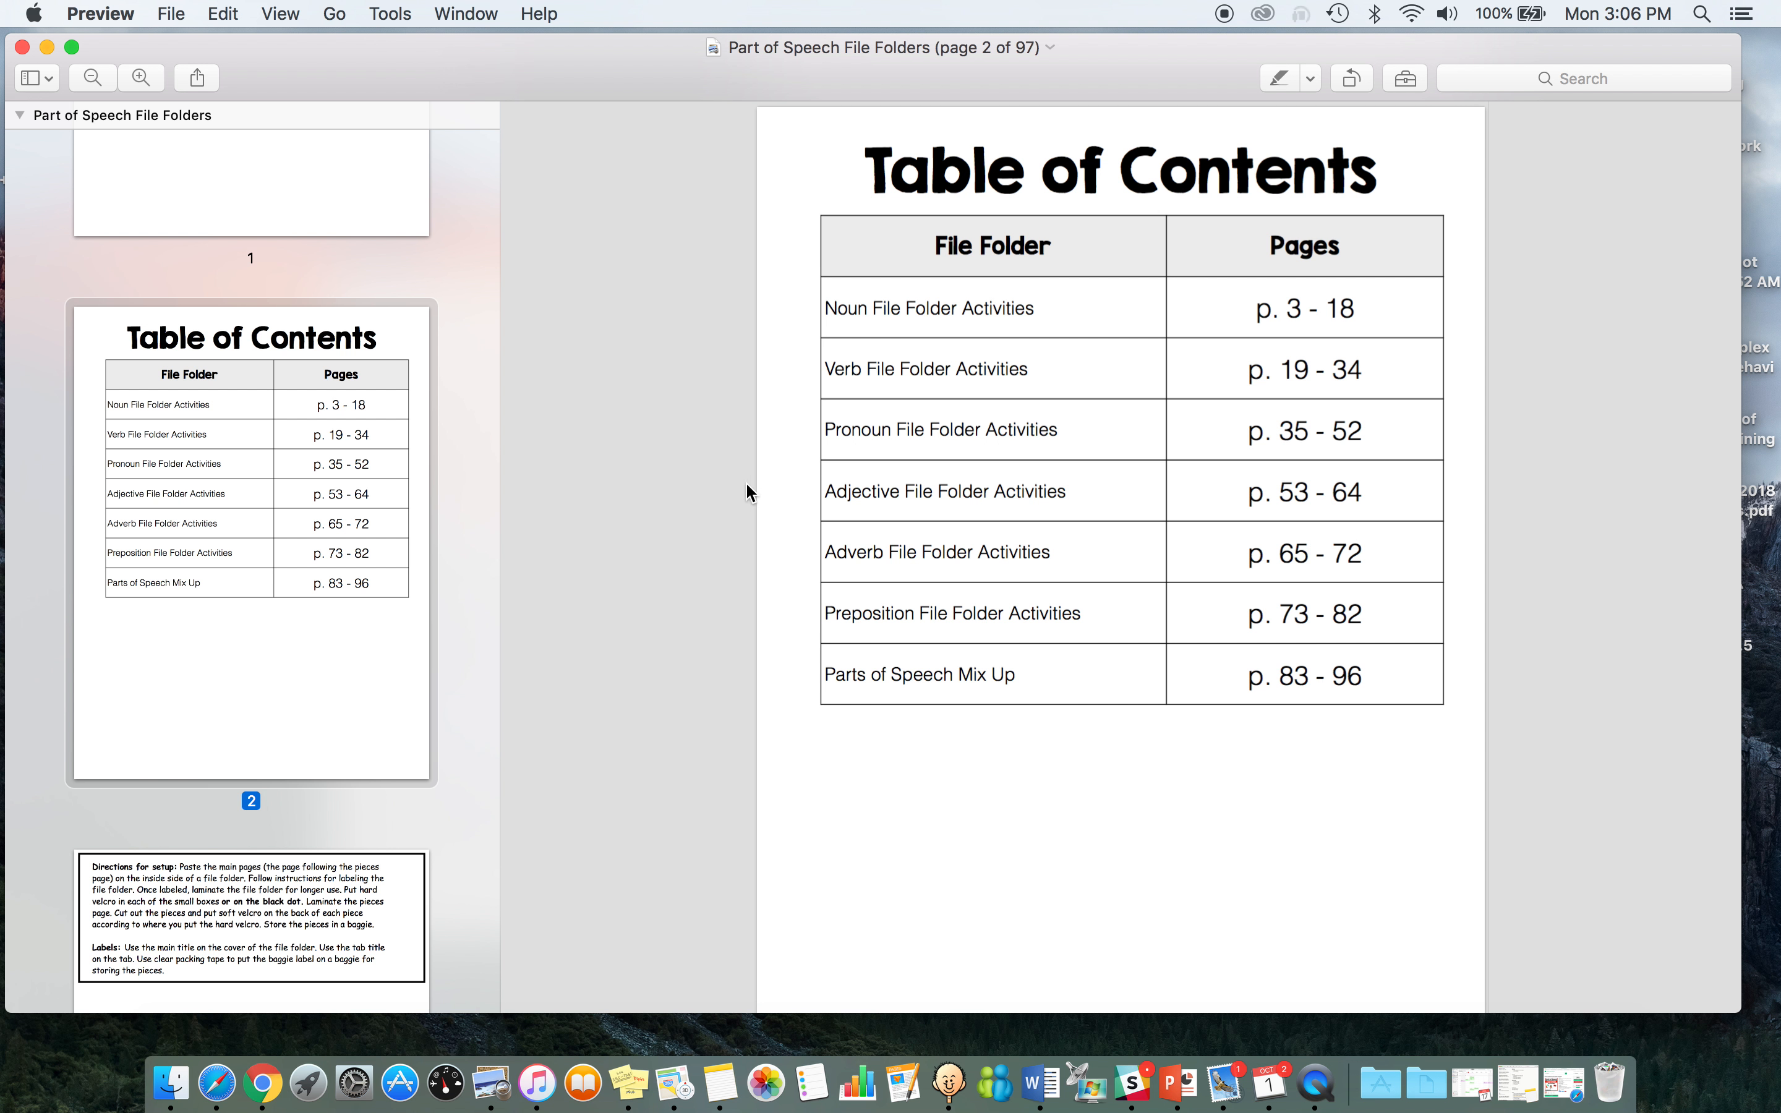
pyautogui.moveTo(1087, 588)
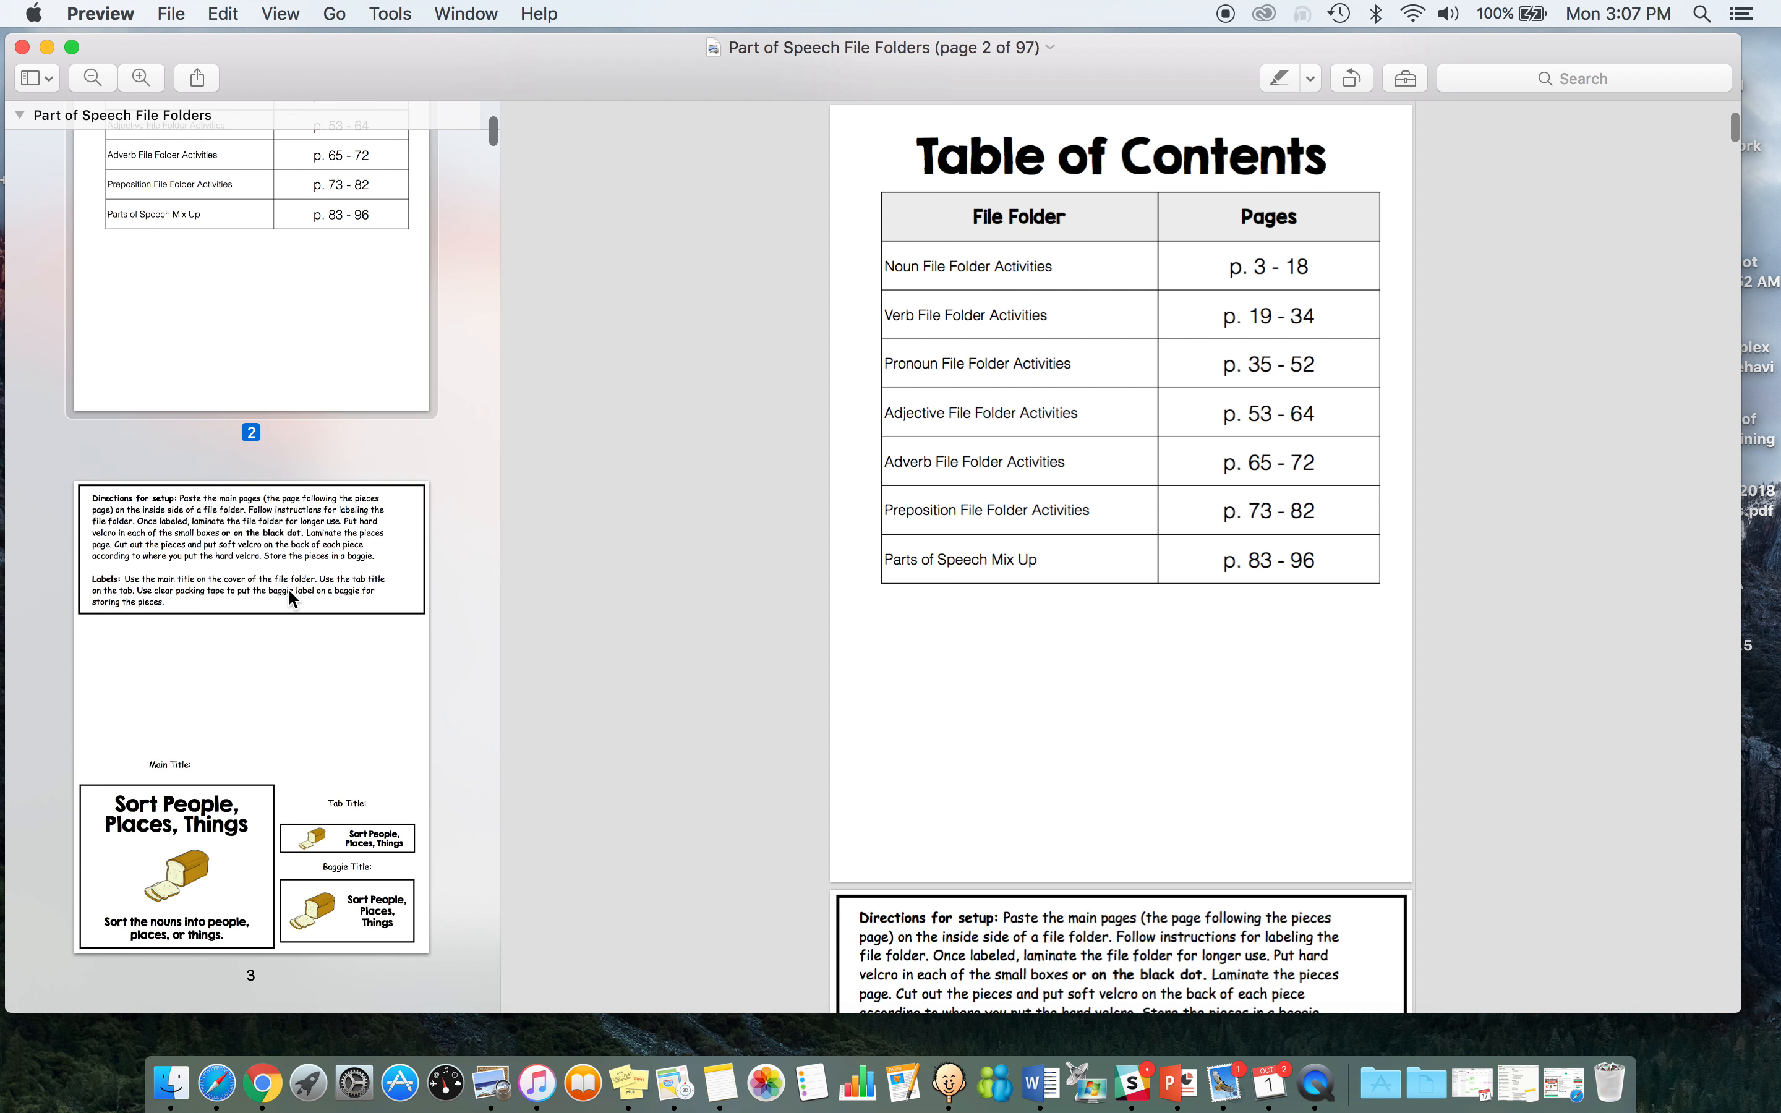
pyautogui.scroll(-3)
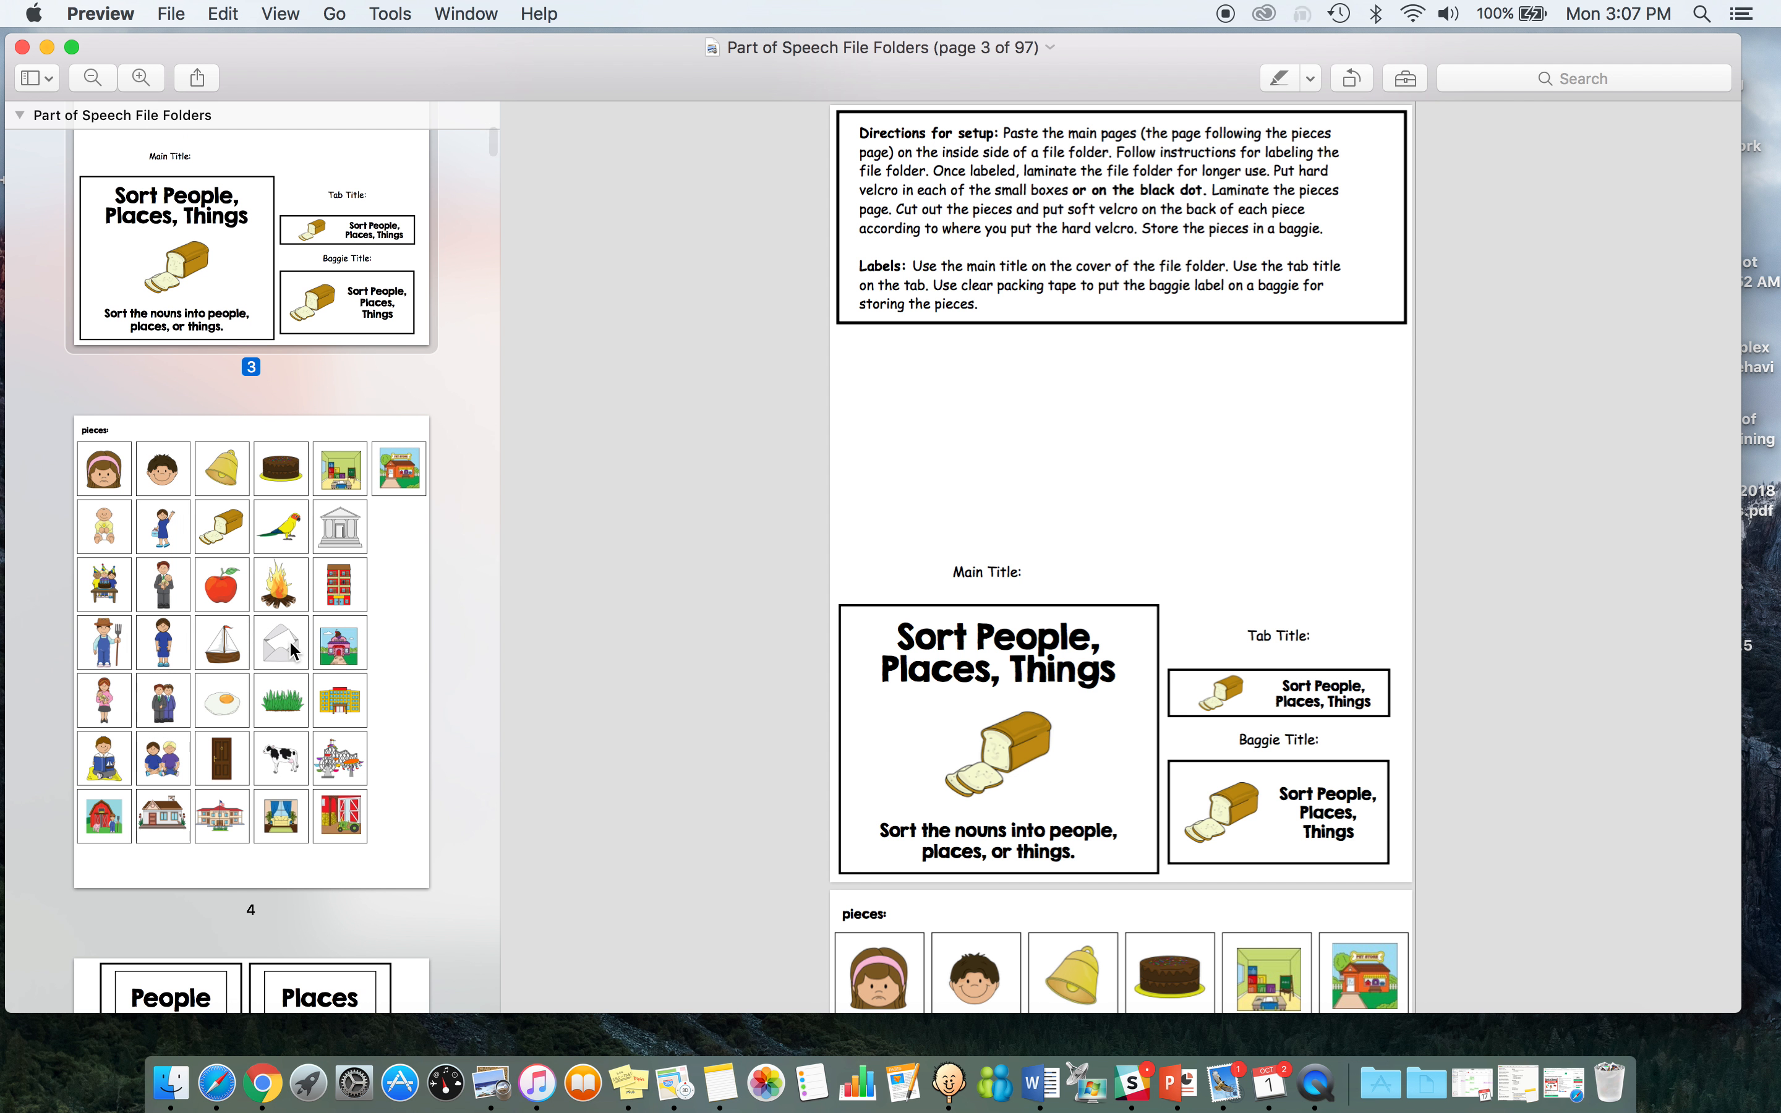
pyautogui.scroll(-3)
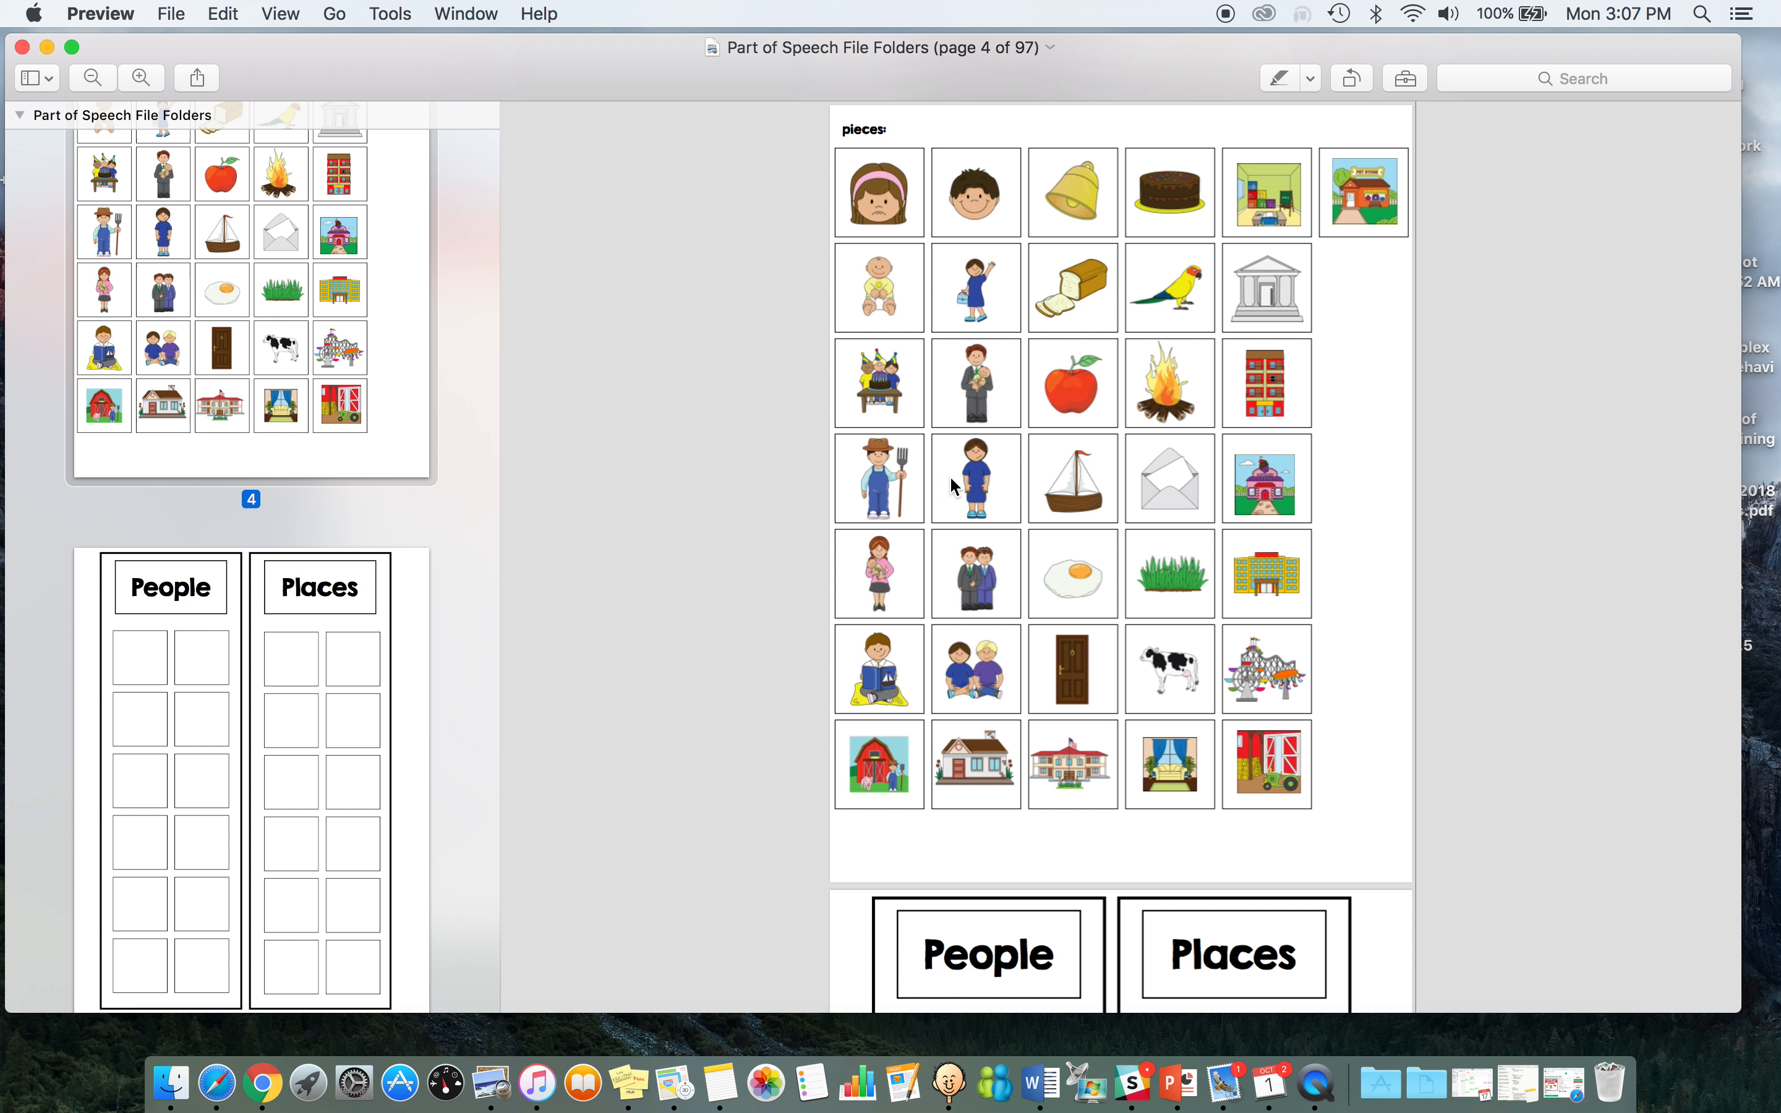
pyautogui.moveTo(968, 879)
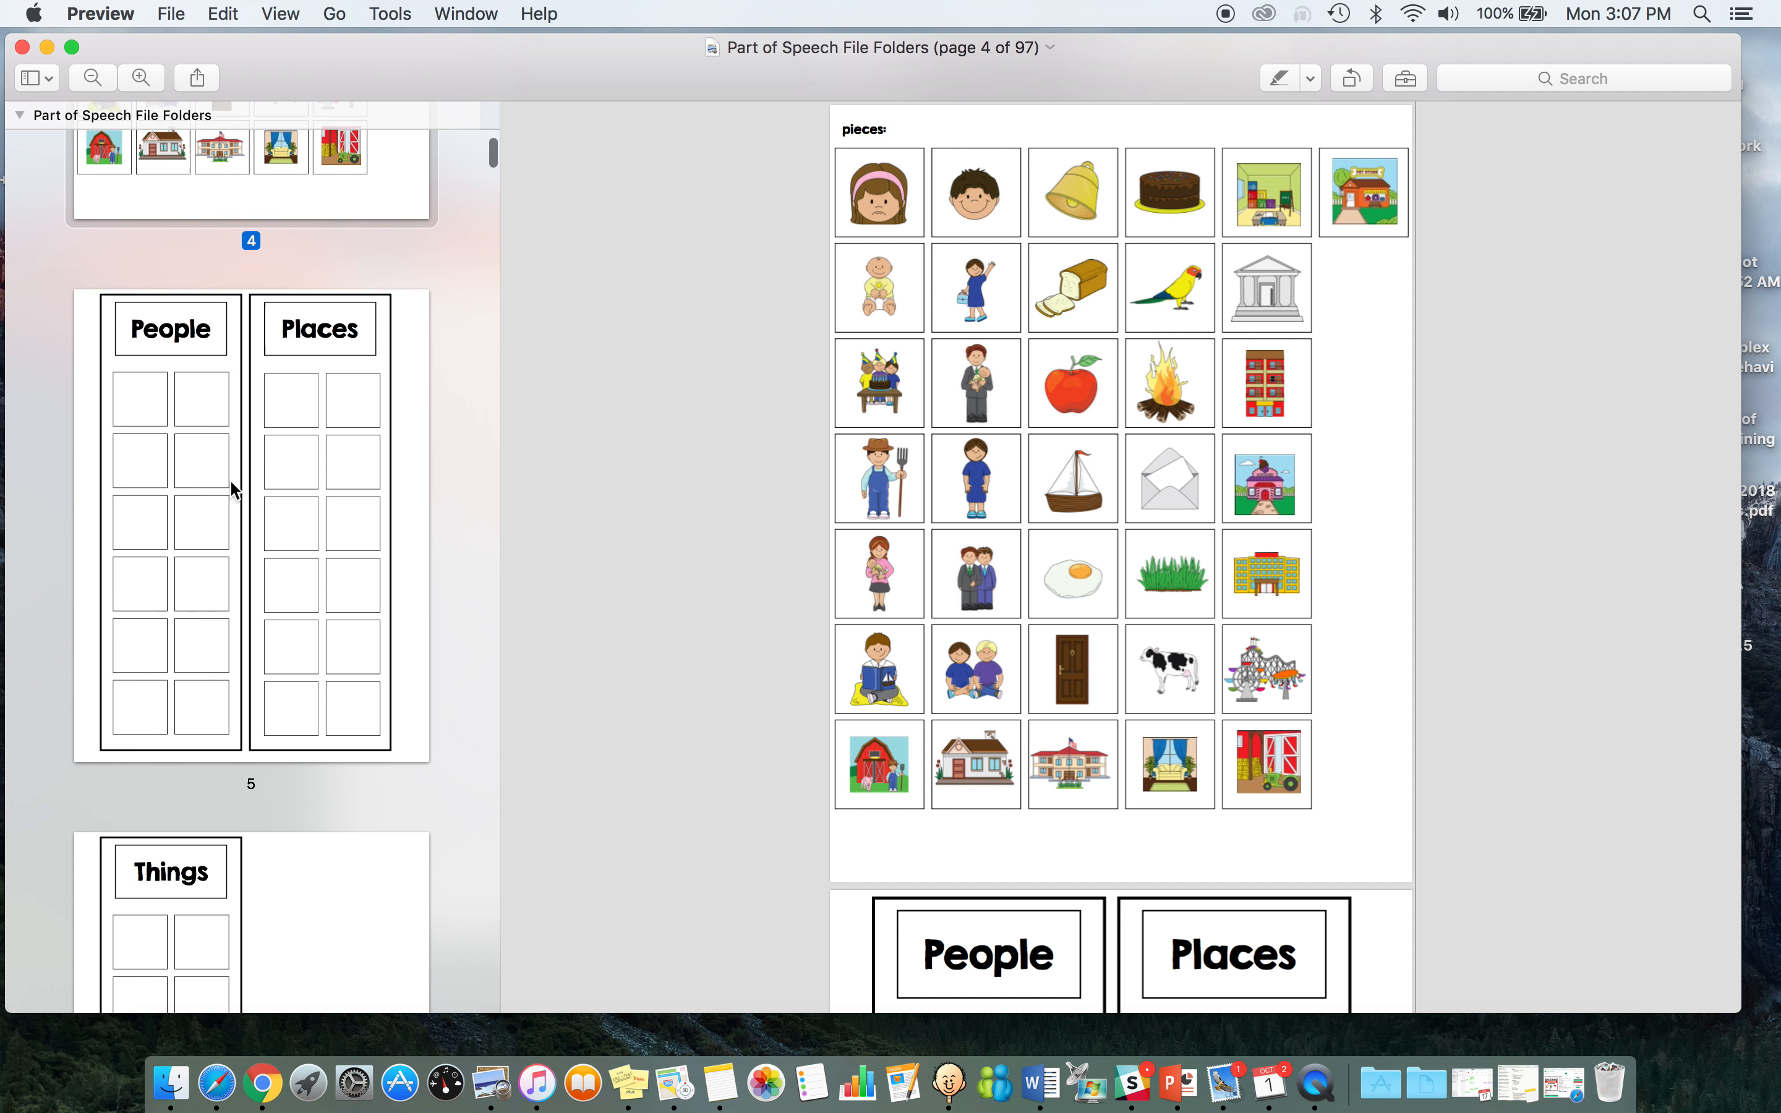
pyautogui.scroll(-3)
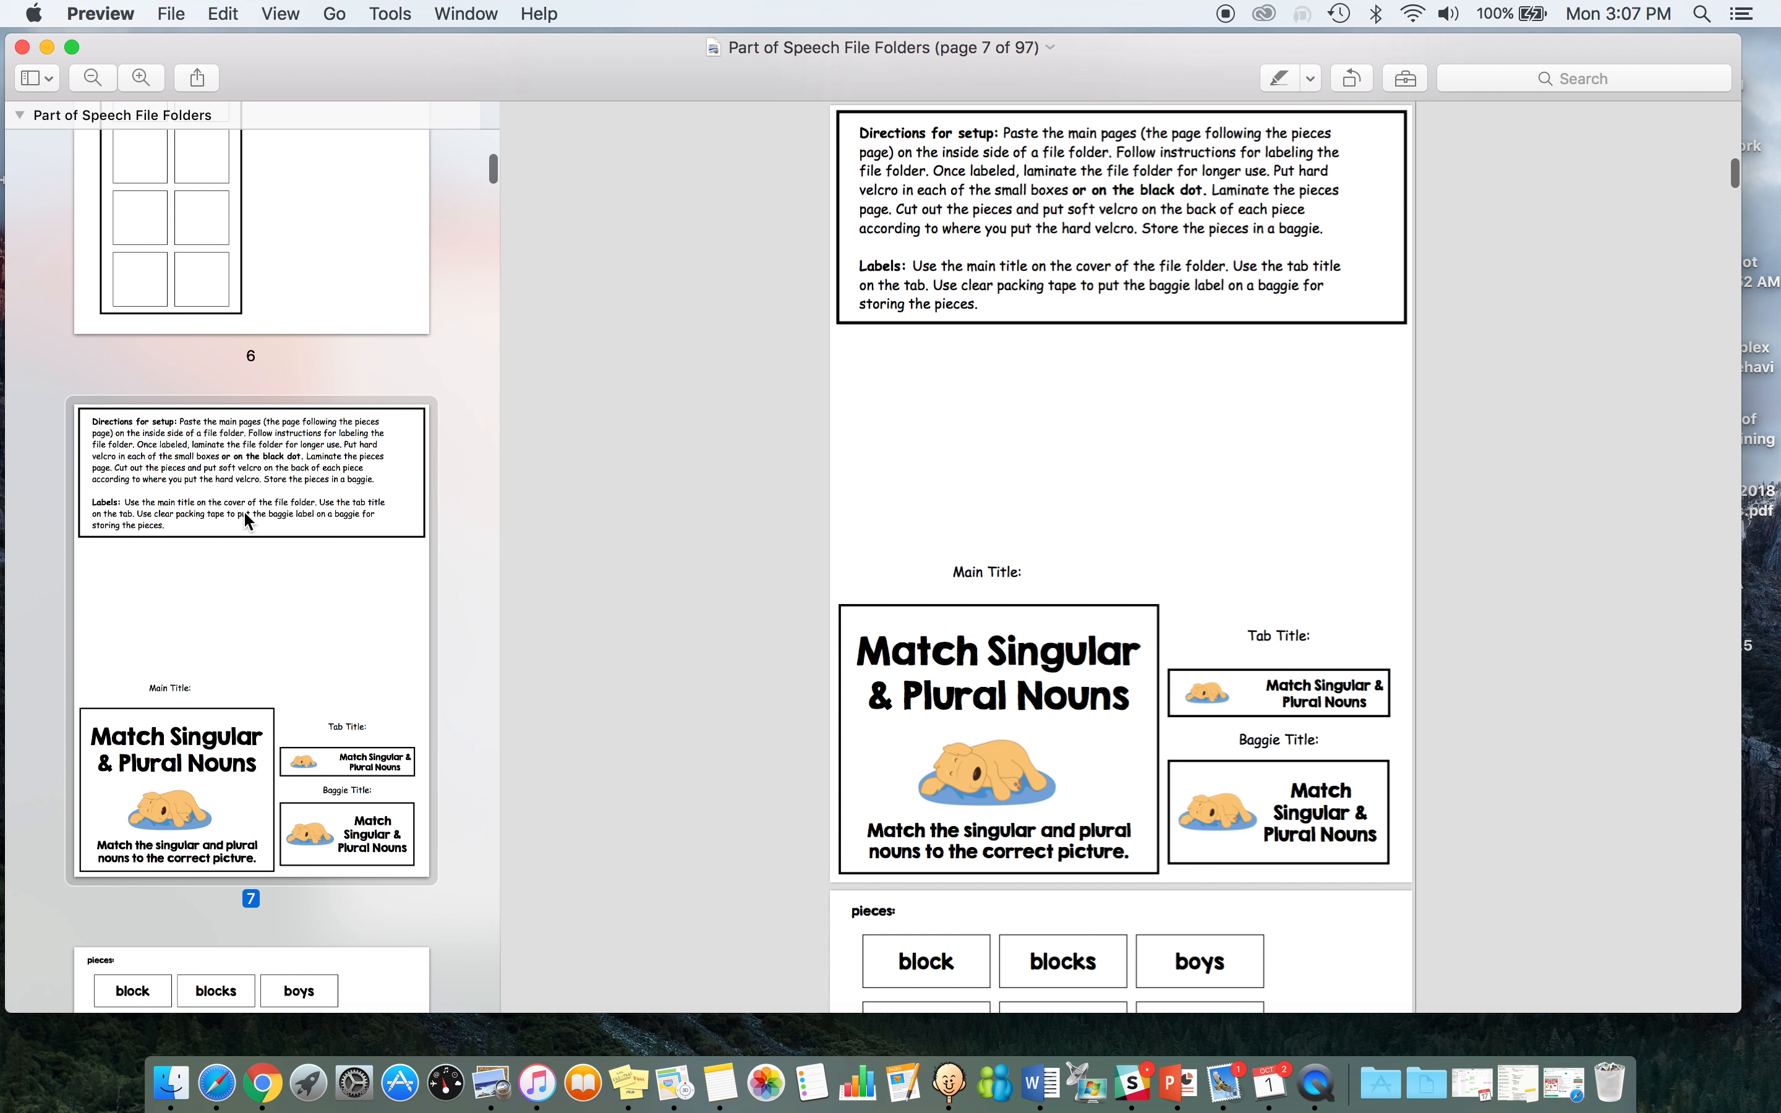
pyautogui.scroll(-3)
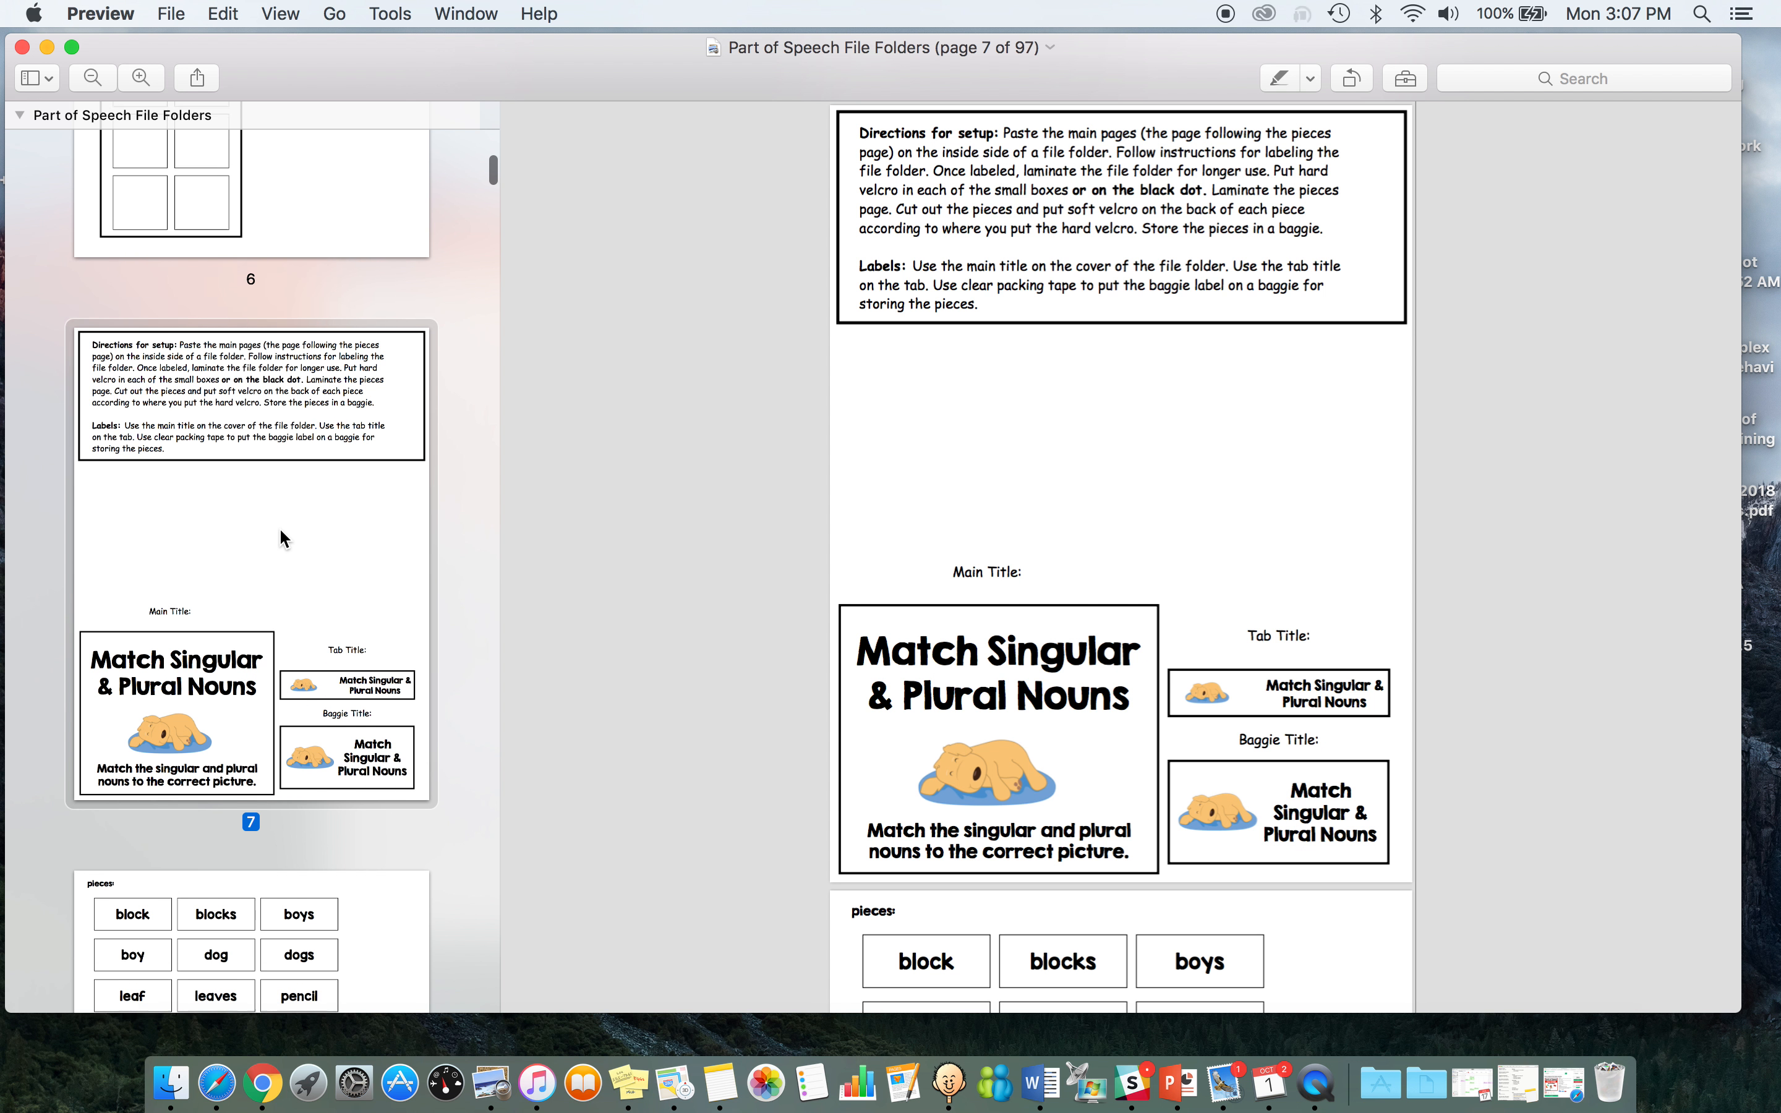
pyautogui.scroll(-3)
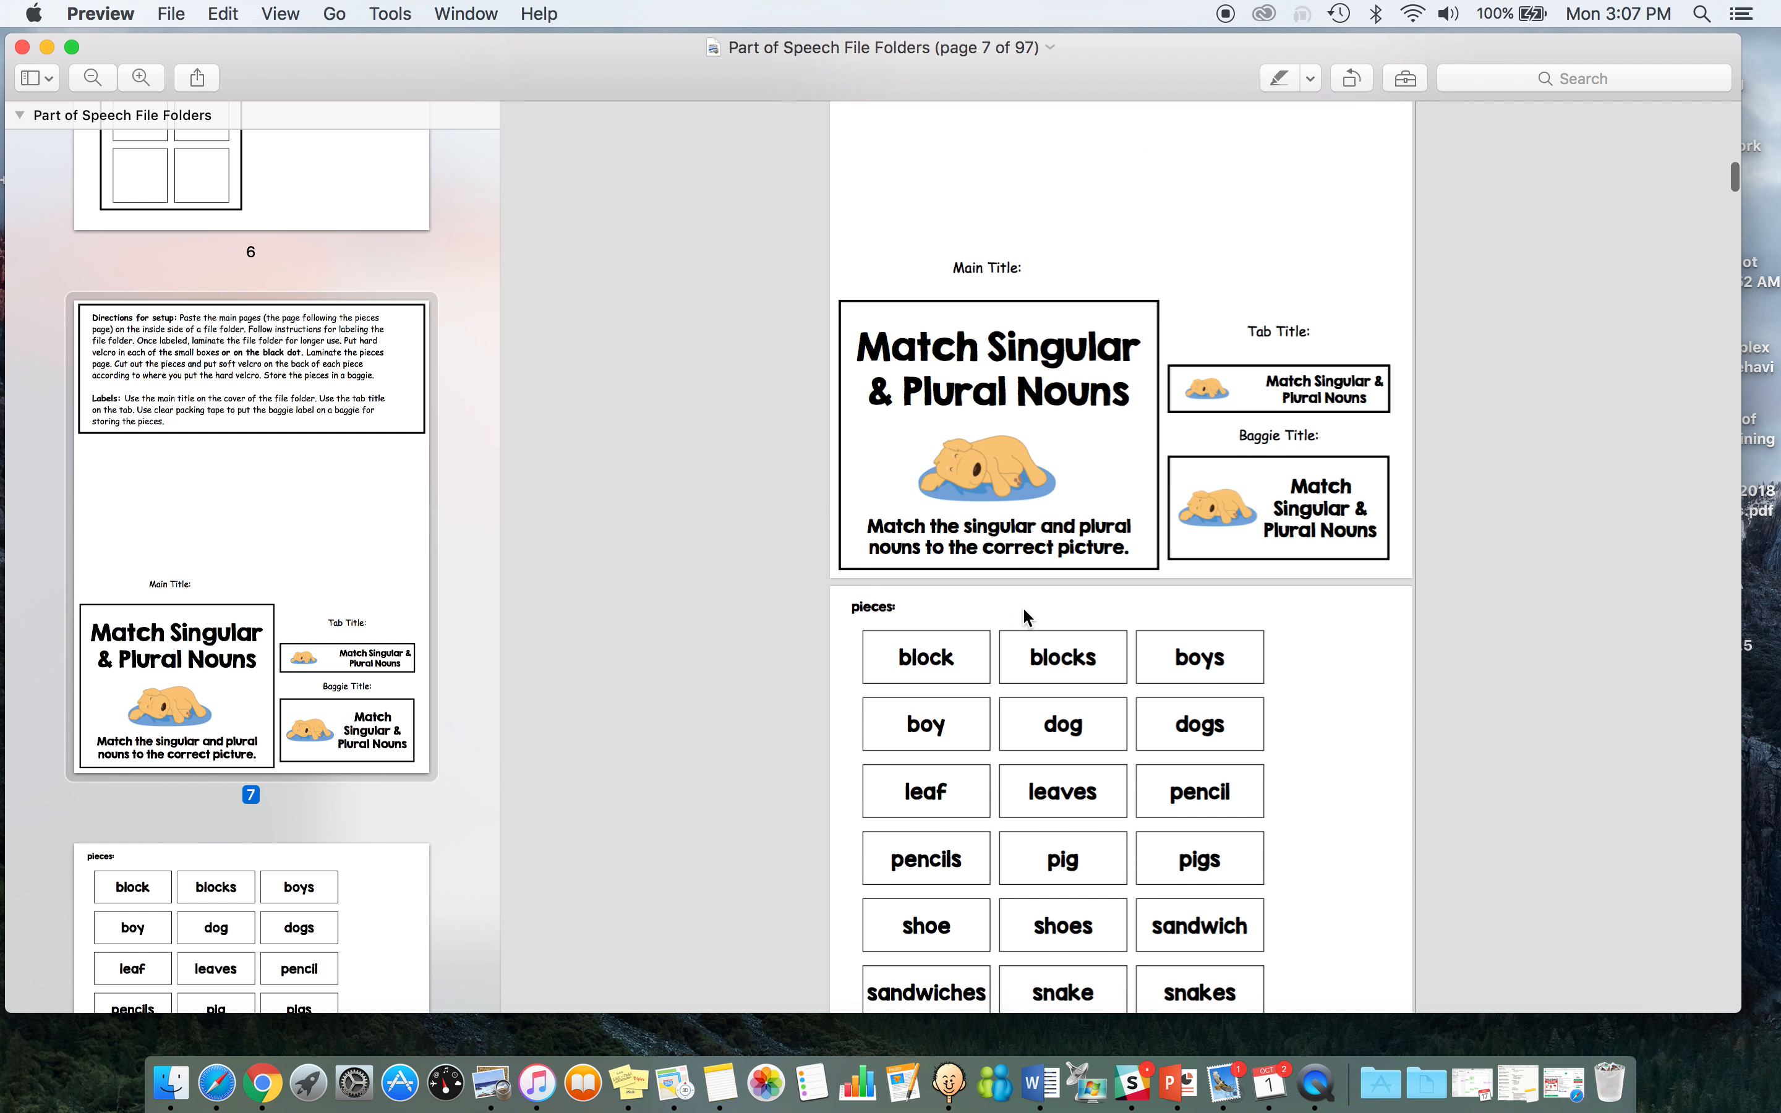
pyautogui.scroll(-3)
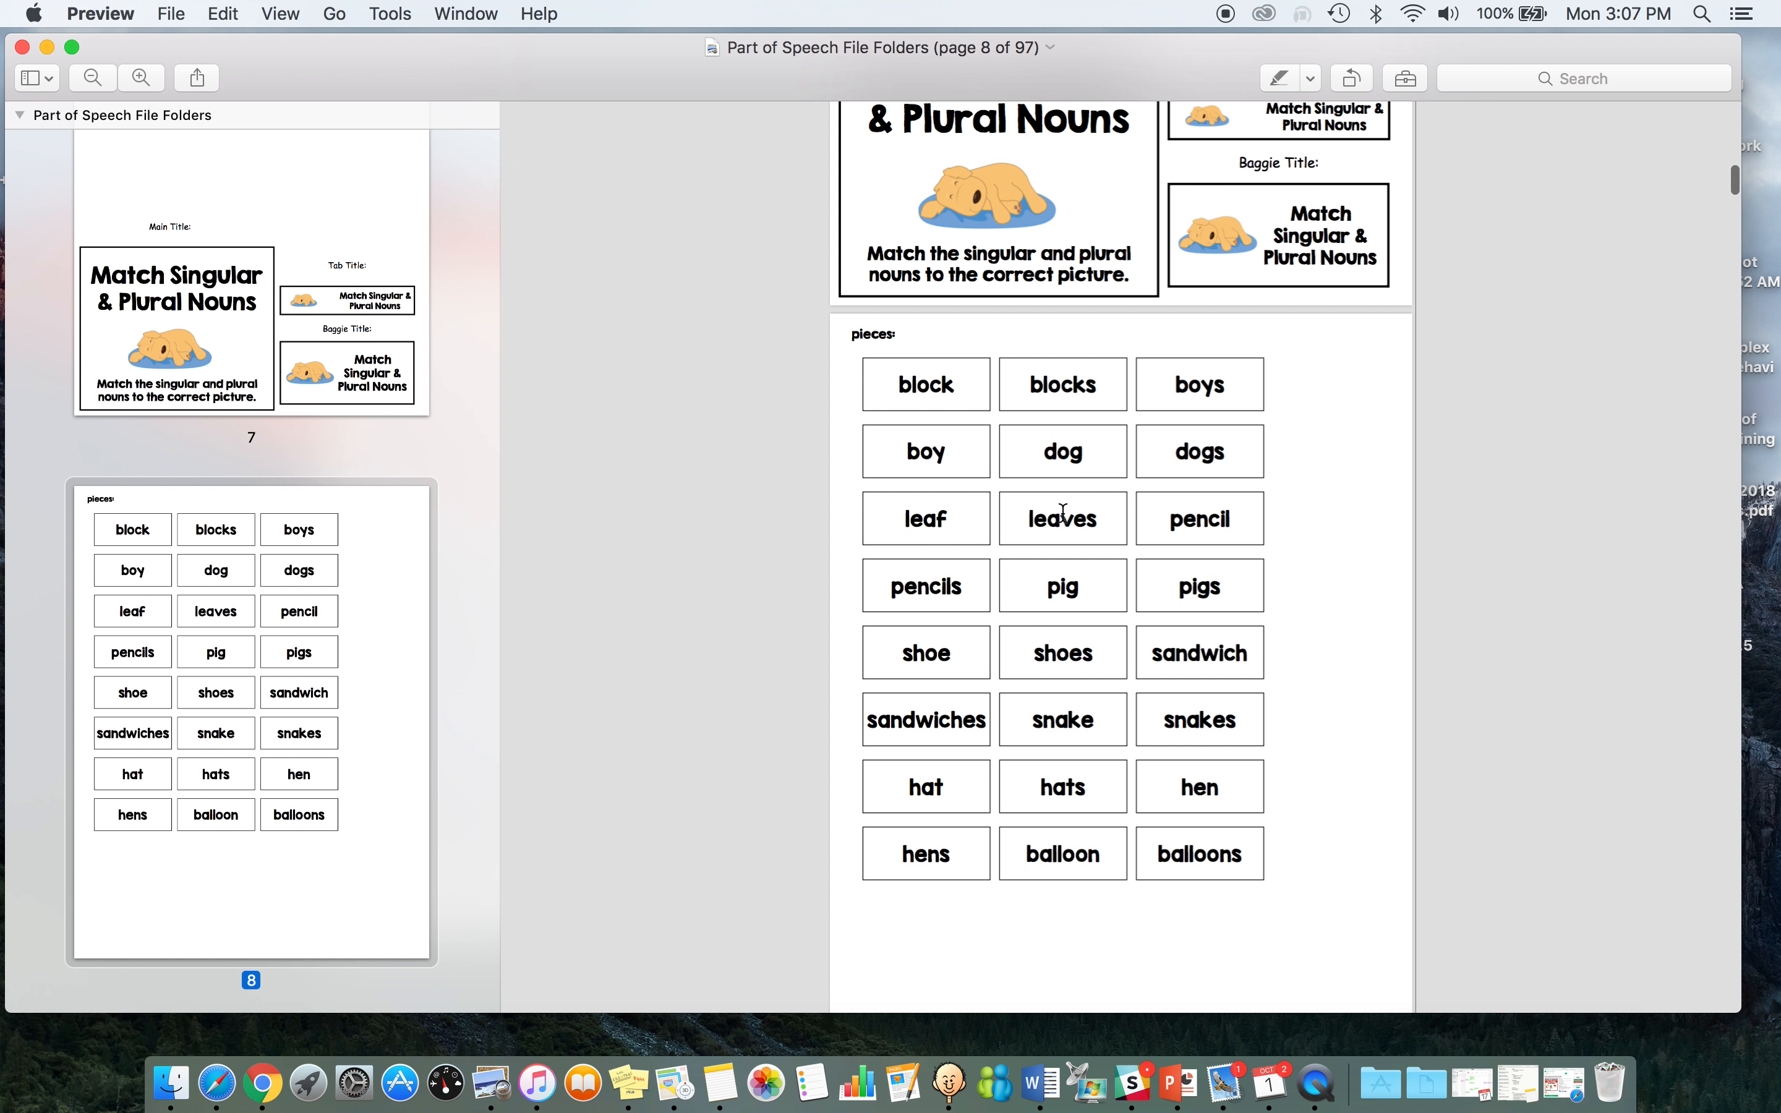
pyautogui.scroll(-3)
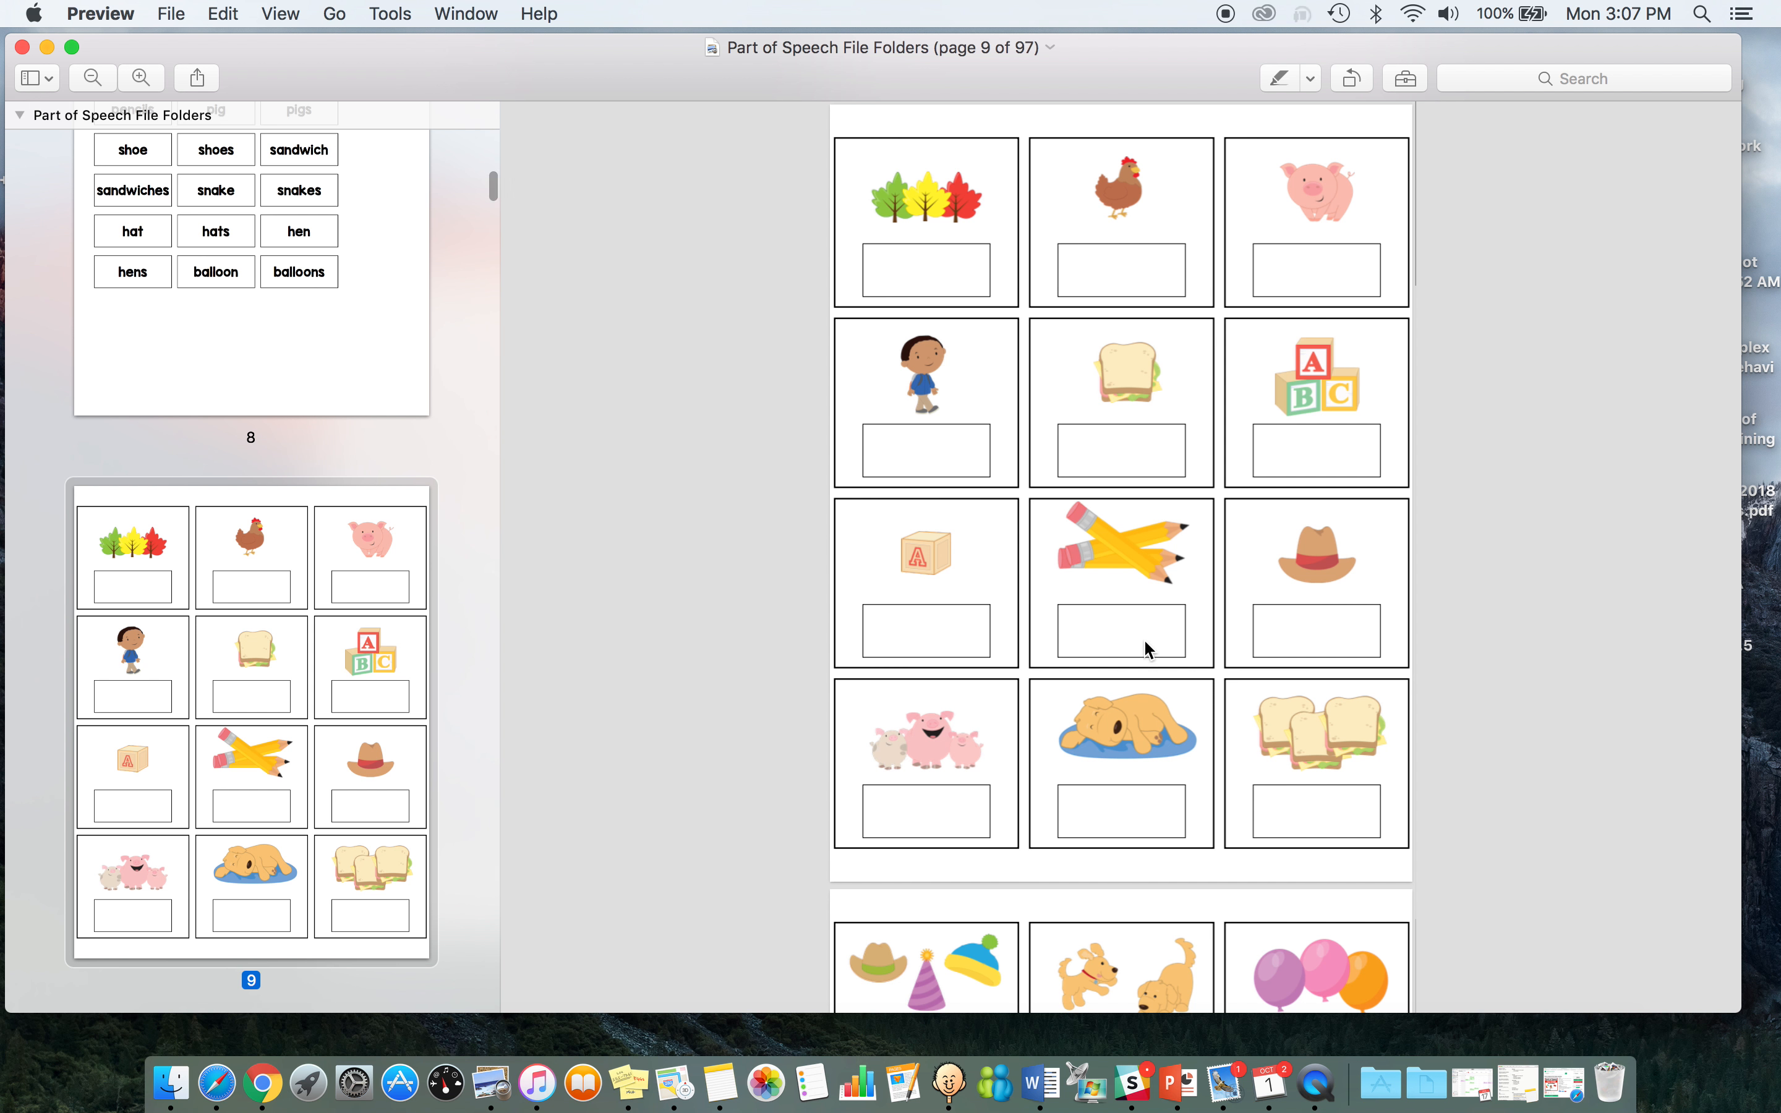
pyautogui.scroll(-3)
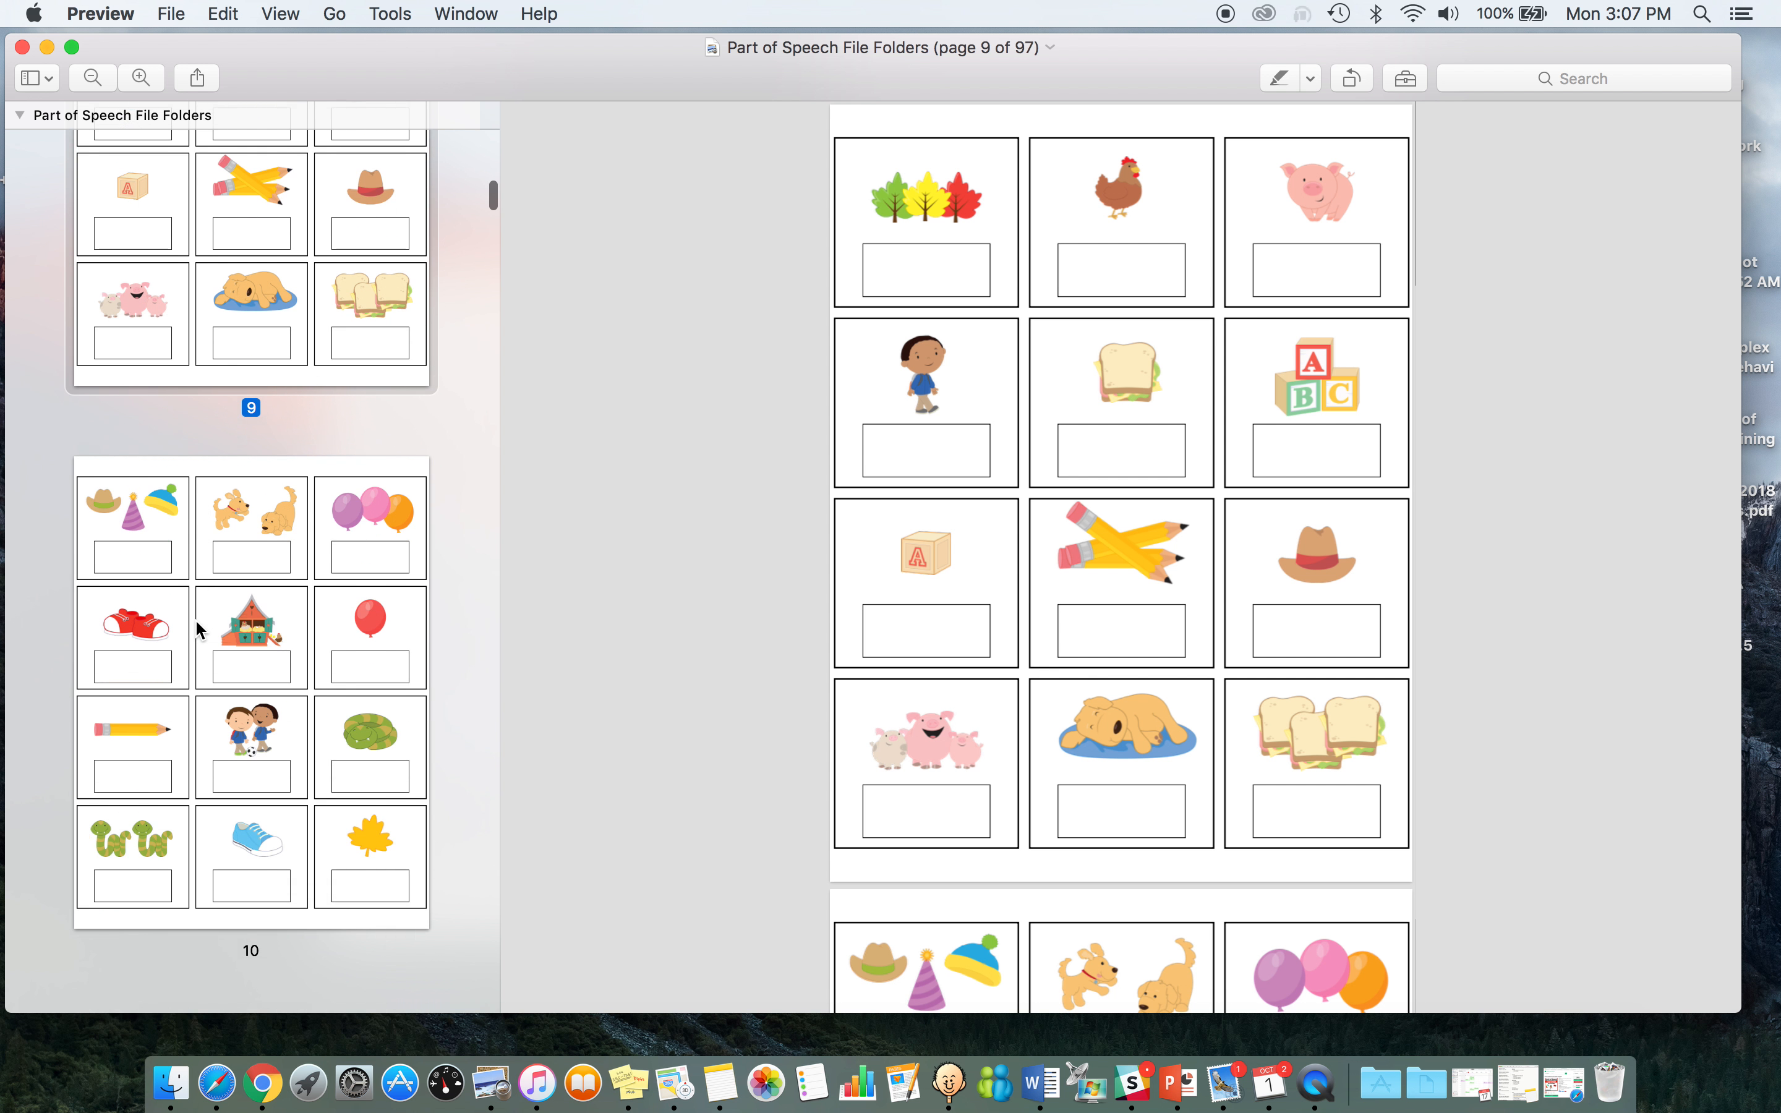
pyautogui.scroll(-3)
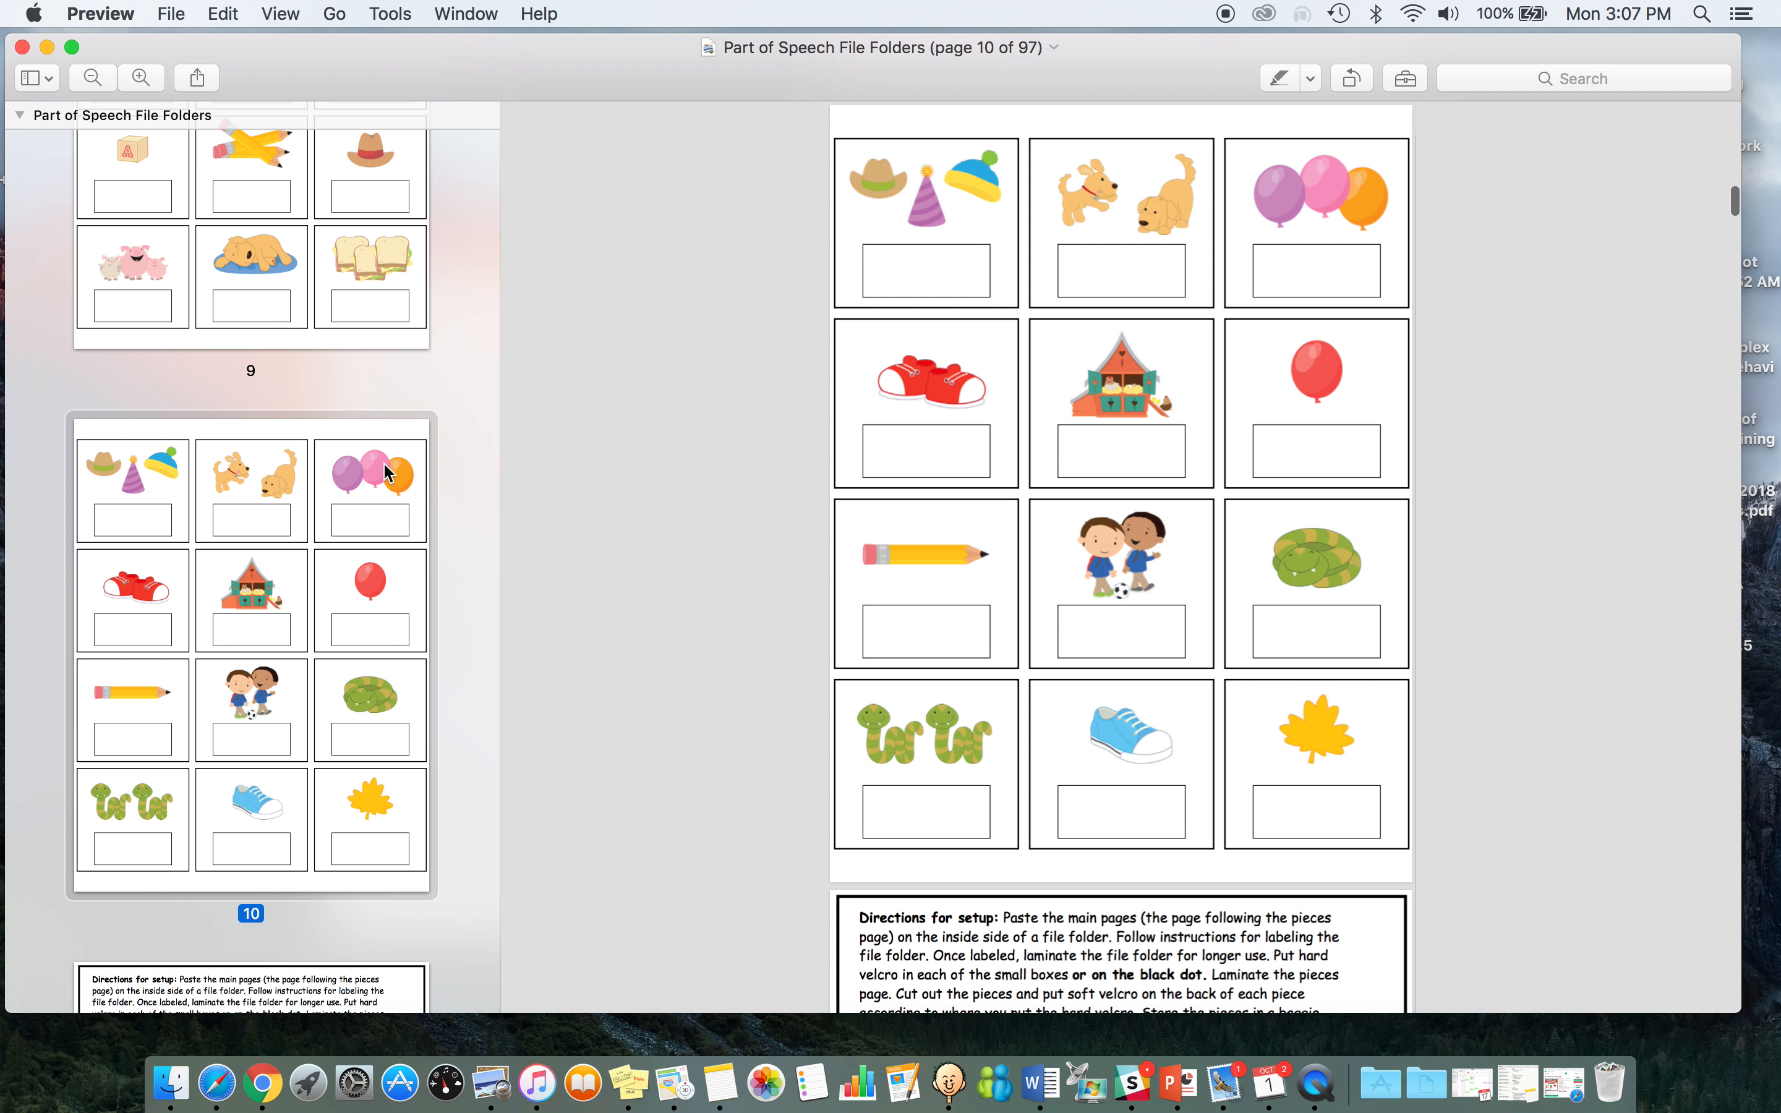
pyautogui.scroll(-3)
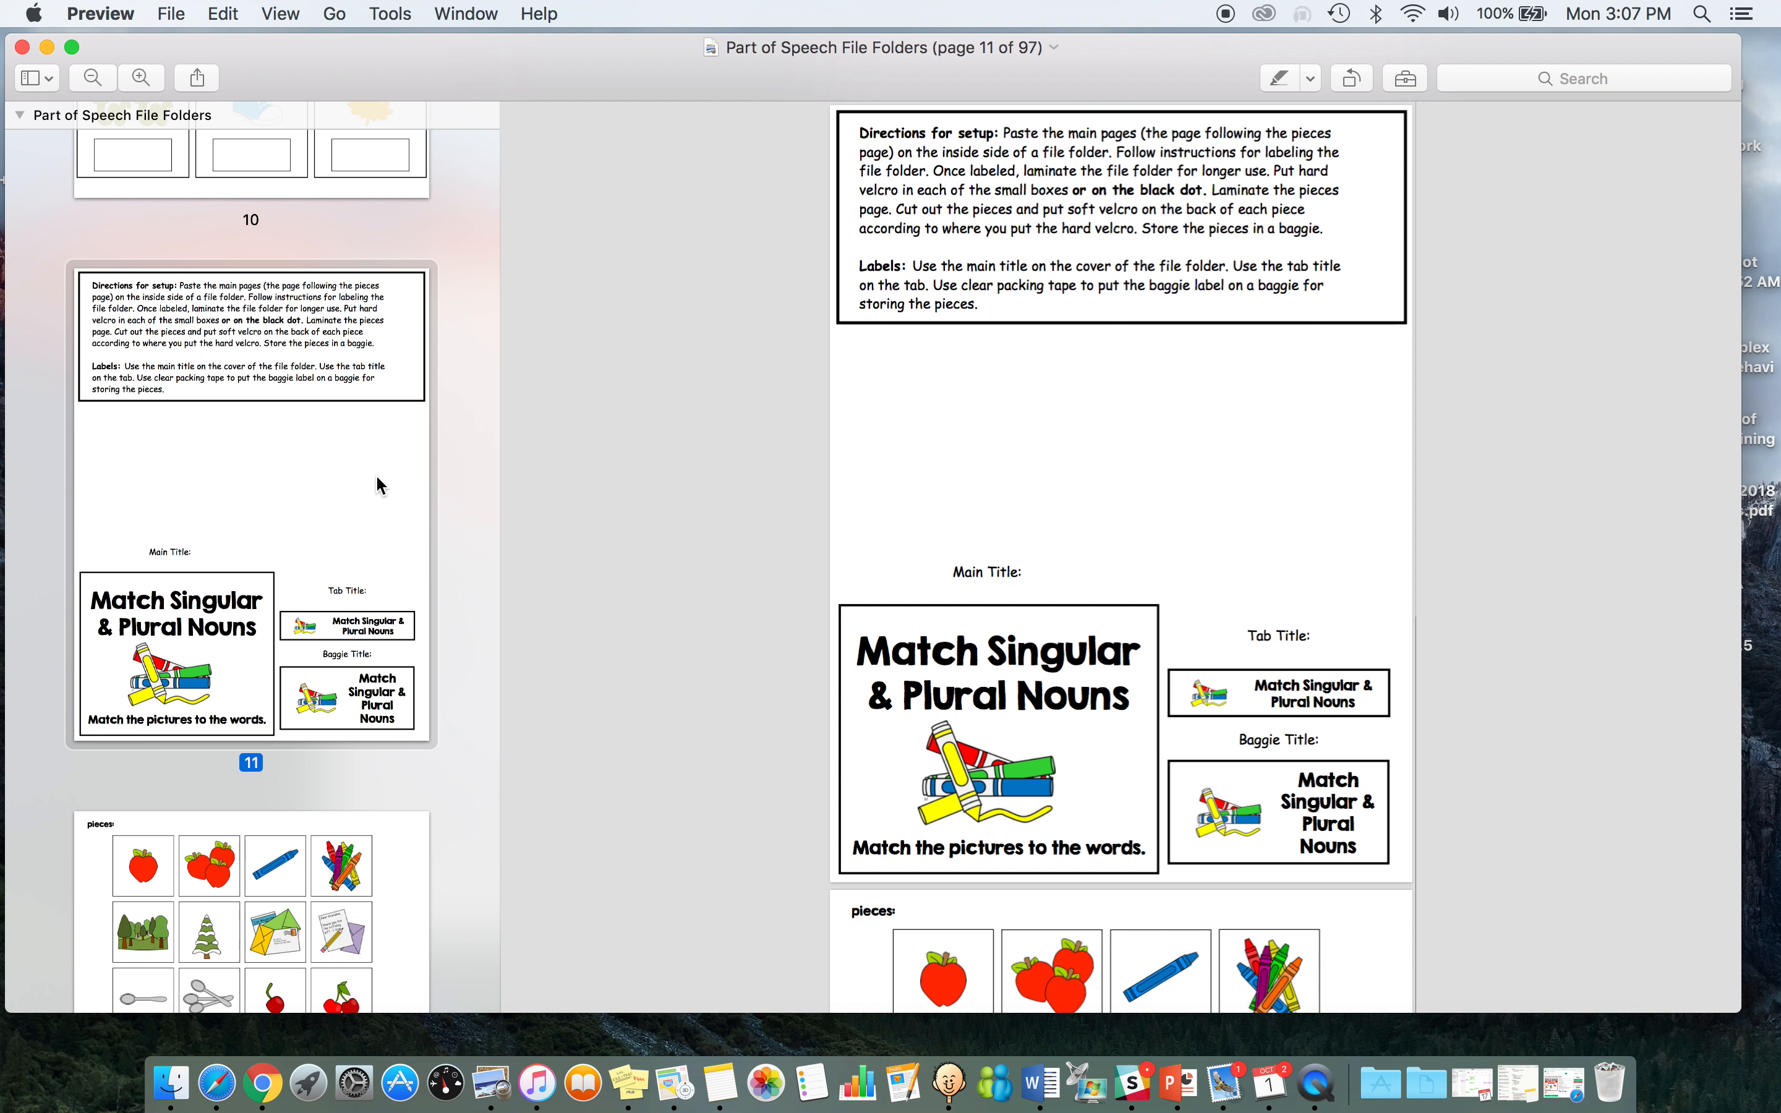
pyautogui.scroll(-3)
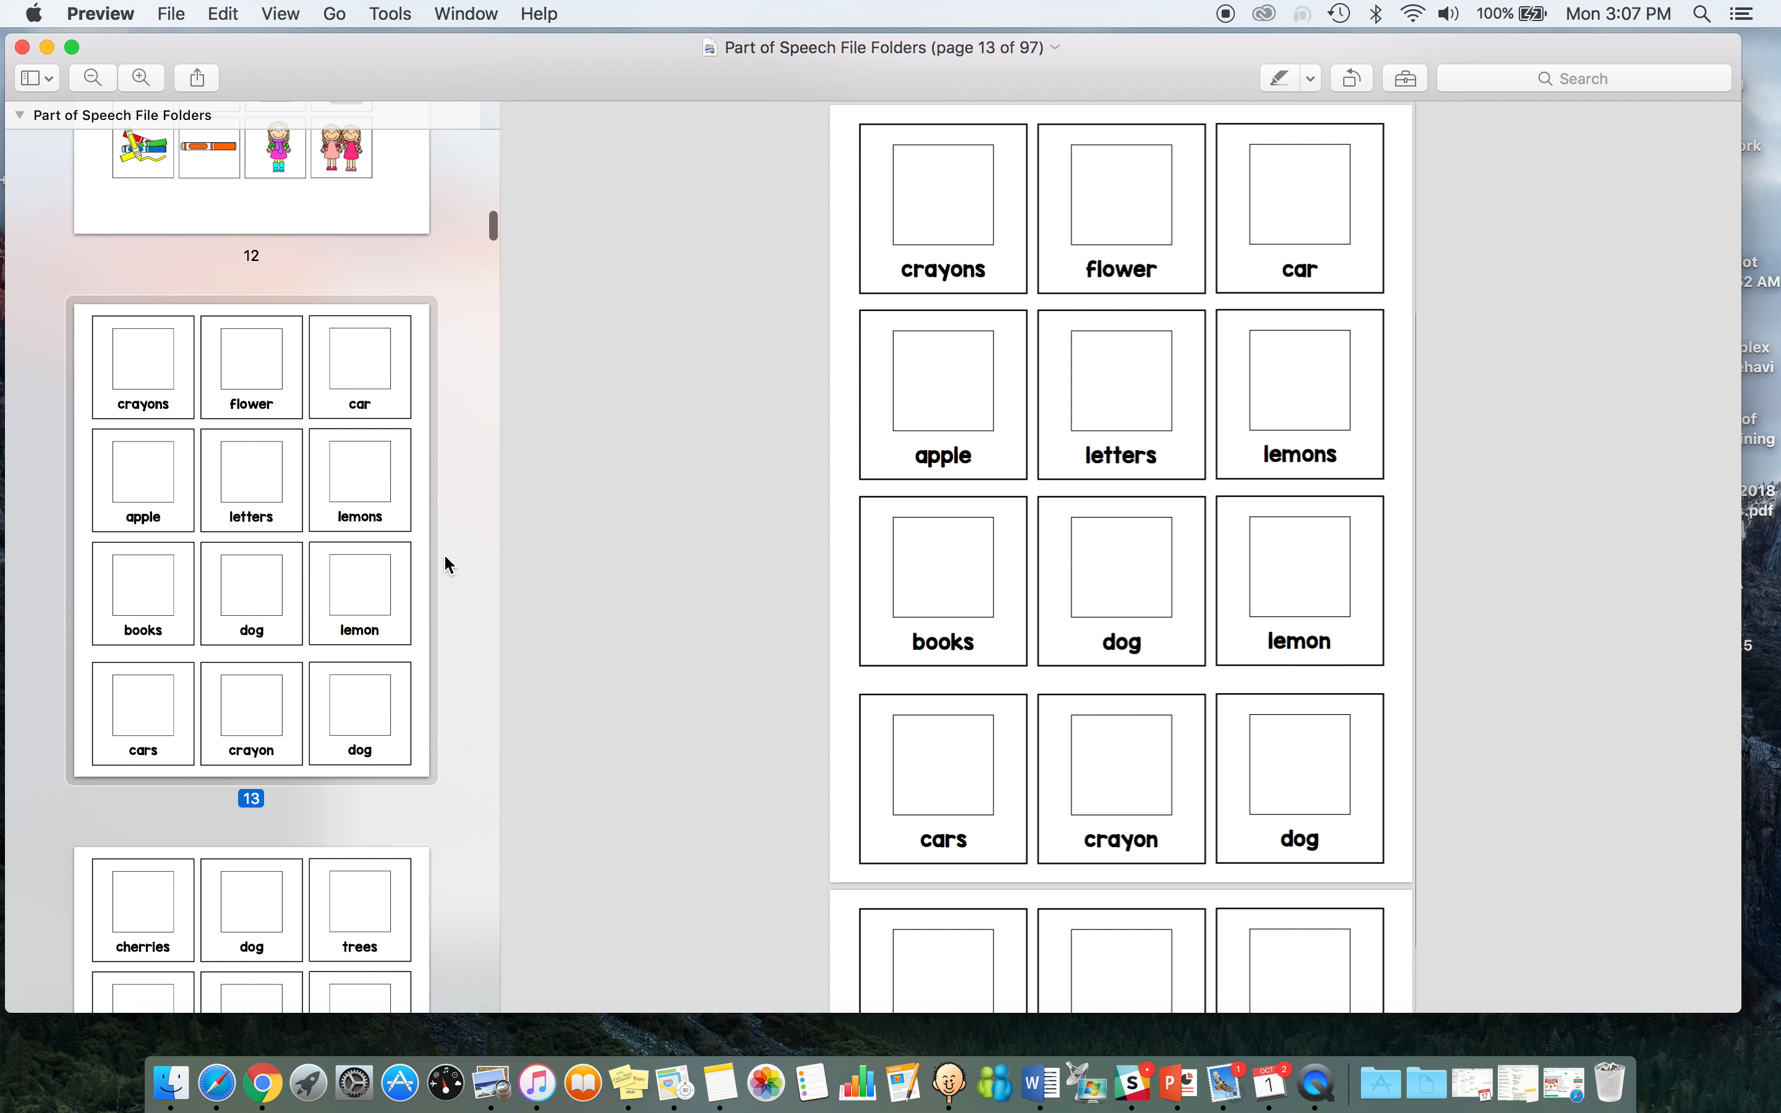
pyautogui.moveTo(337, 789)
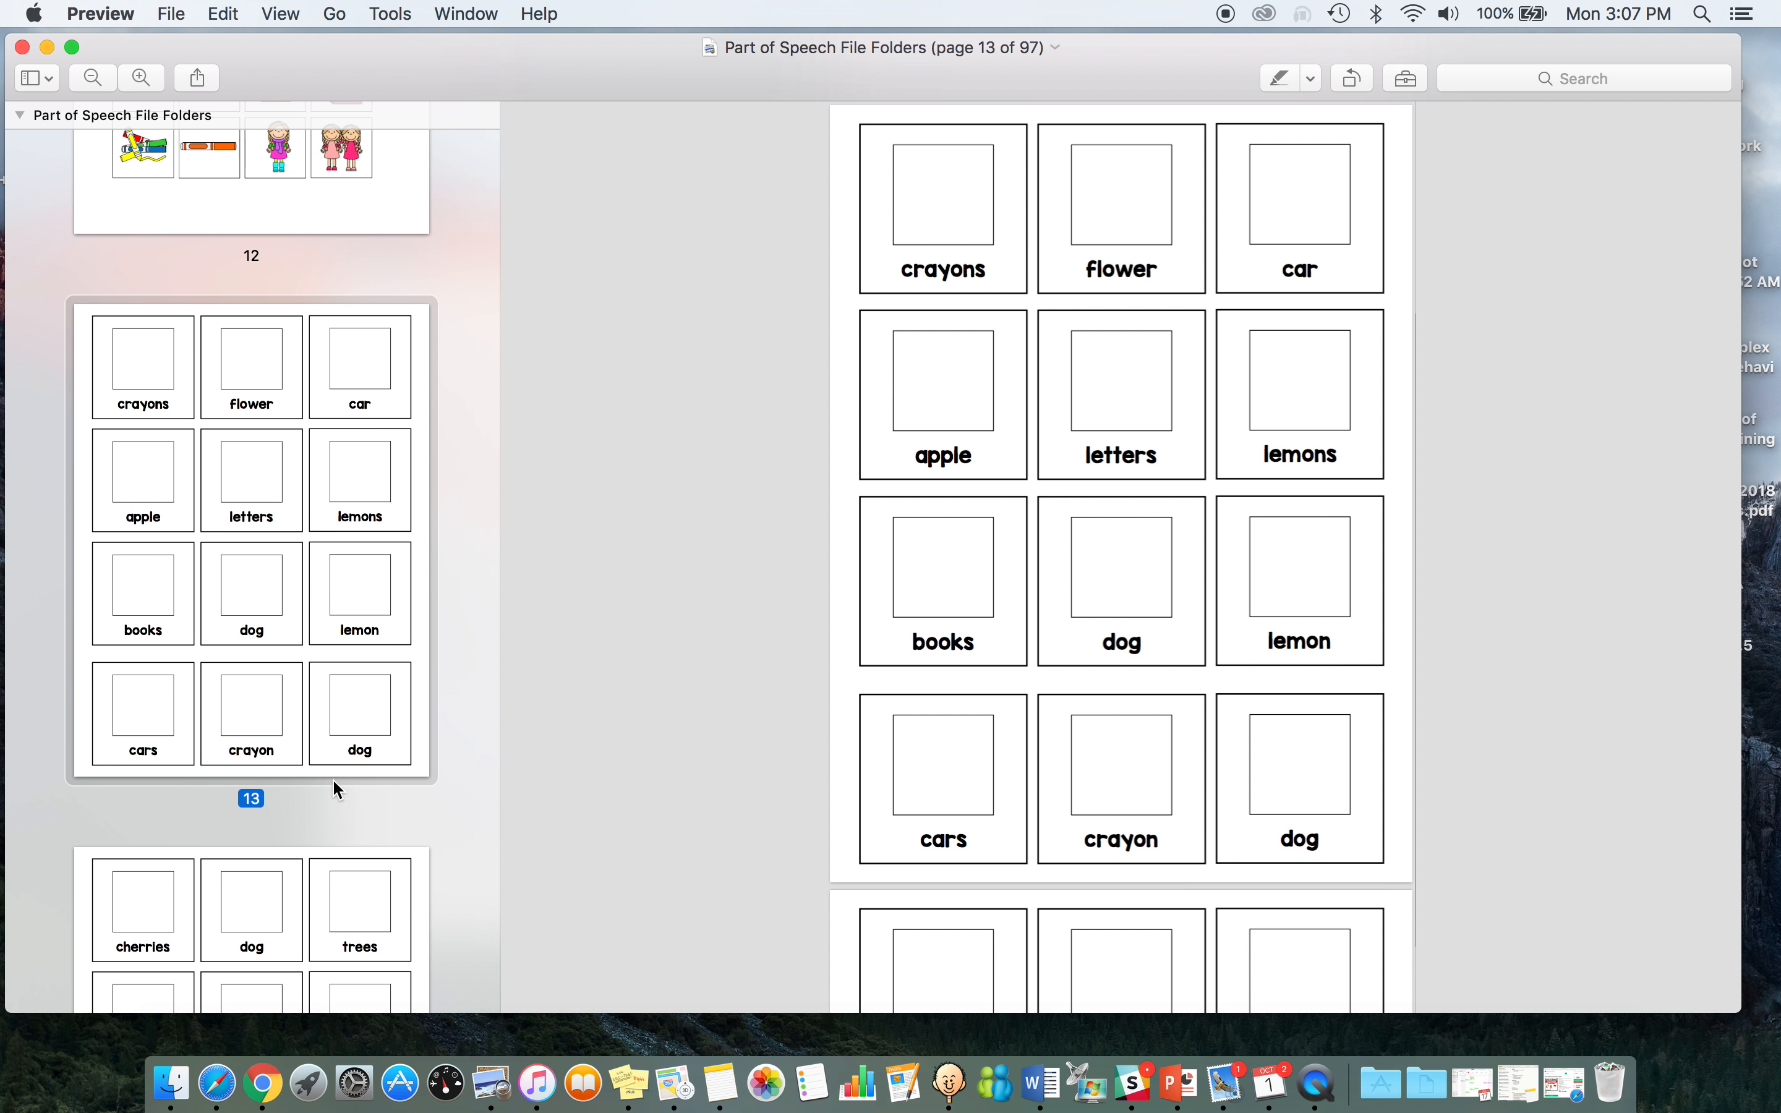
pyautogui.scroll(-3)
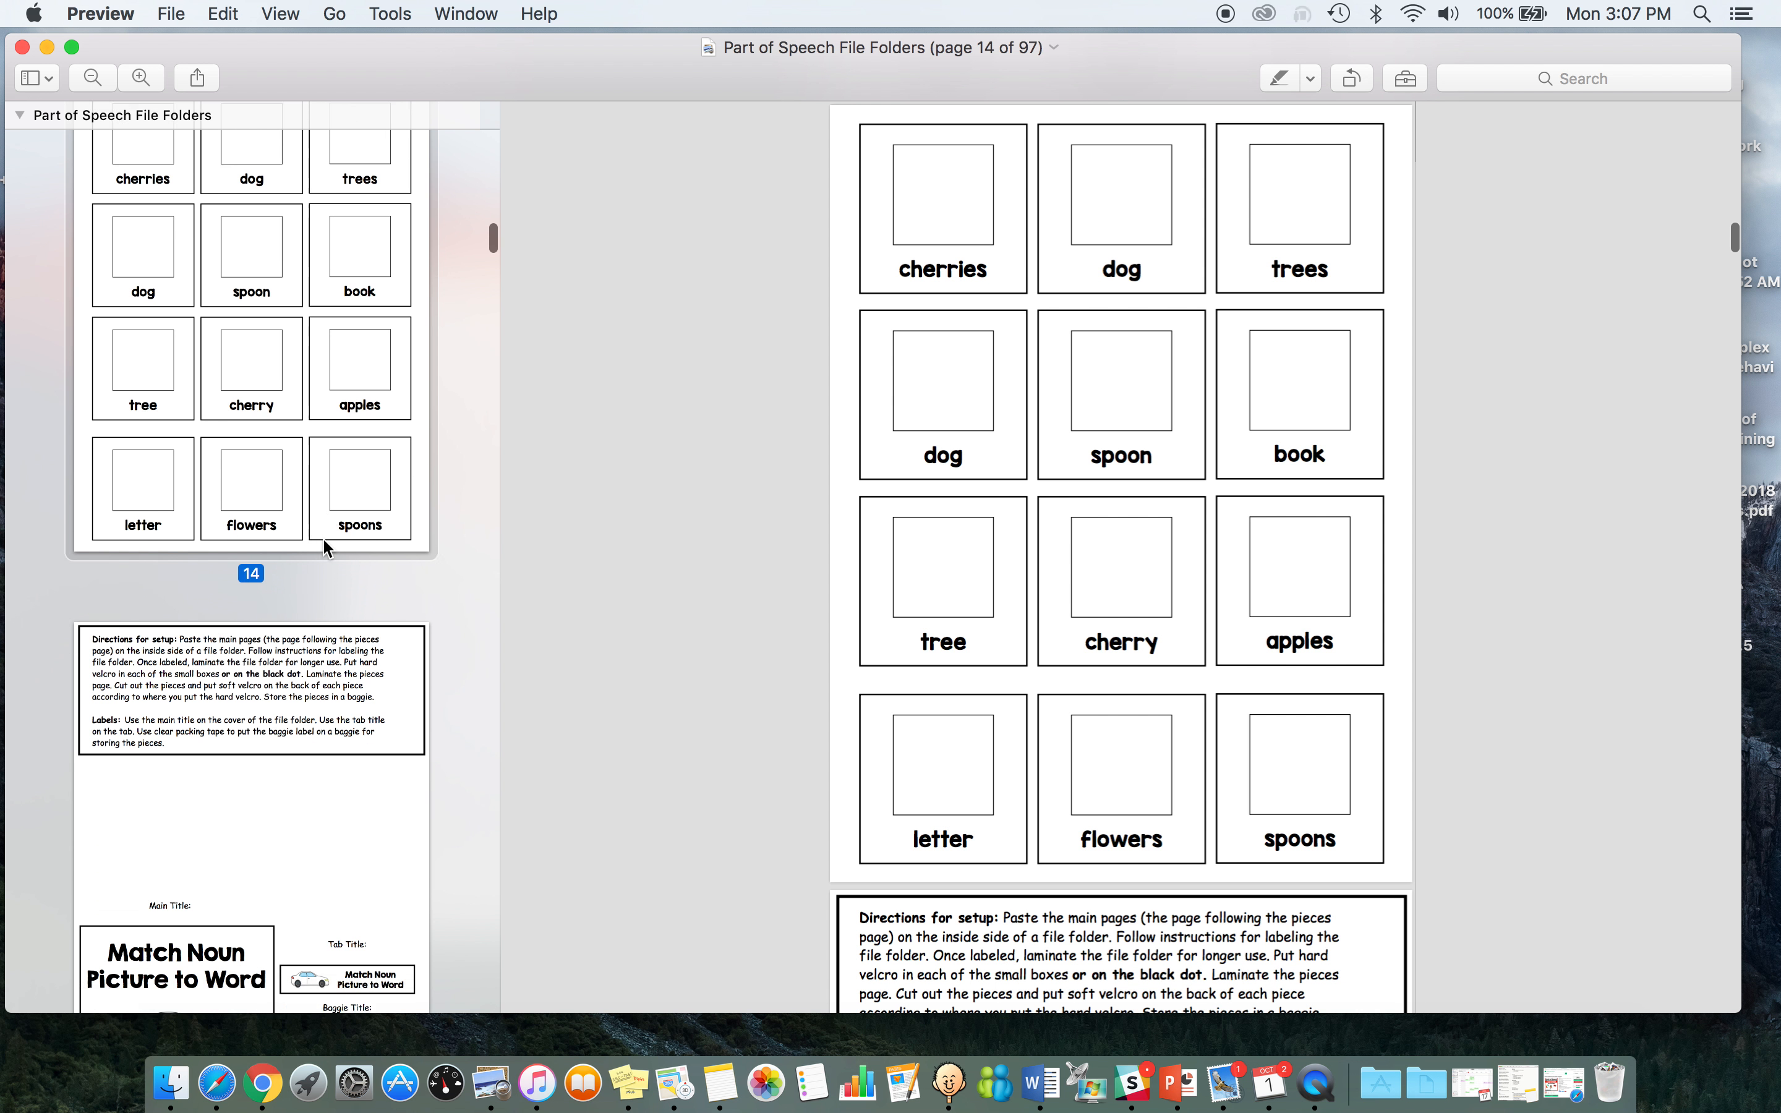
pyautogui.scroll(-3)
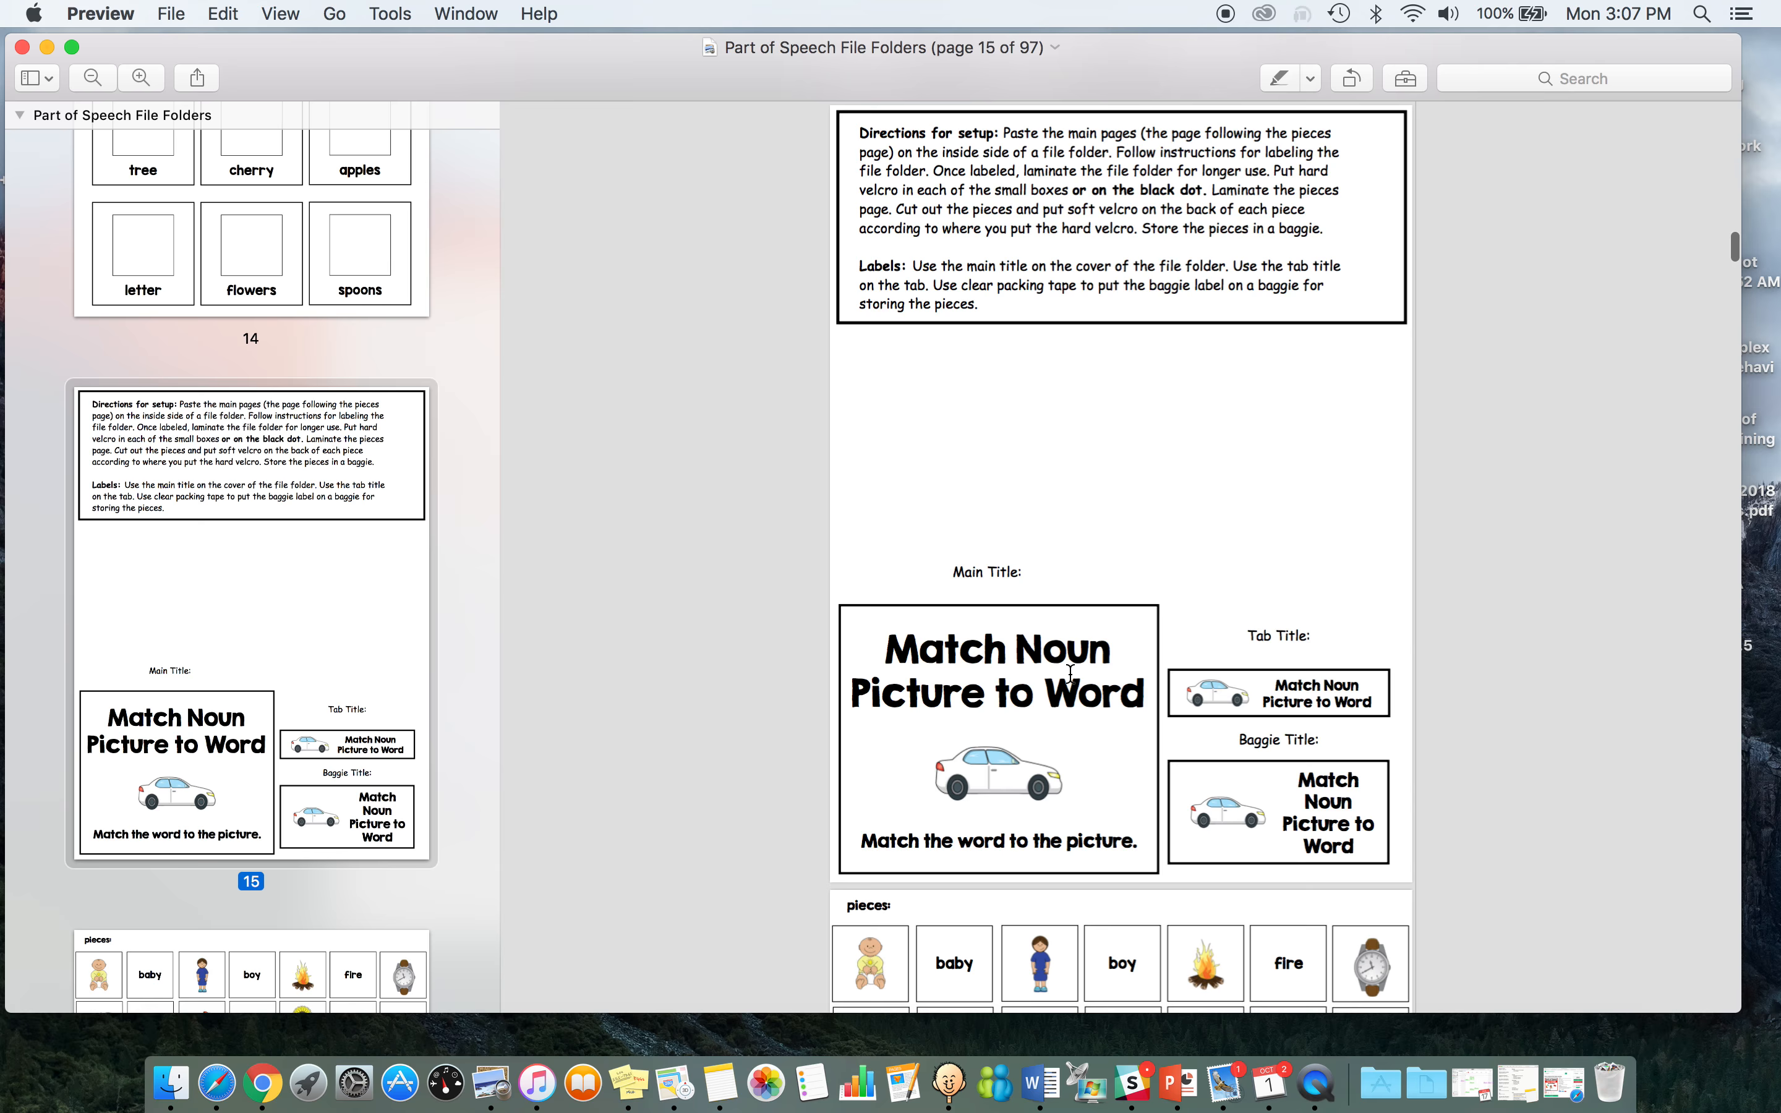
pyautogui.scroll(-3)
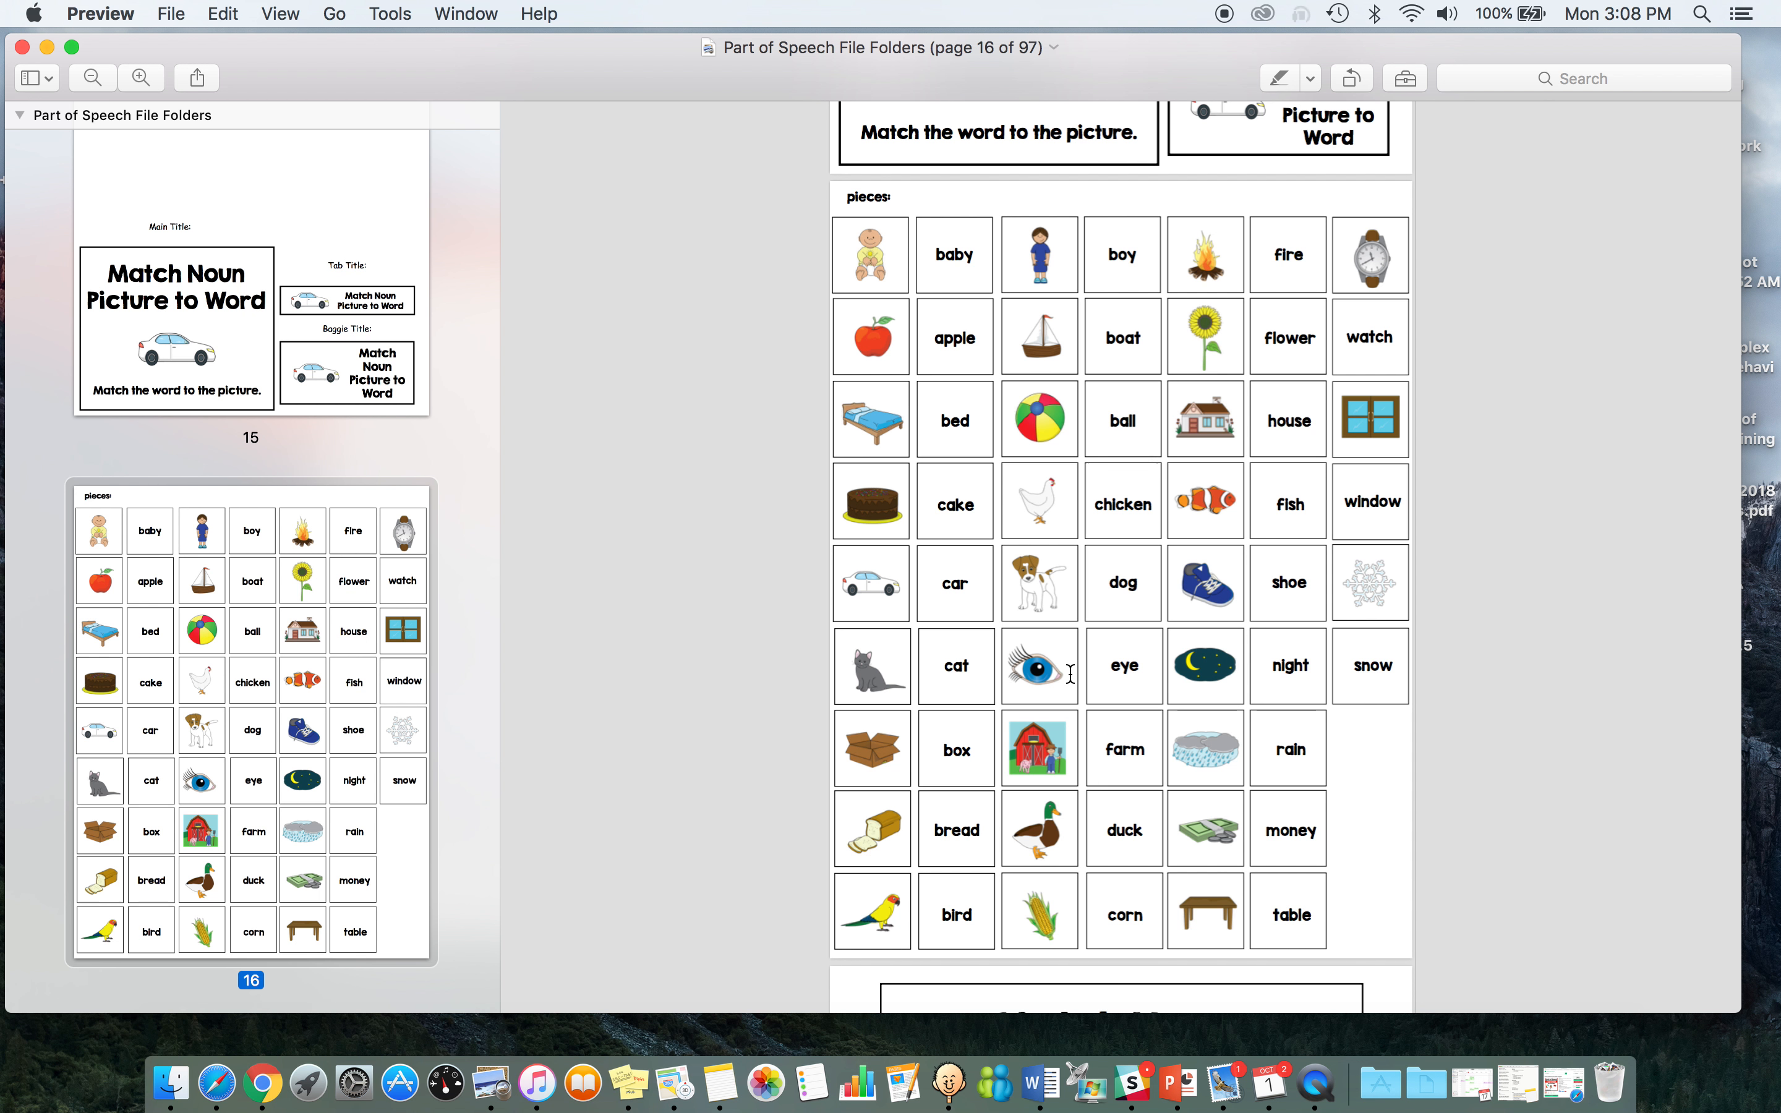
pyautogui.scroll(-3)
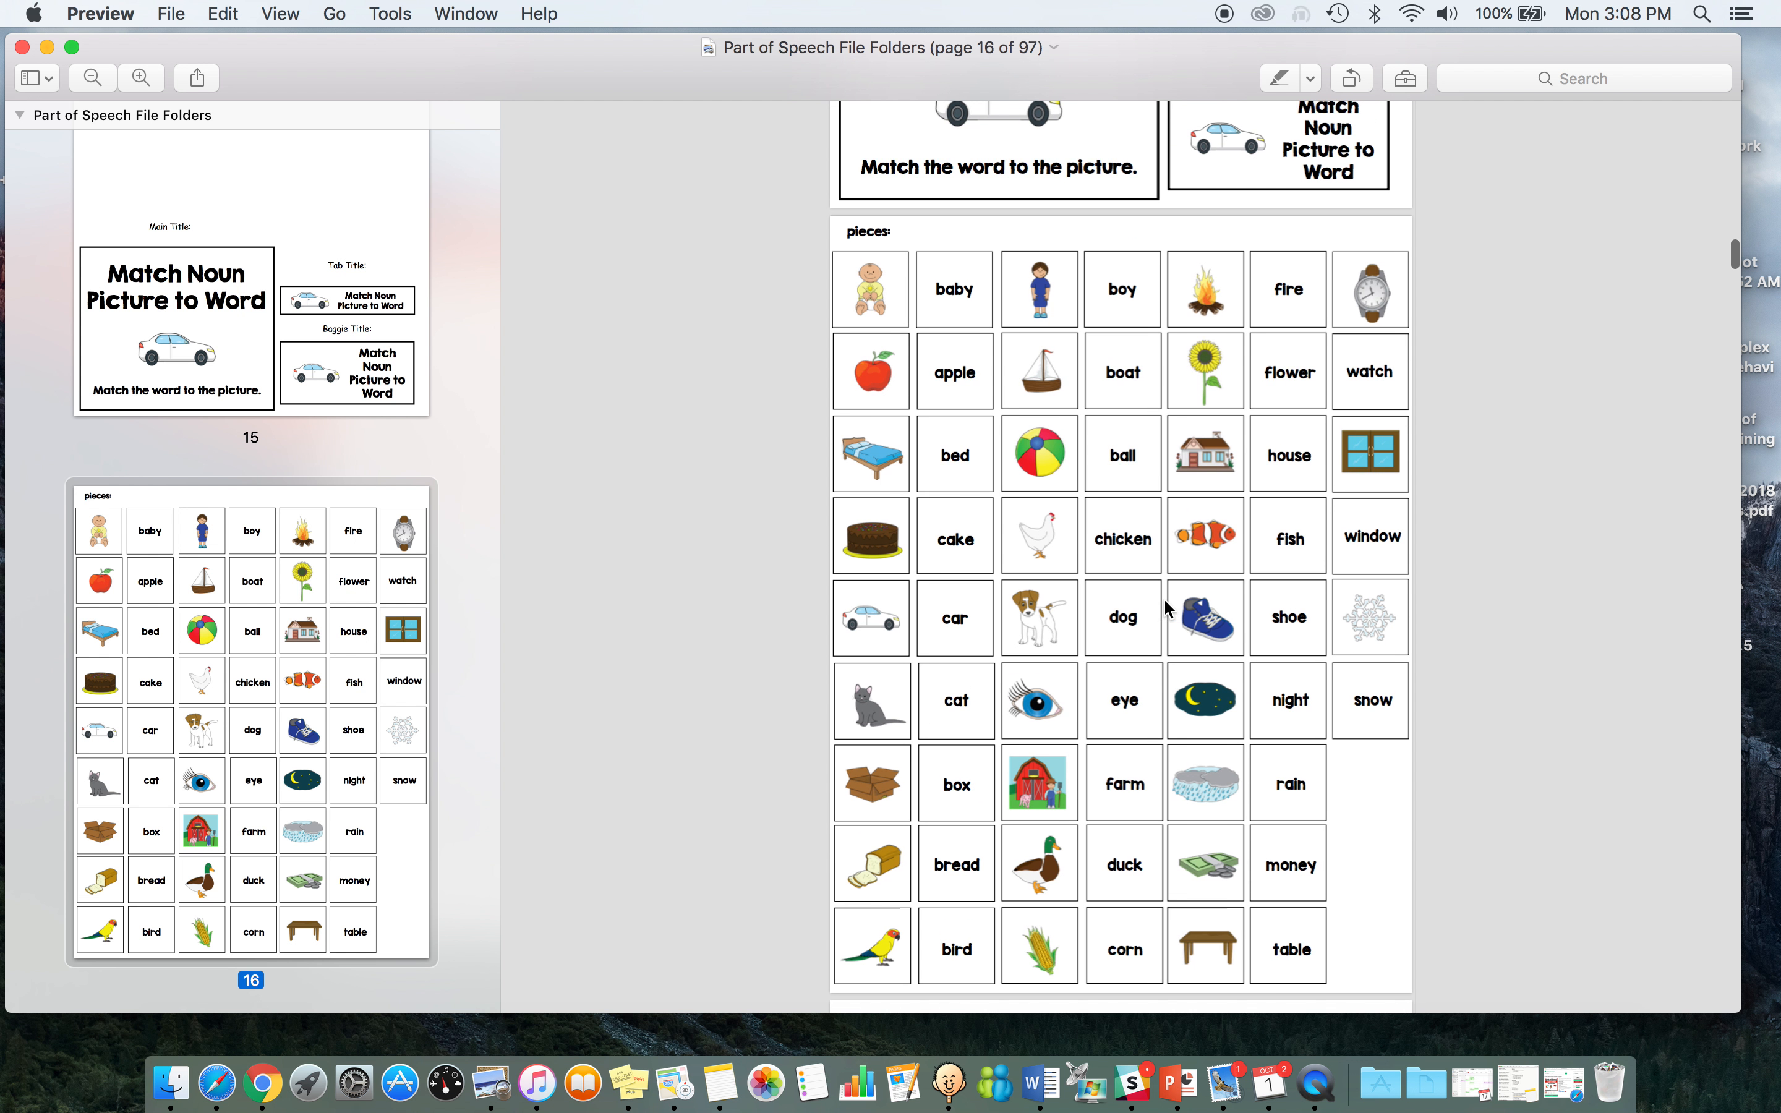
pyautogui.moveTo(1111, 292)
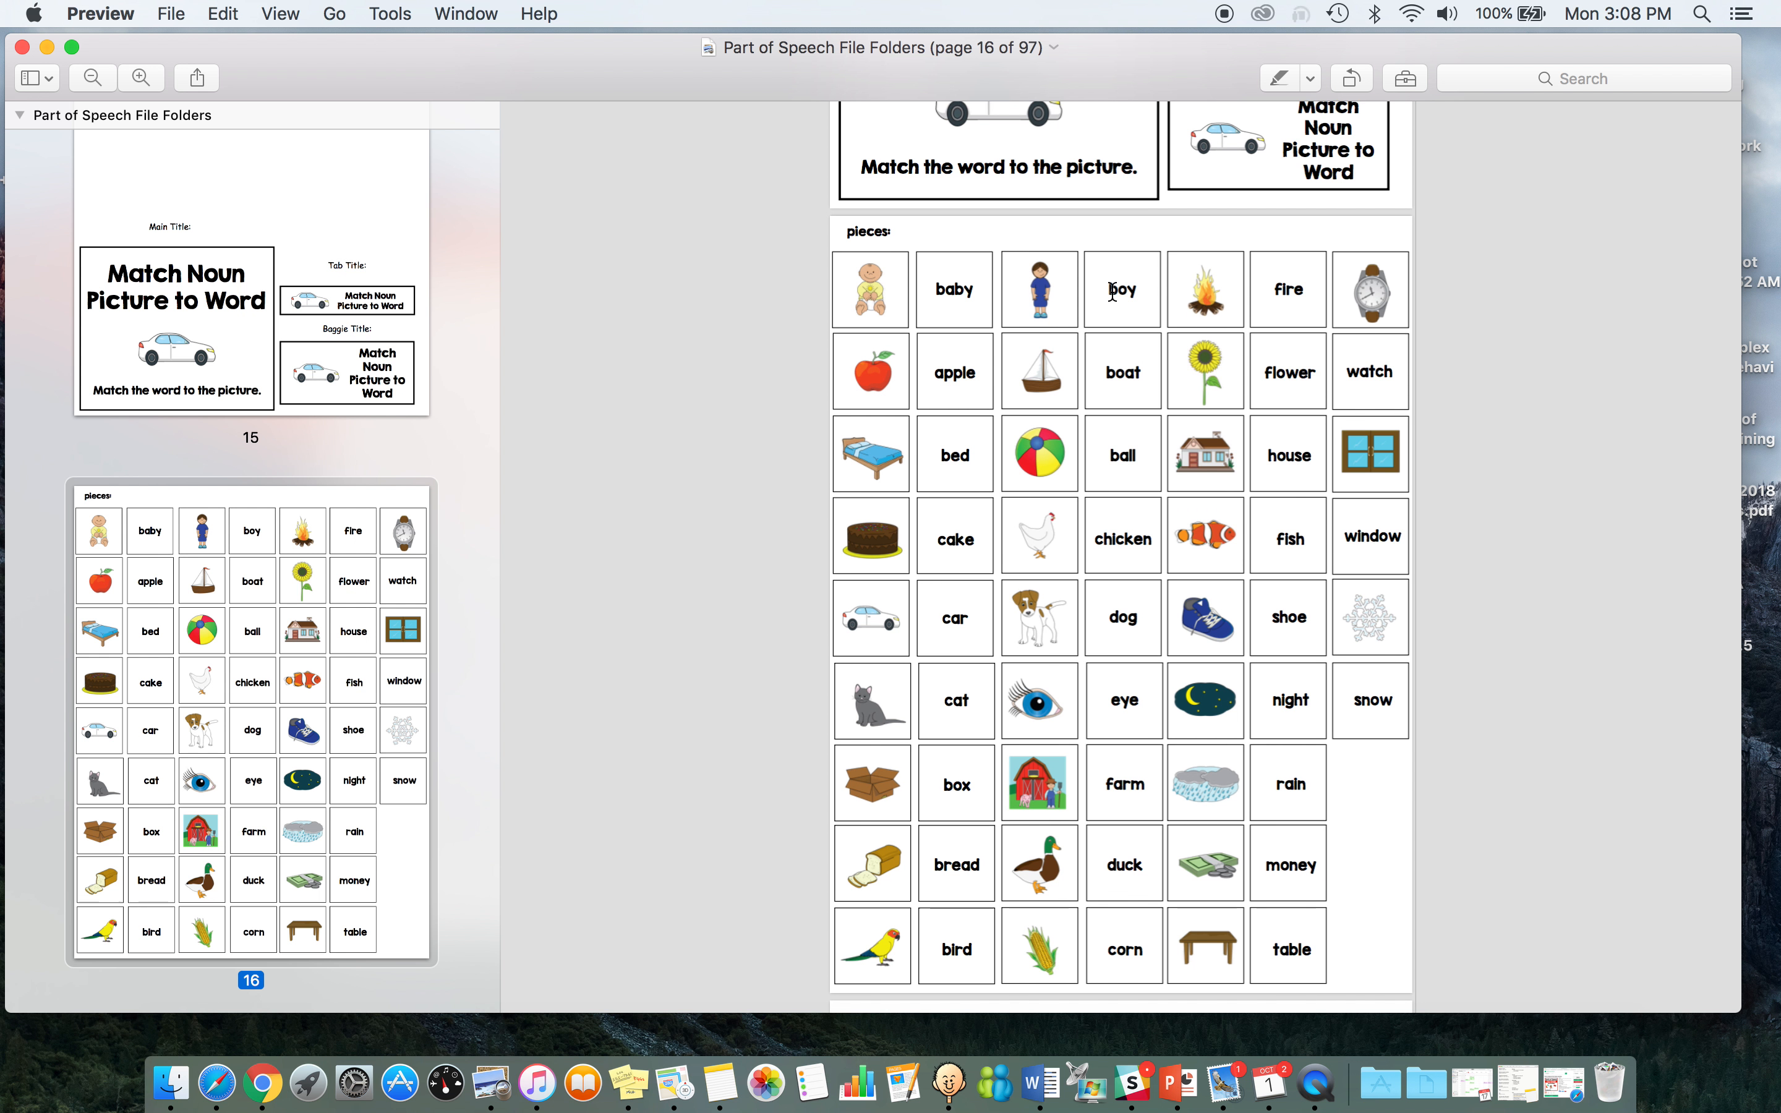
pyautogui.moveTo(1098, 573)
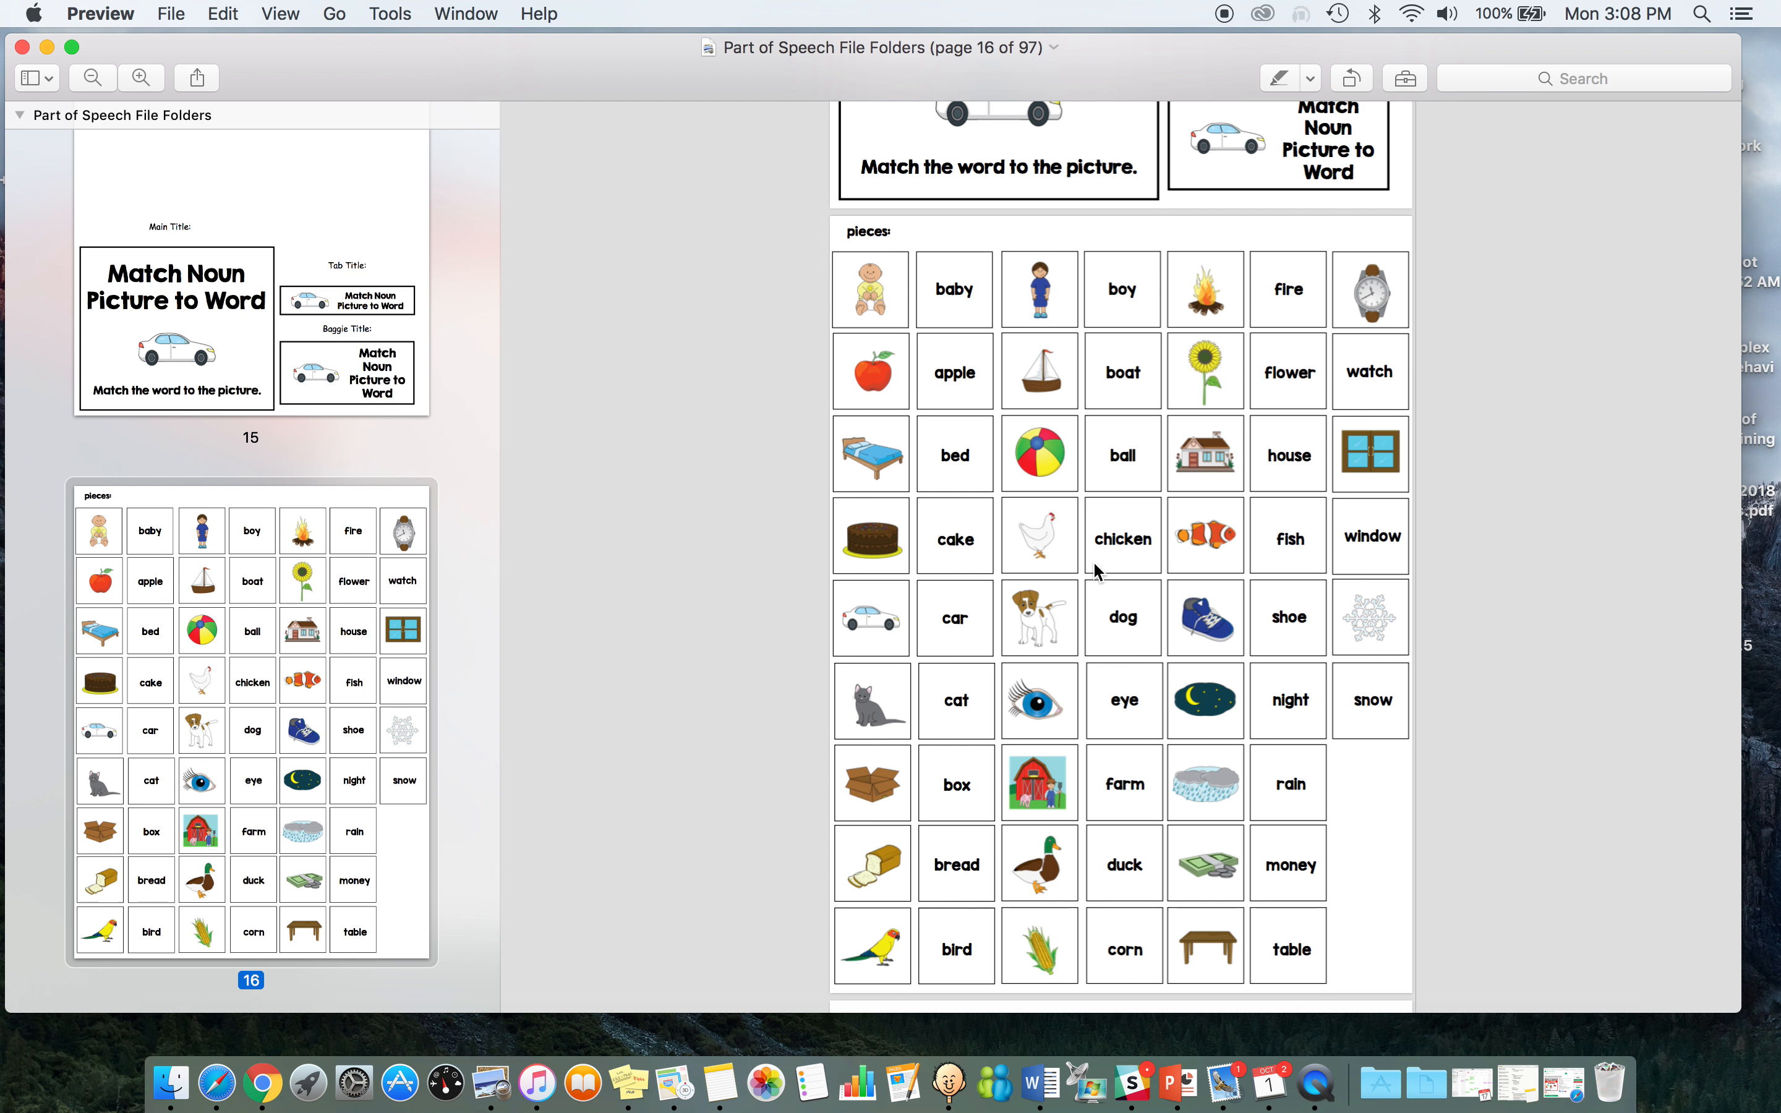
pyautogui.scroll(-3)
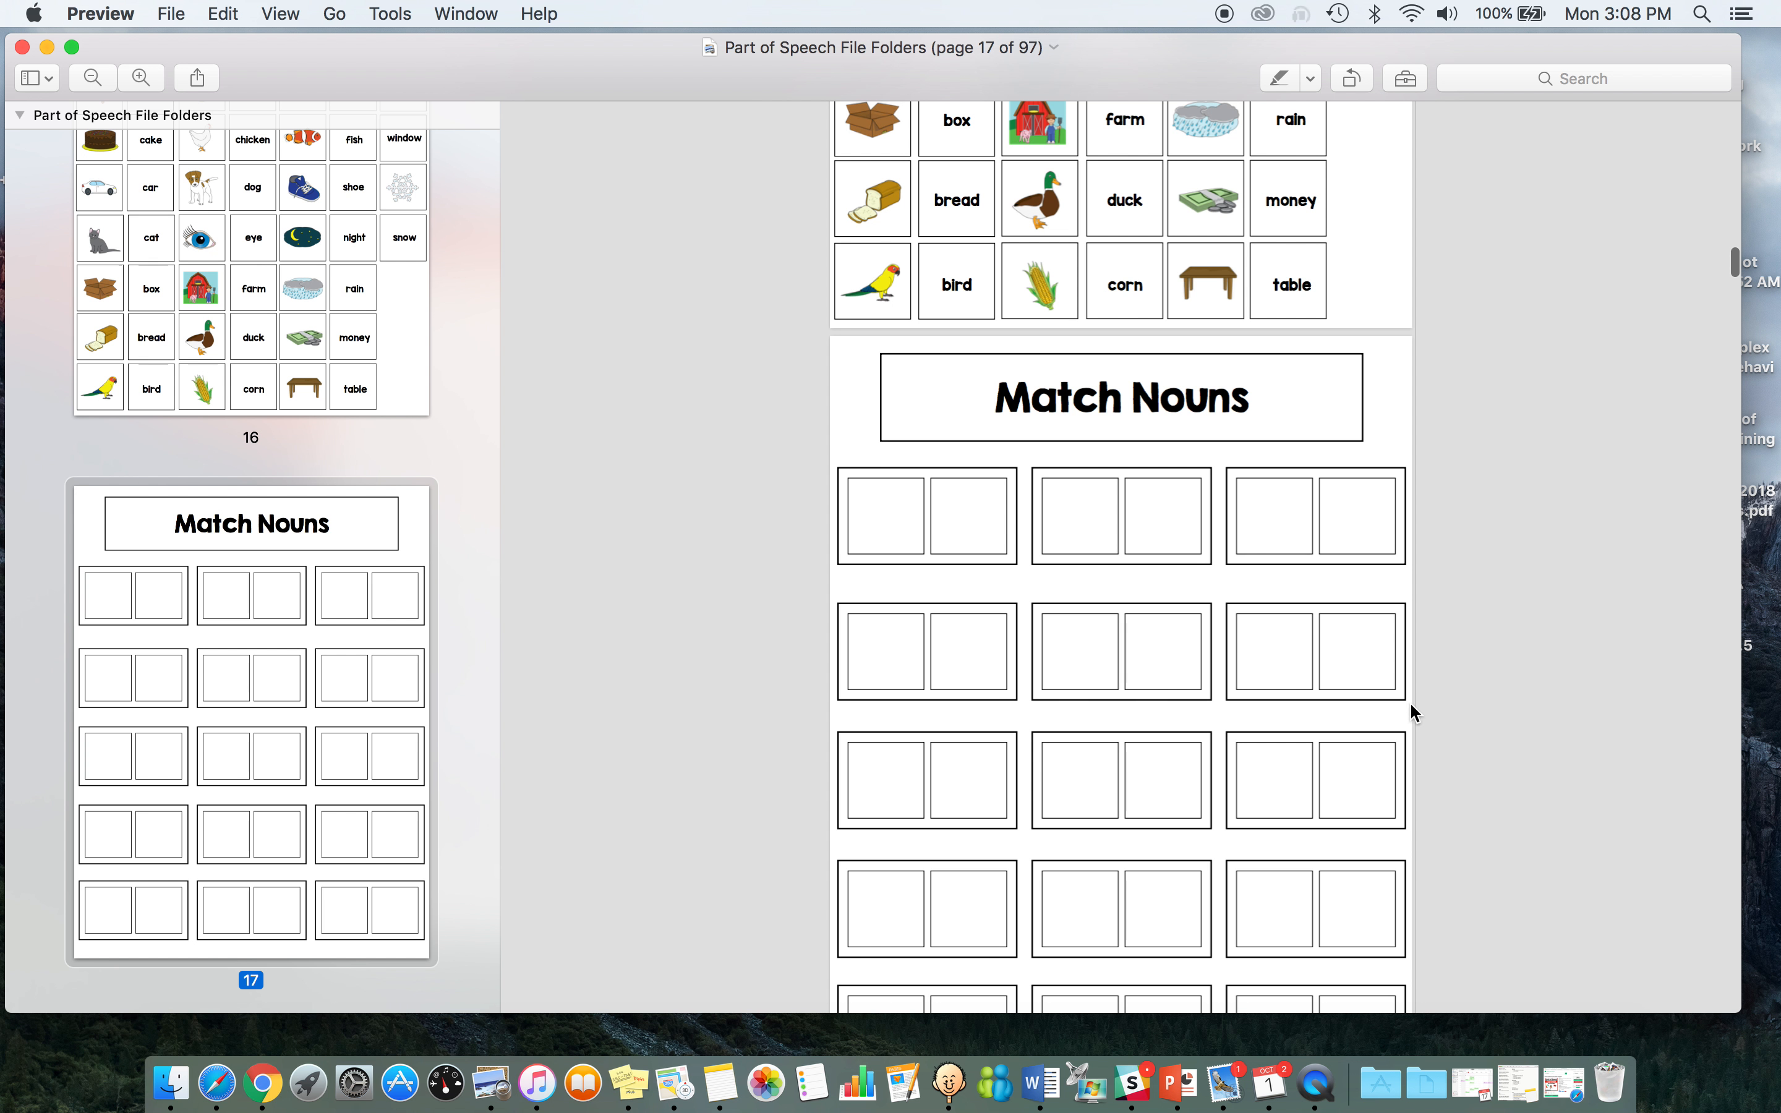
pyautogui.moveTo(938, 522)
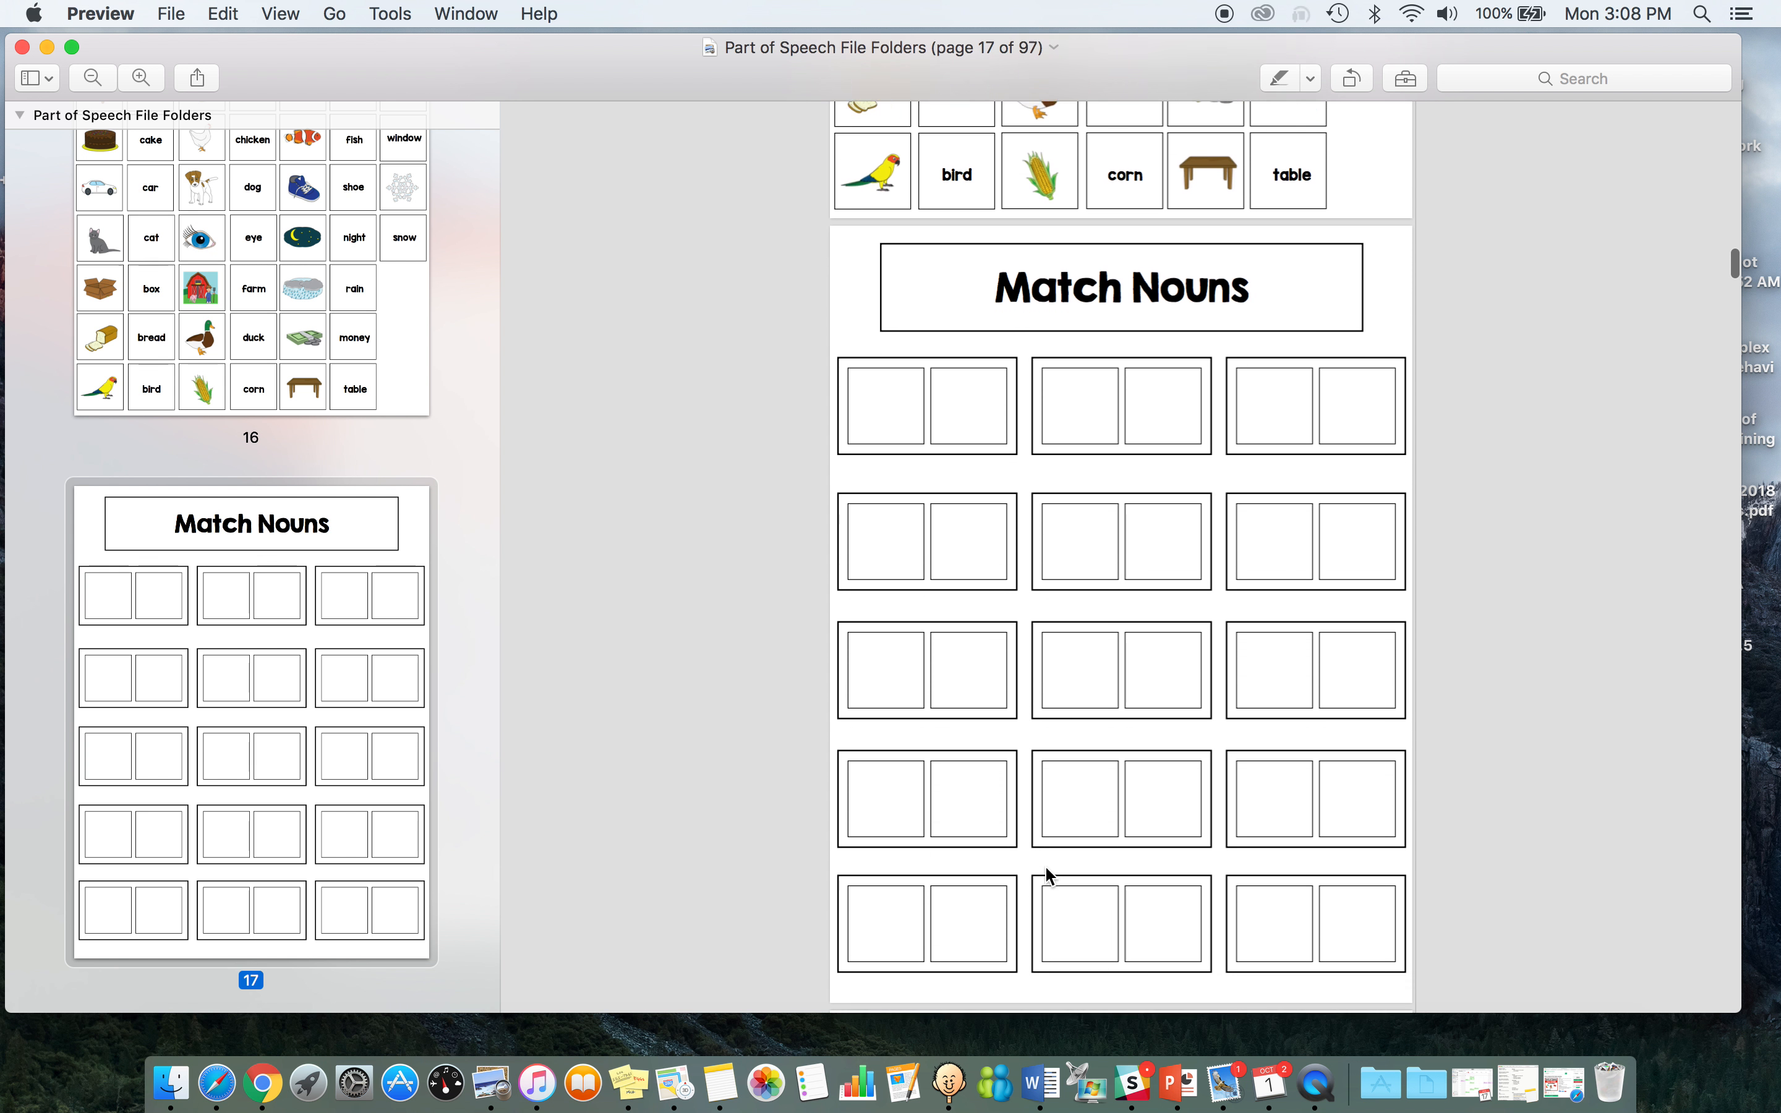
pyautogui.scroll(-3)
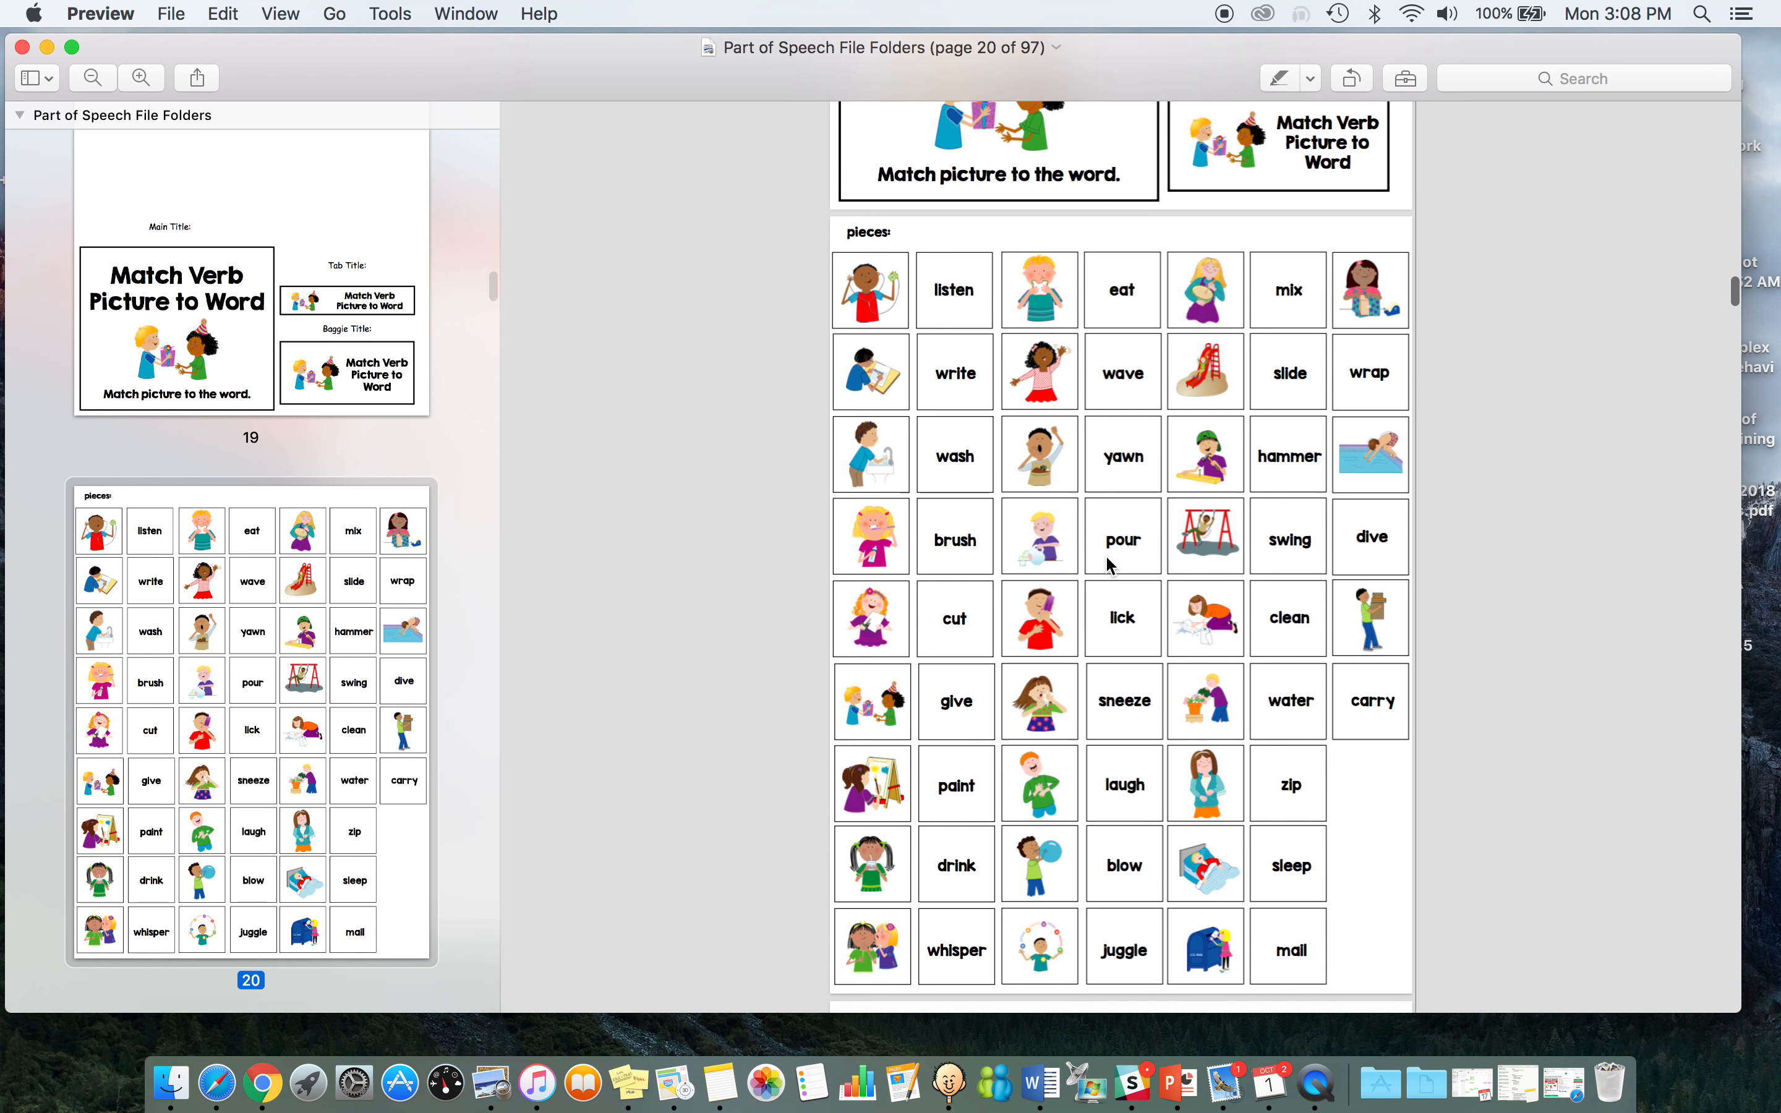
pyautogui.scroll(-3)
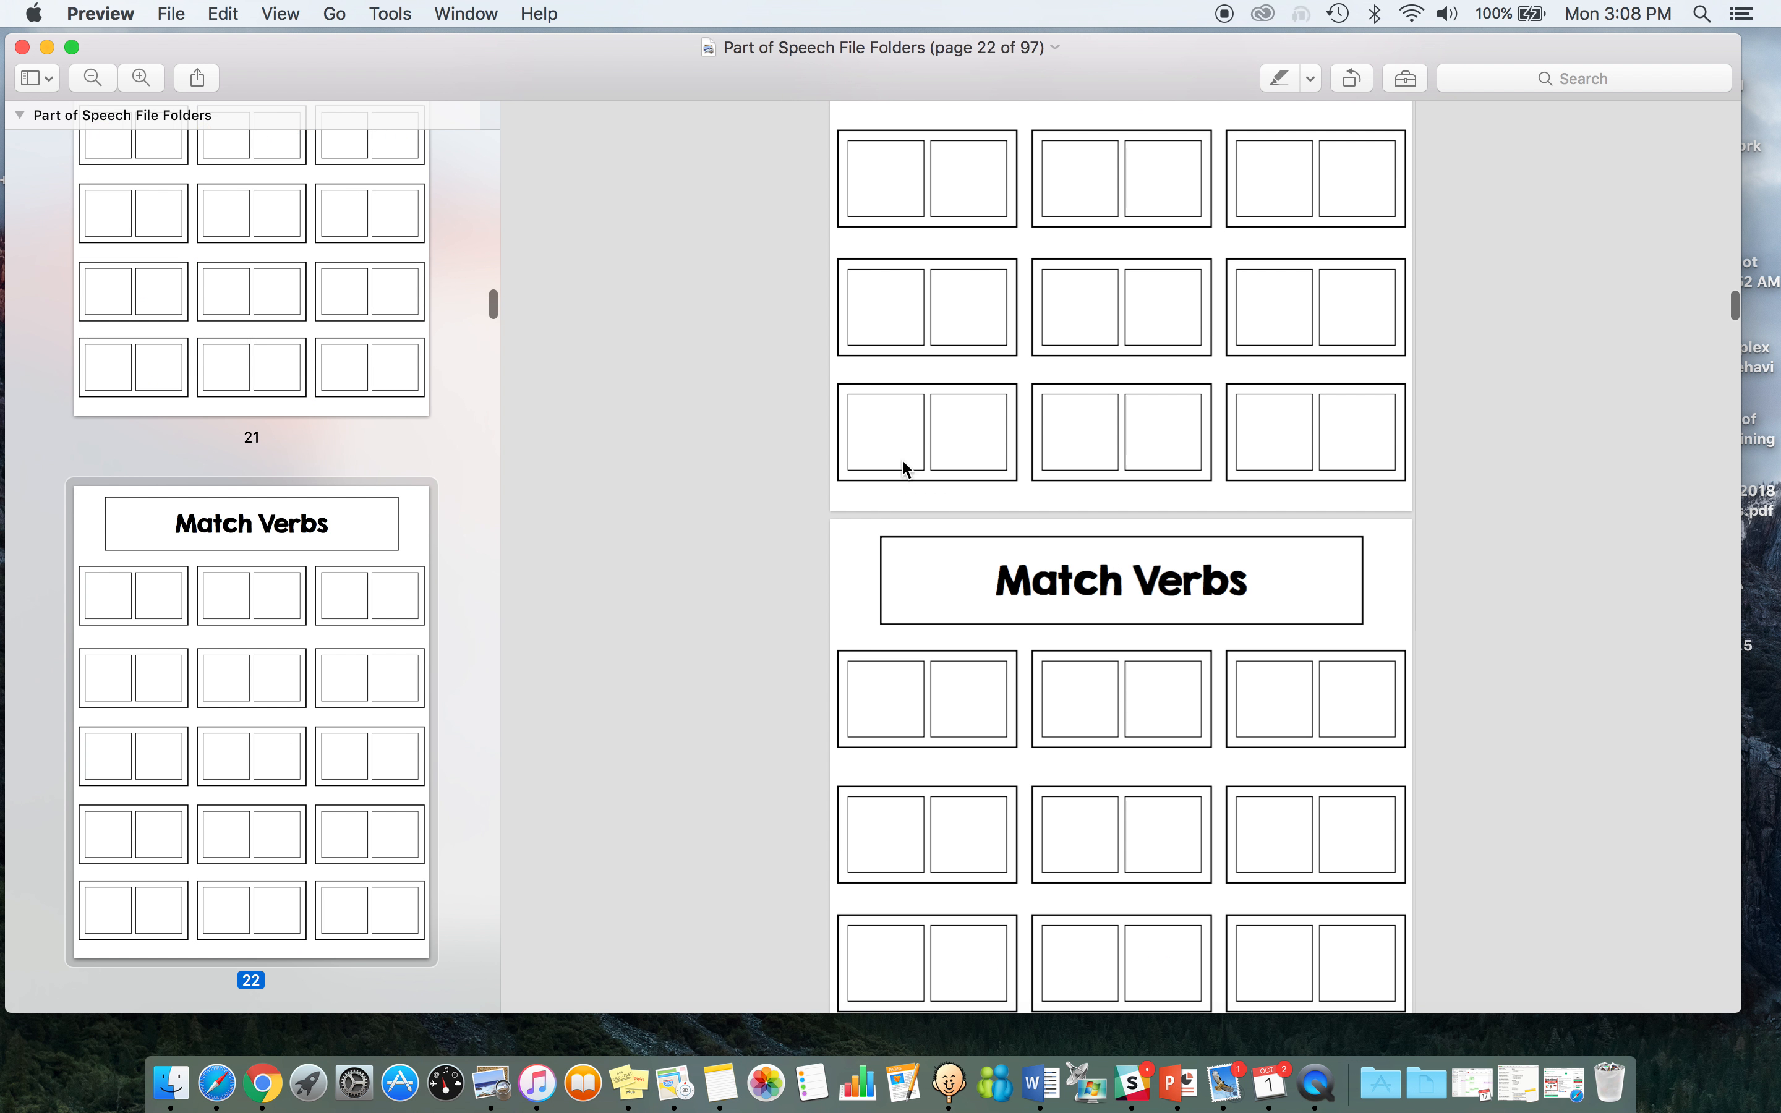
pyautogui.scroll(-3)
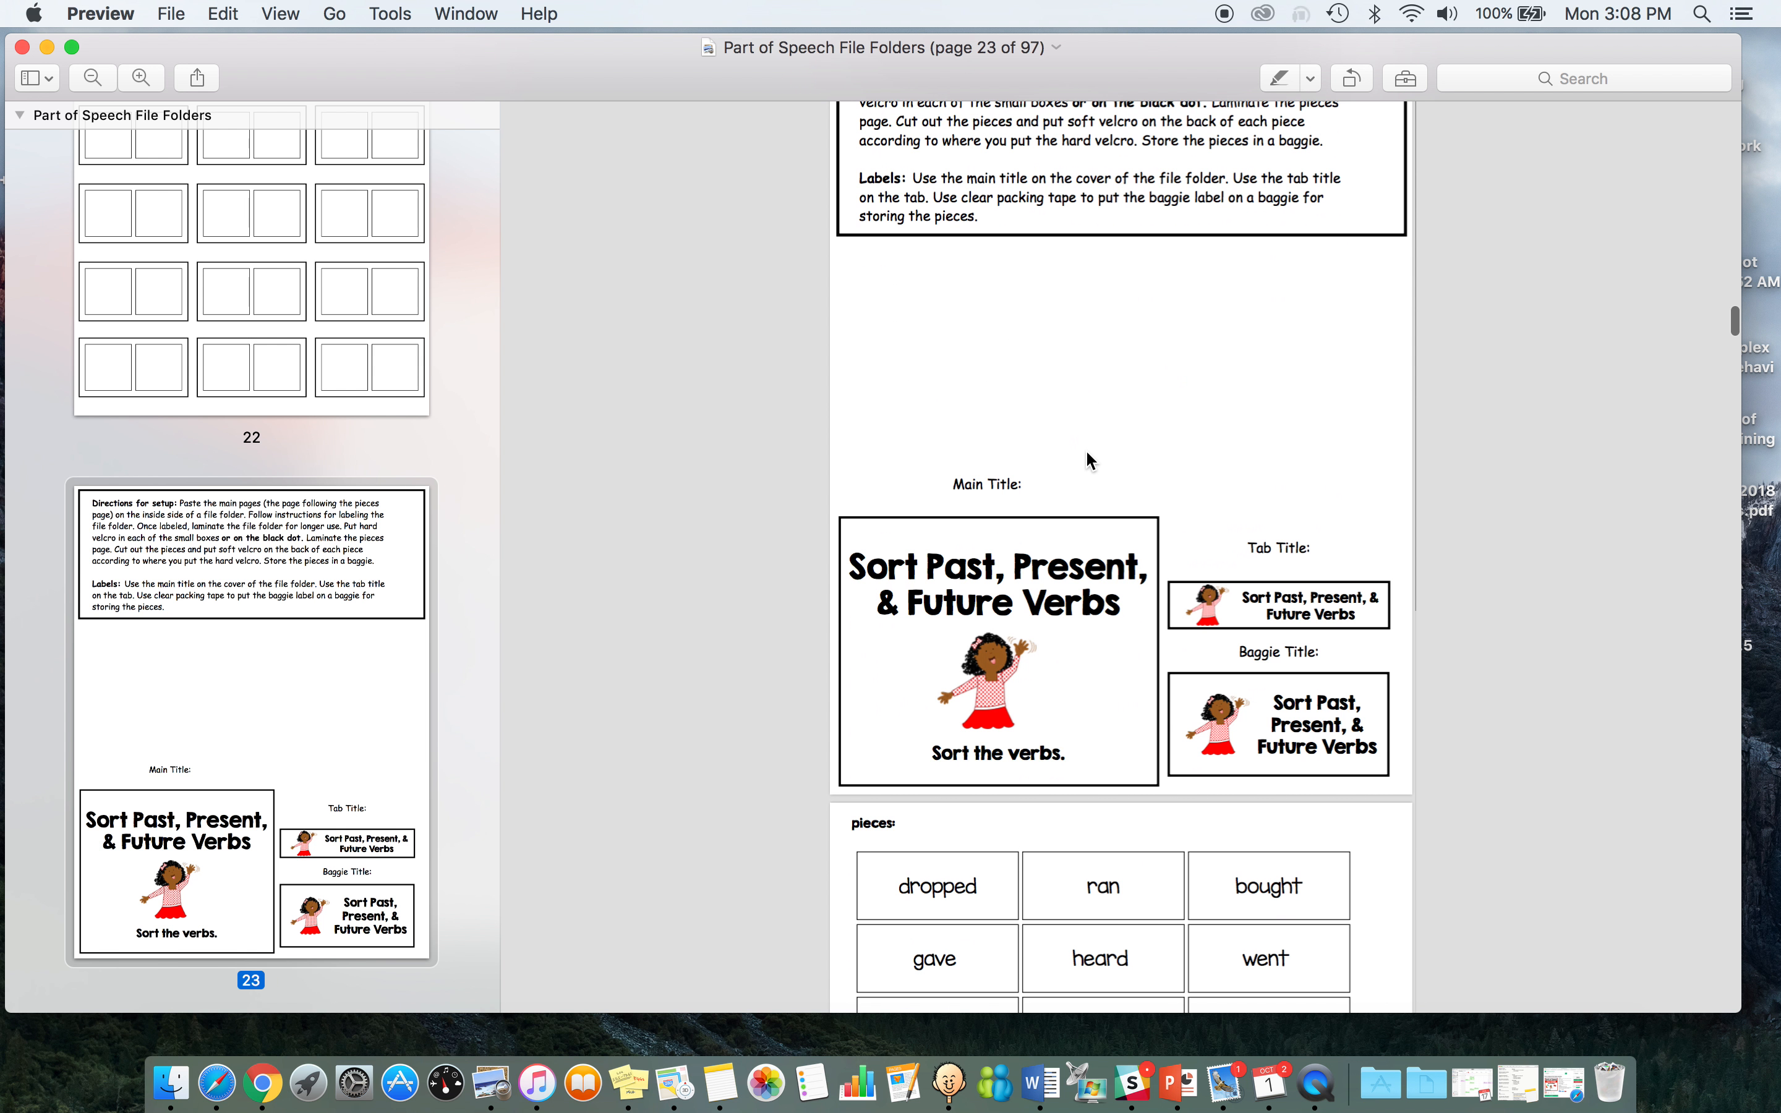
pyautogui.scroll(-3)
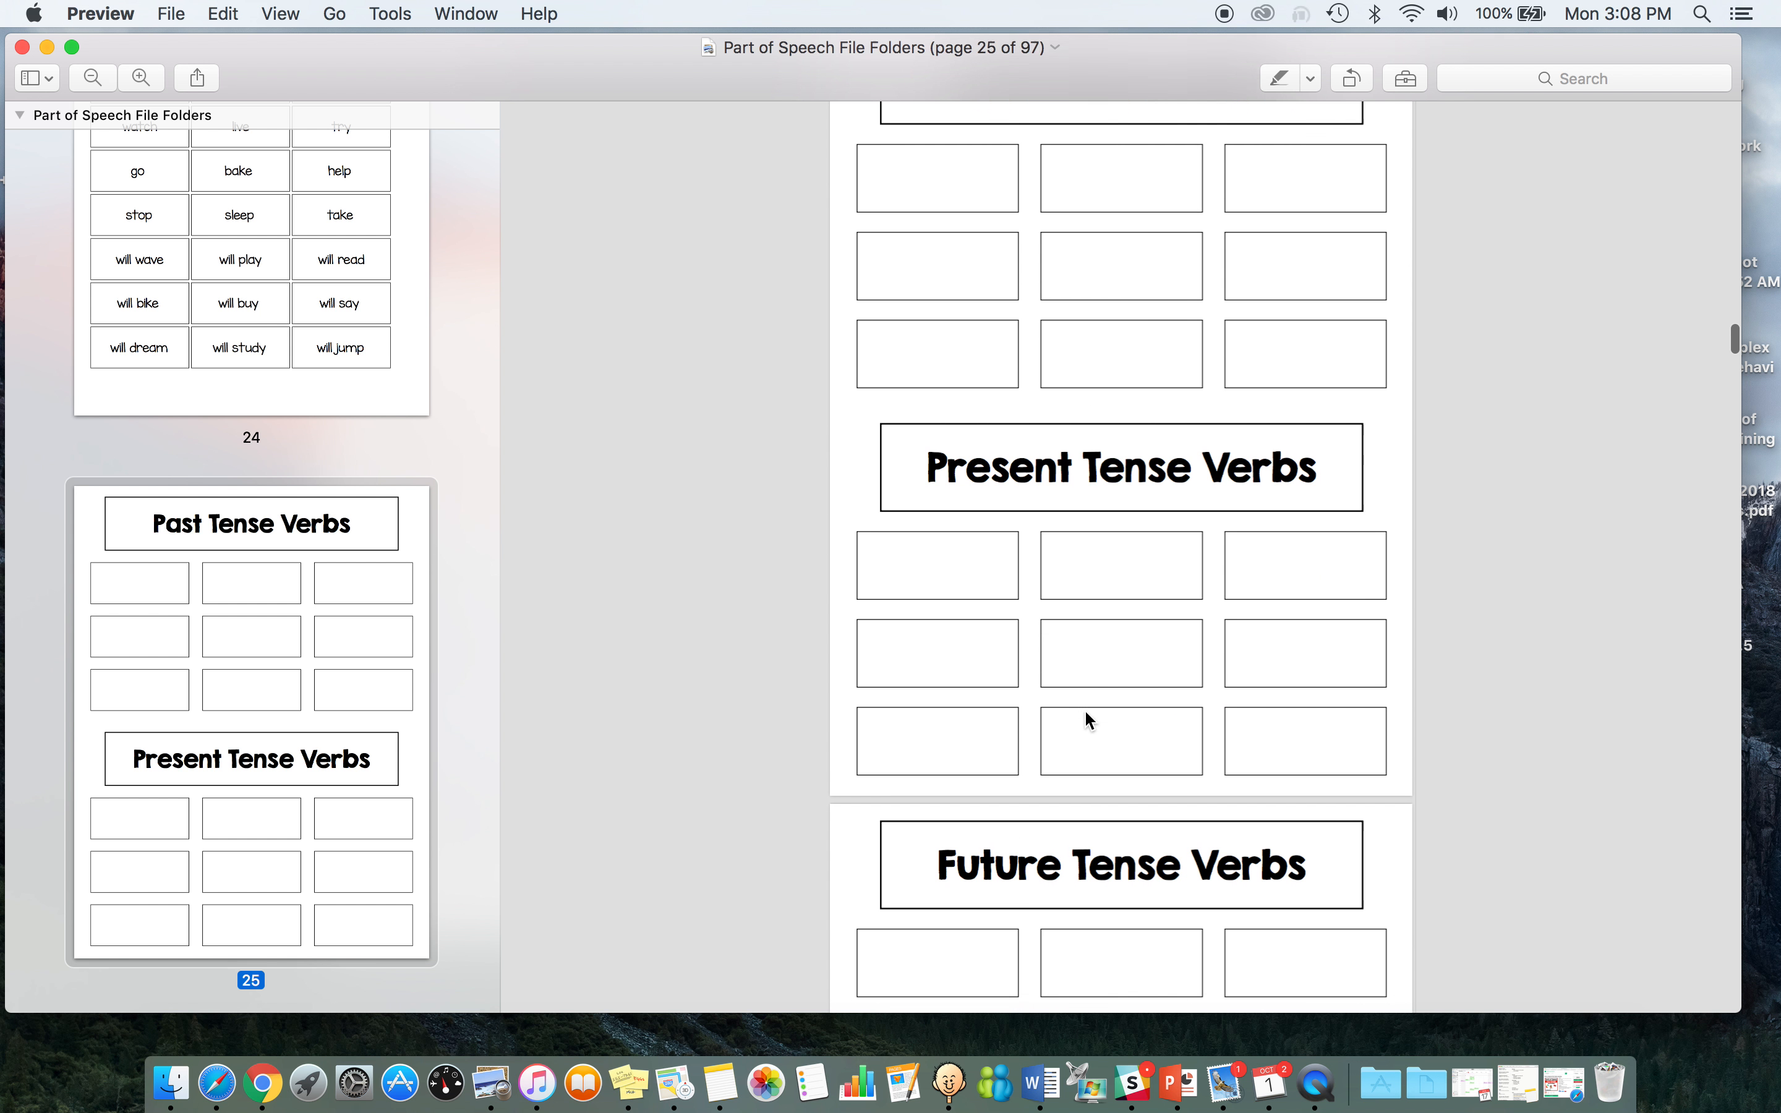
pyautogui.scroll(-3)
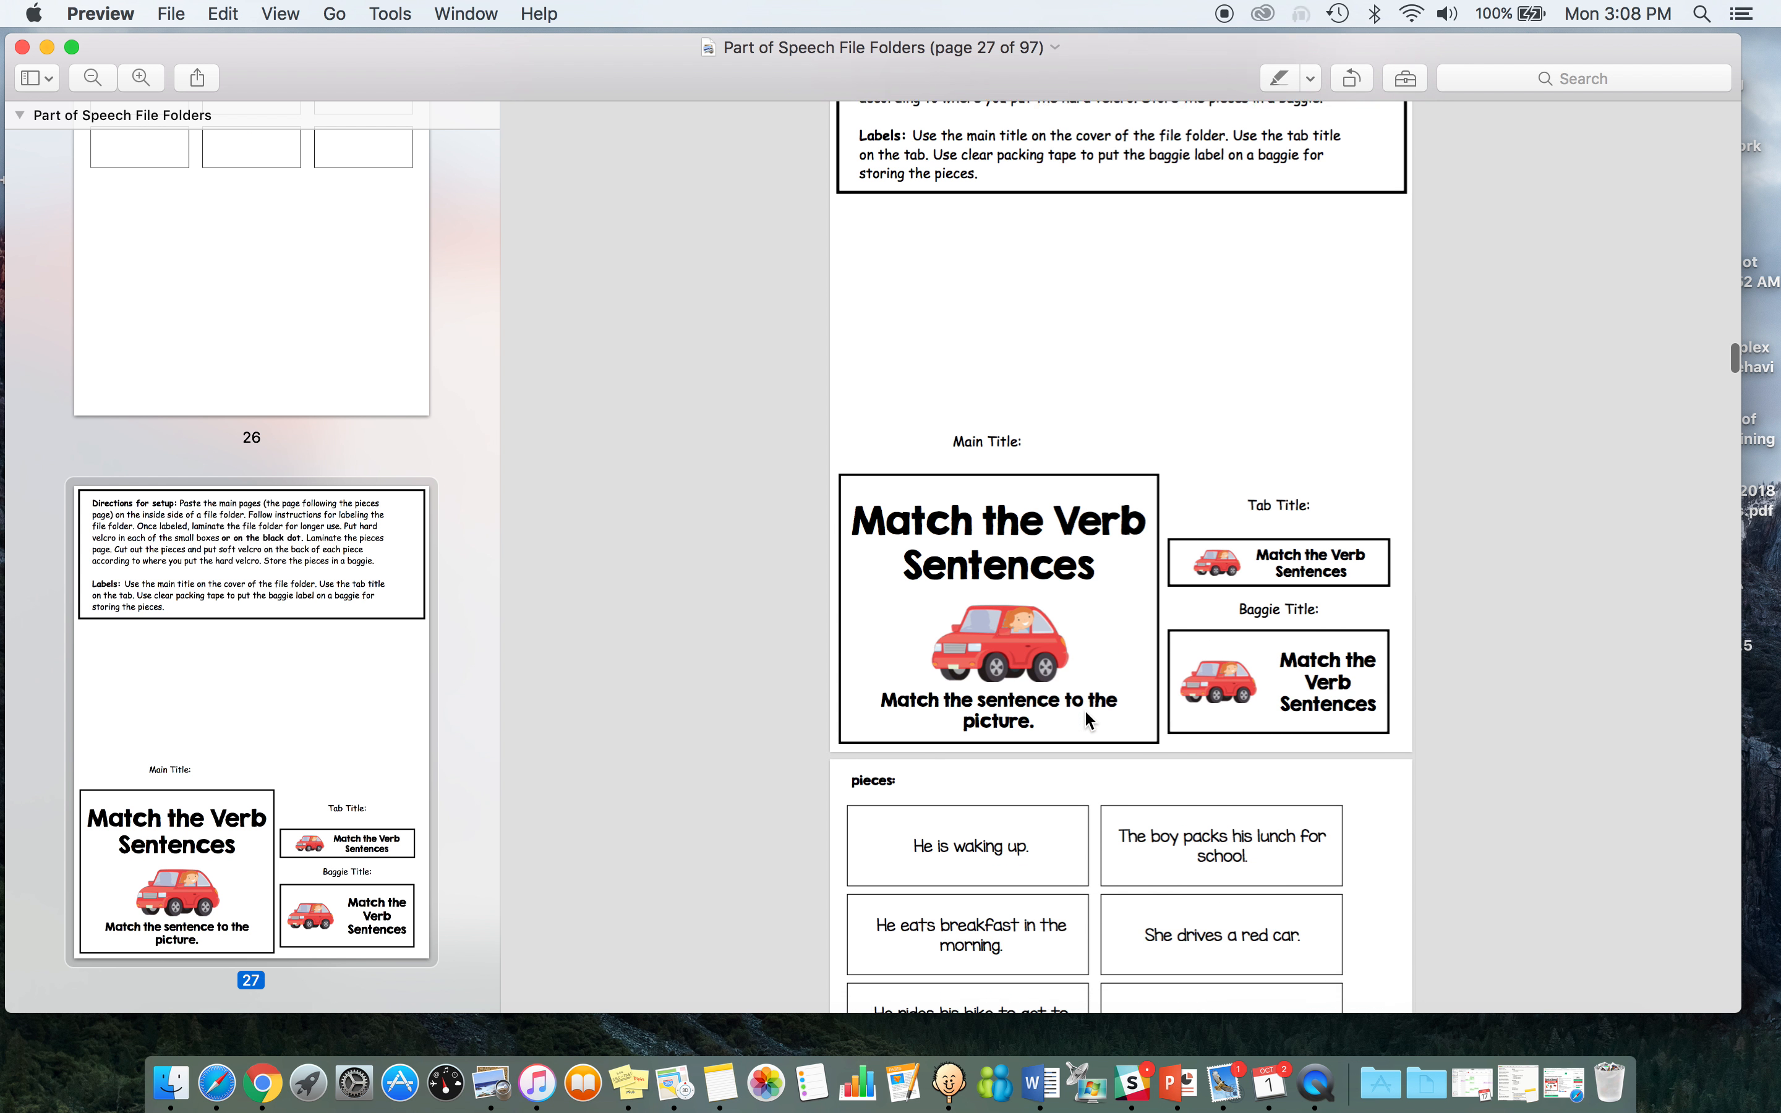
pyautogui.scroll(-3)
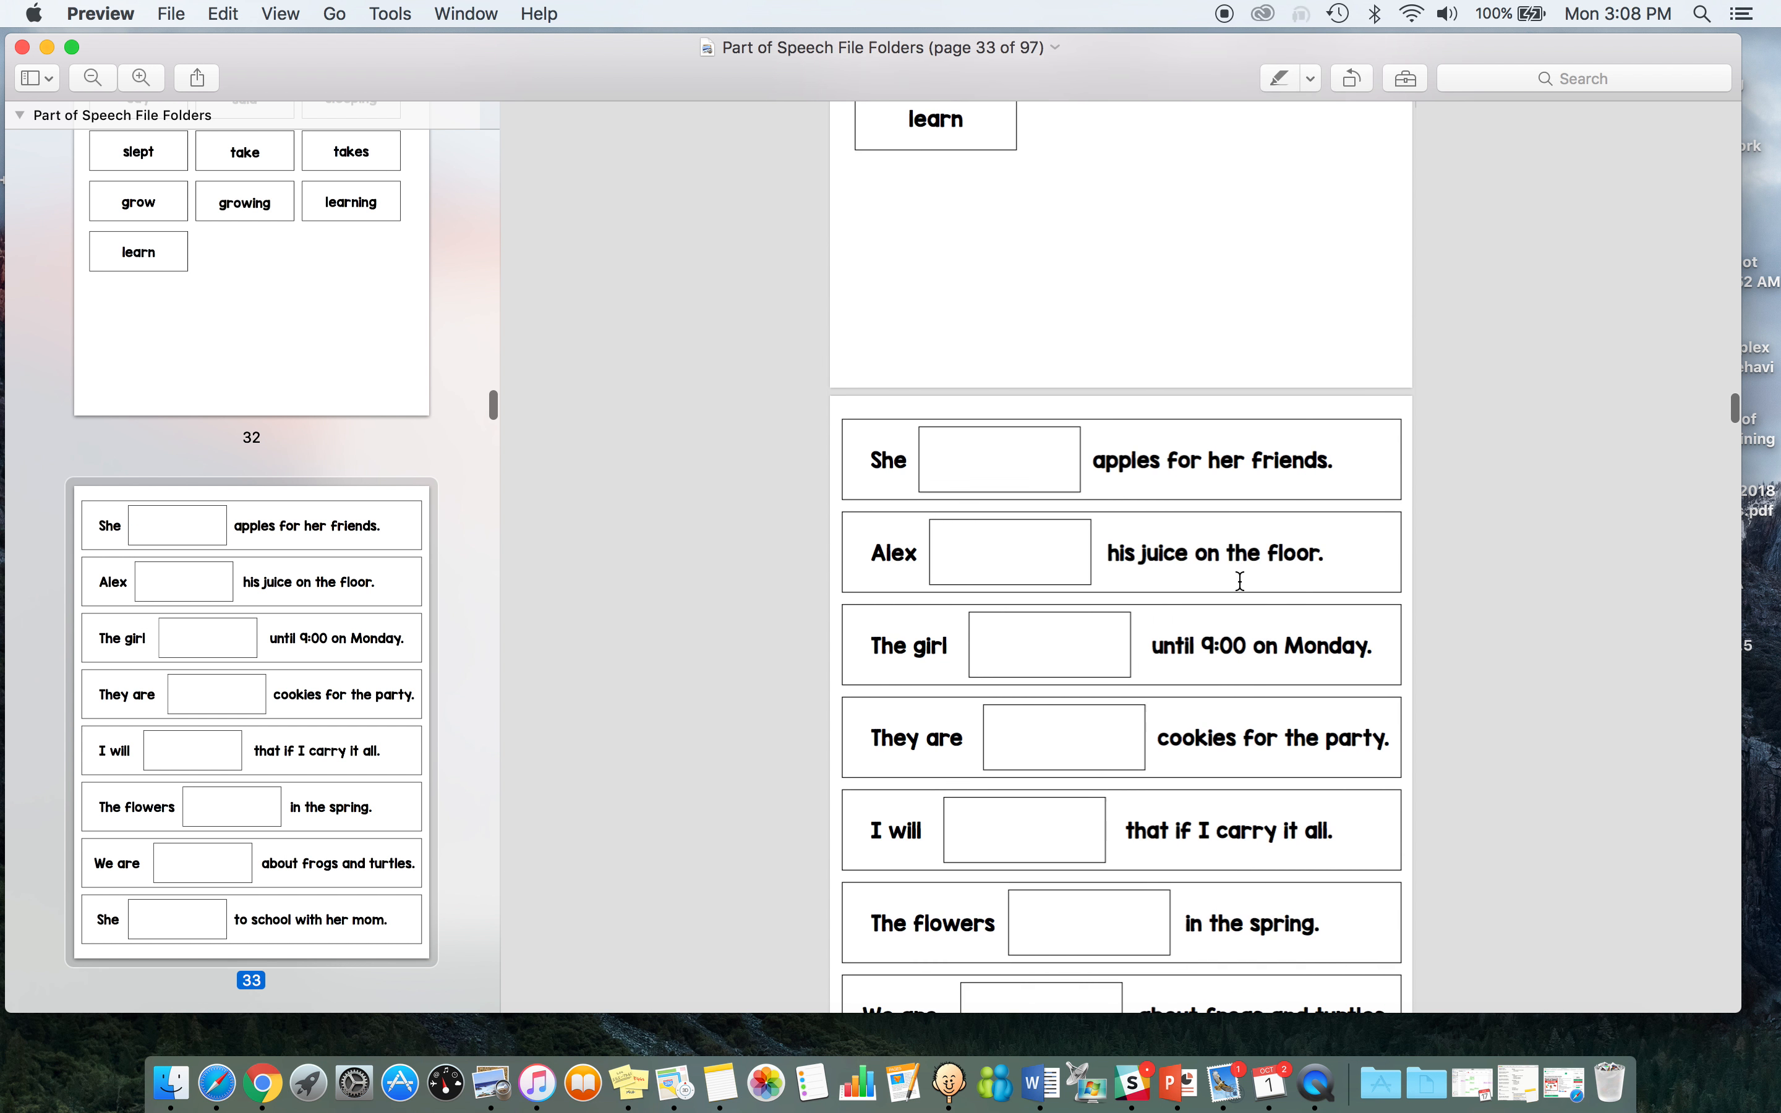
pyautogui.scroll(-3)
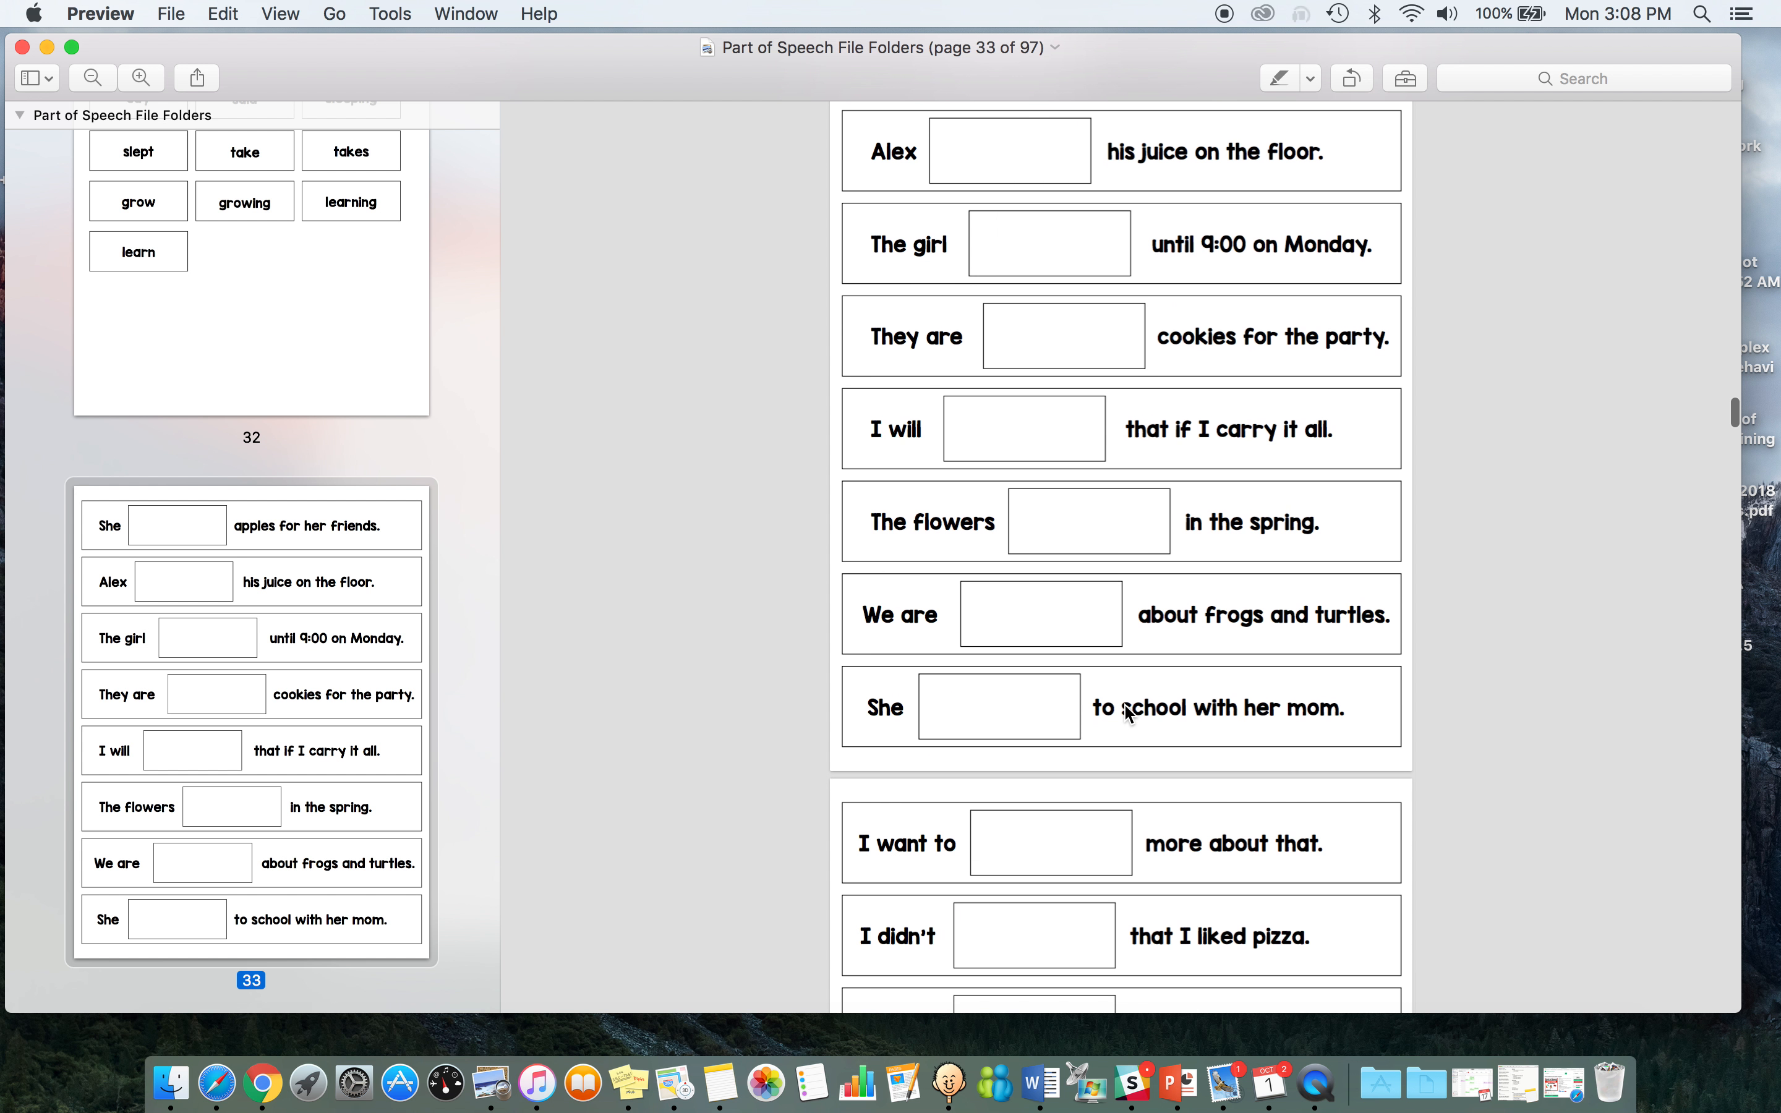
pyautogui.scroll(-3)
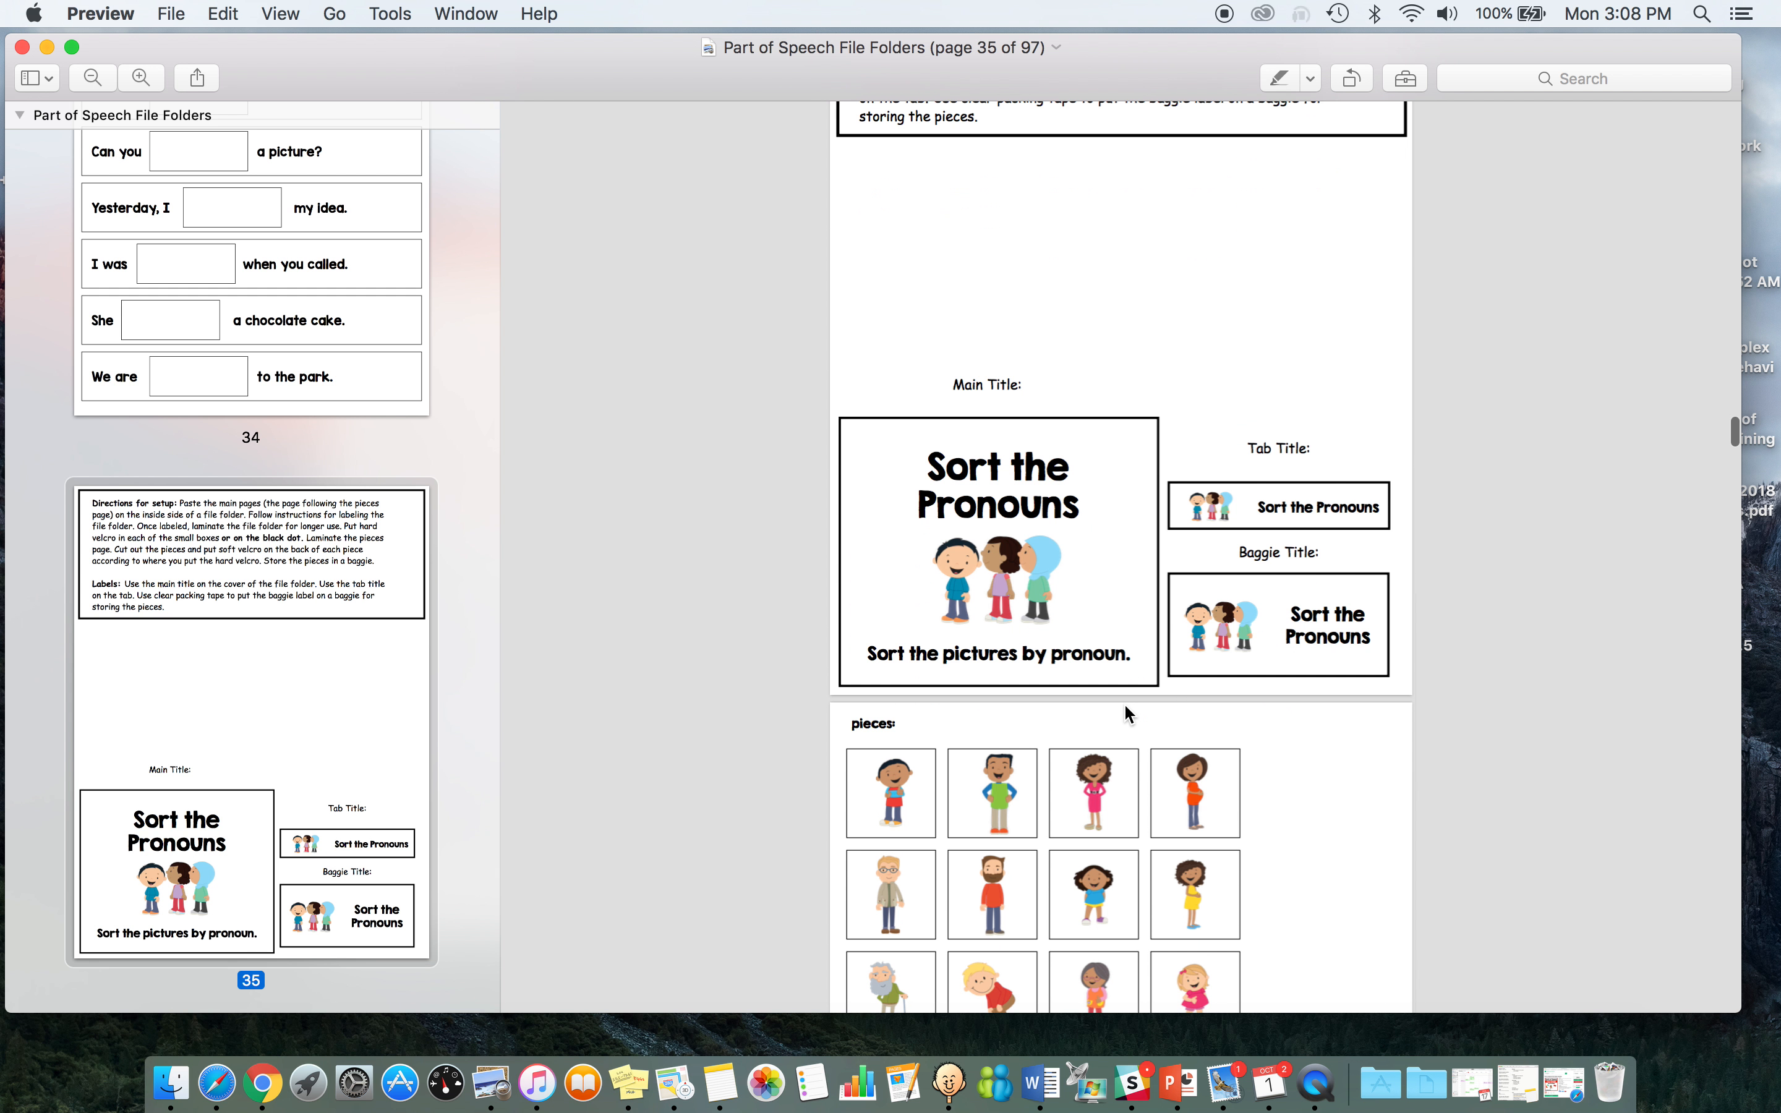
pyautogui.scroll(-3)
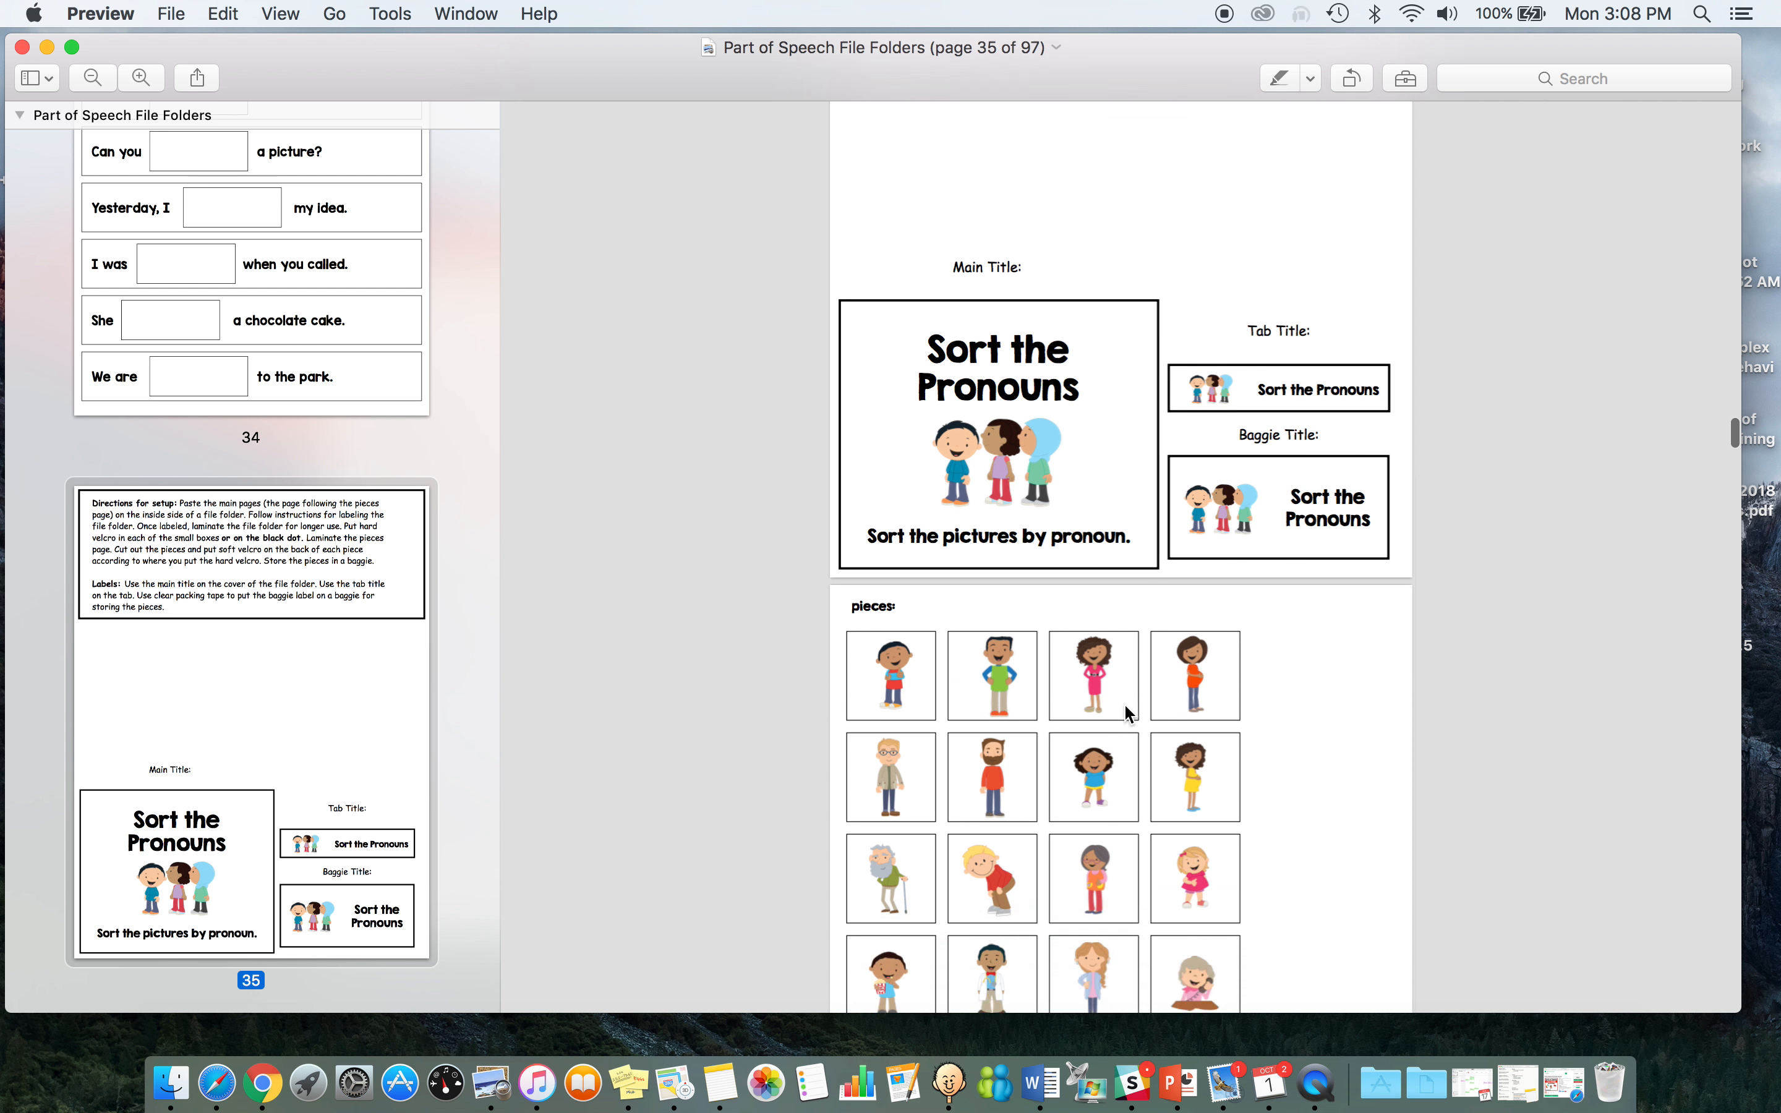
pyautogui.scroll(-3)
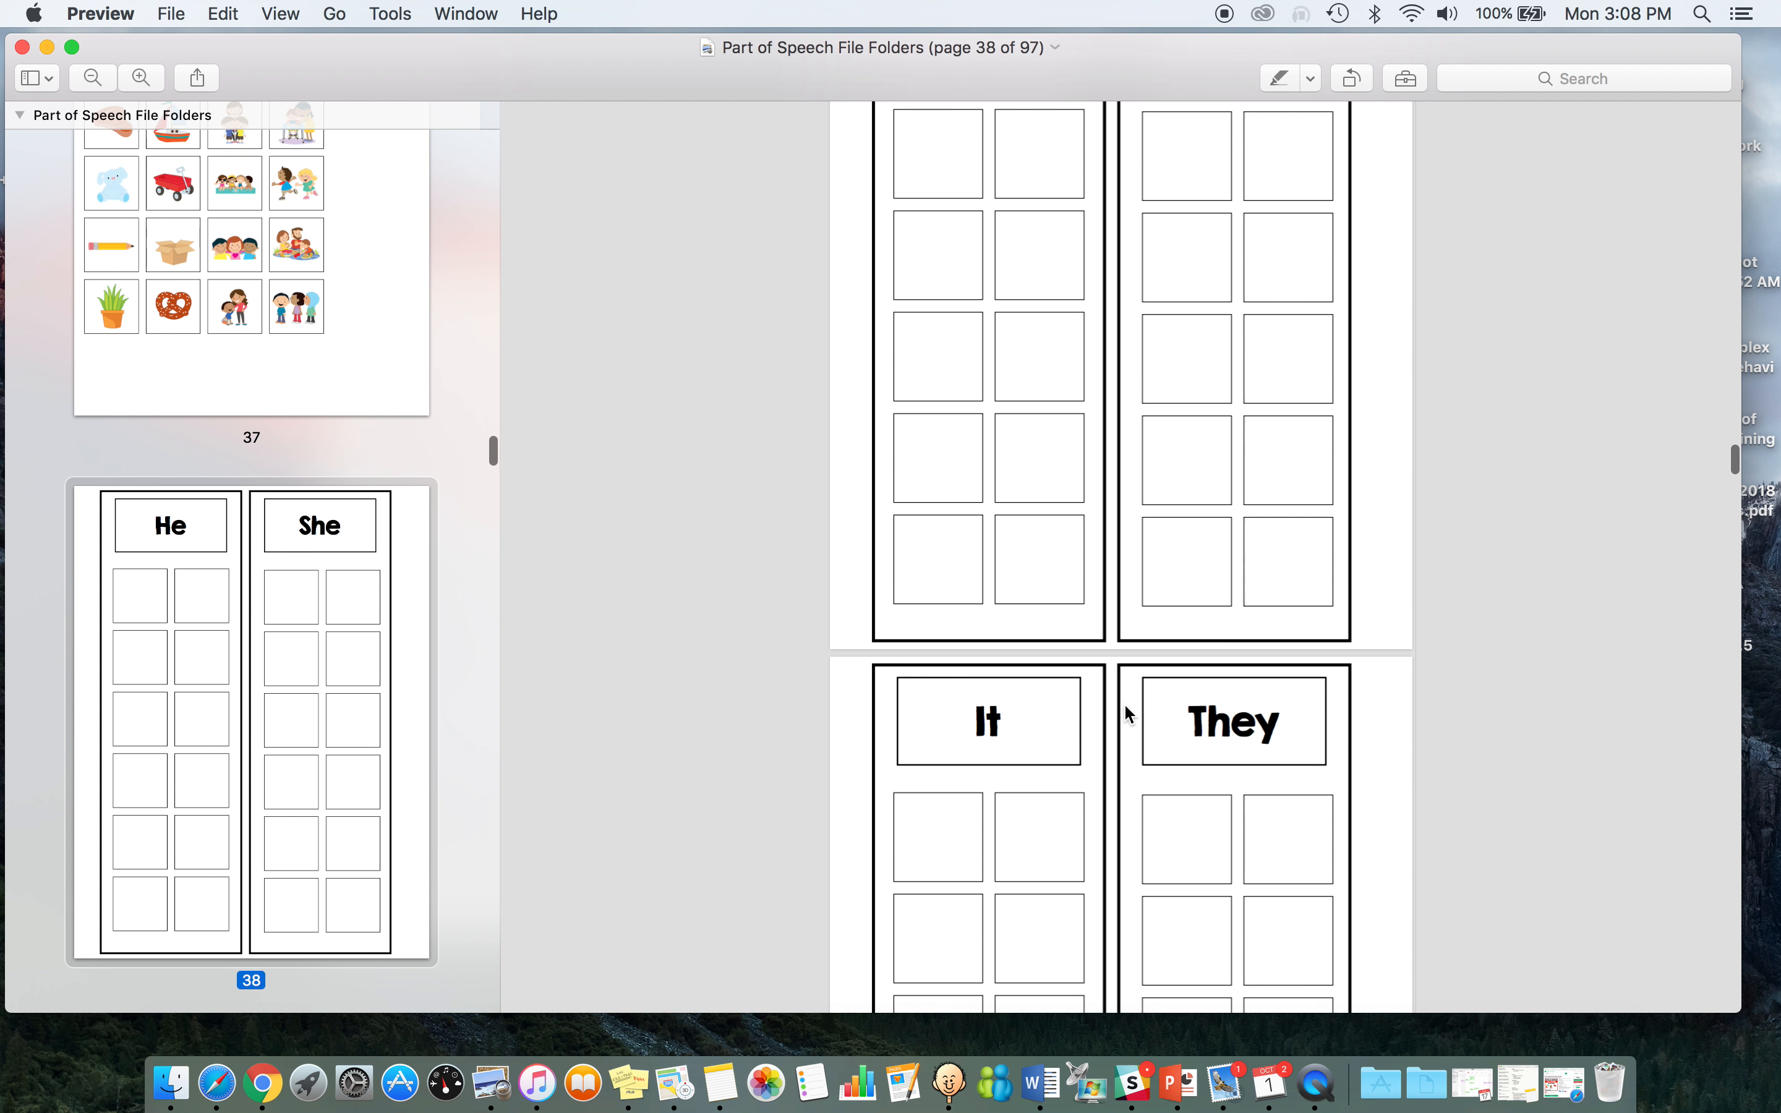
pyautogui.scroll(-3)
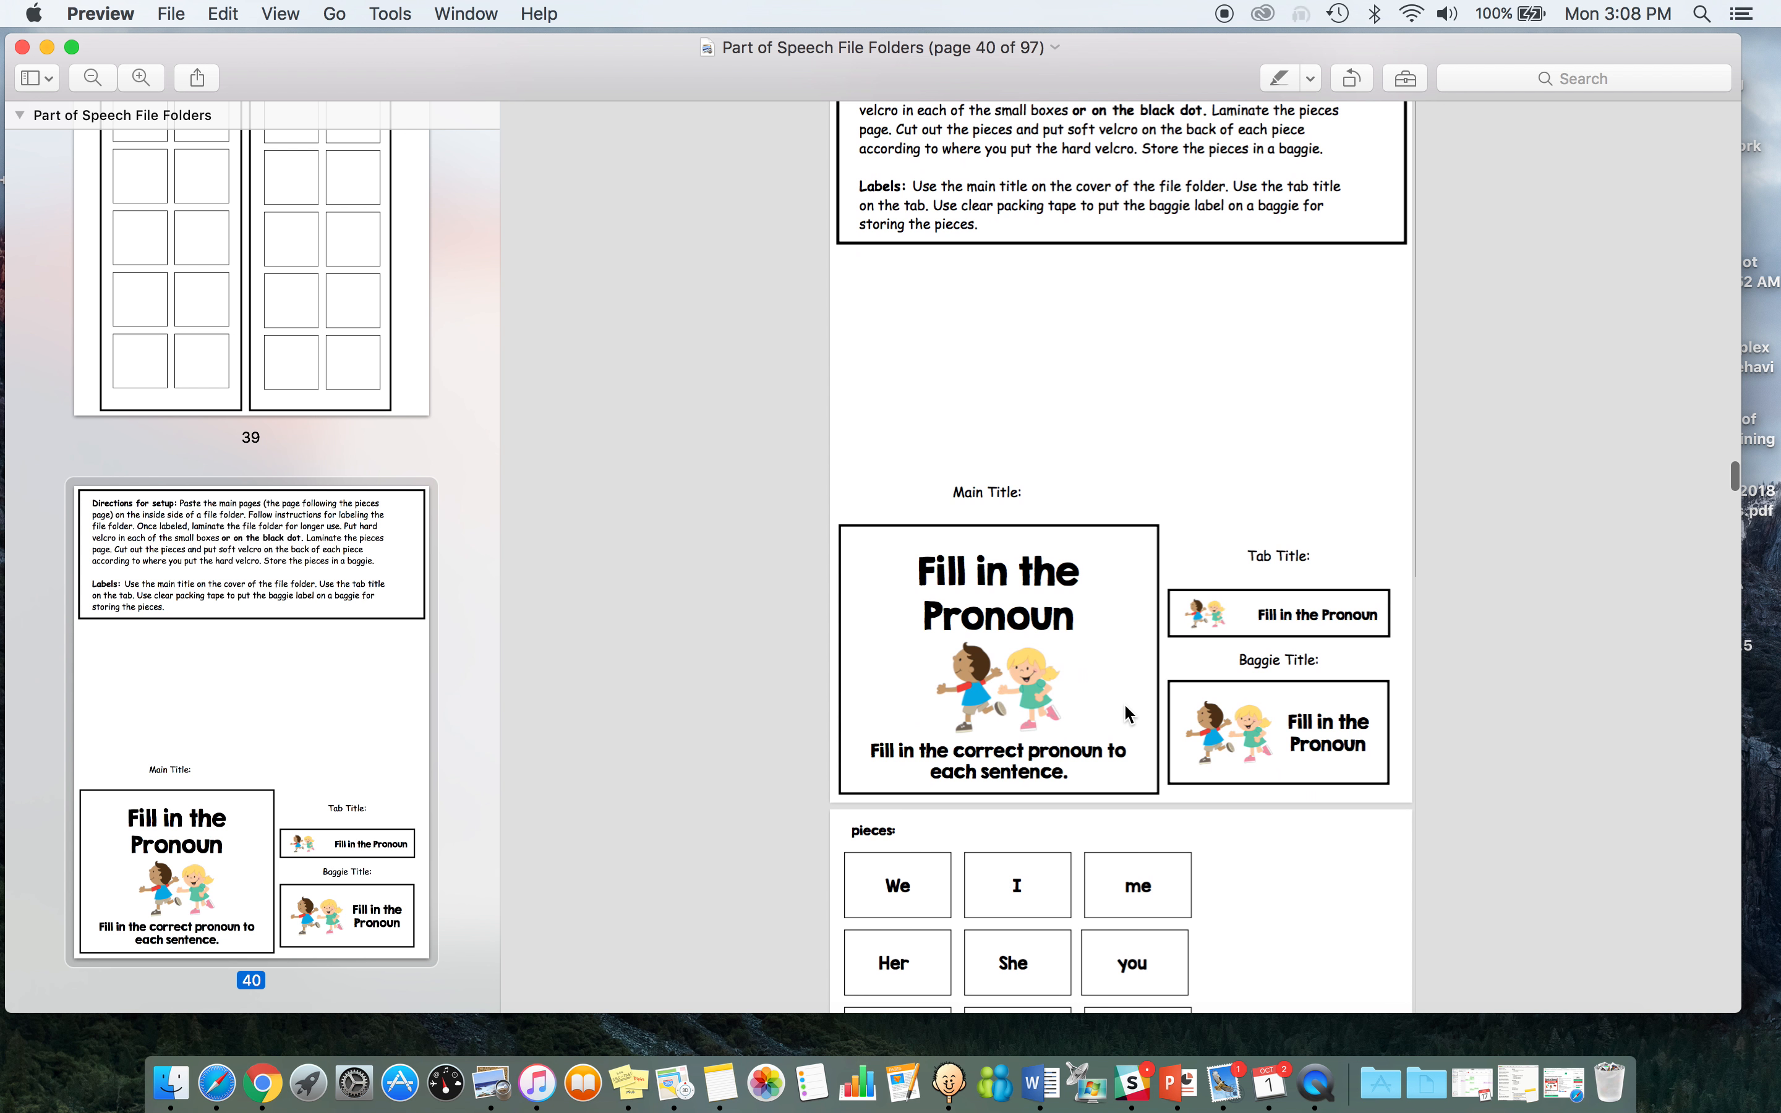
pyautogui.scroll(-3)
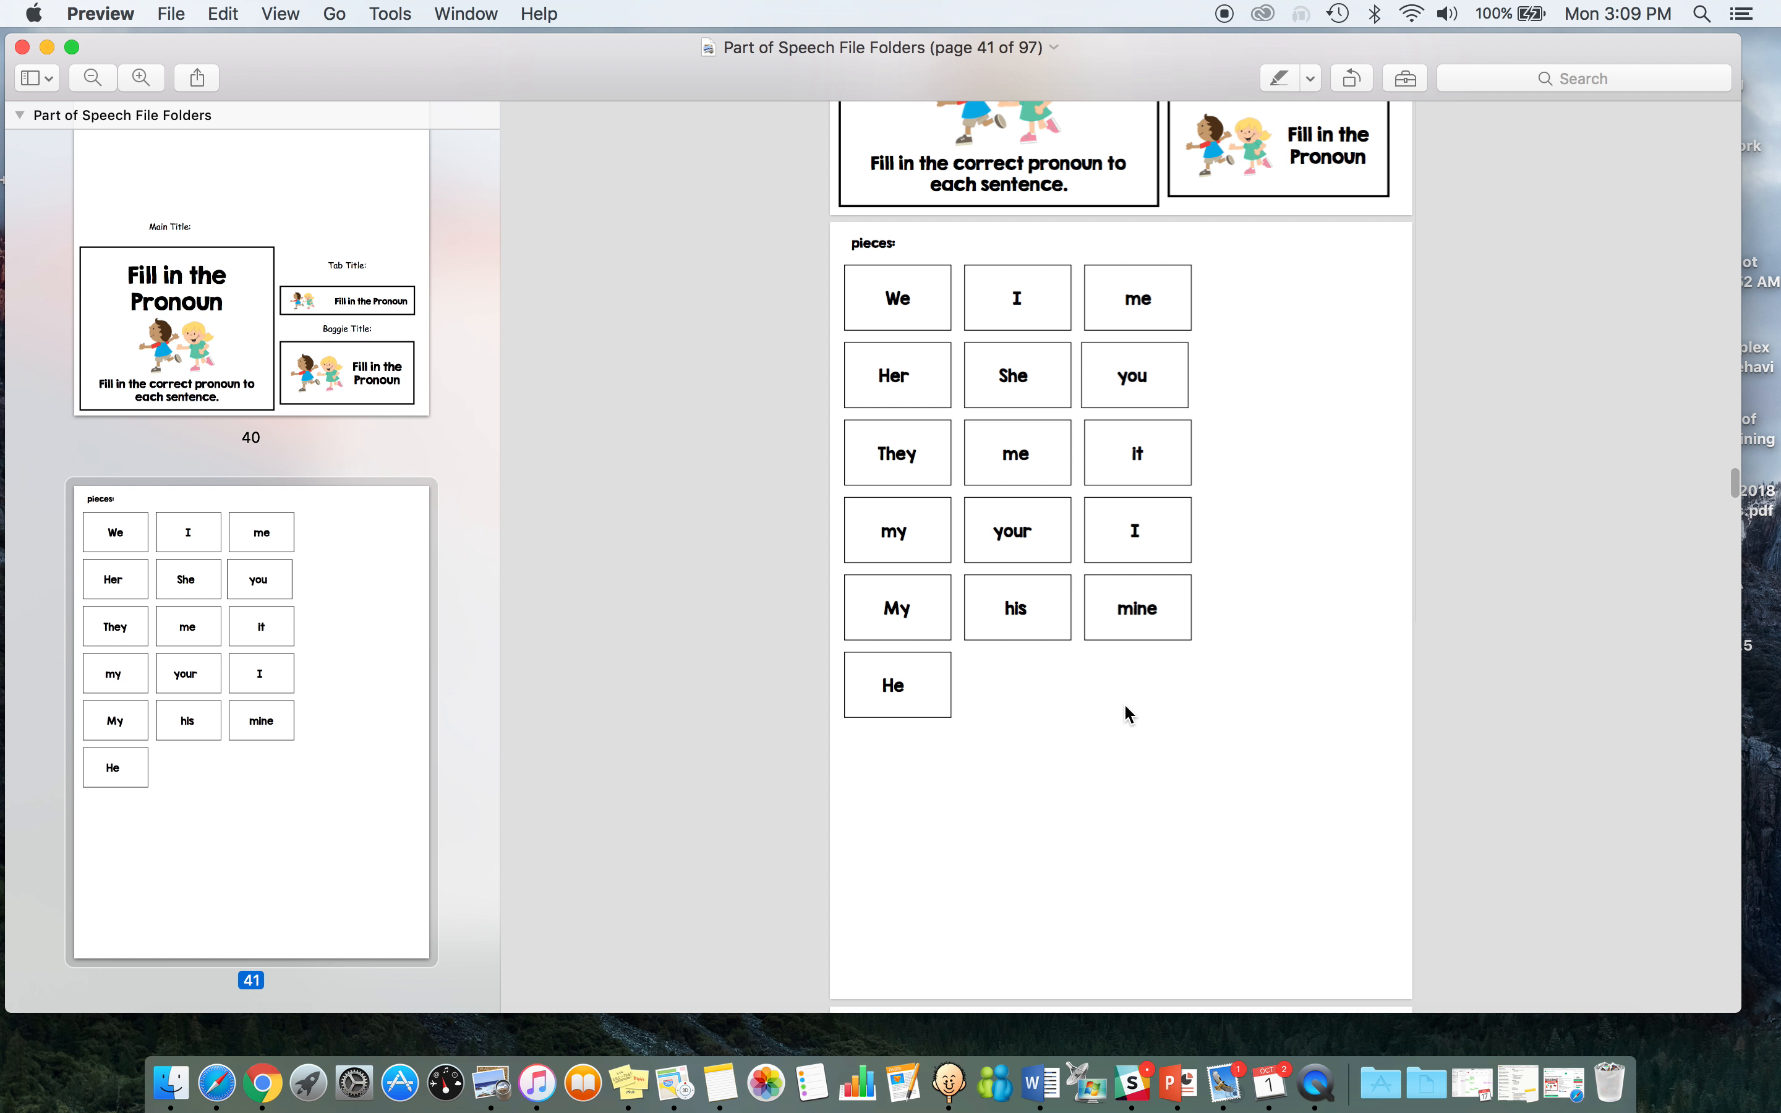
pyautogui.scroll(-3)
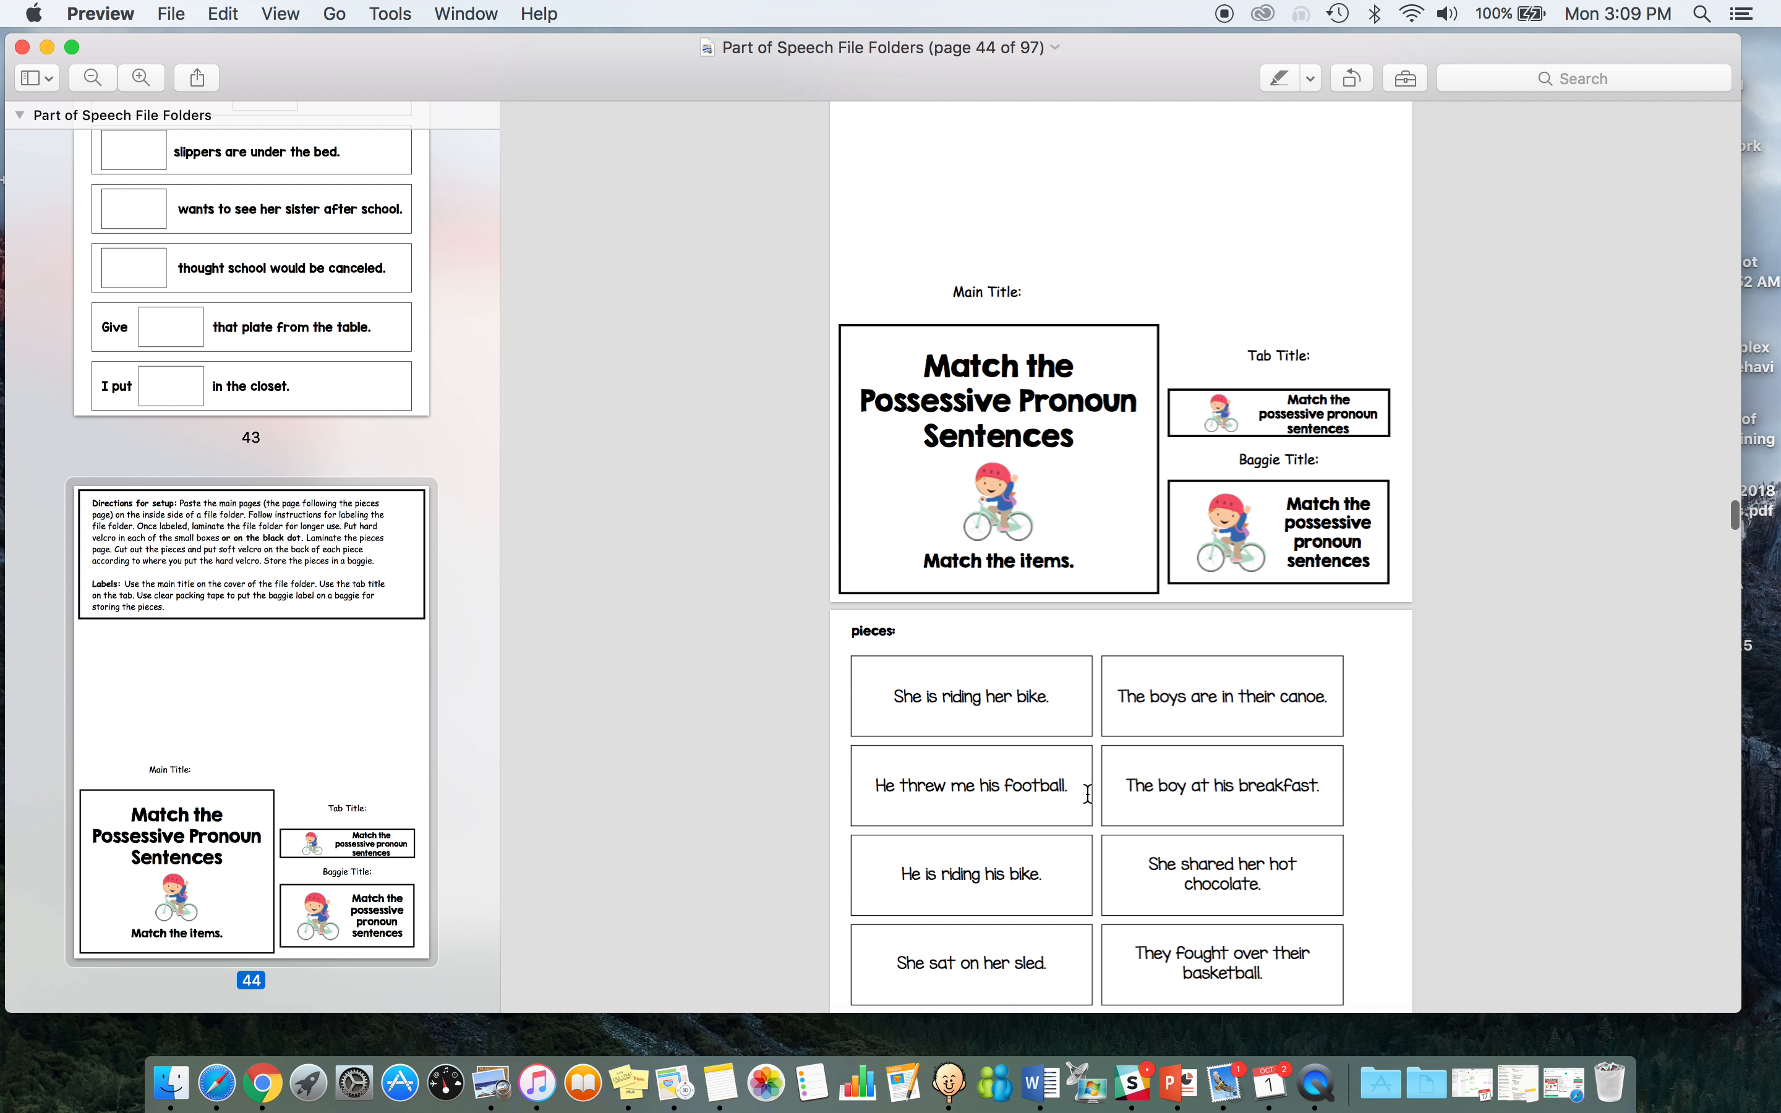
pyautogui.scroll(-3)
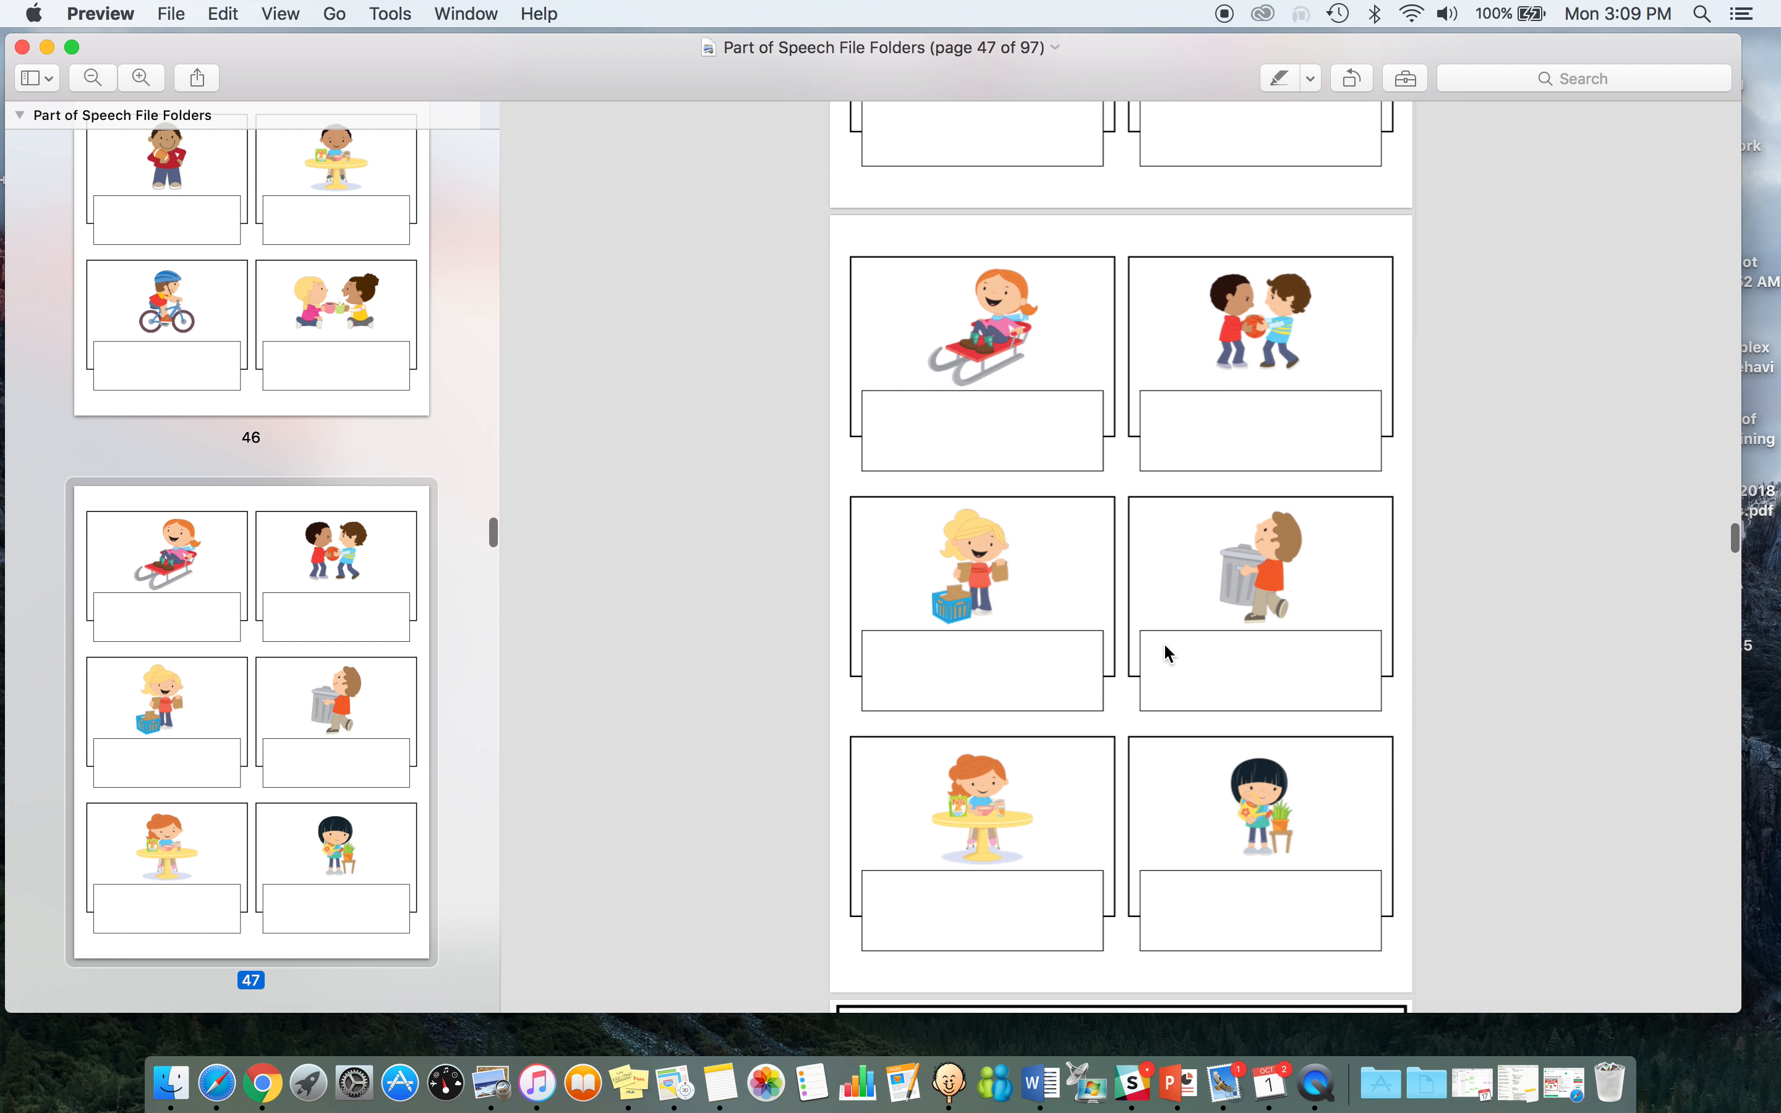
pyautogui.scroll(-3)
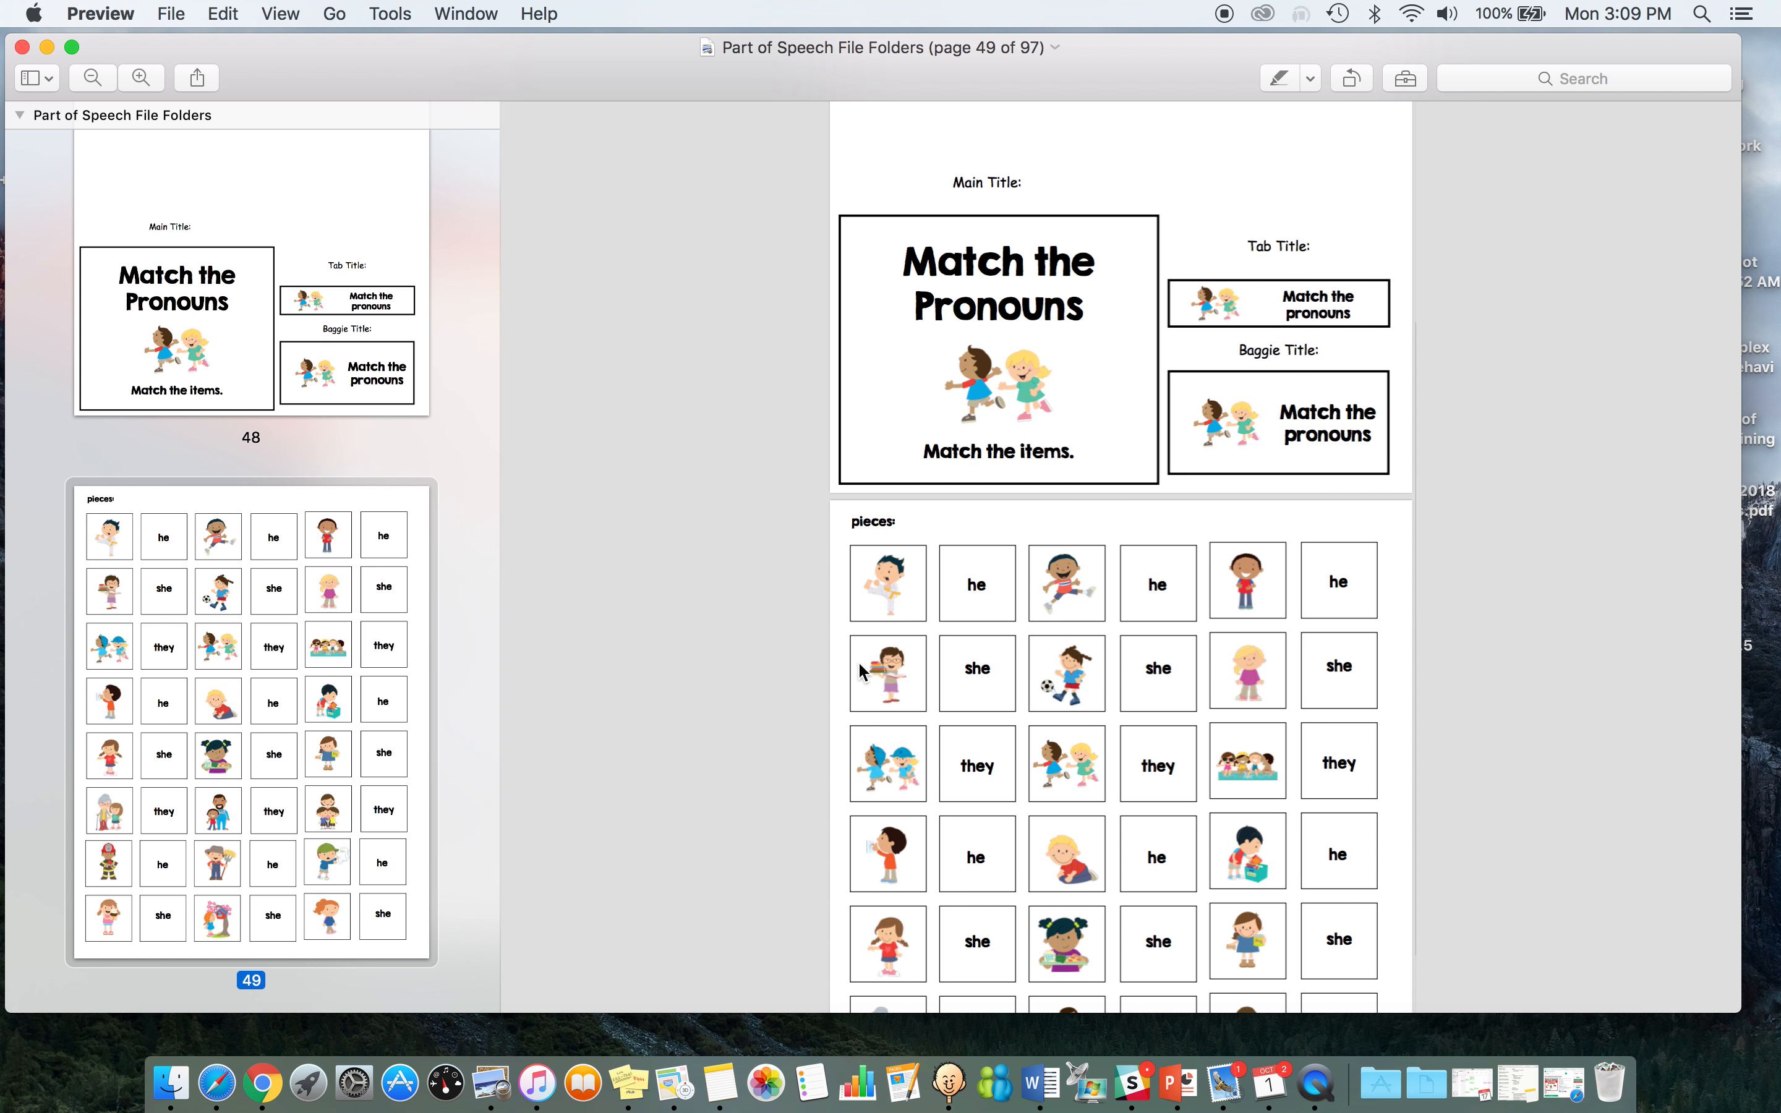
pyautogui.moveTo(1040, 710)
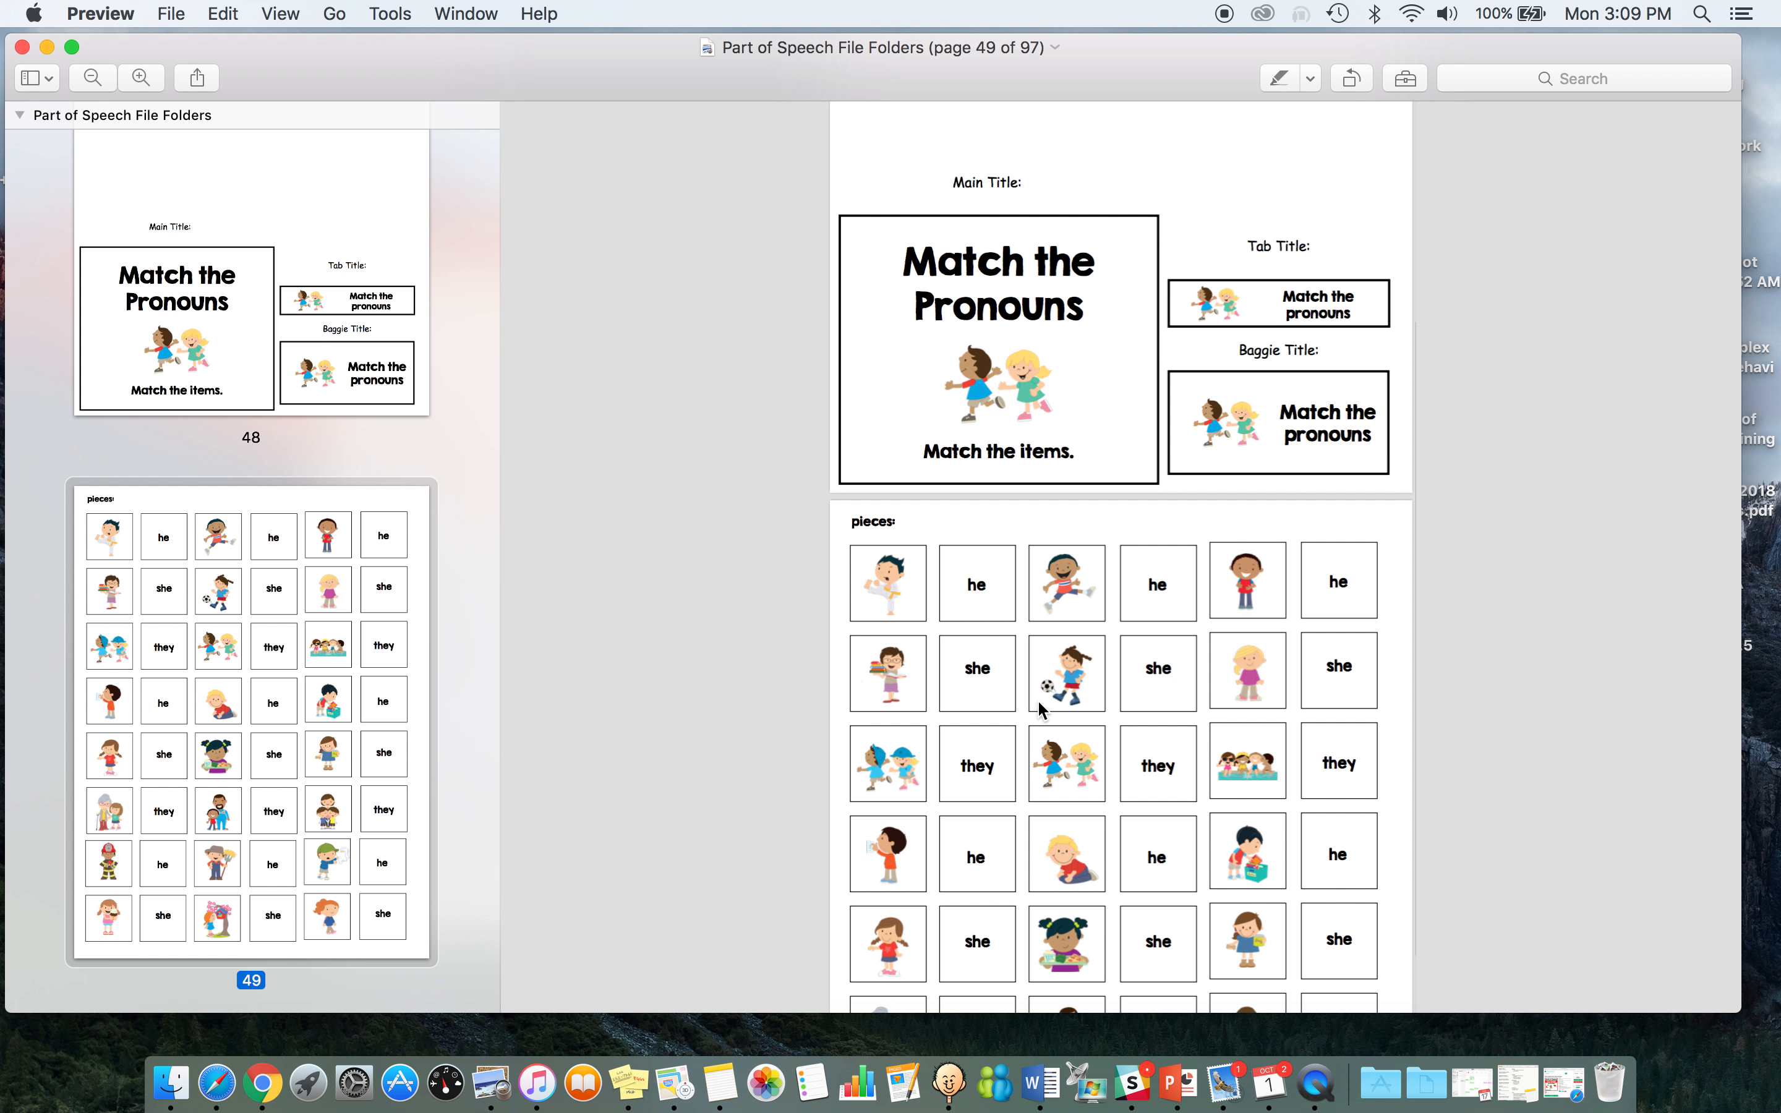
pyautogui.moveTo(954, 636)
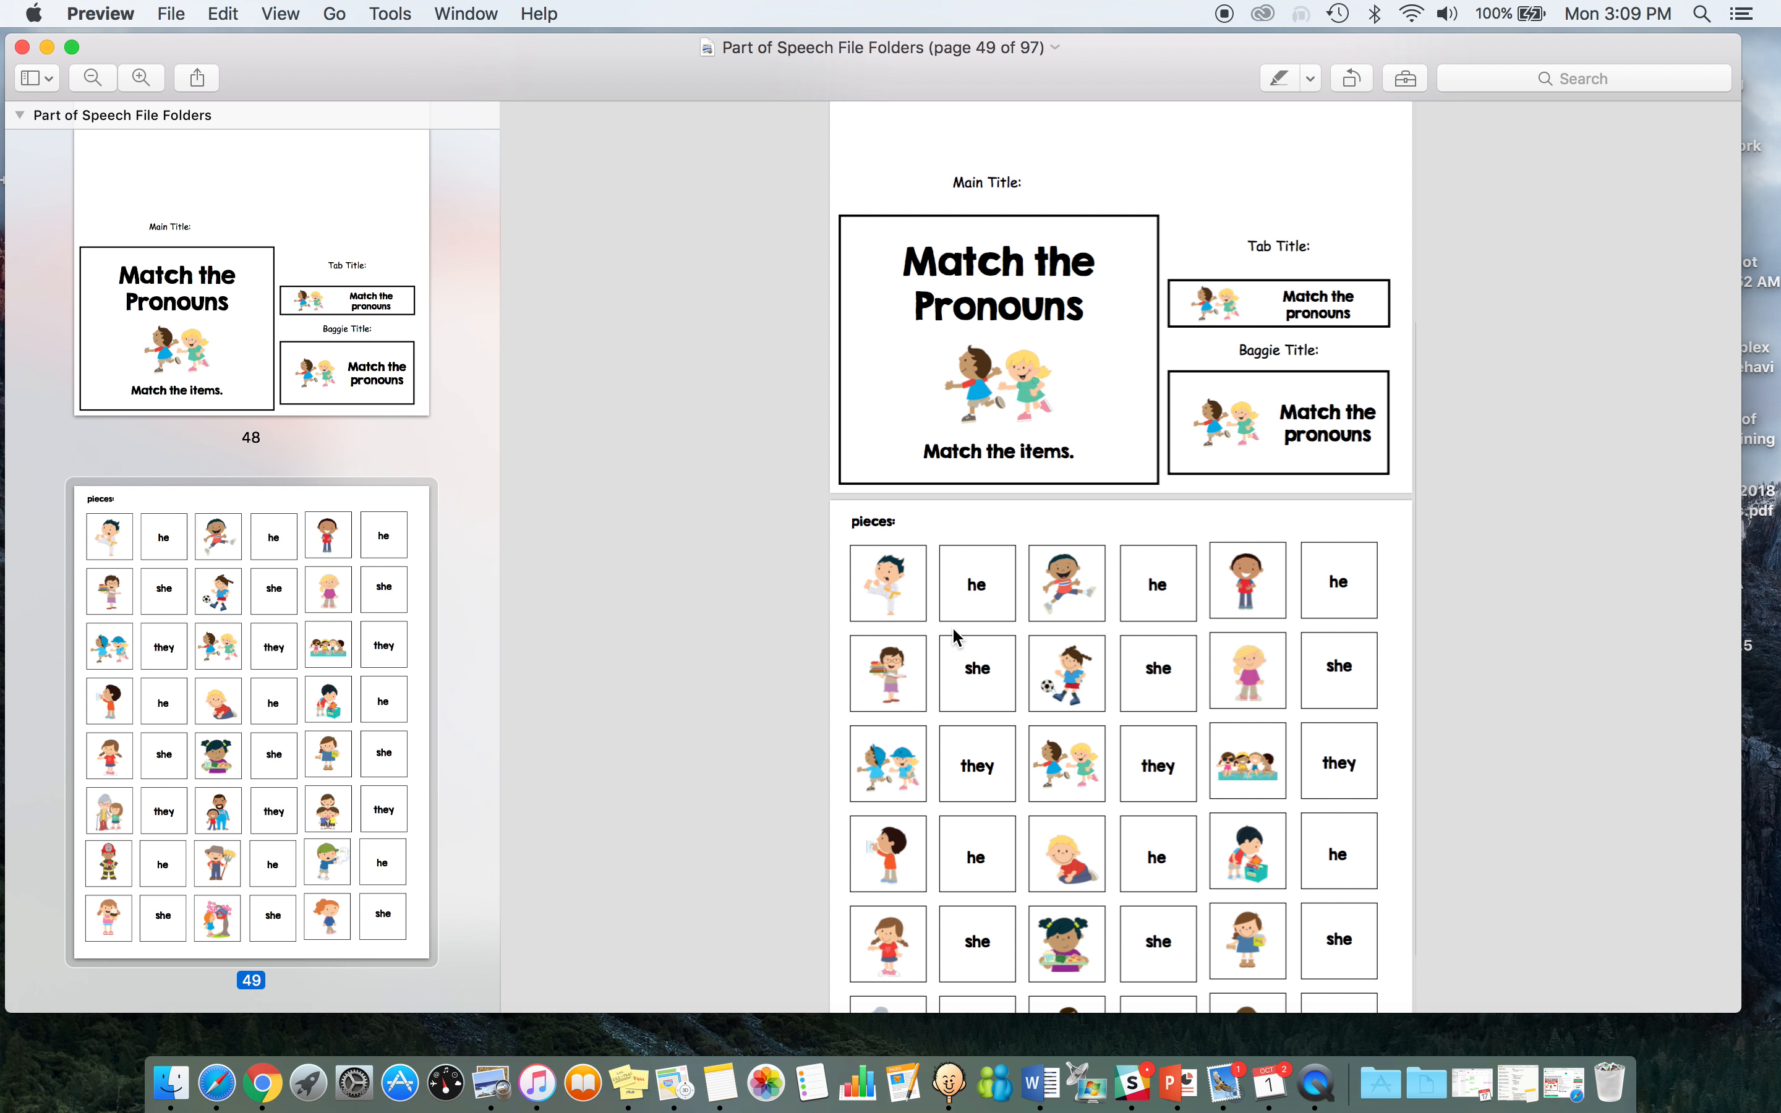
pyautogui.scroll(-3)
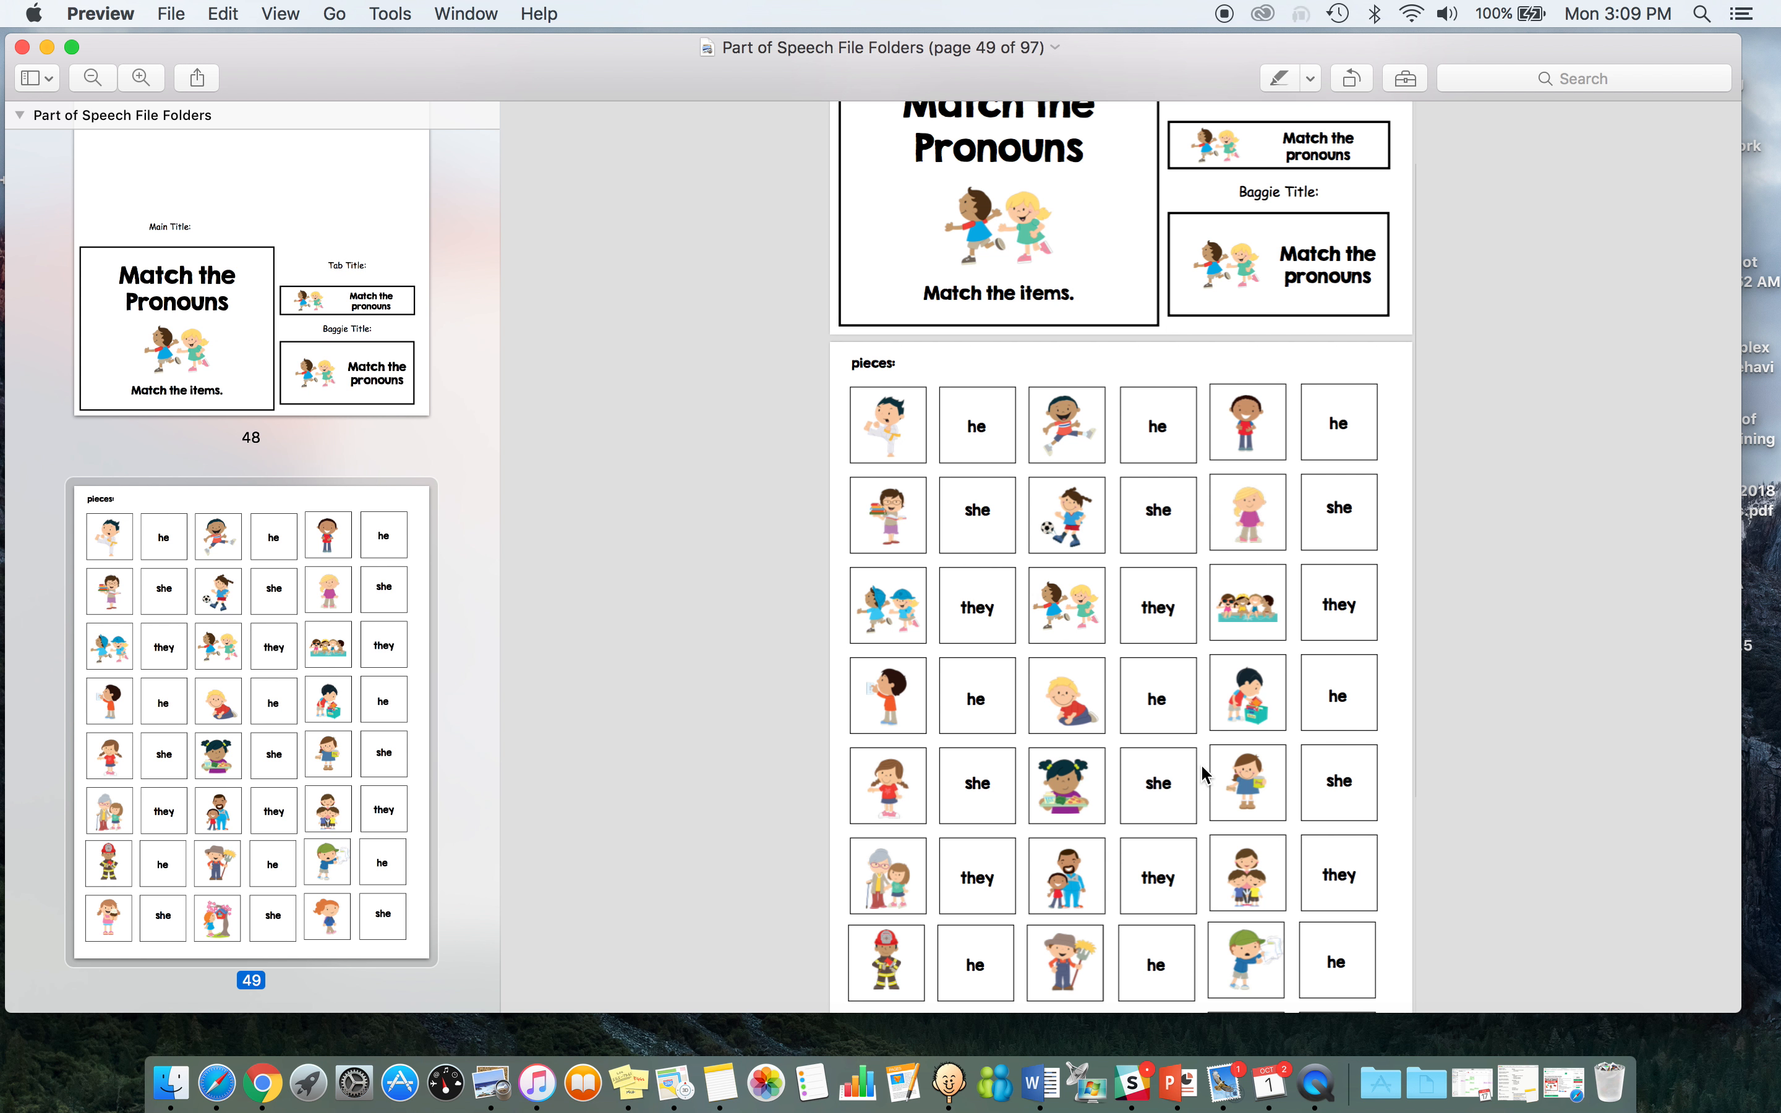
pyautogui.scroll(-3)
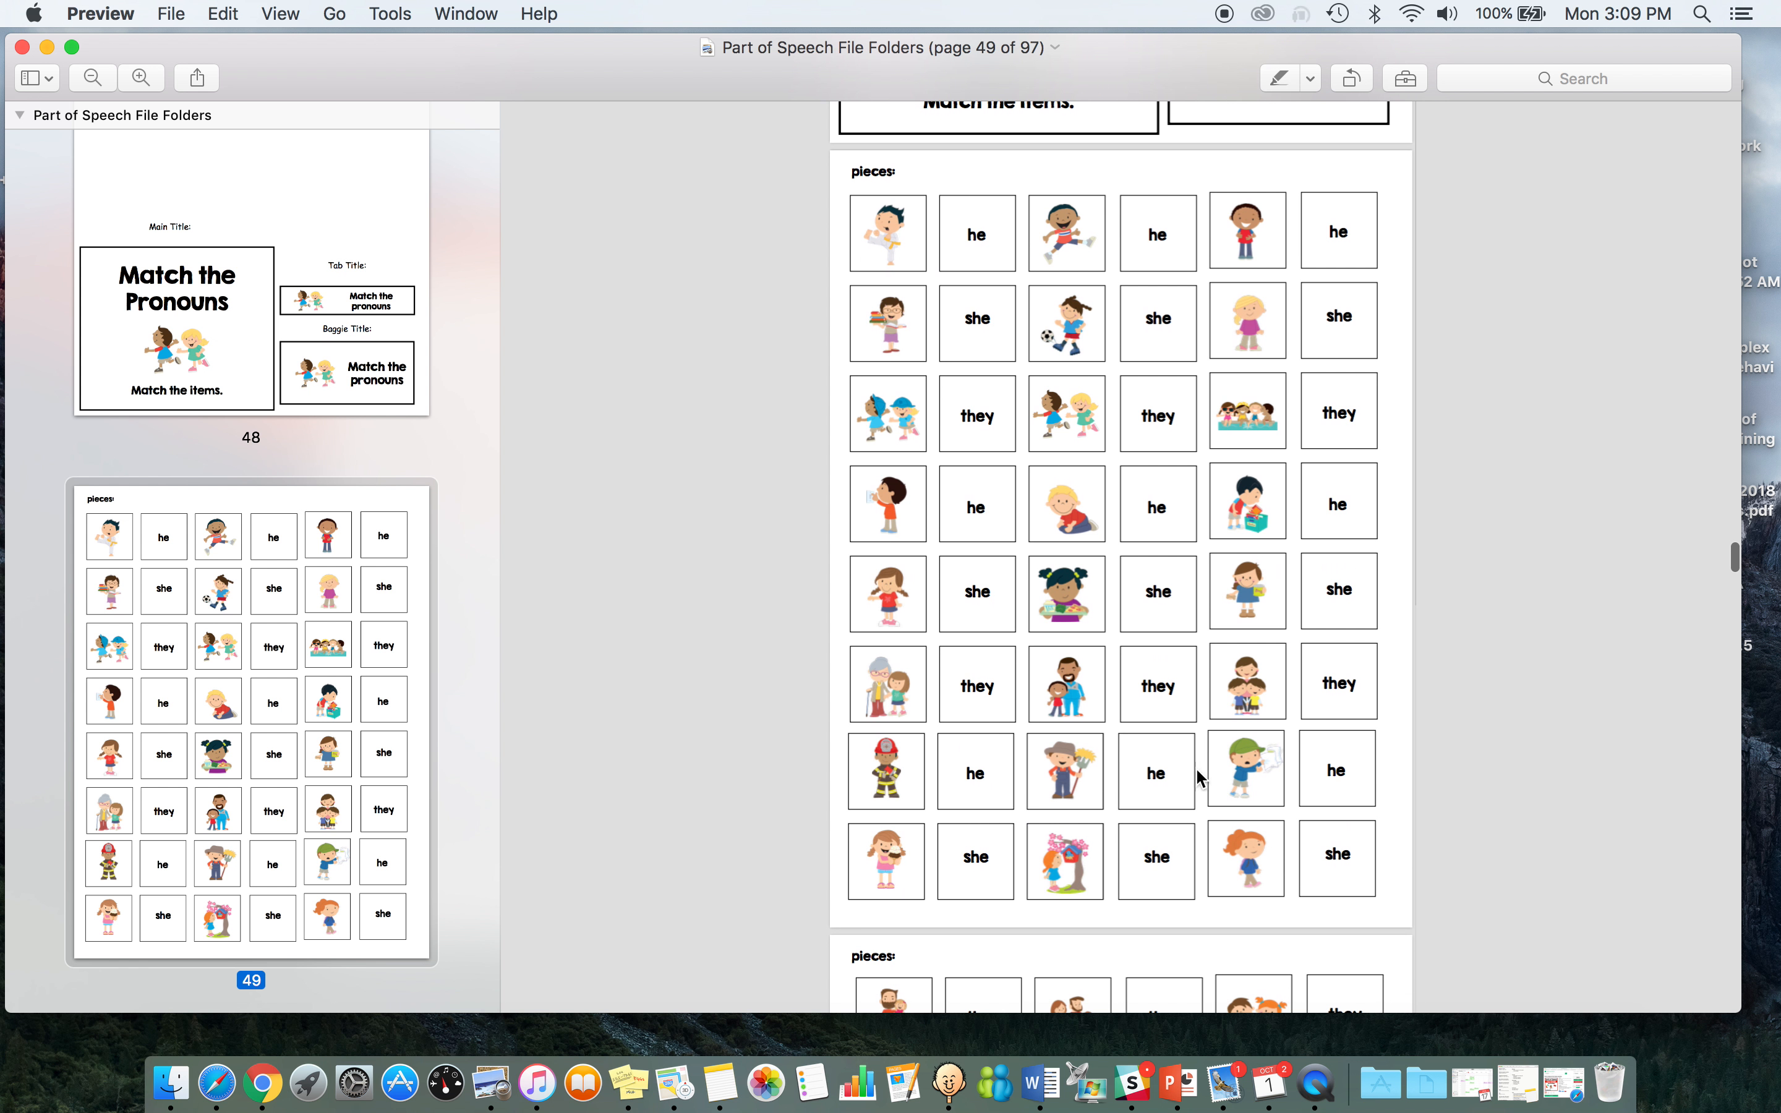
pyautogui.scroll(-3)
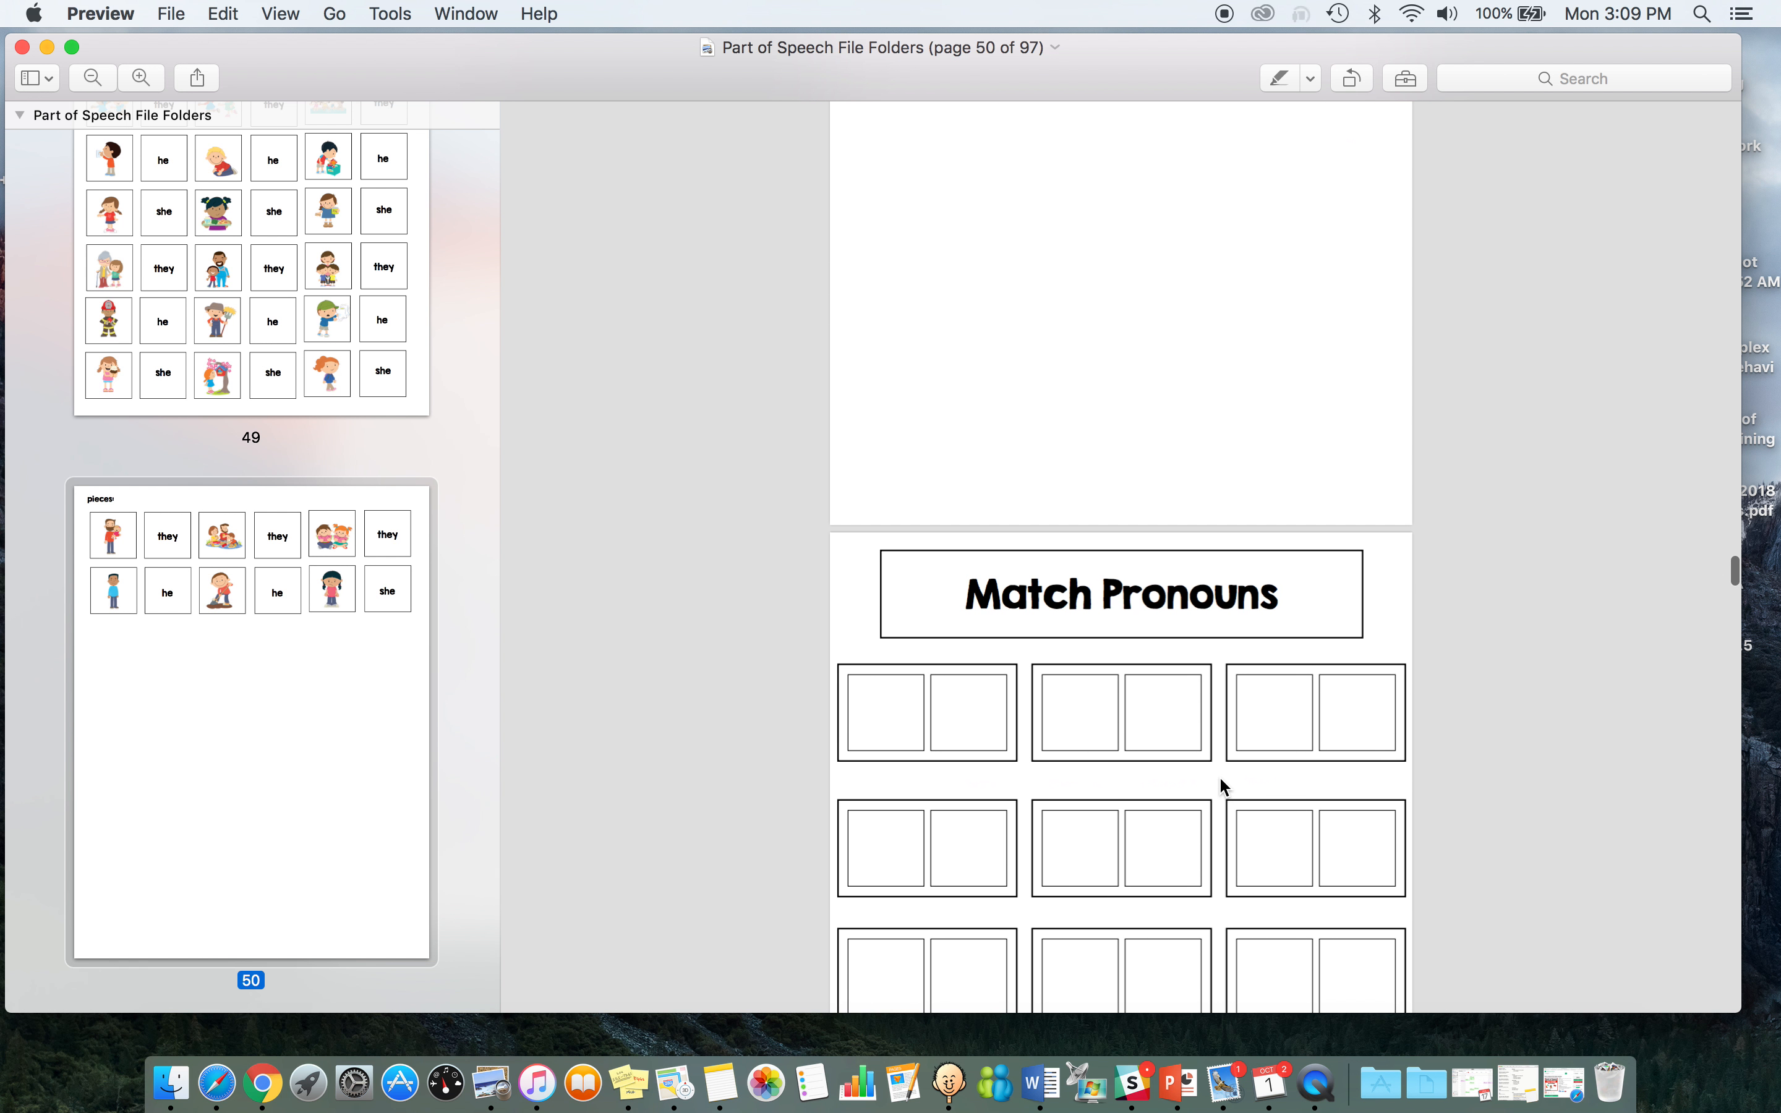
pyautogui.scroll(-3)
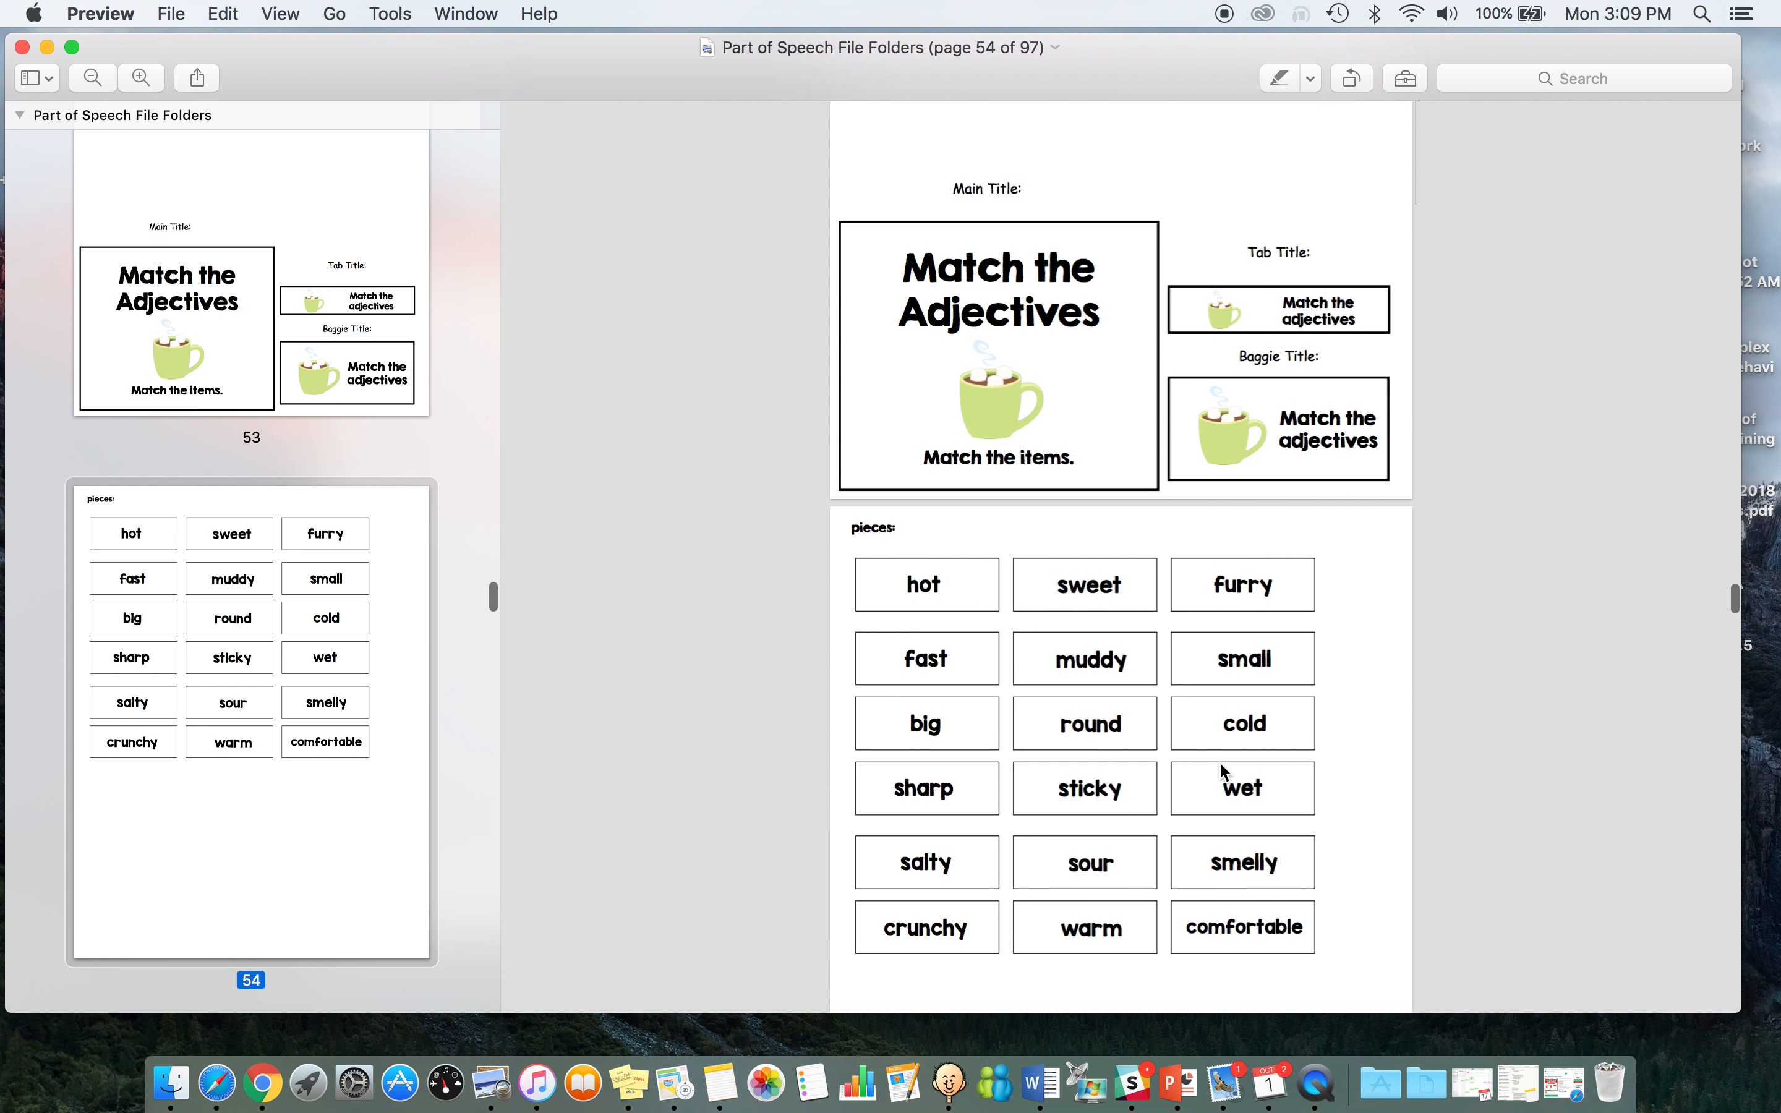
pyautogui.scroll(-3)
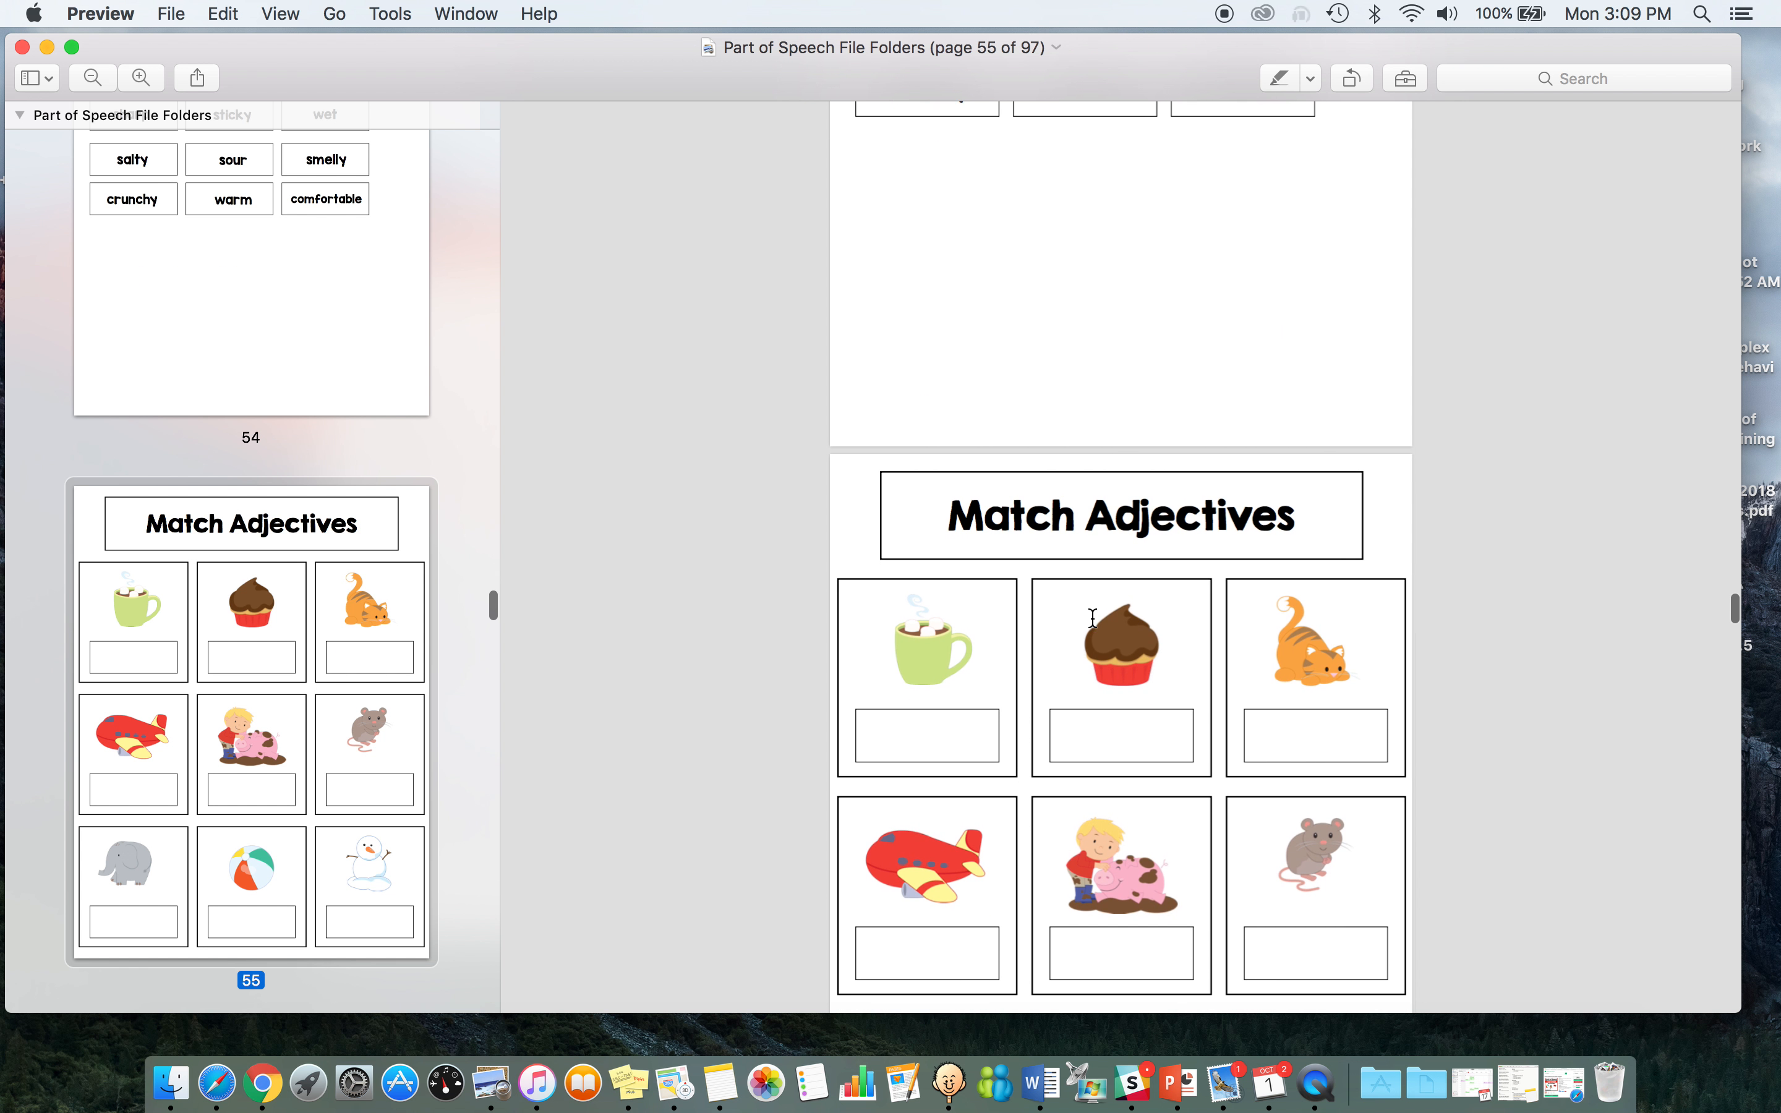
pyautogui.scroll(-3)
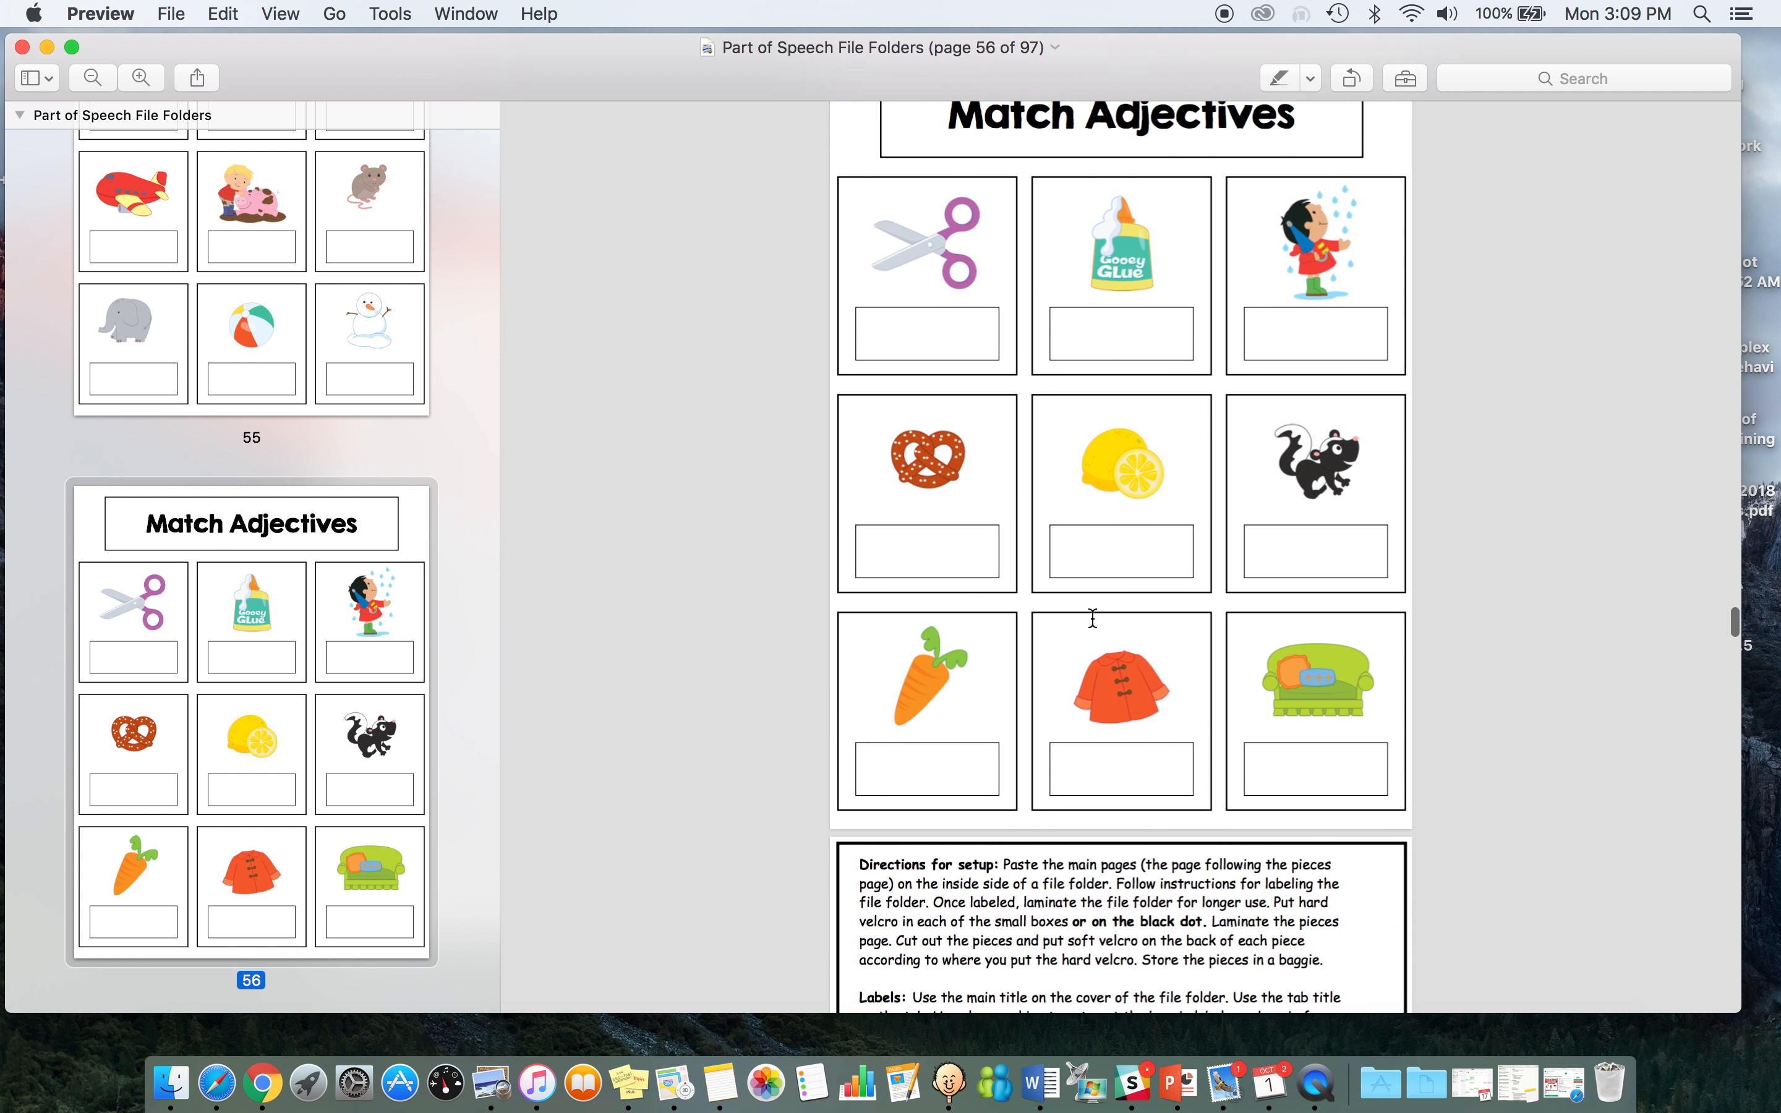
pyautogui.scroll(-3)
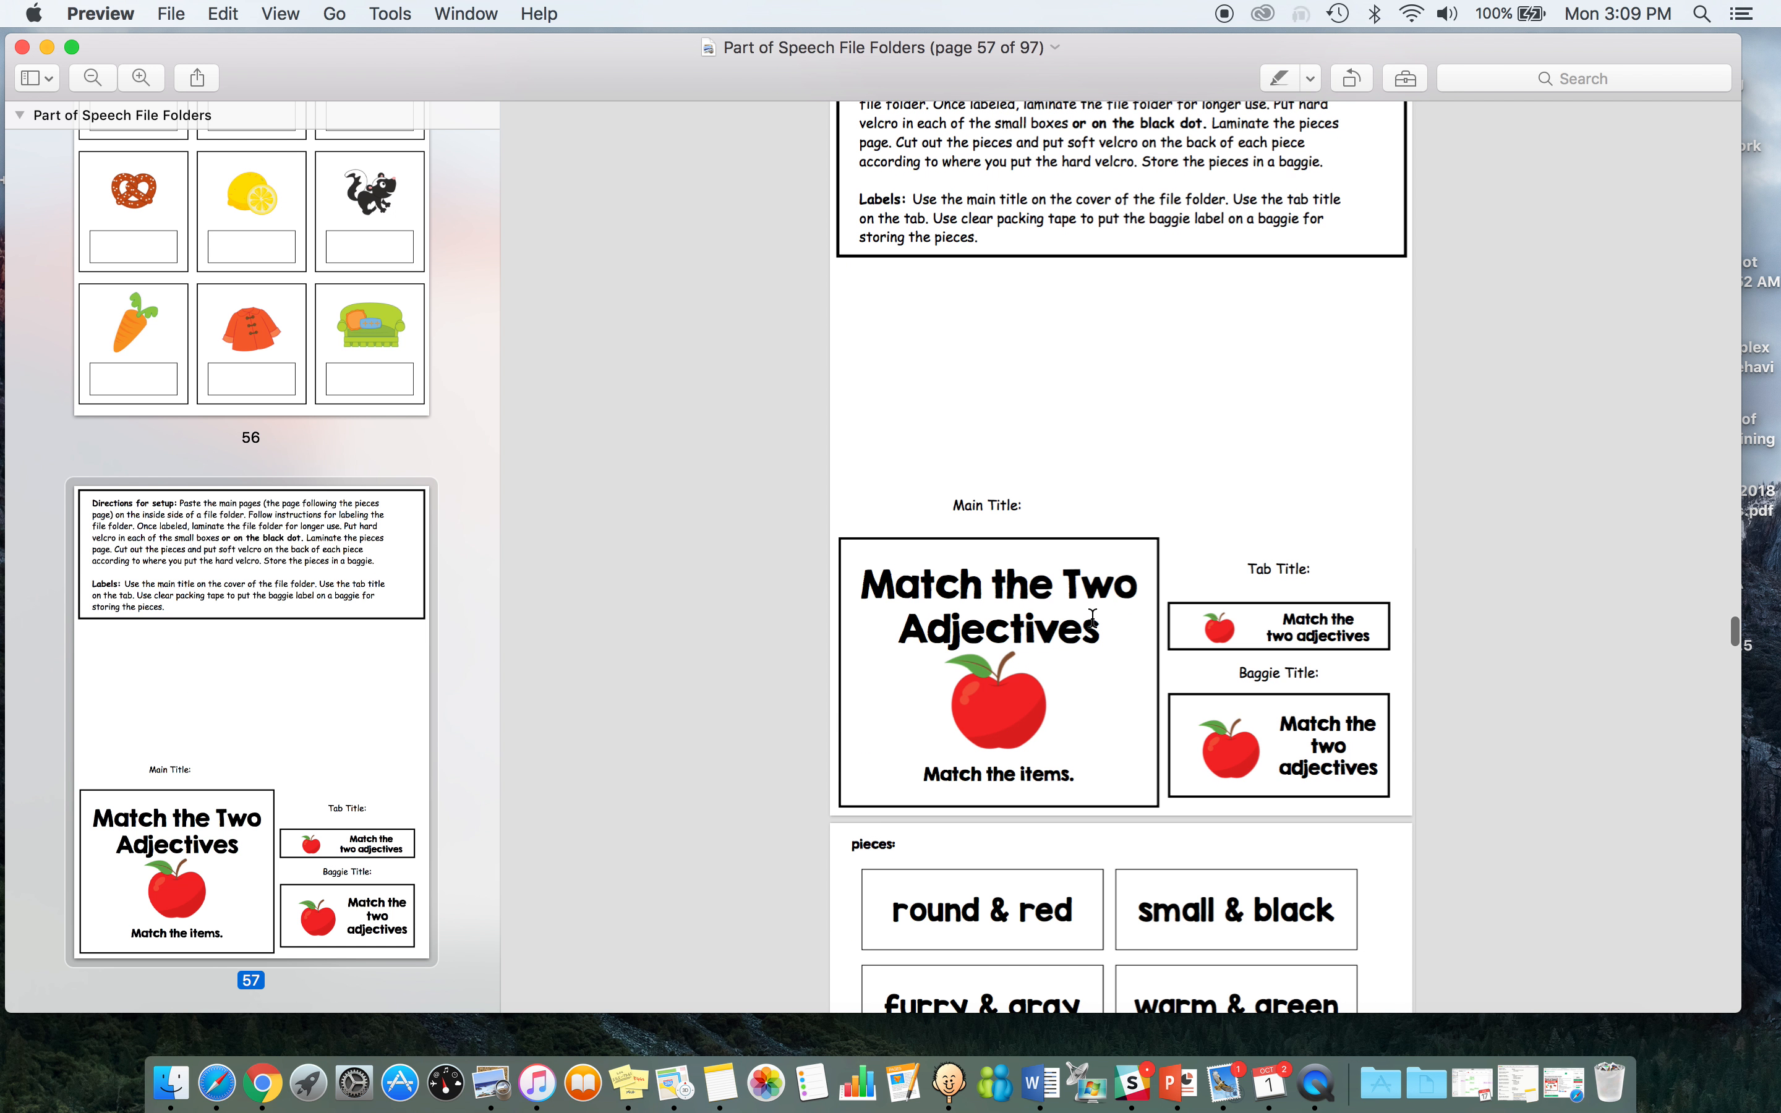
pyautogui.scroll(-3)
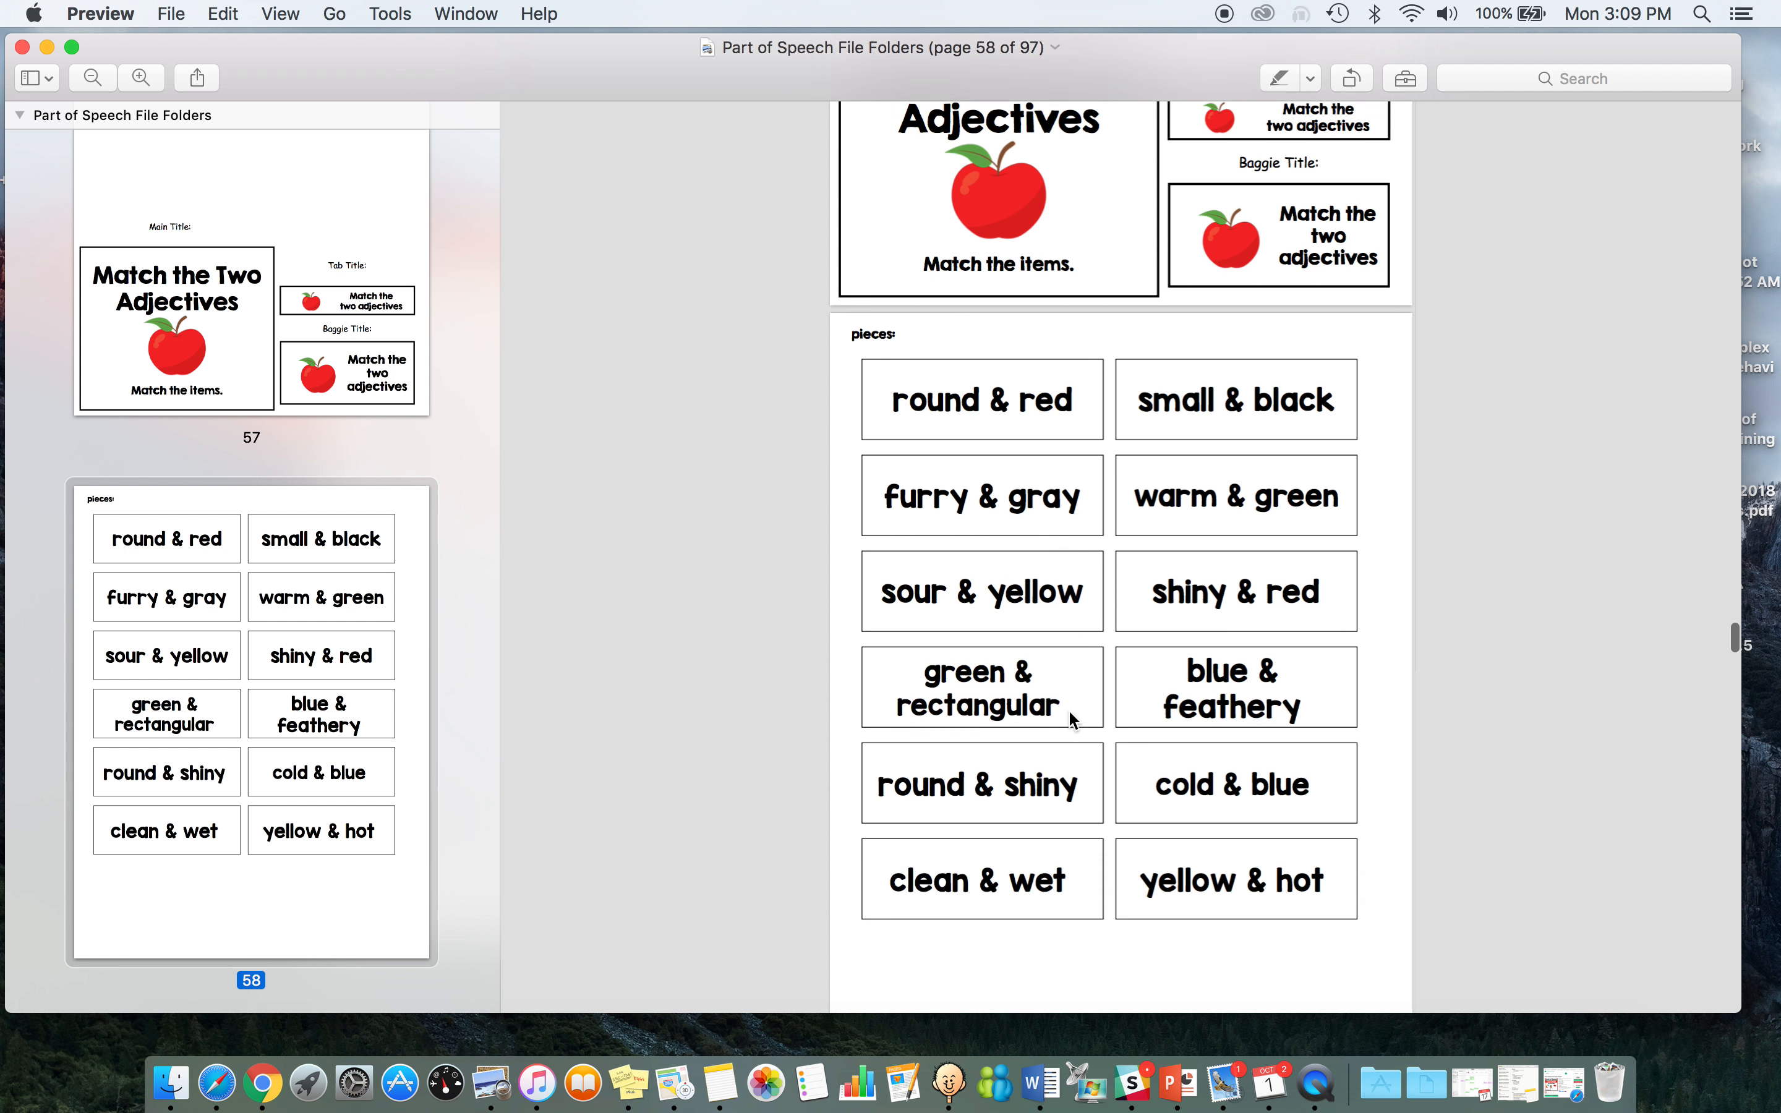
pyautogui.scroll(-3)
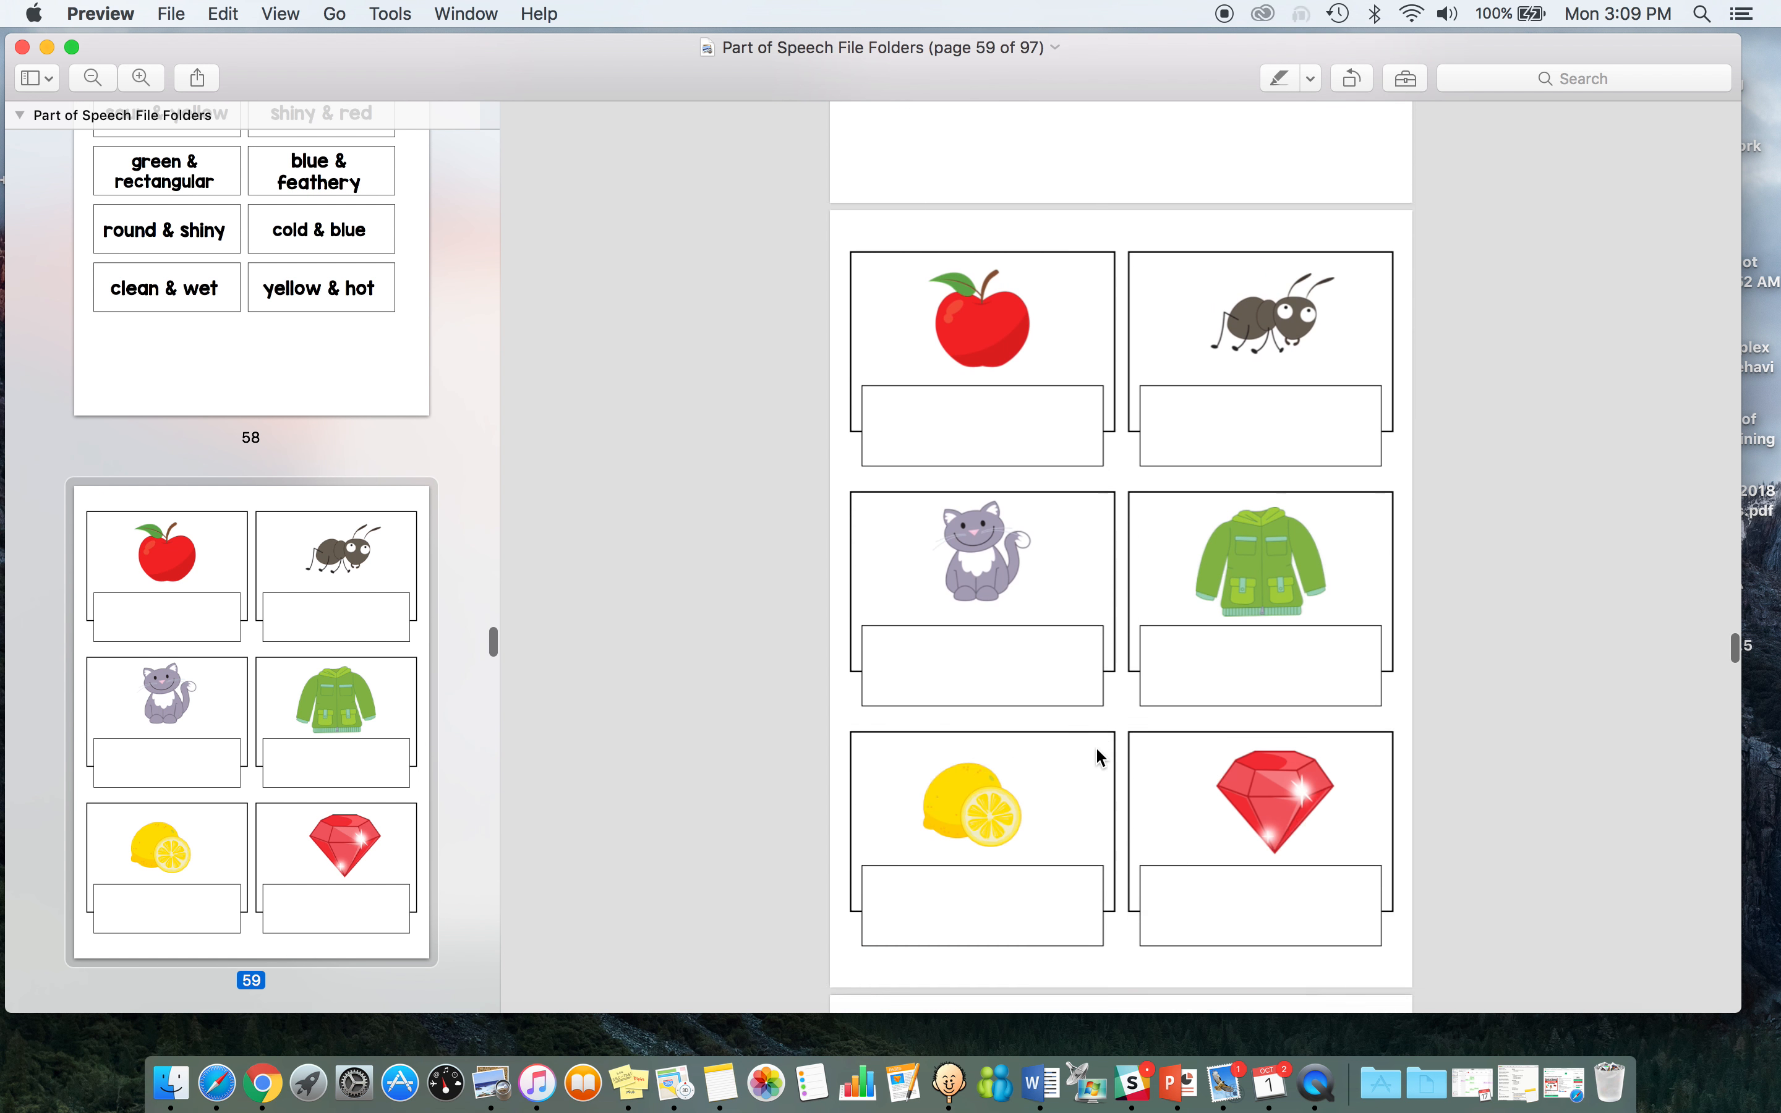
pyautogui.scroll(-3)
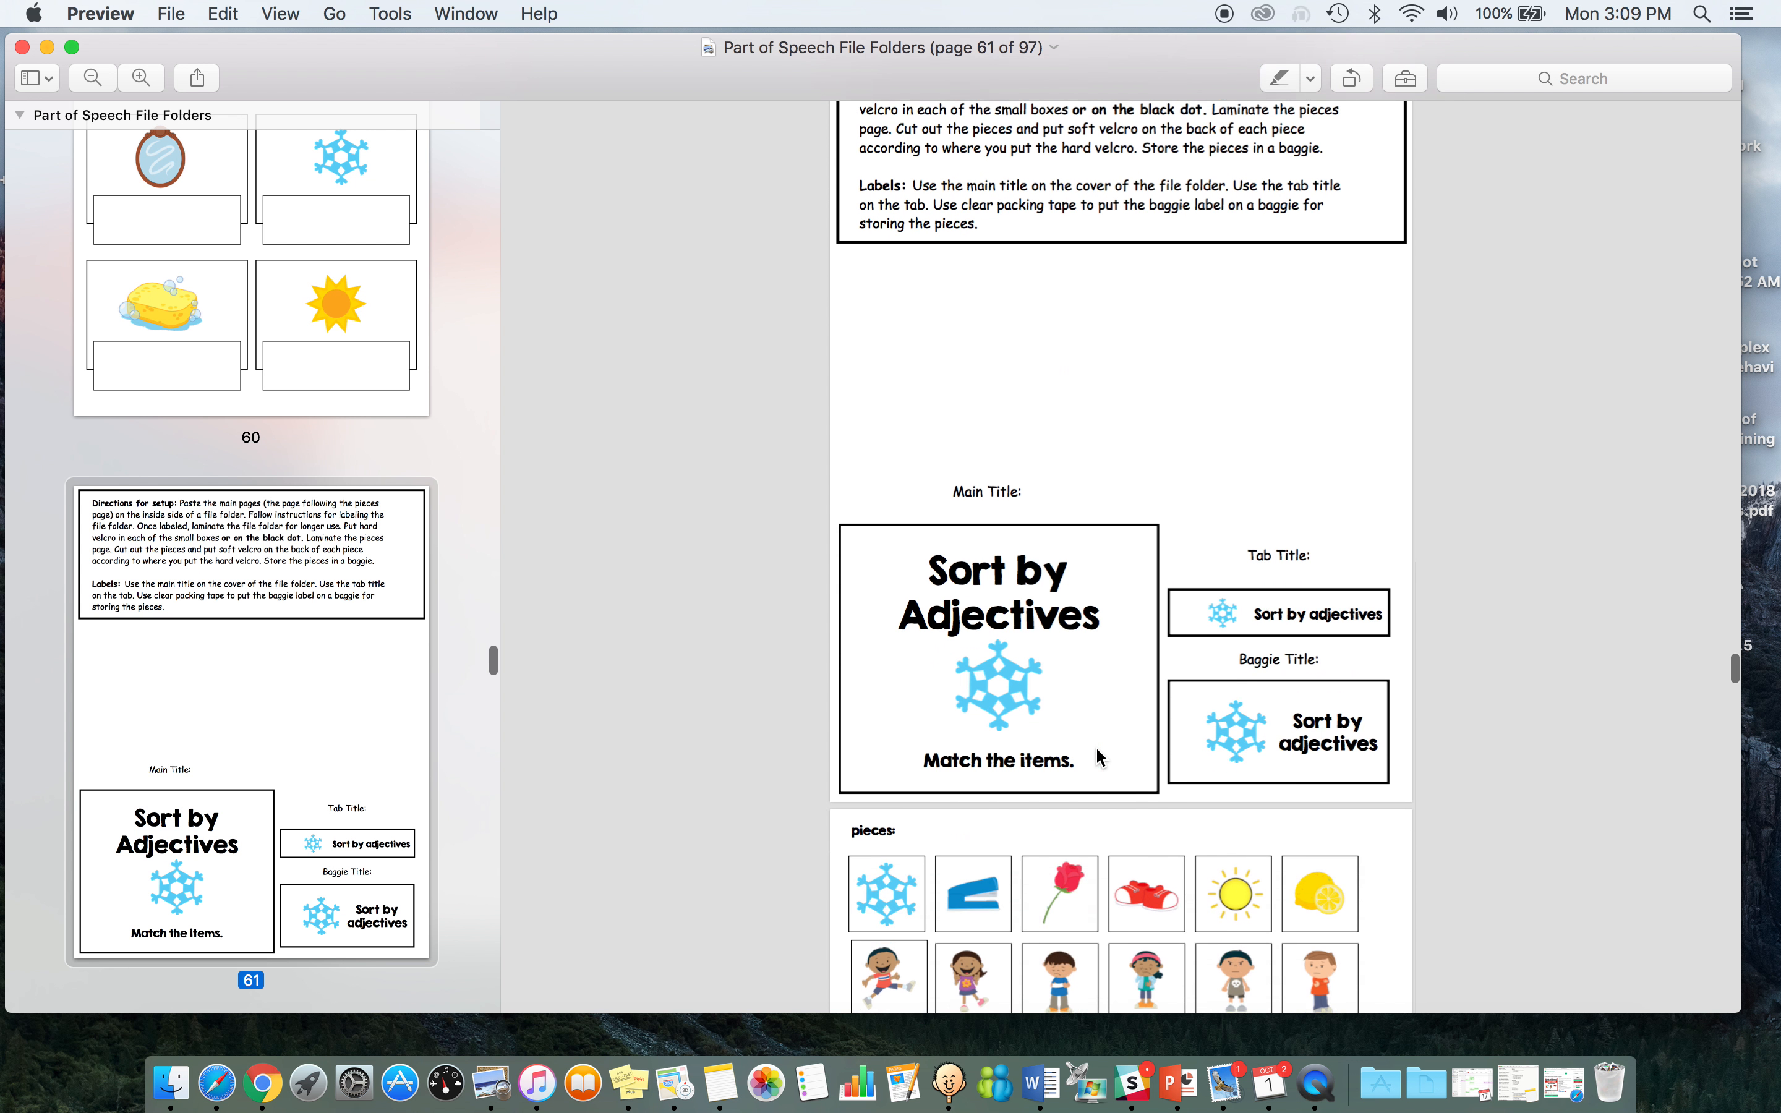
pyautogui.scroll(-3)
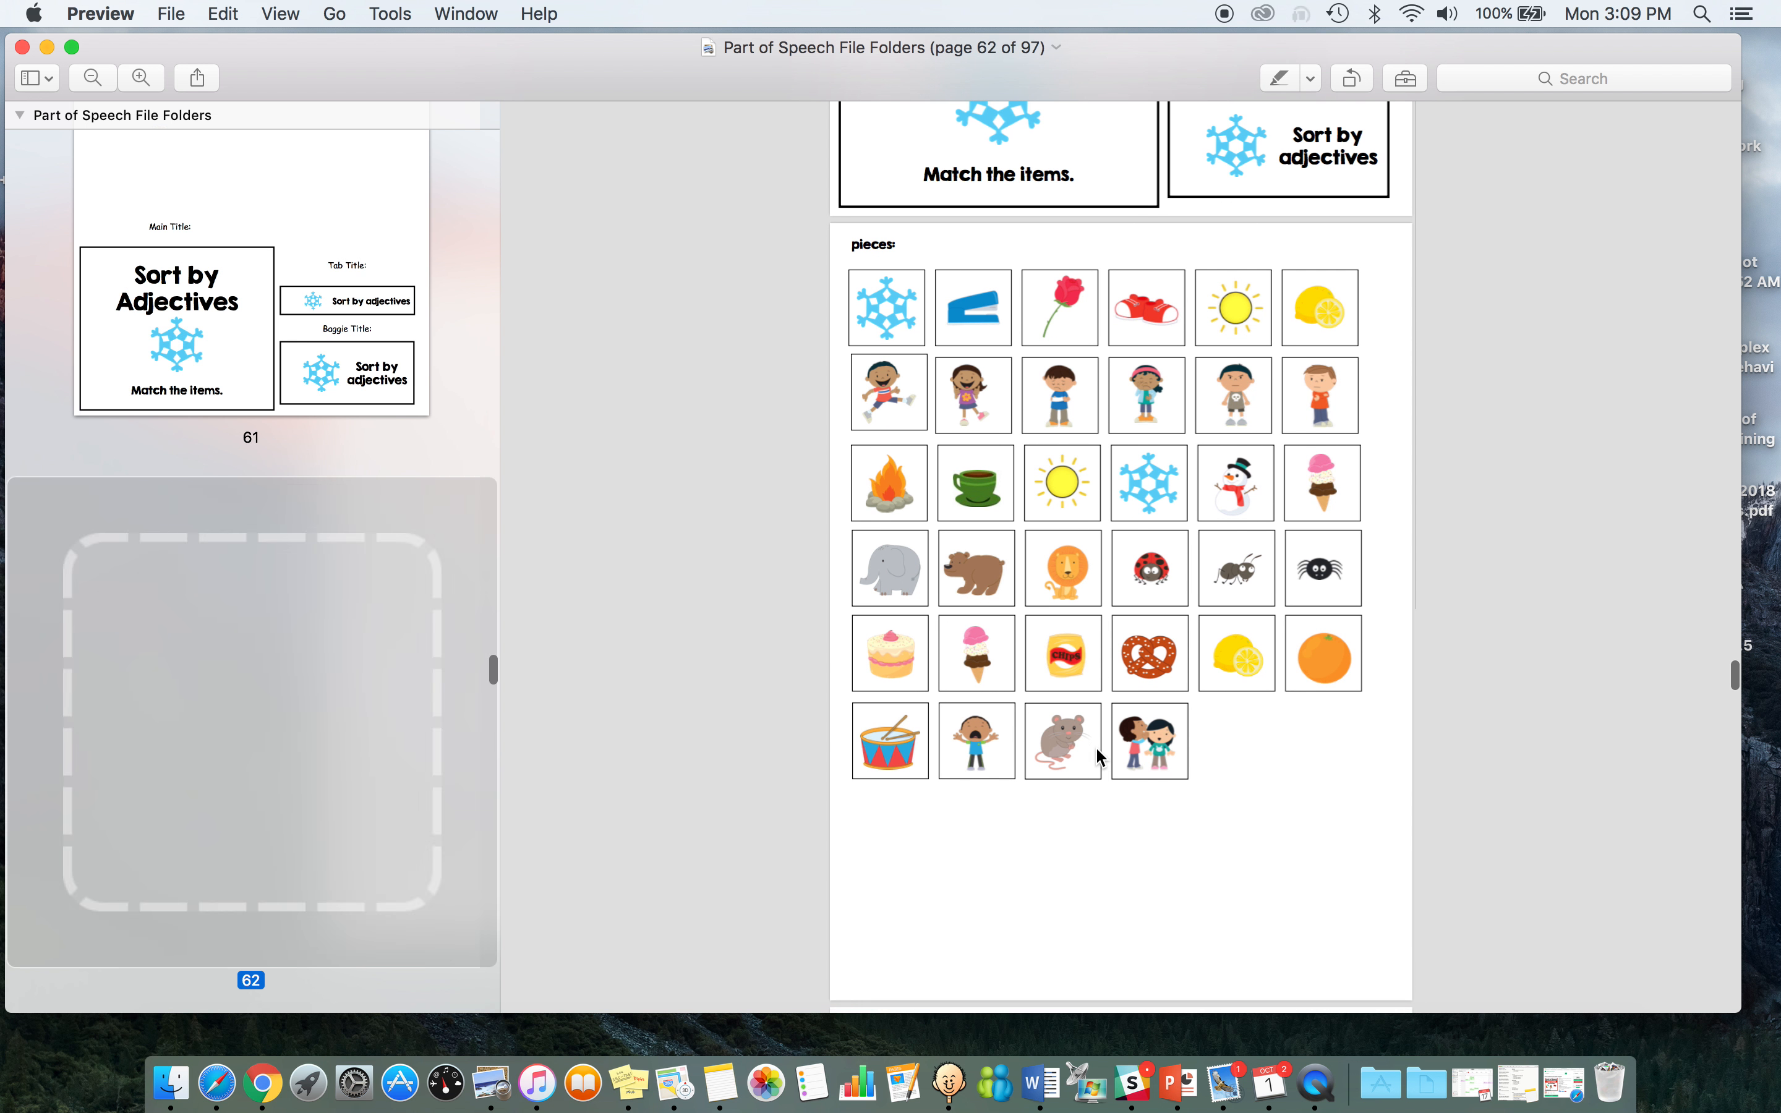
pyautogui.scroll(-3)
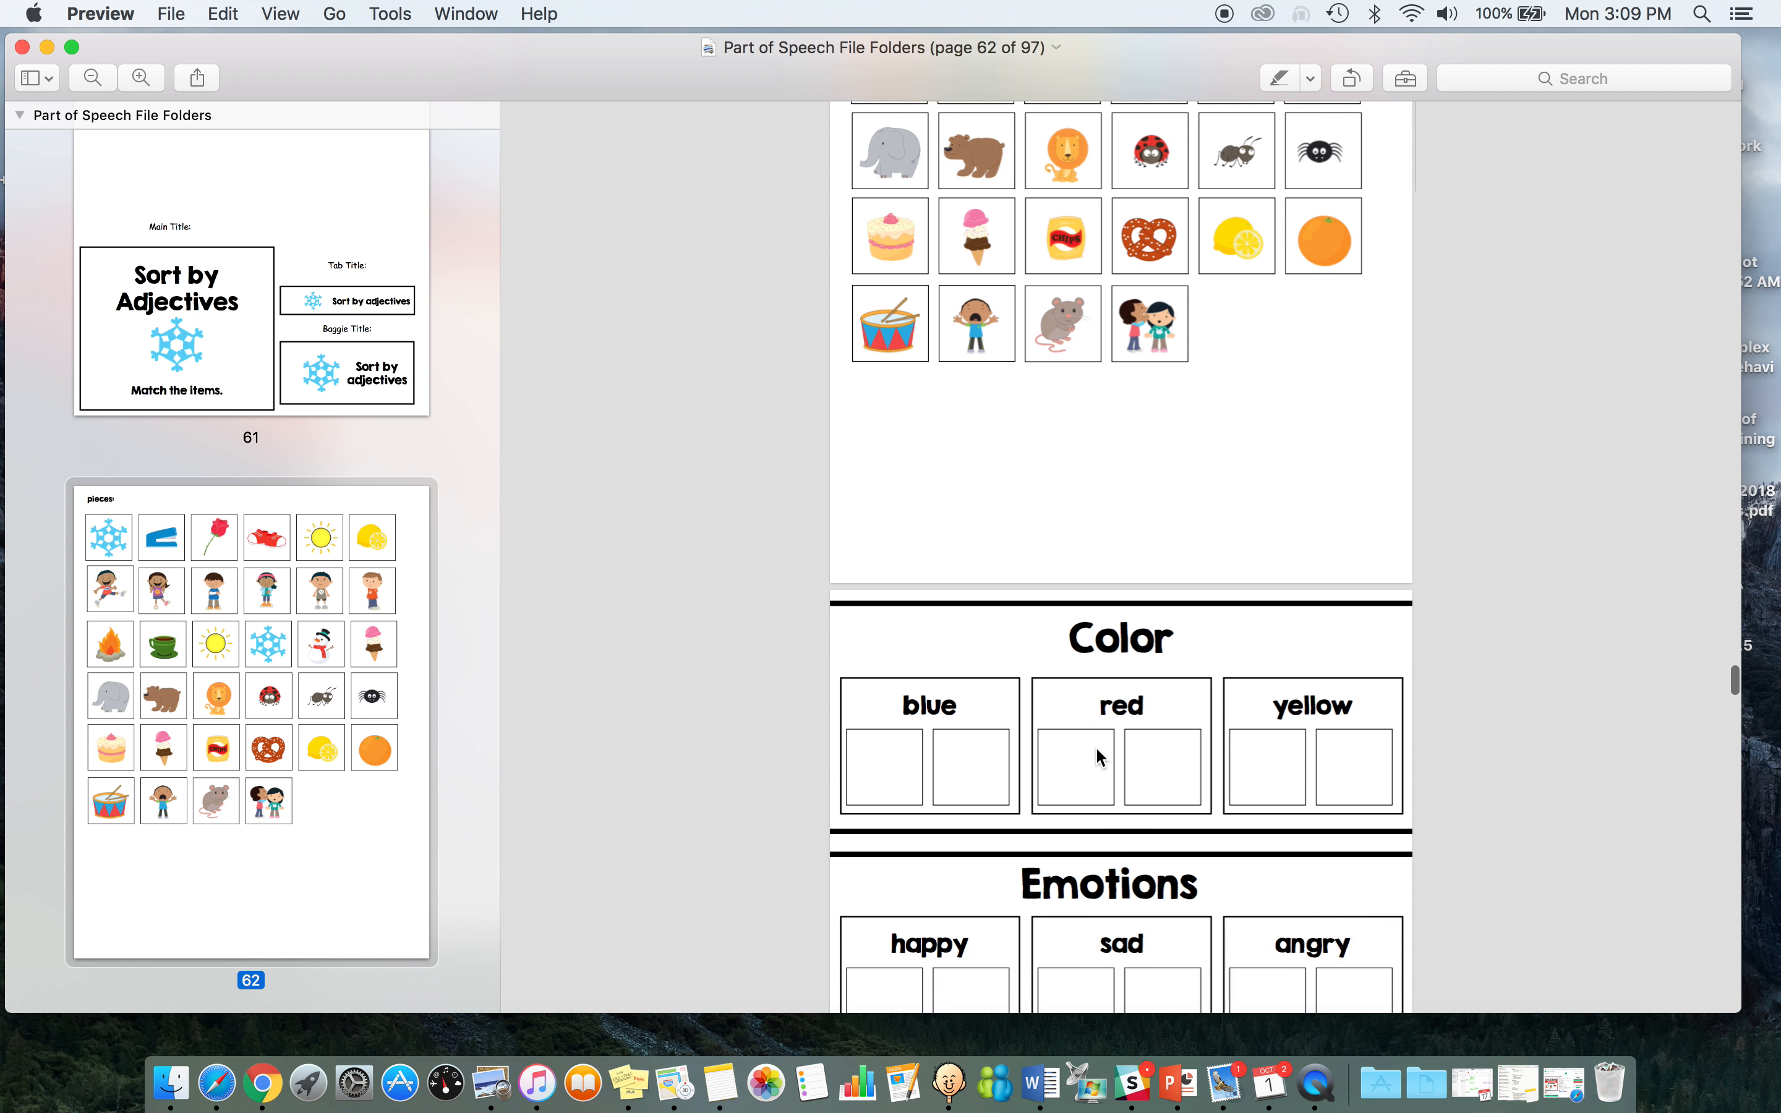
pyautogui.scroll(-3)
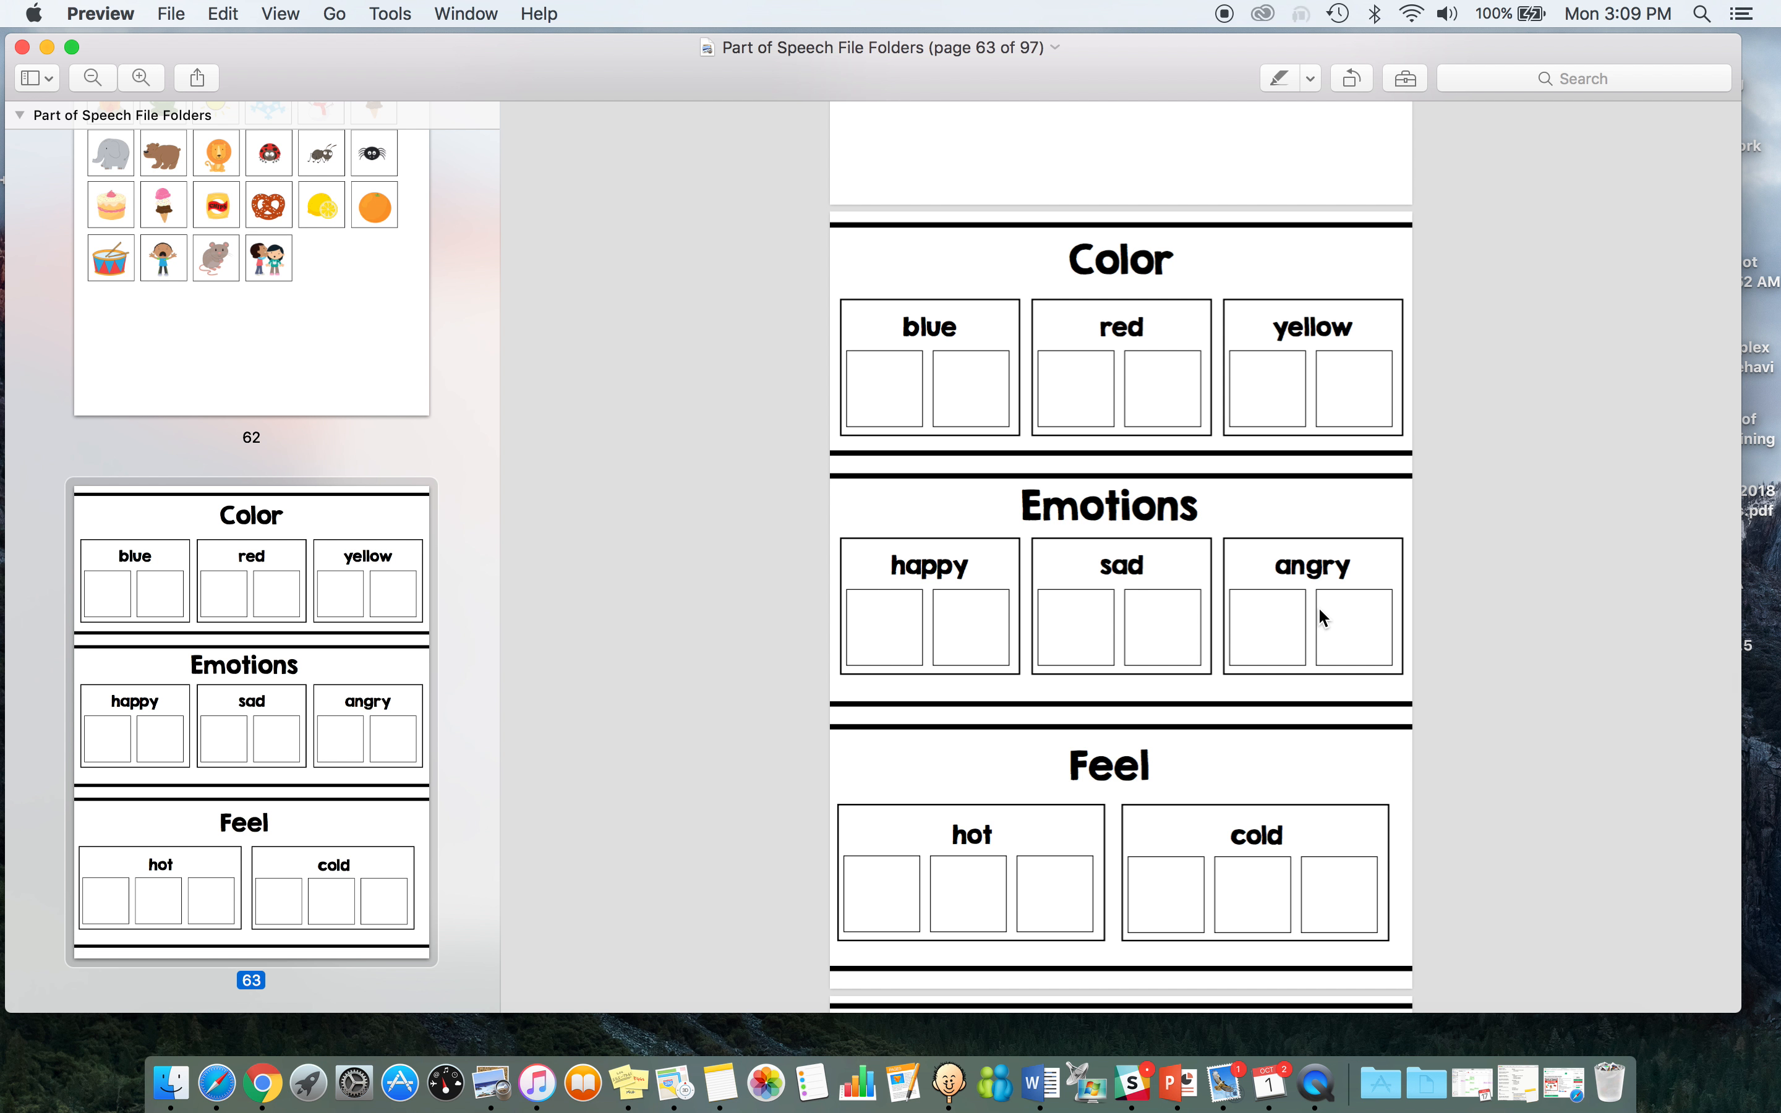
pyautogui.moveTo(1107, 769)
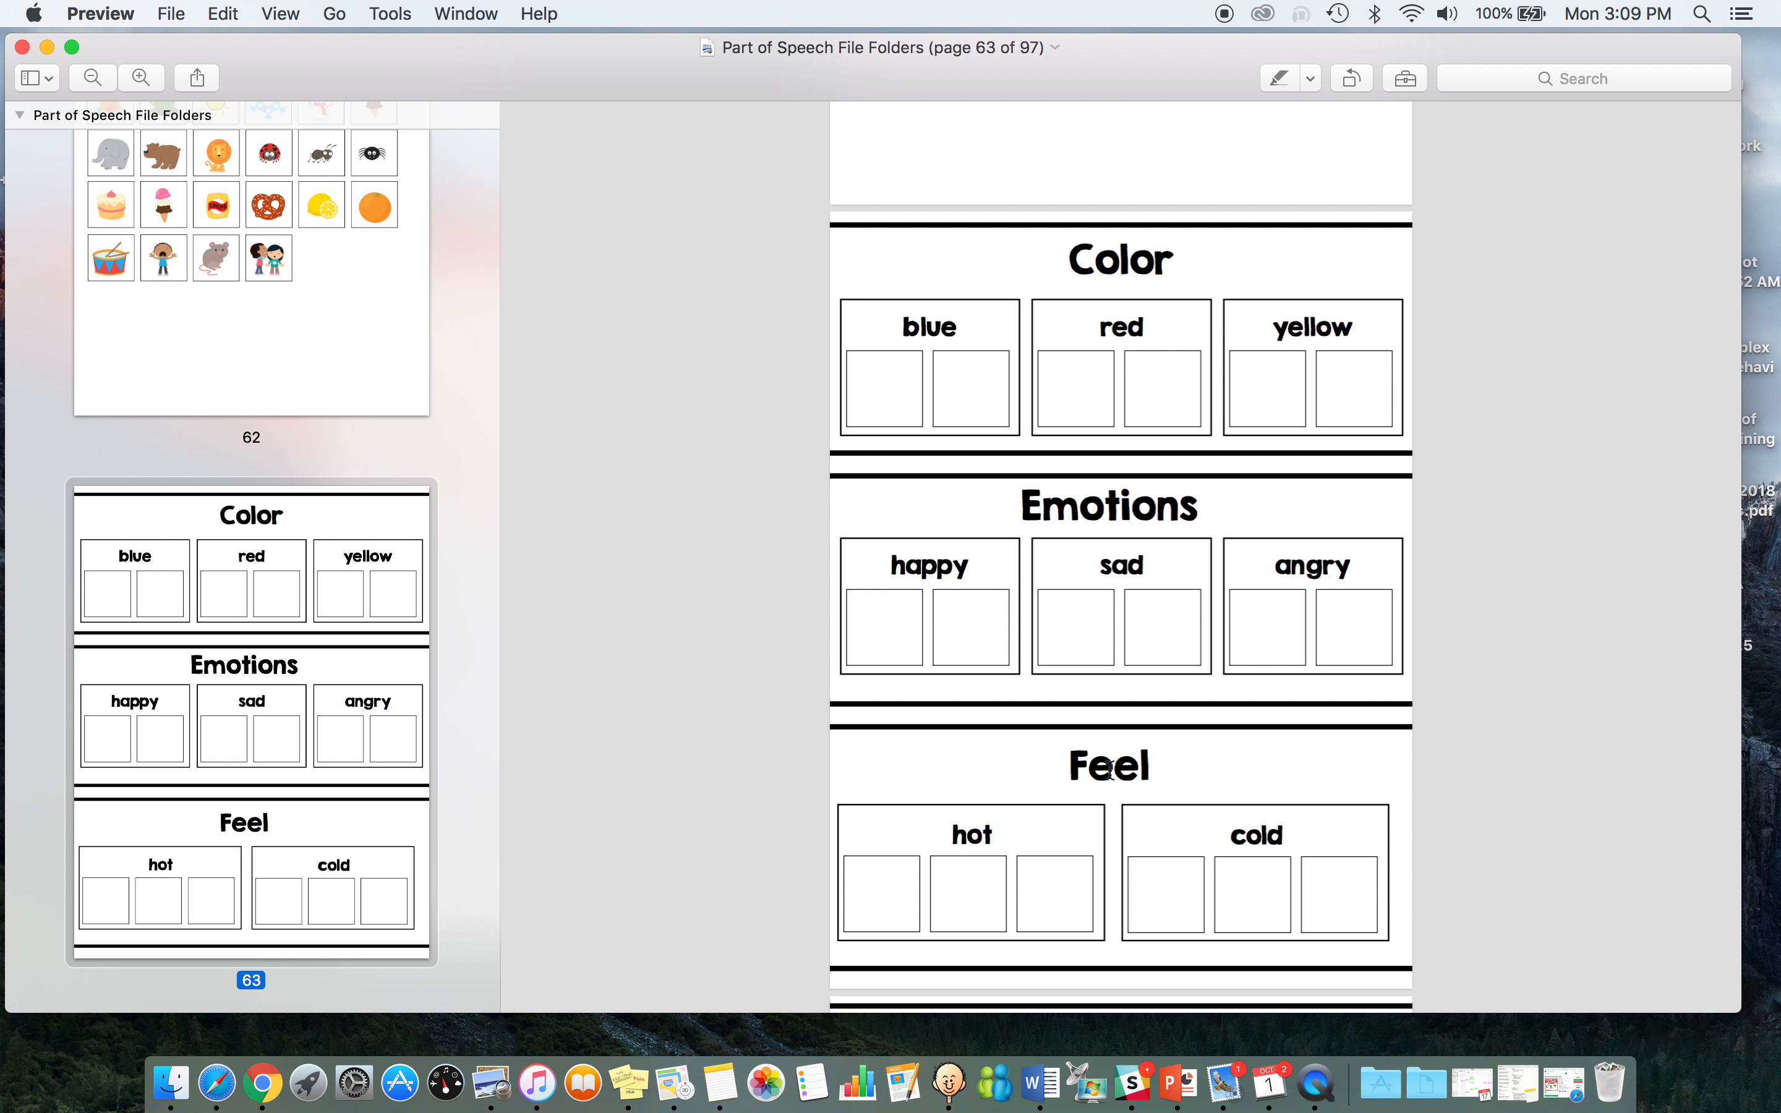
pyautogui.moveTo(1112, 814)
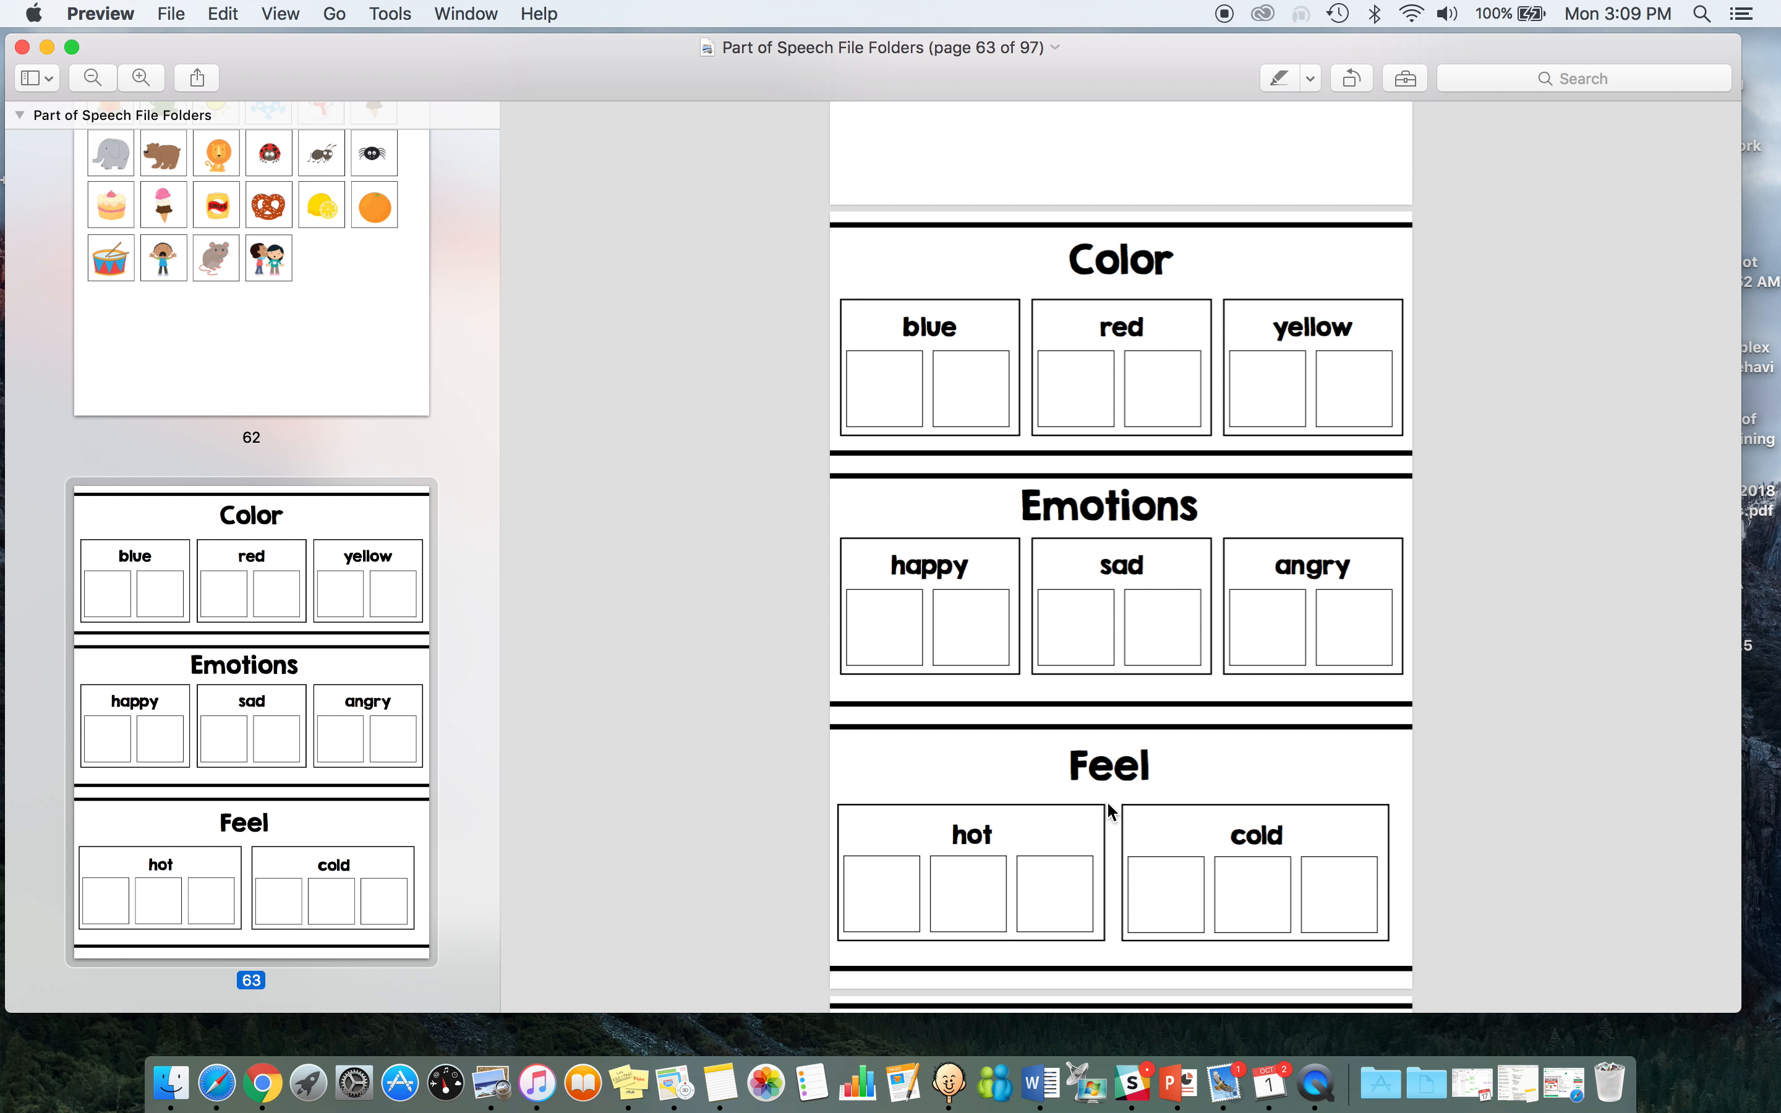
pyautogui.scroll(-3)
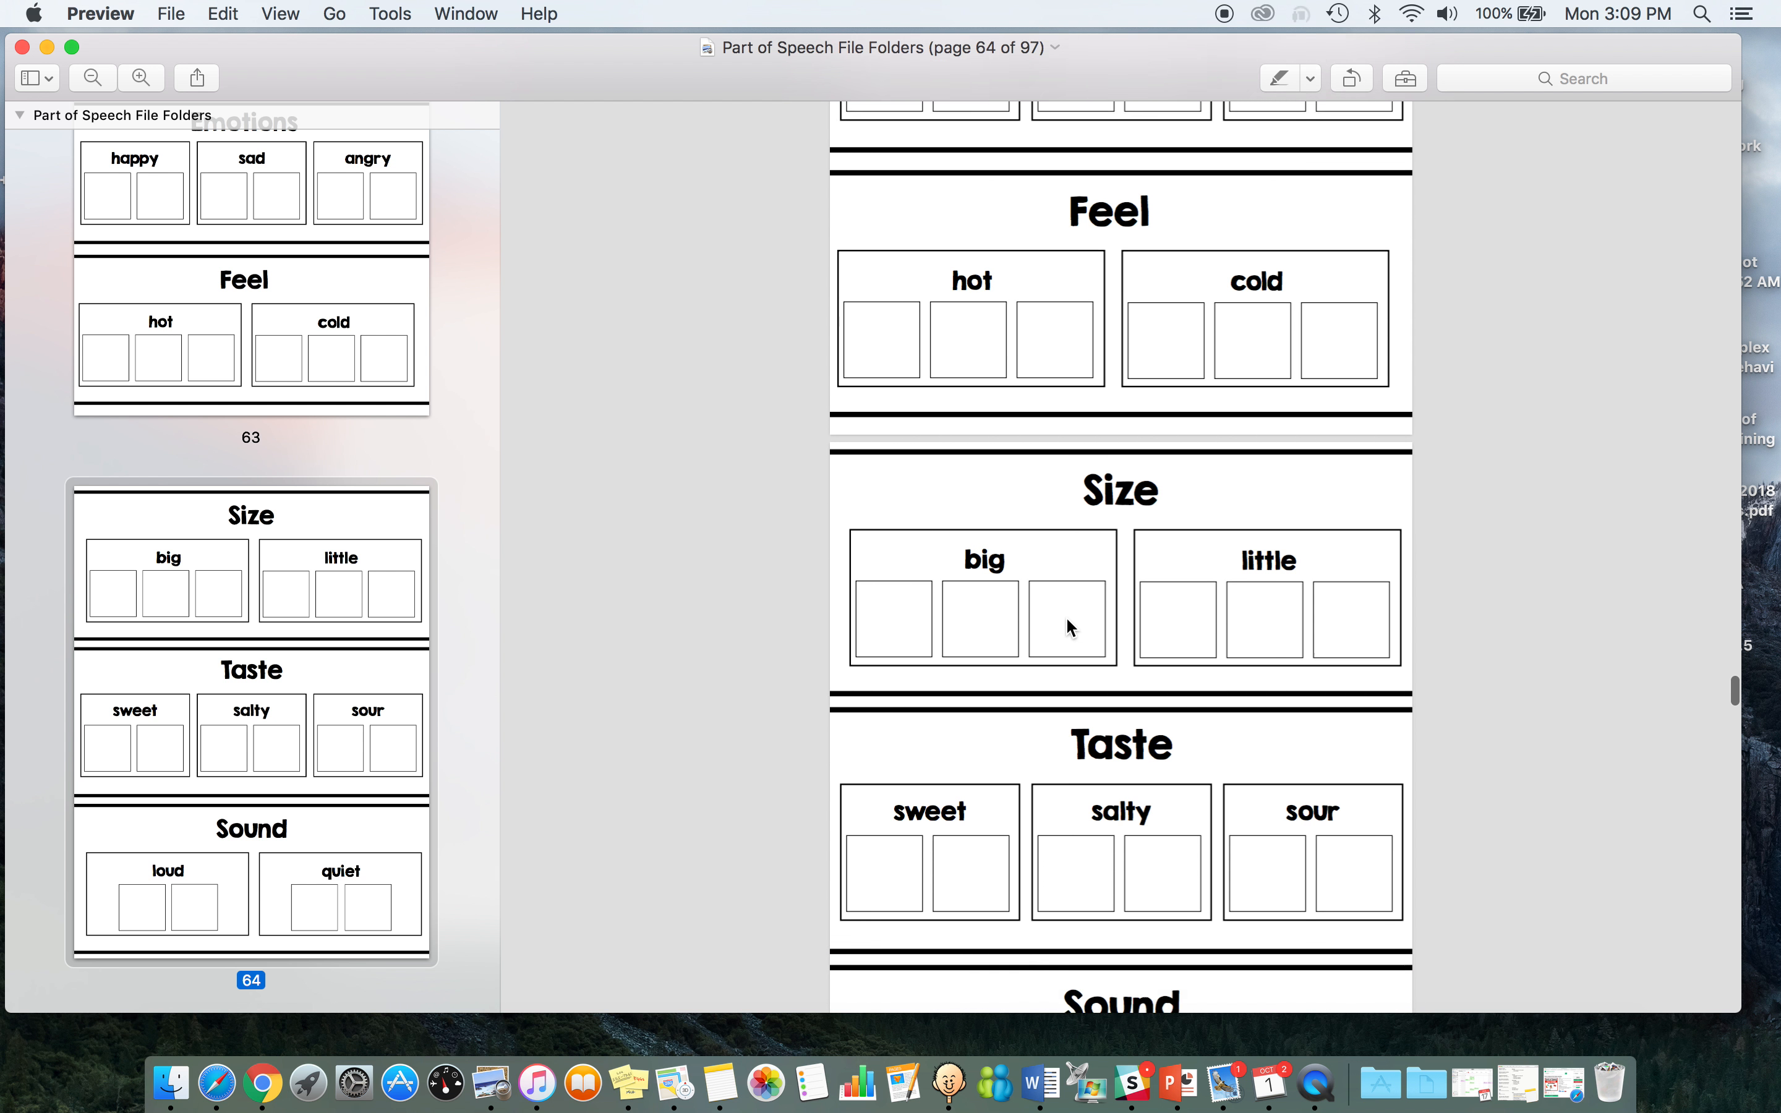
pyautogui.scroll(-3)
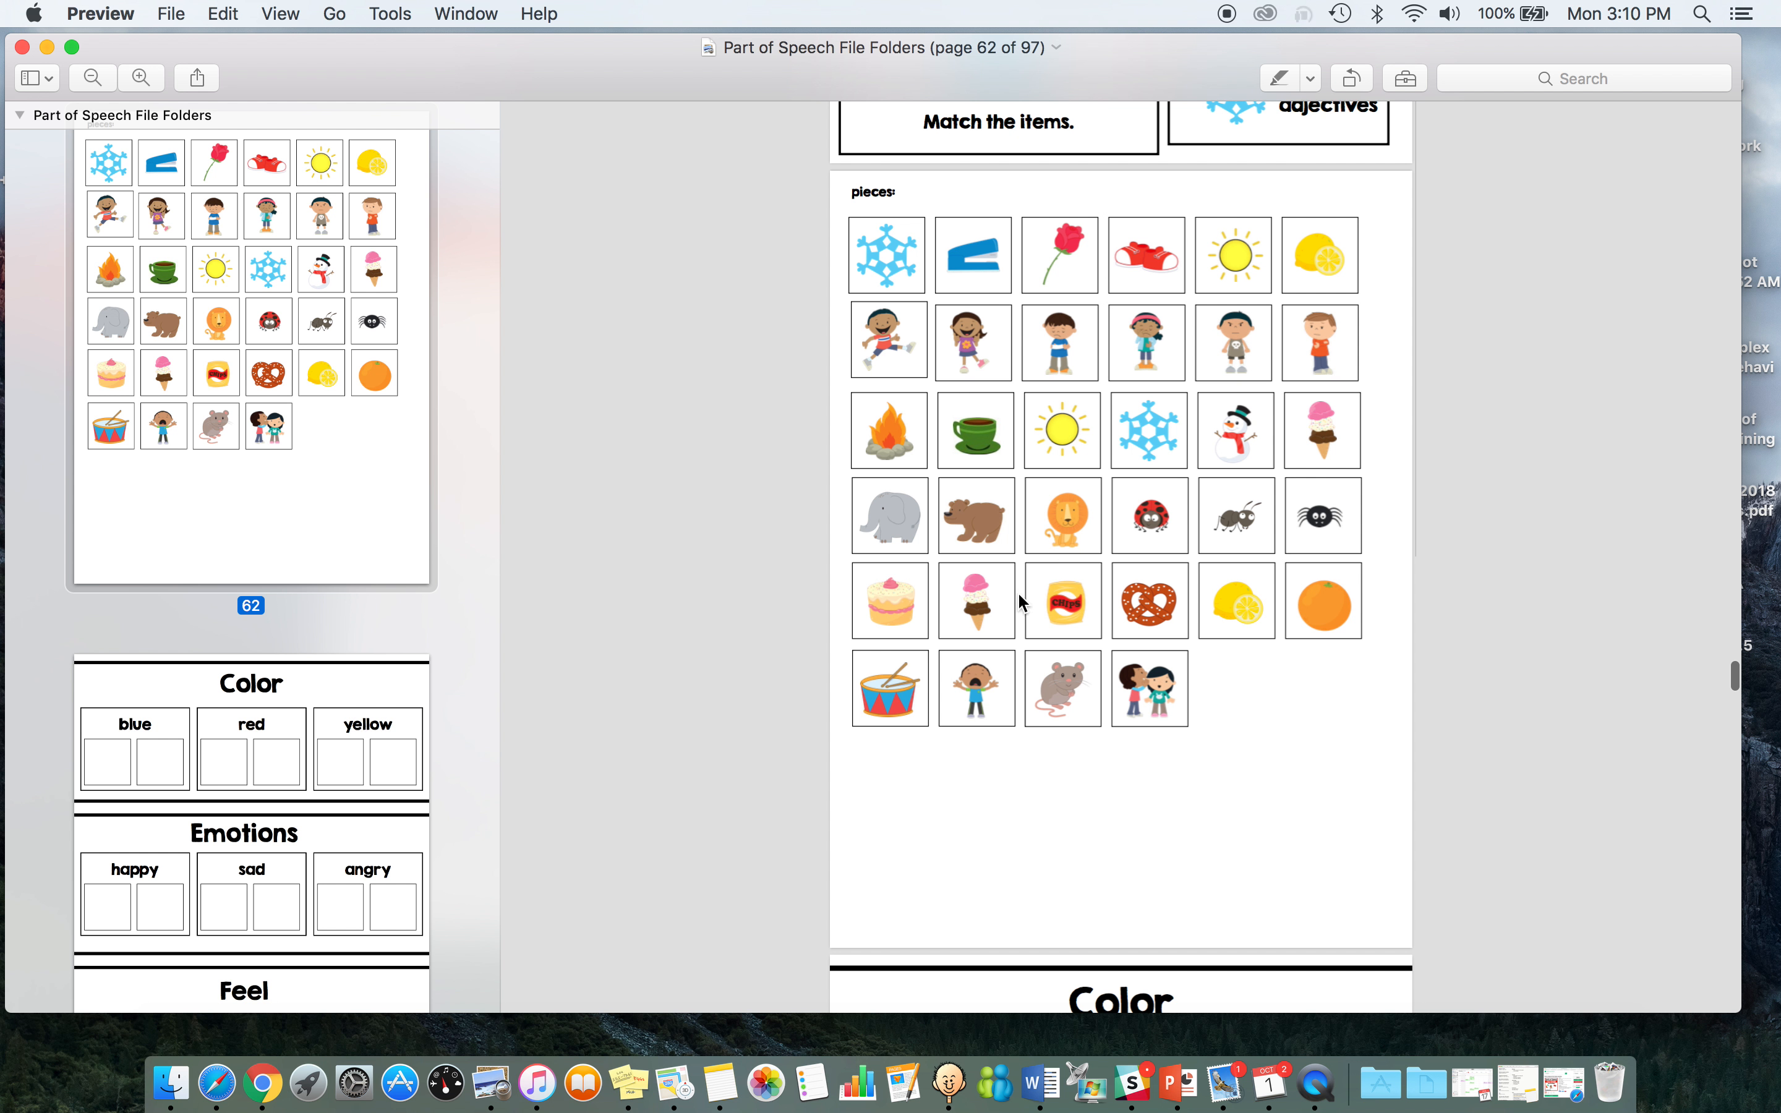
pyautogui.moveTo(1218, 223)
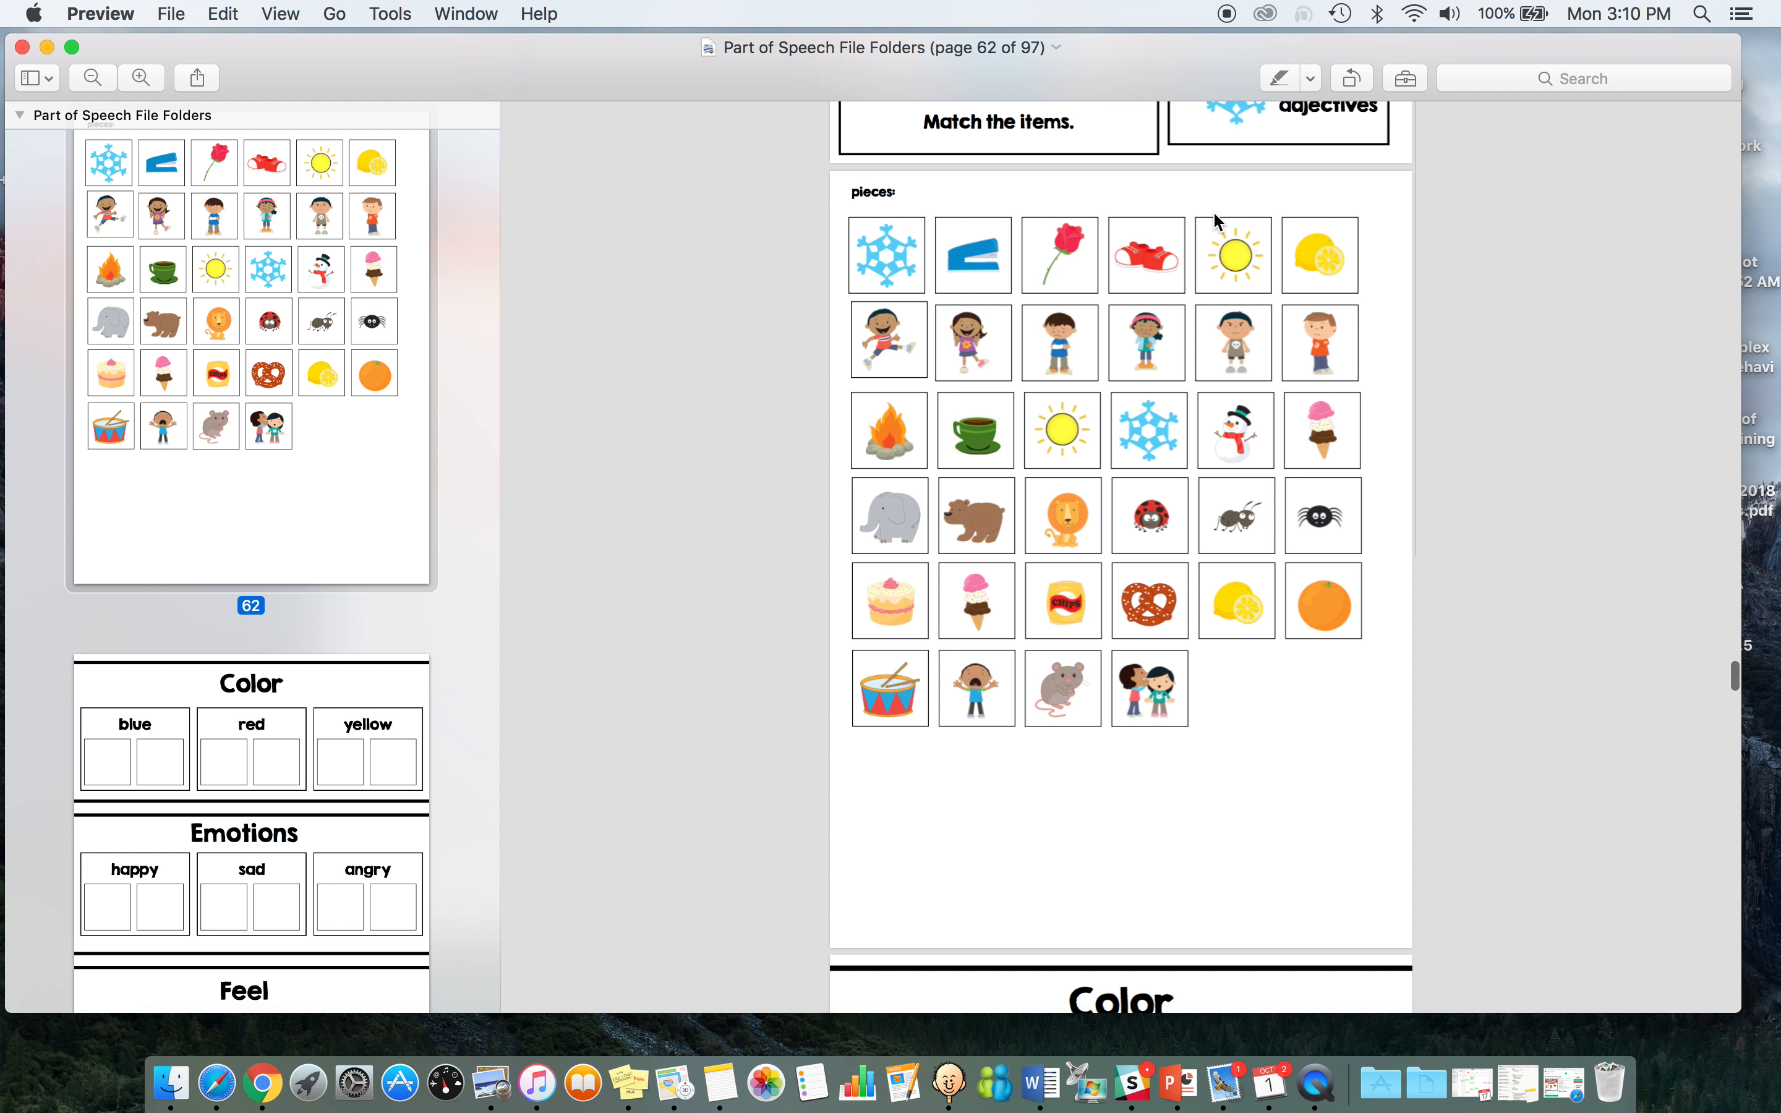
pyautogui.moveTo(1087, 551)
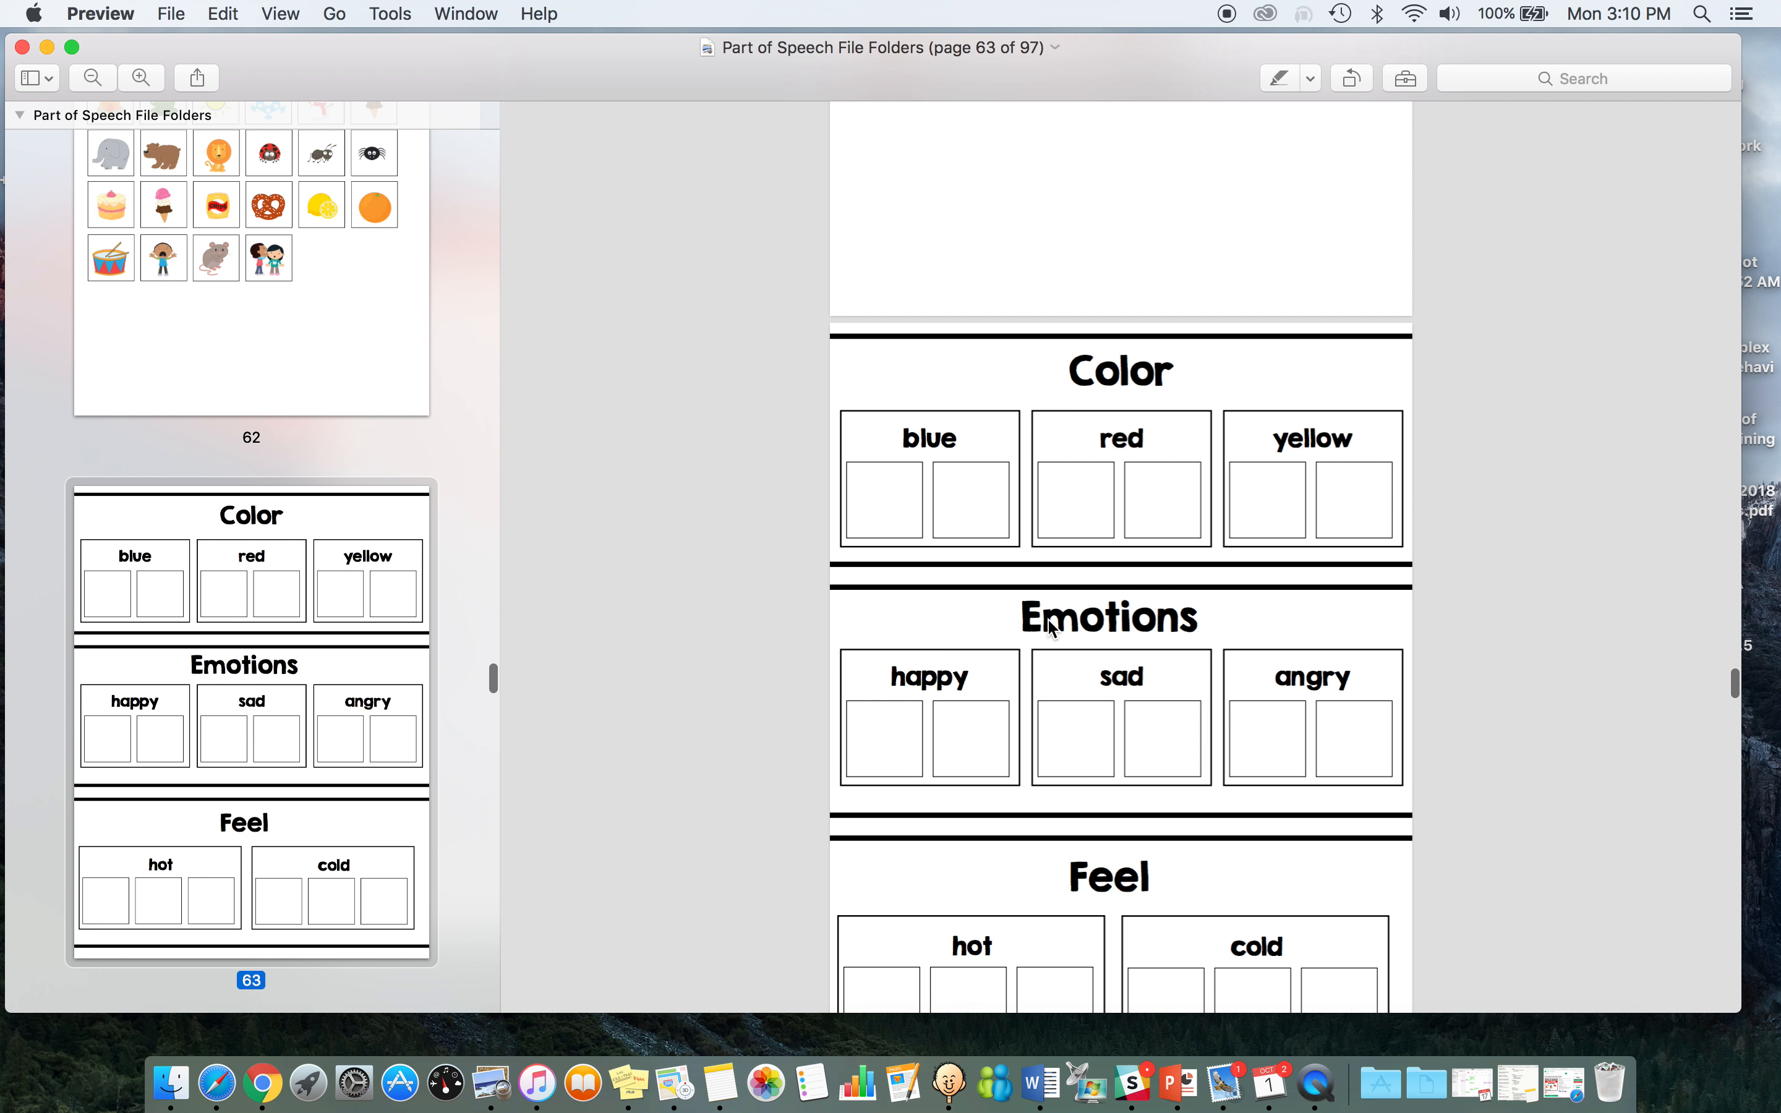
pyautogui.scroll(-3)
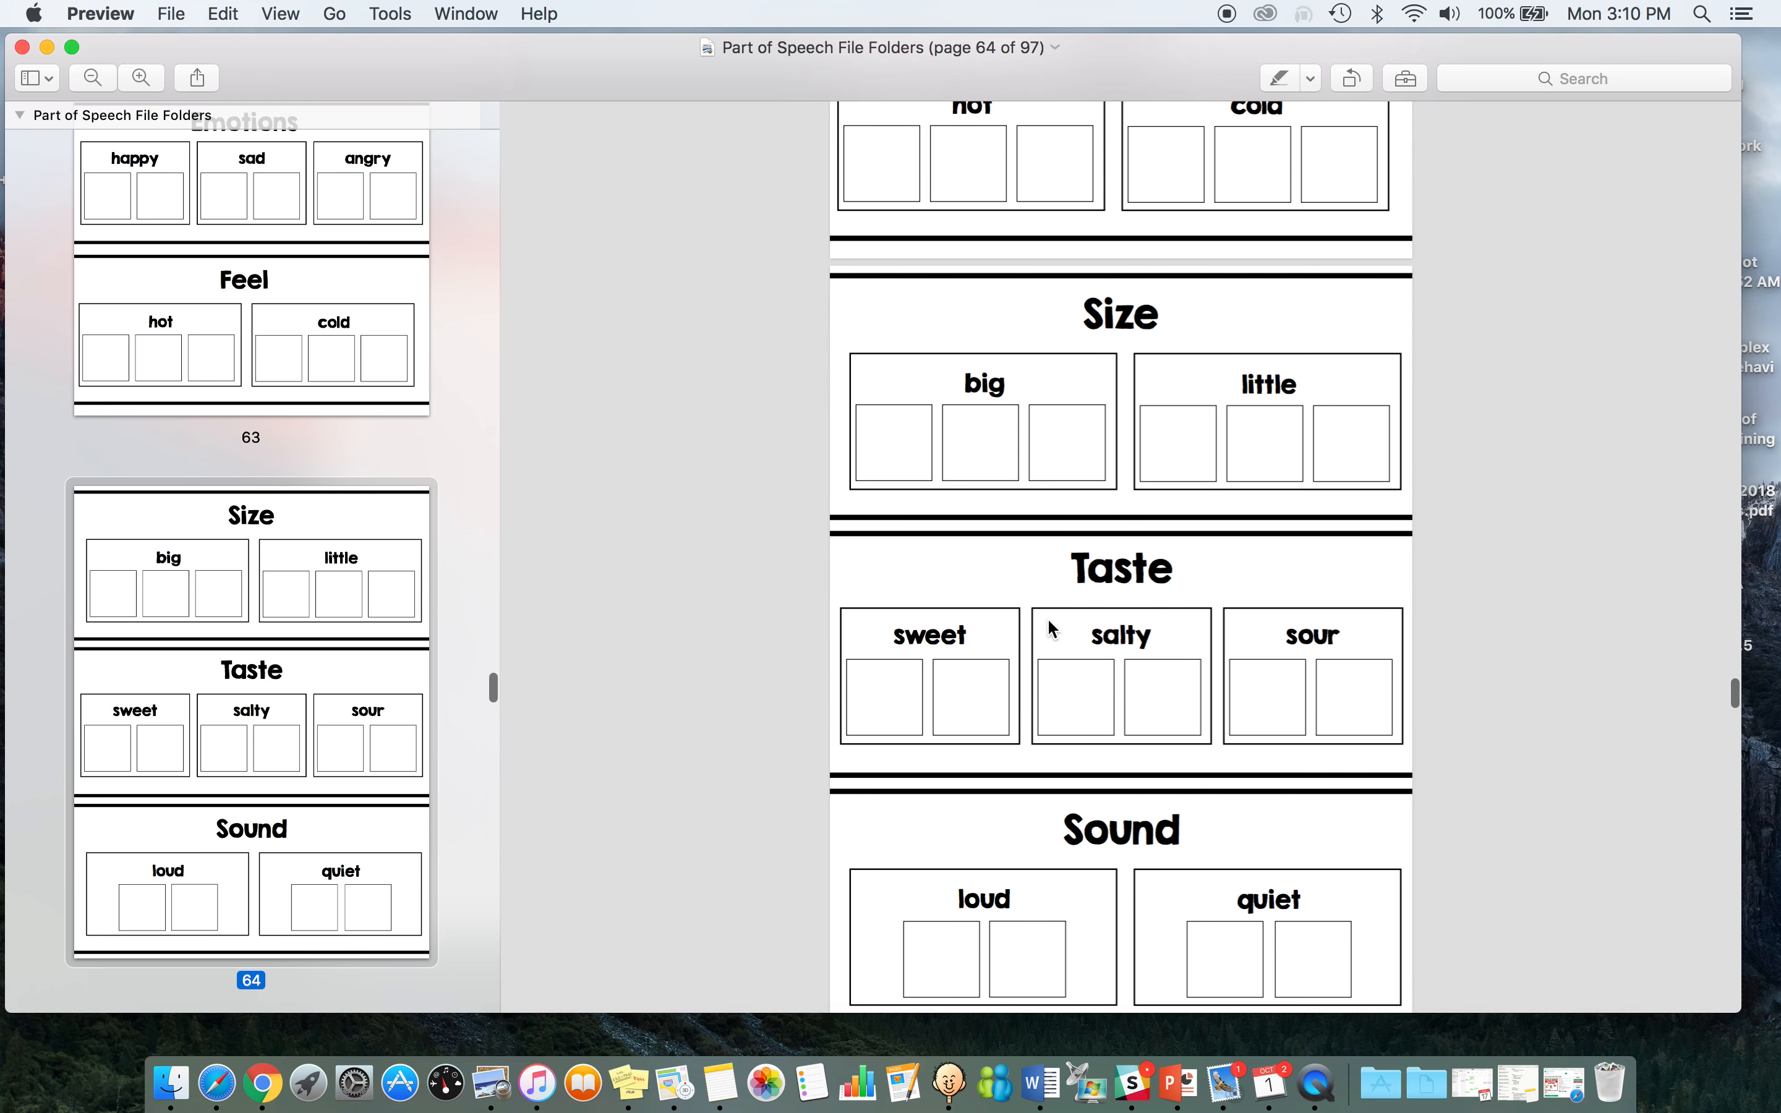
pyautogui.scroll(-3)
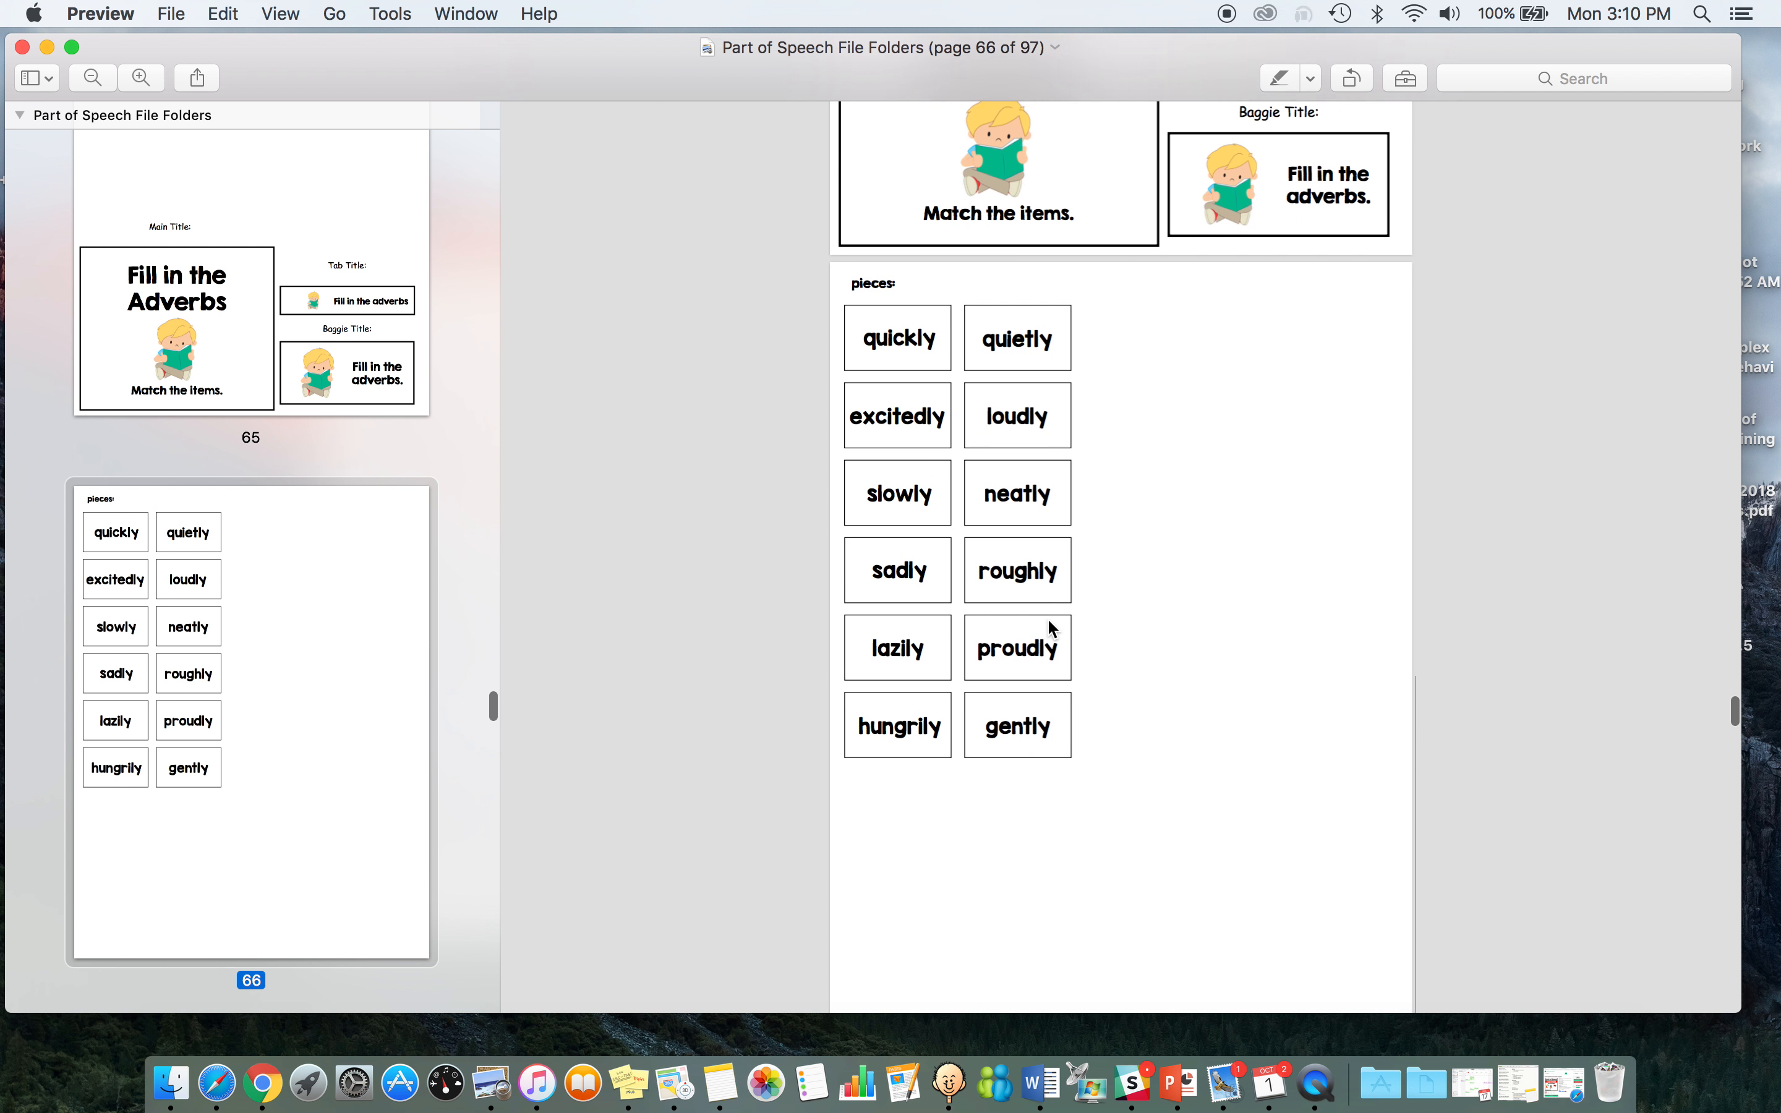
pyautogui.scroll(-3)
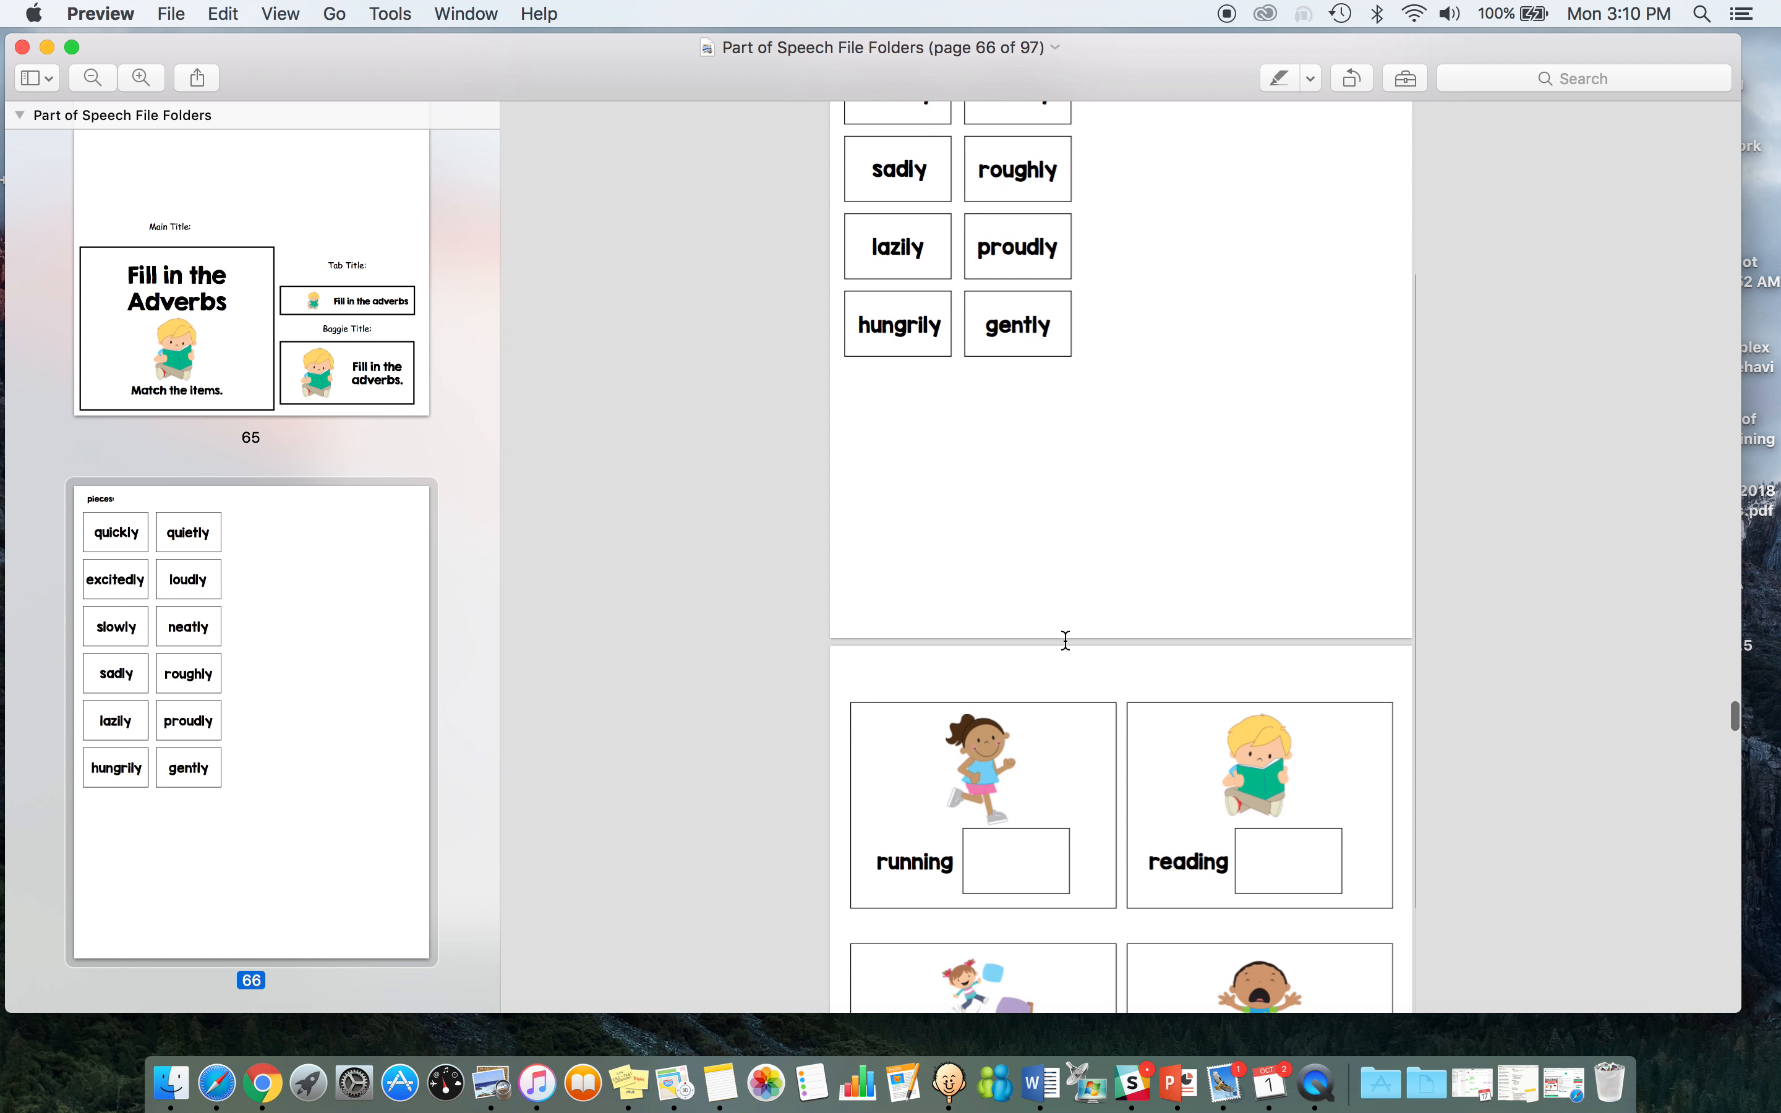
pyautogui.scroll(-3)
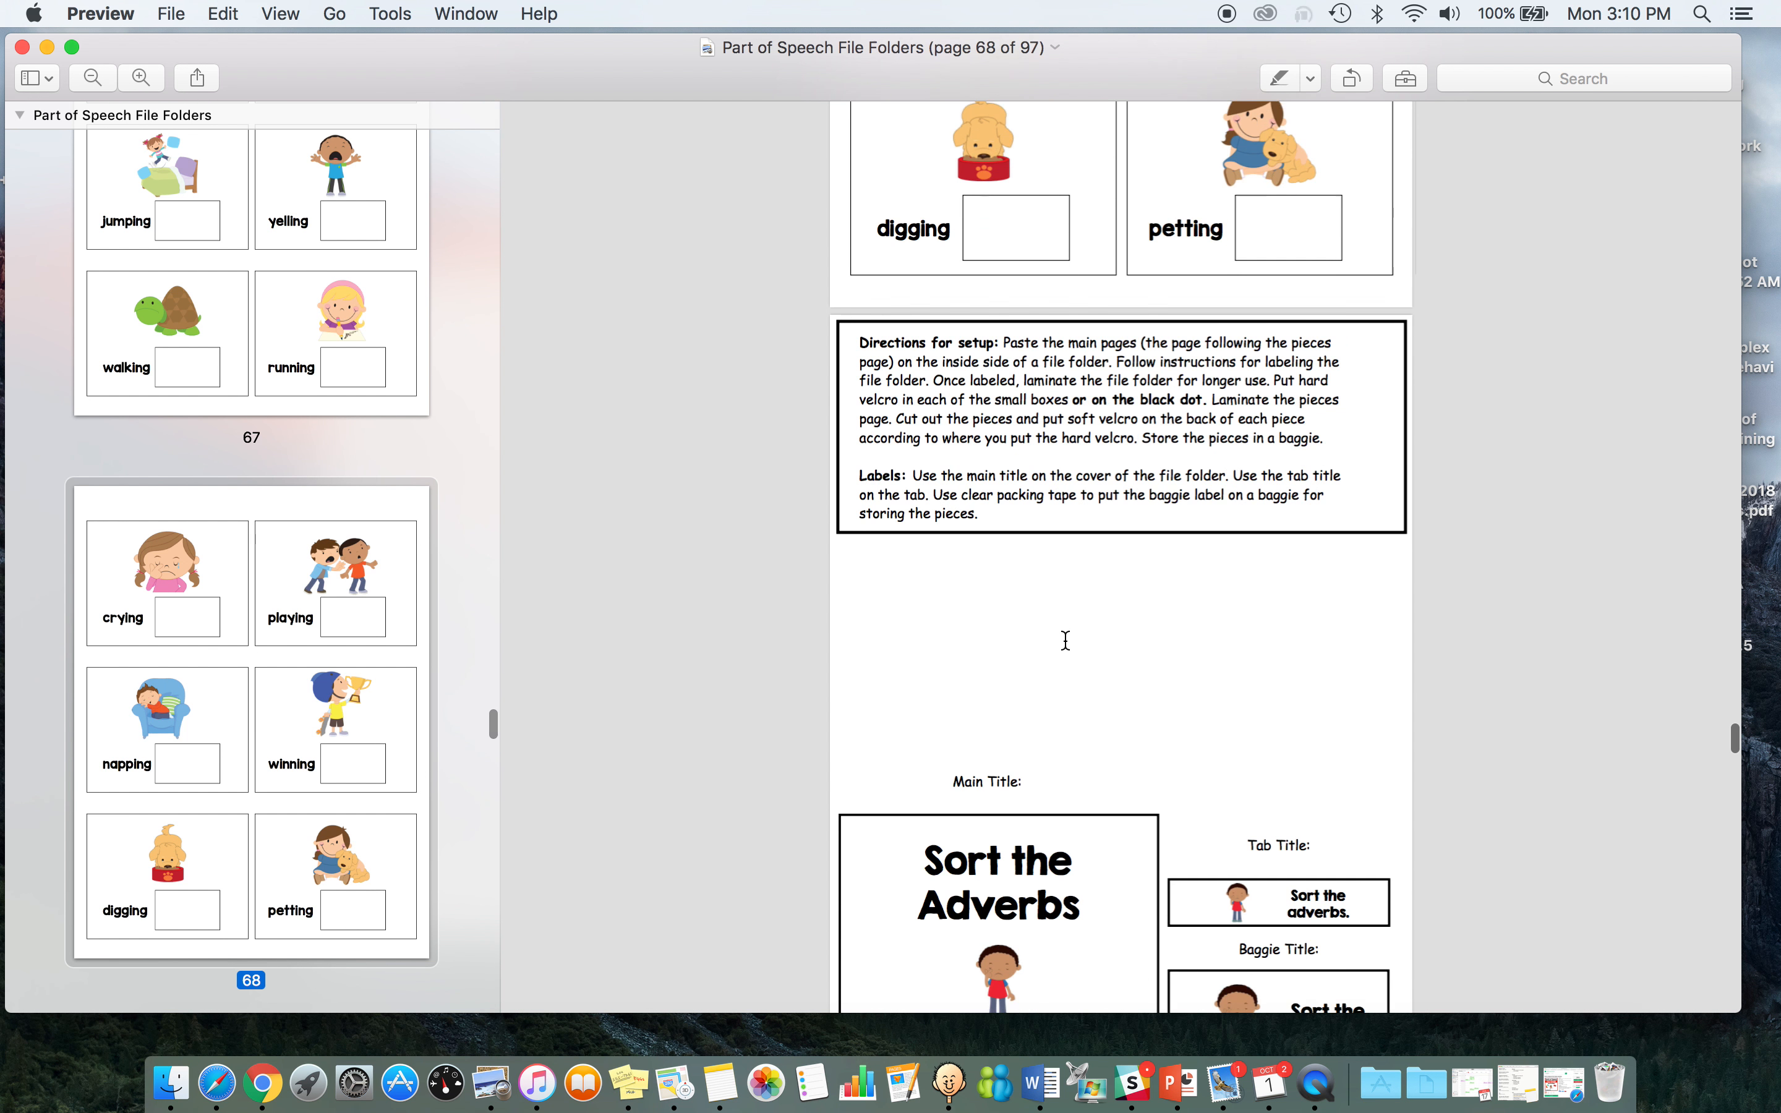
pyautogui.scroll(-3)
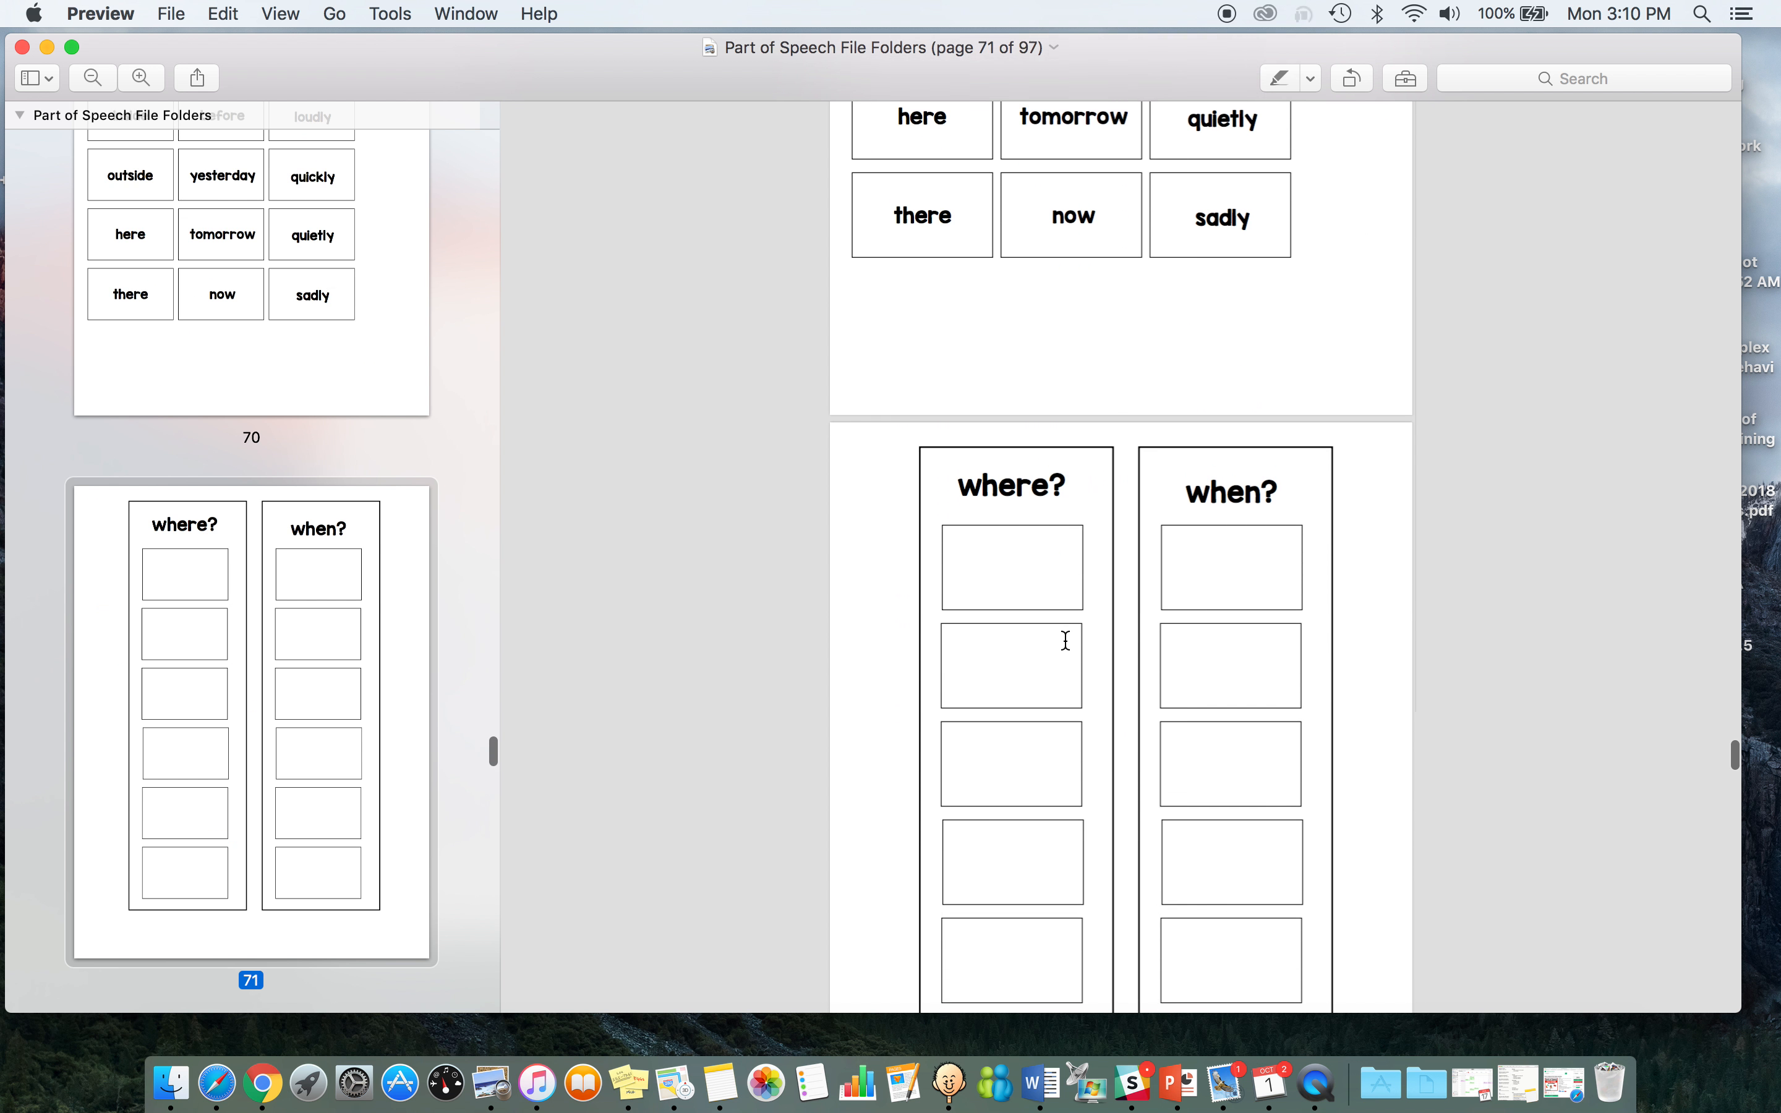
pyautogui.scroll(-3)
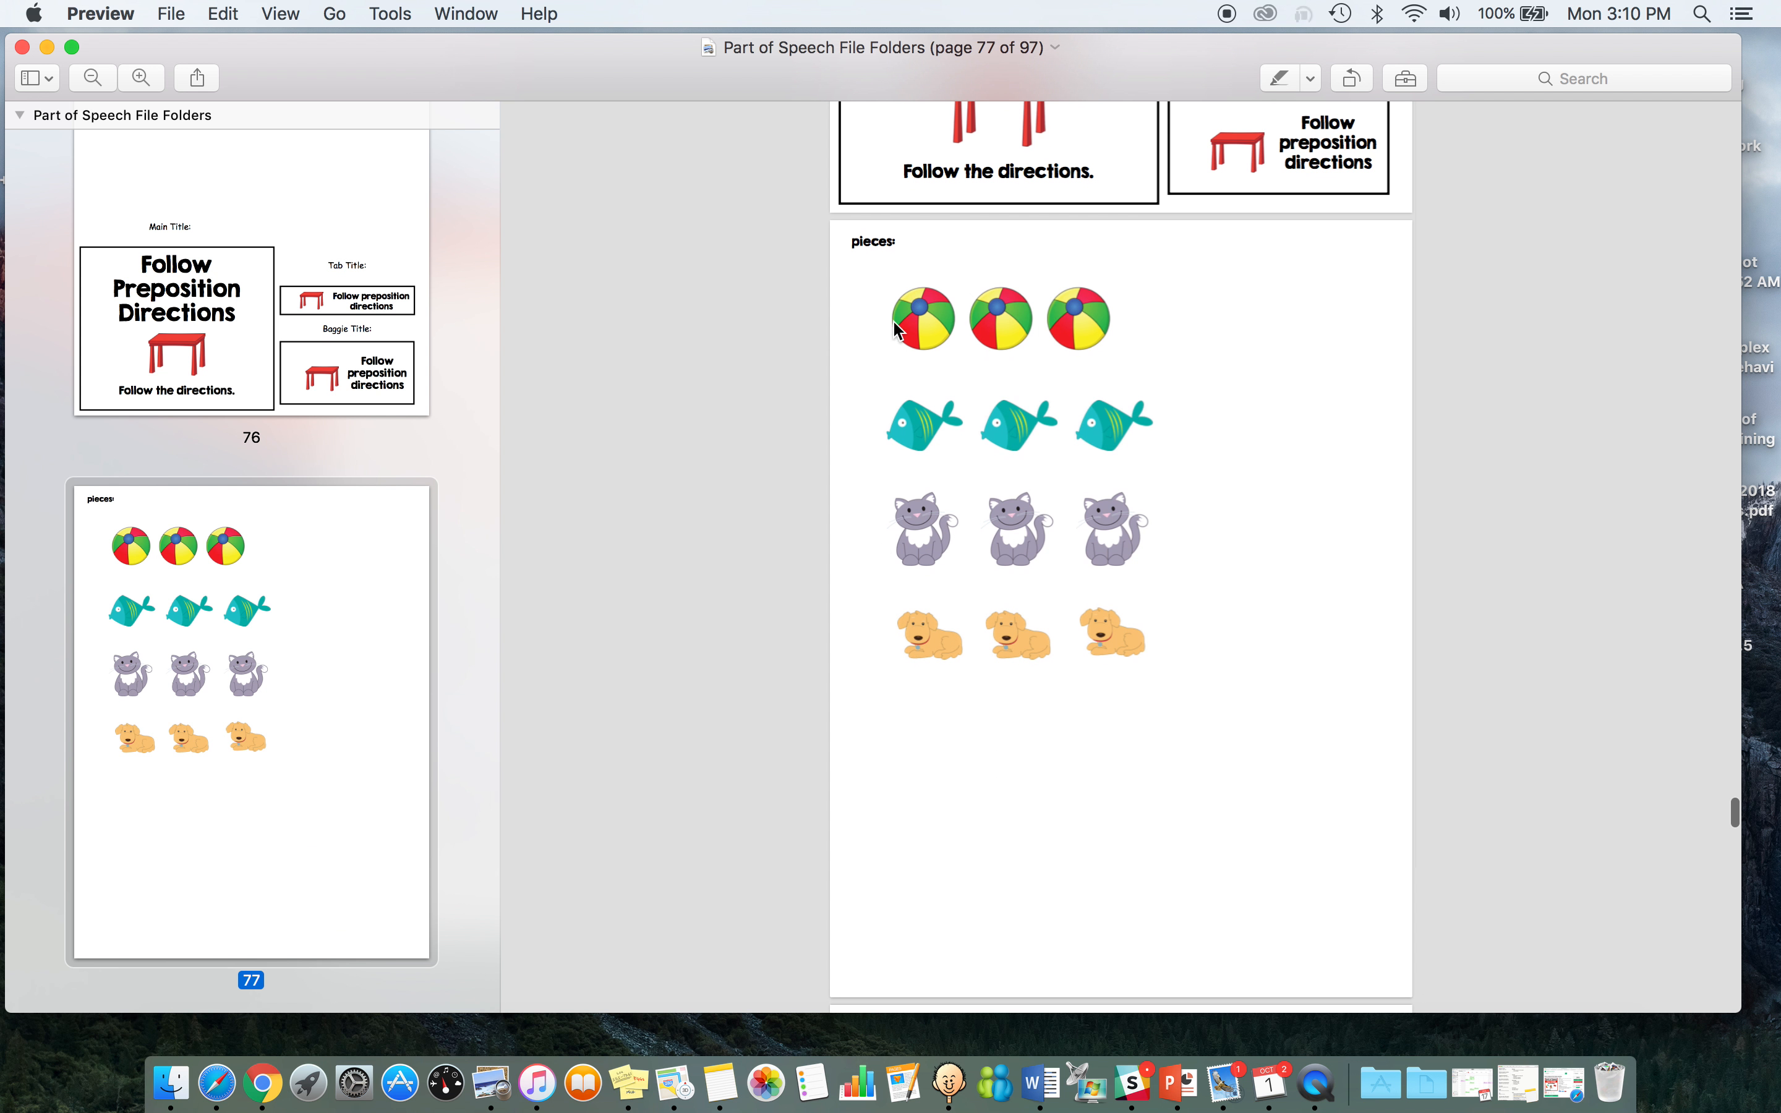
pyautogui.moveTo(883, 304)
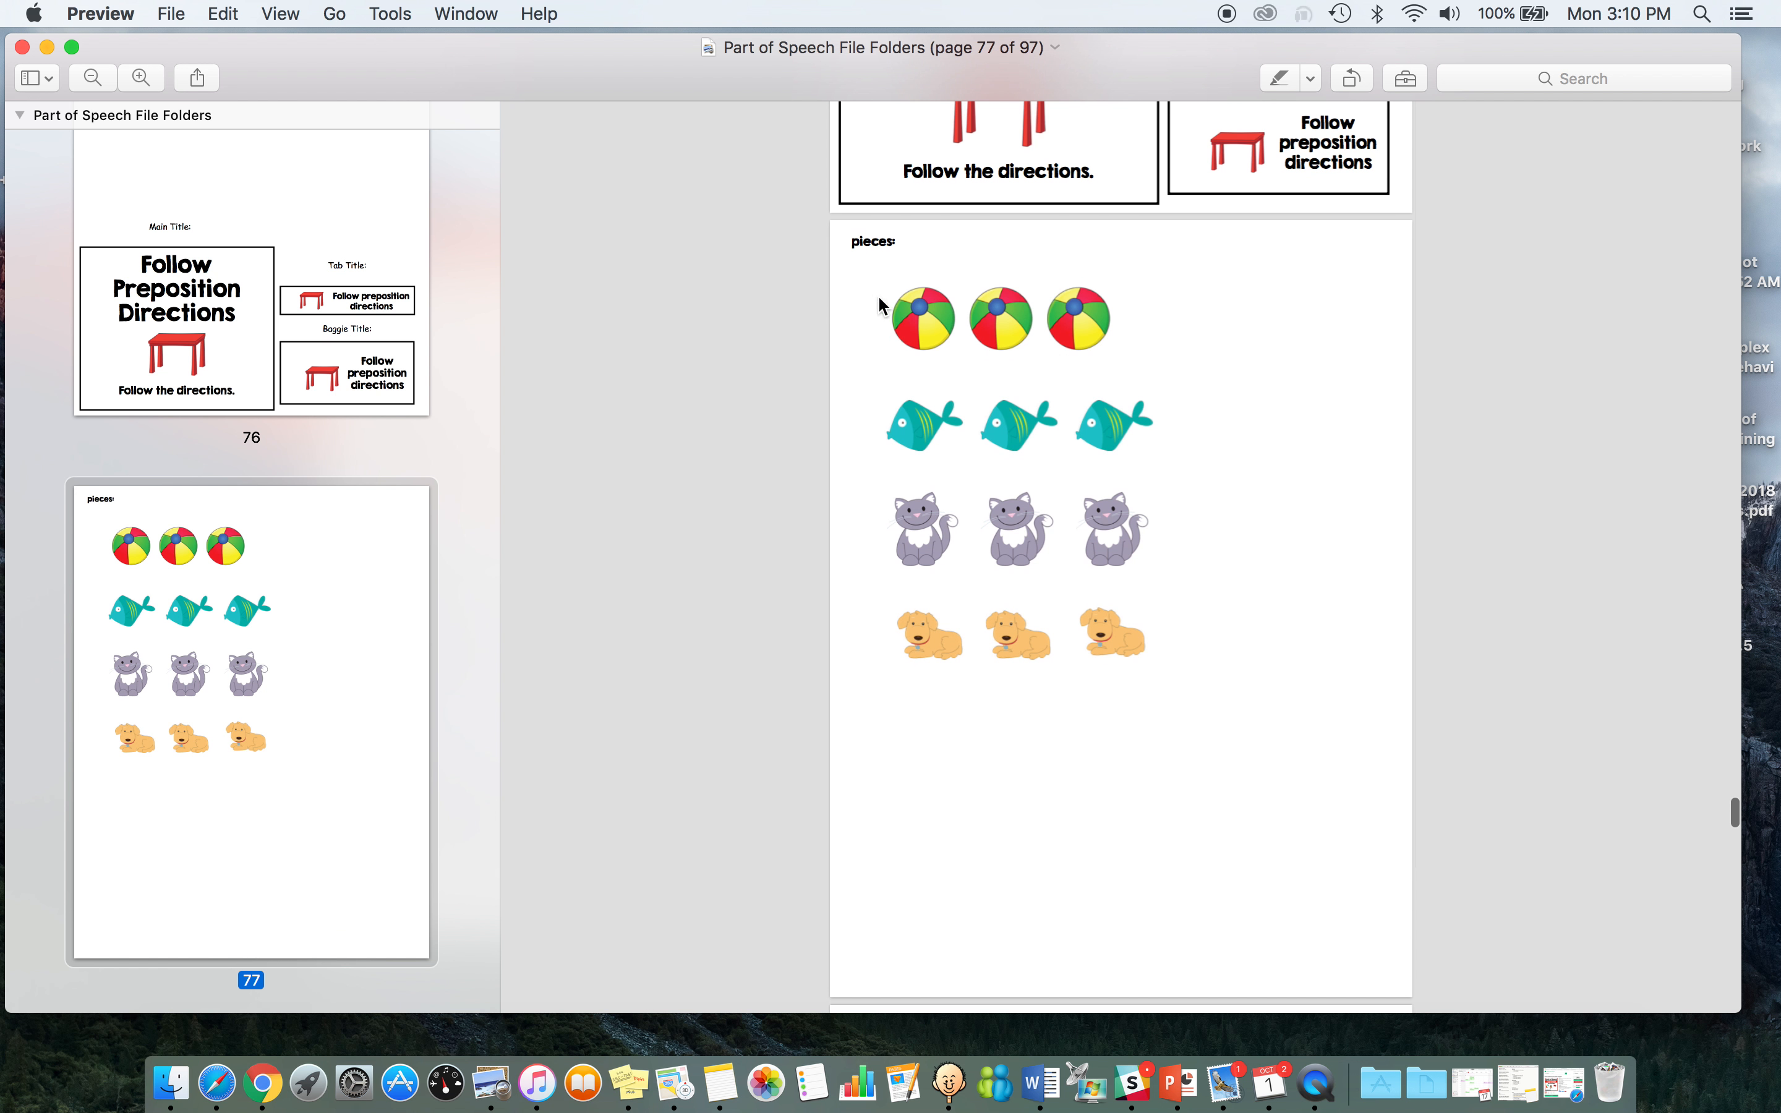
pyautogui.scroll(-3)
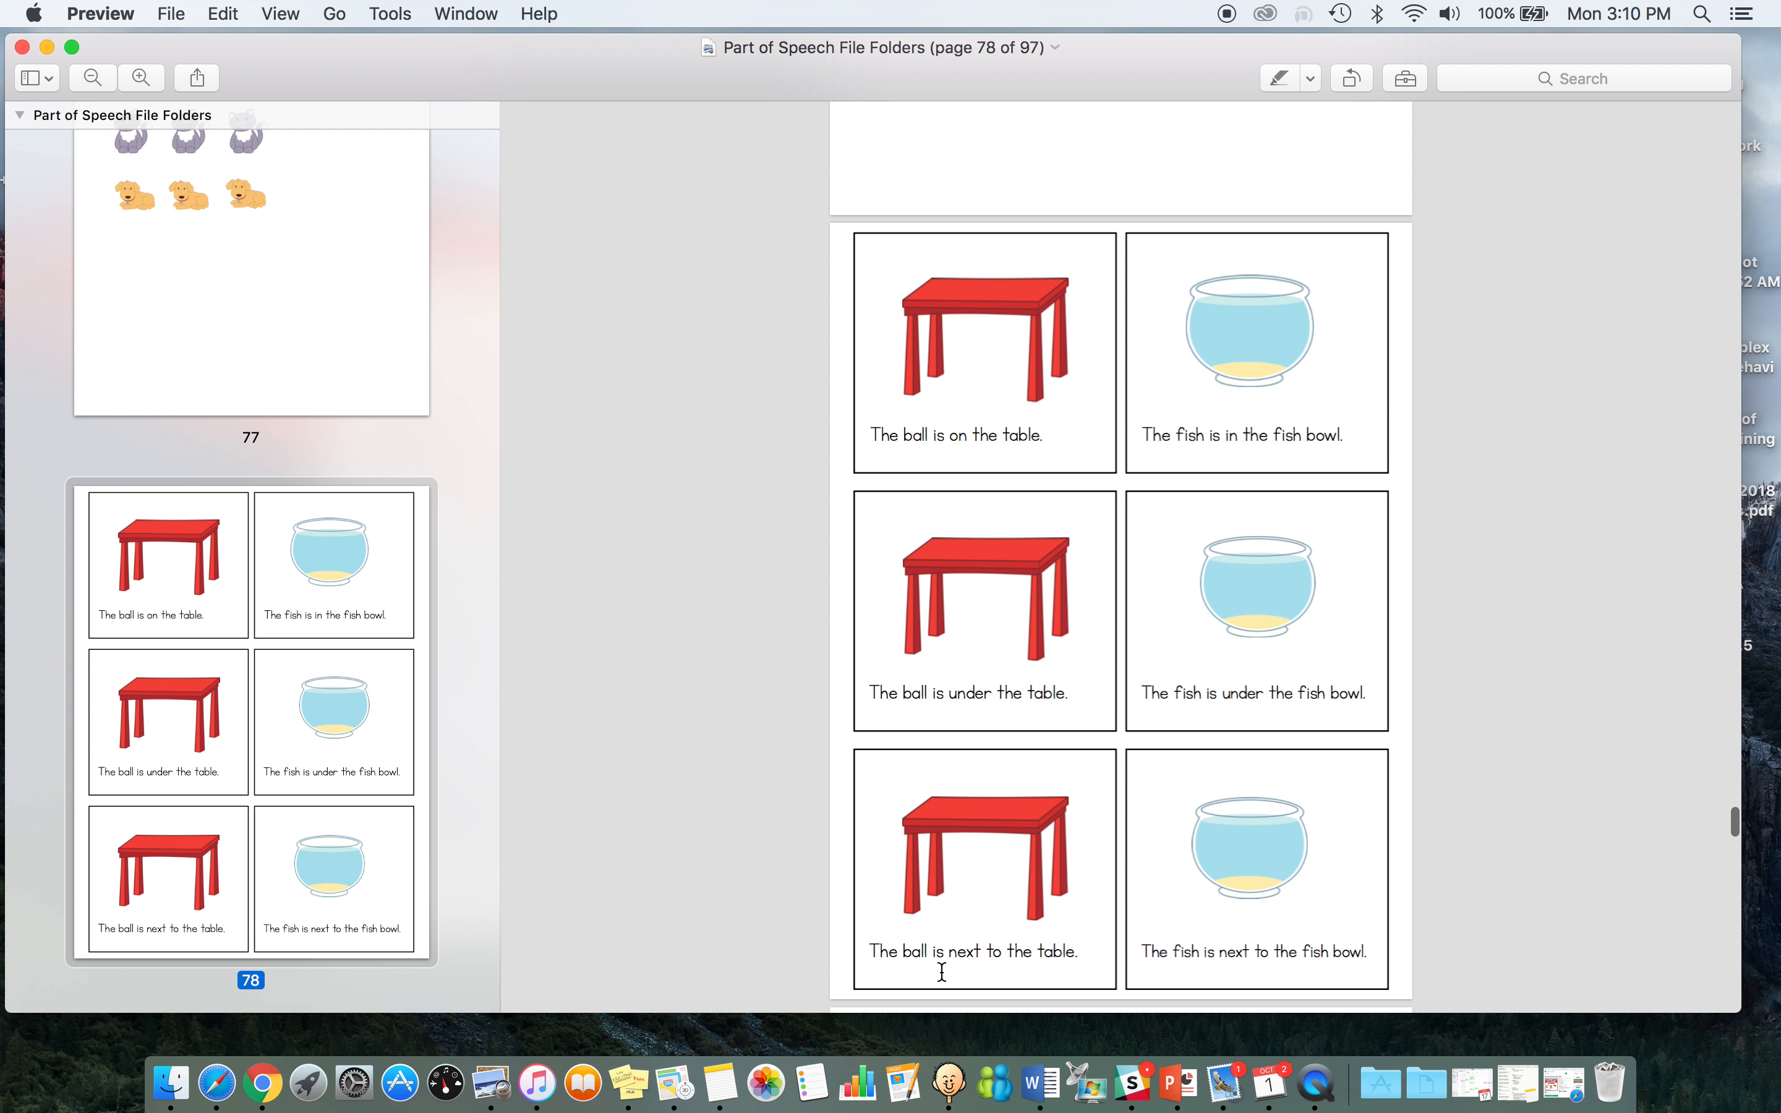
pyautogui.moveTo(1154, 843)
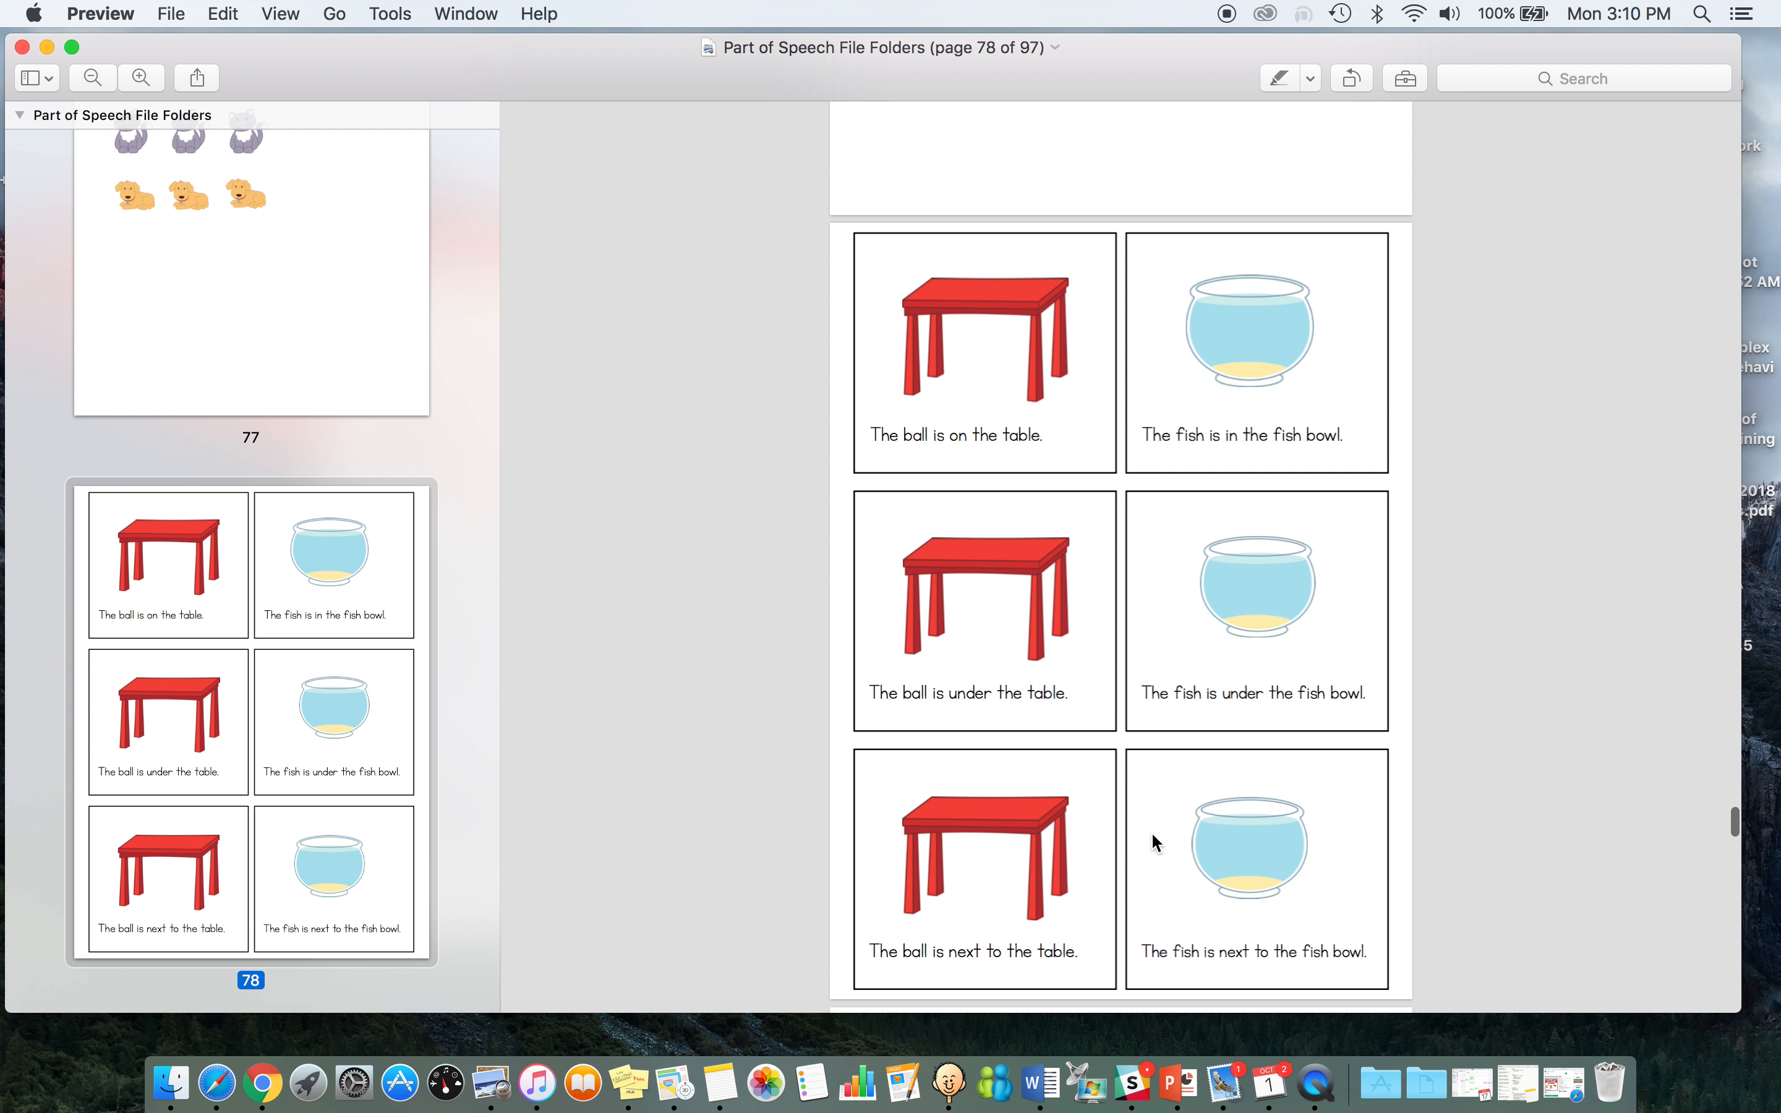
pyautogui.moveTo(1148, 844)
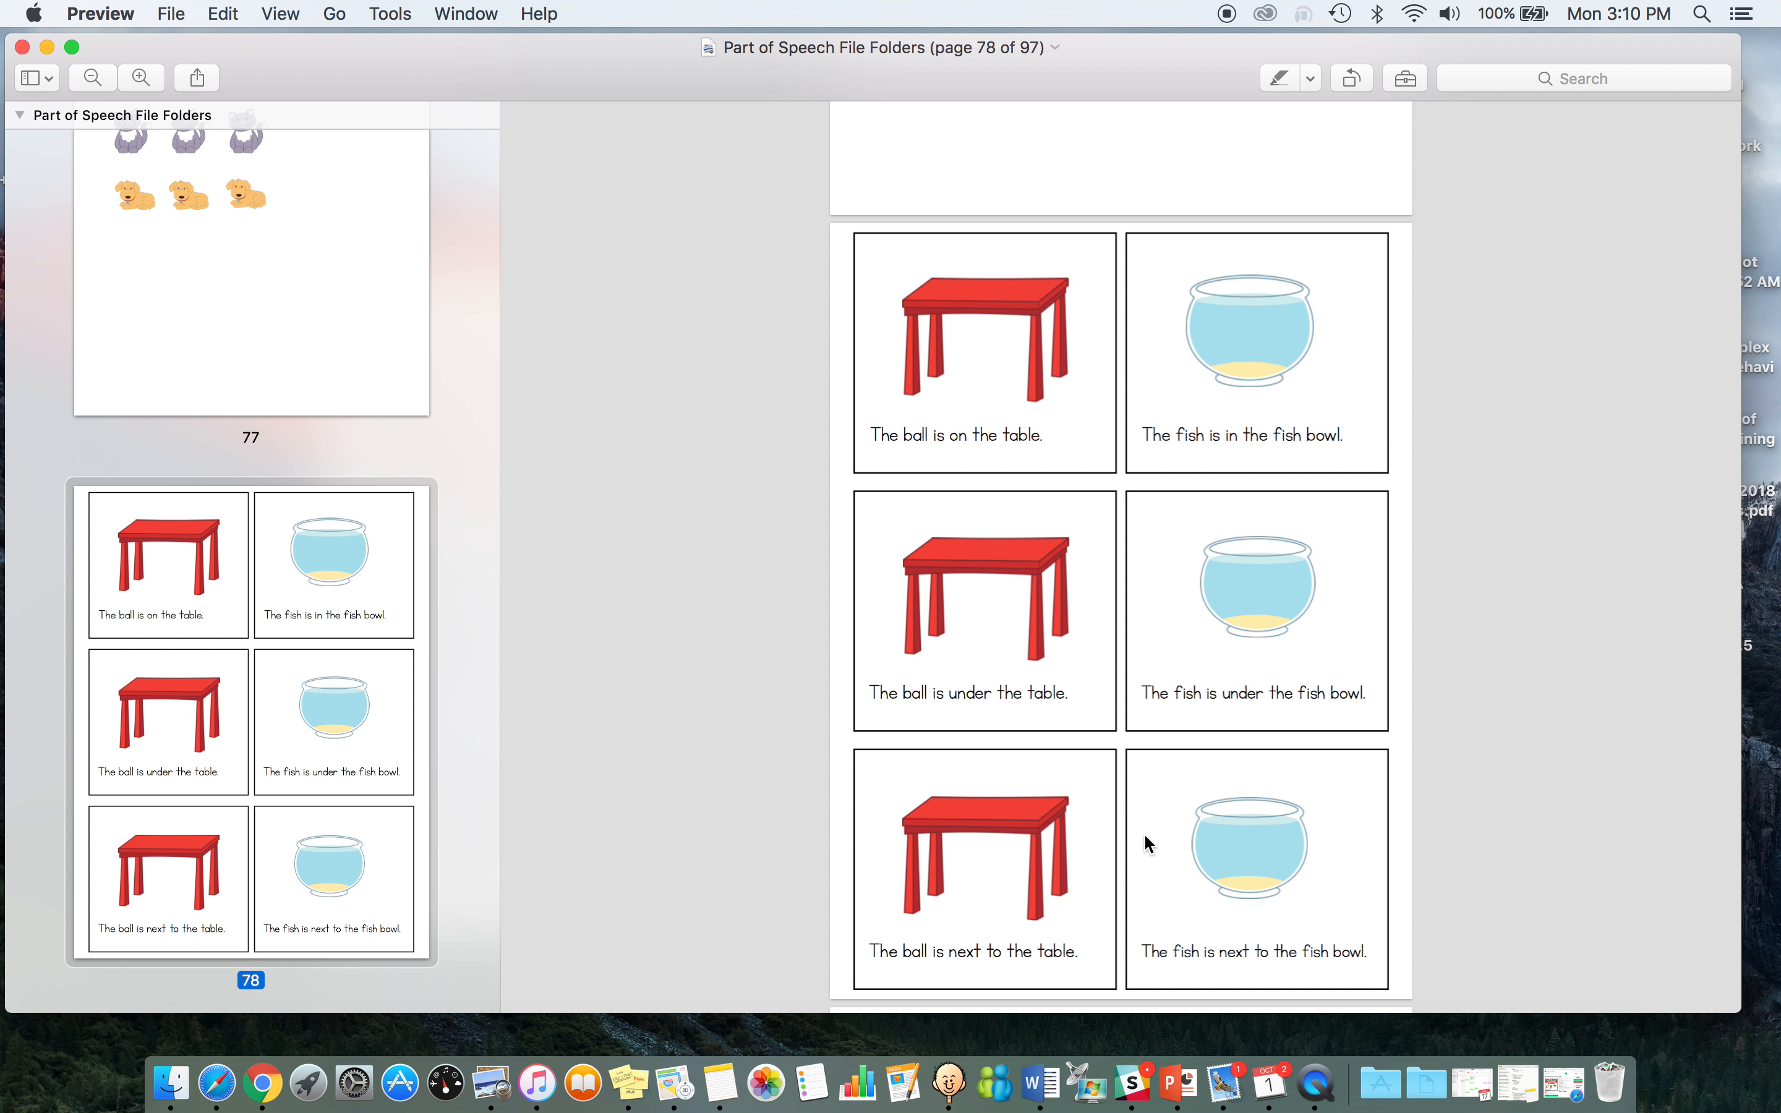
pyautogui.moveTo(1051, 968)
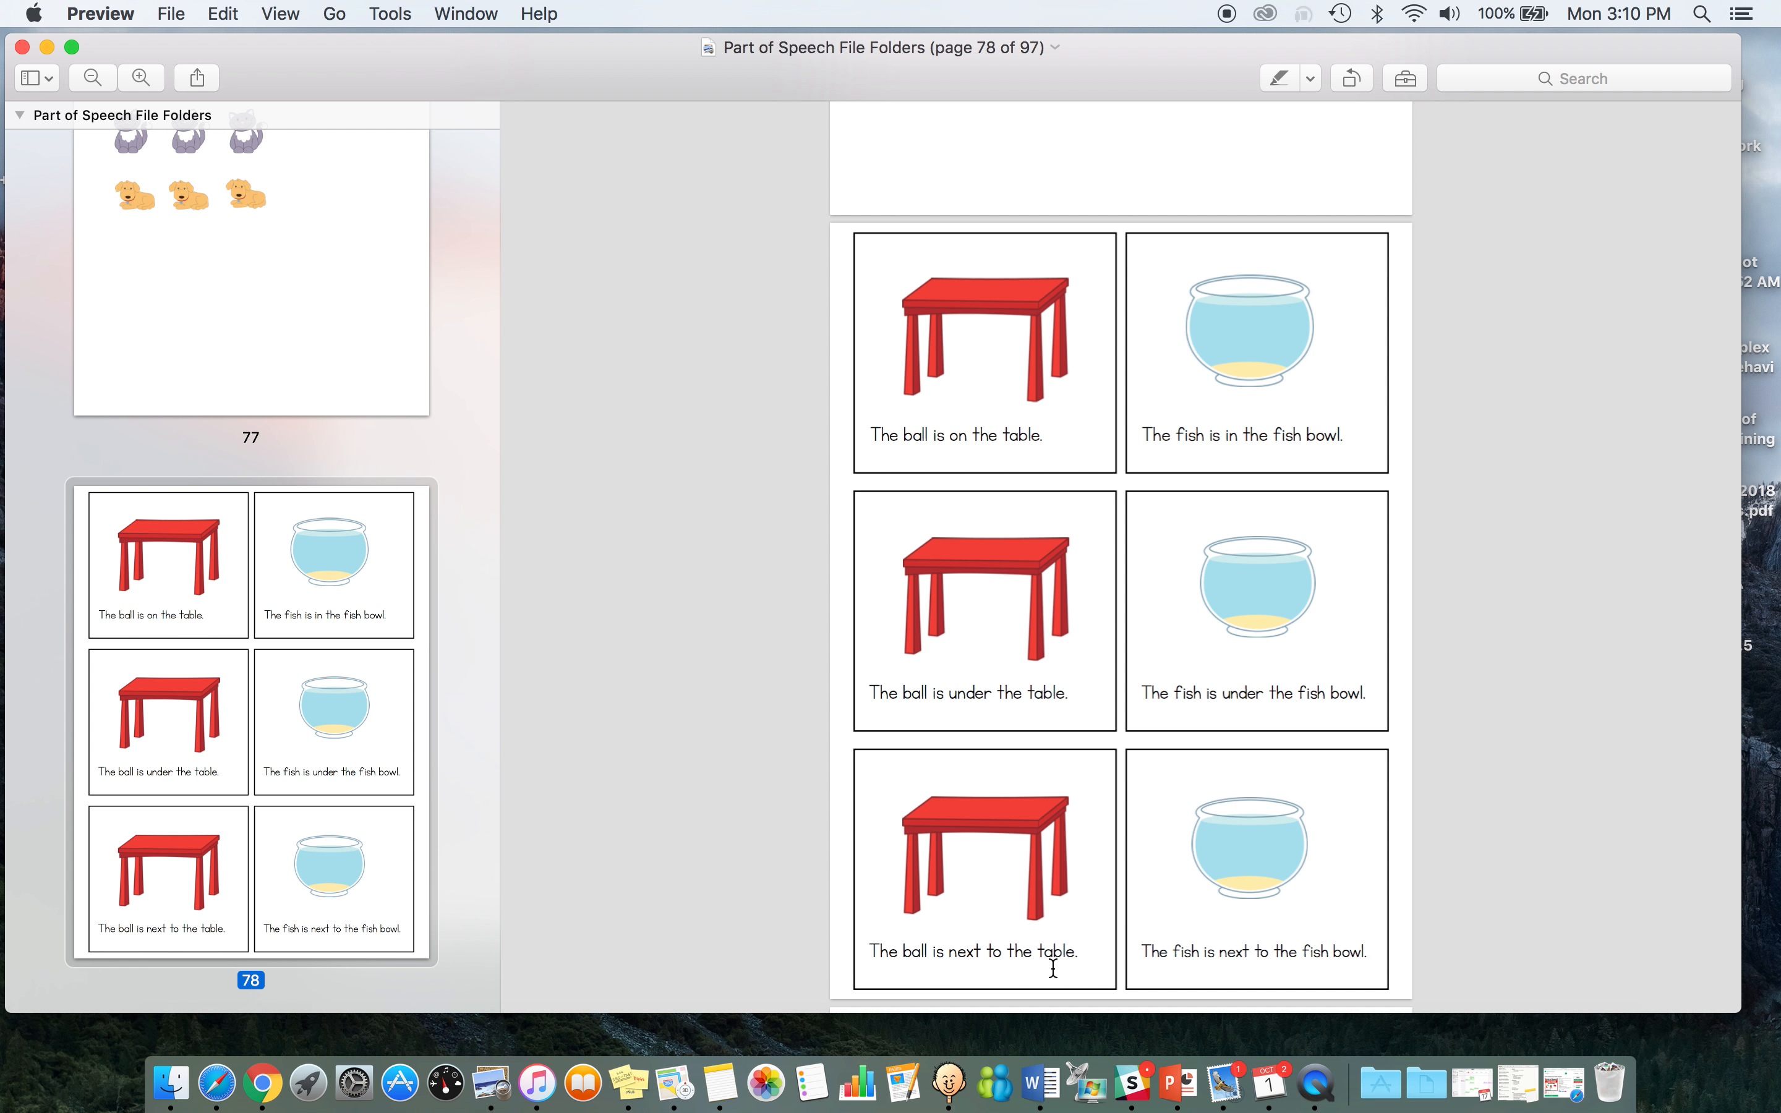
pyautogui.scroll(-3)
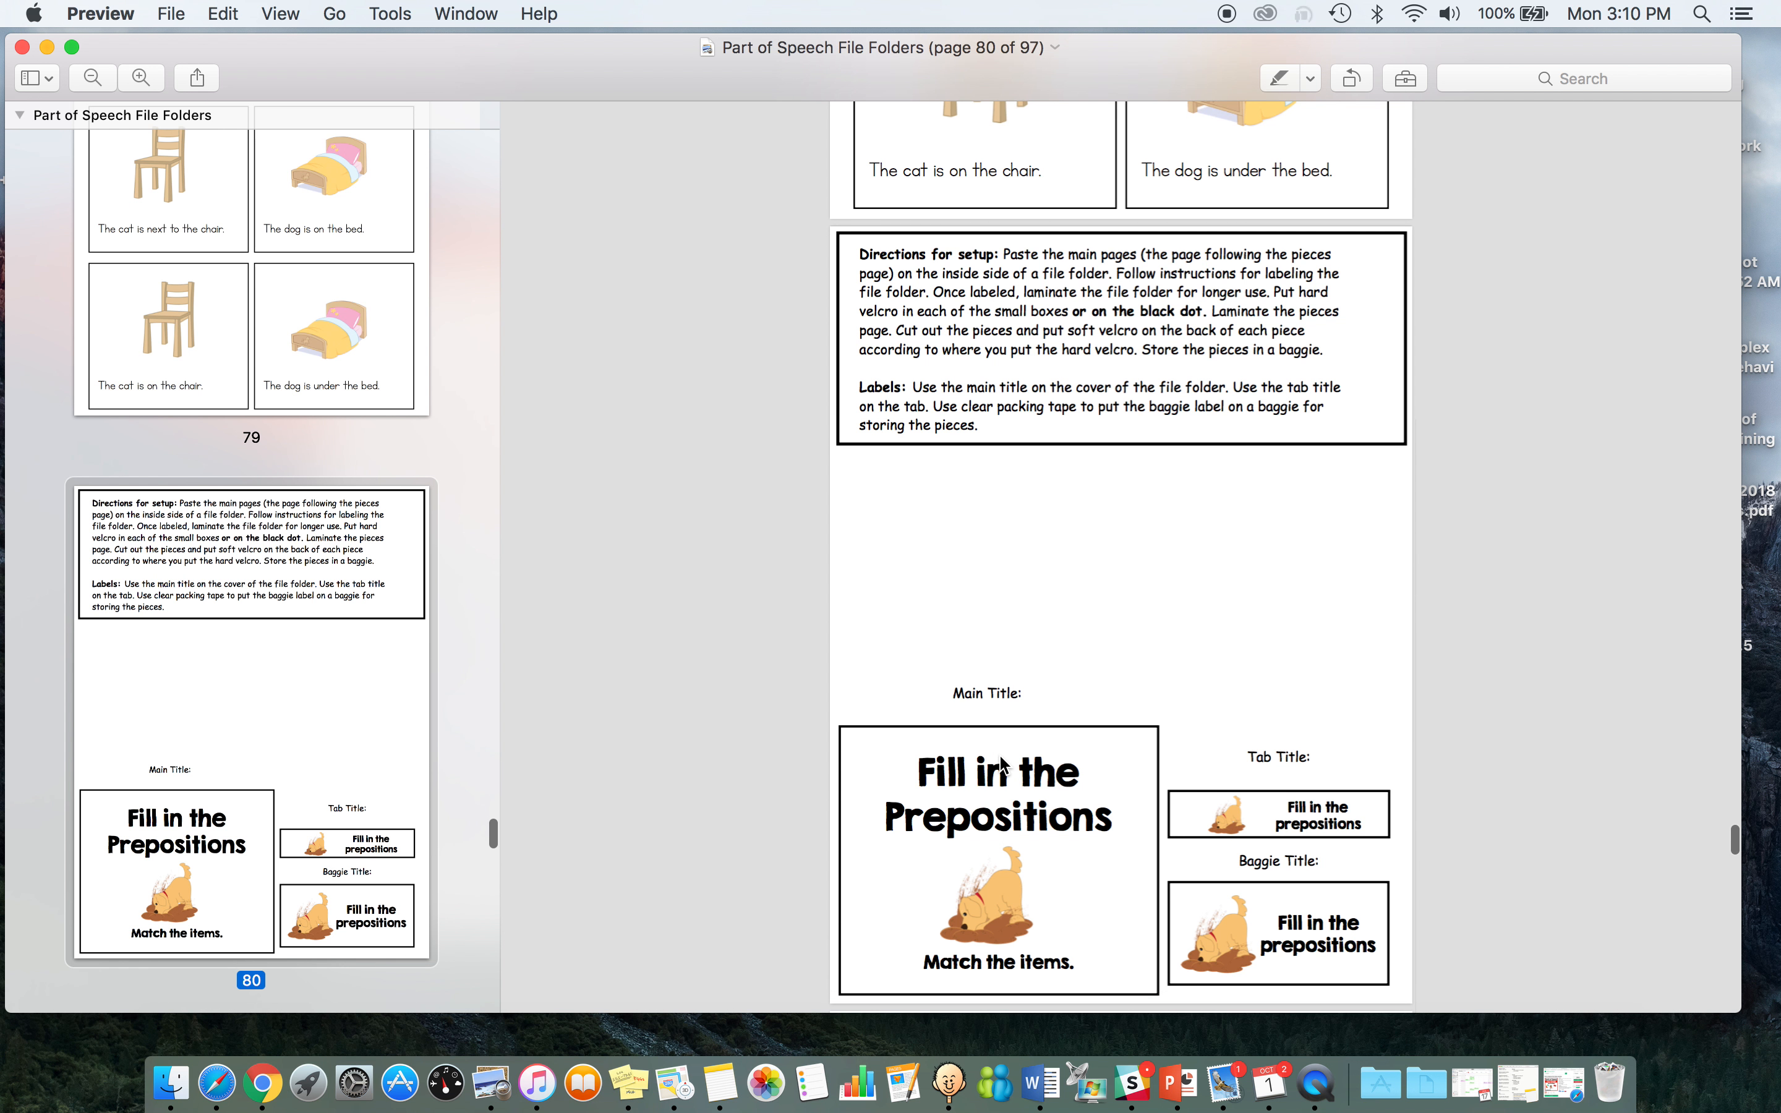
pyautogui.scroll(-3)
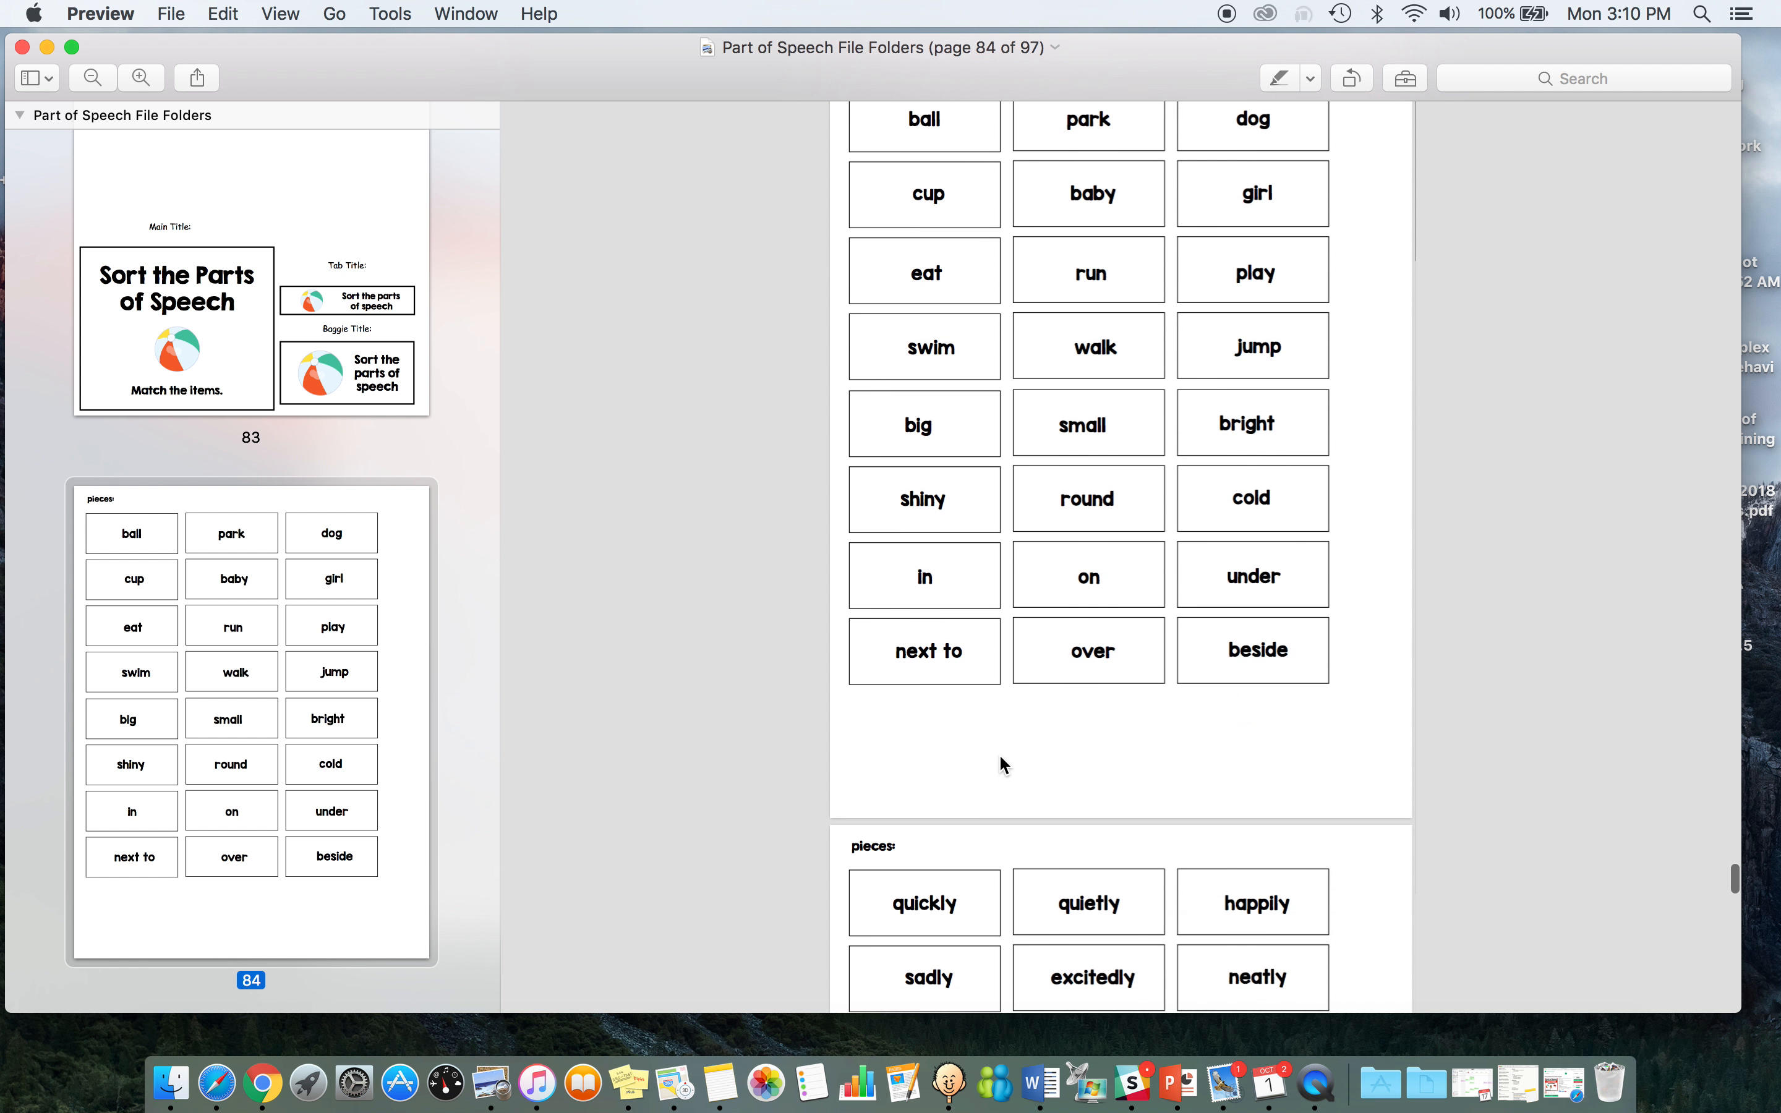
pyautogui.scroll(-3)
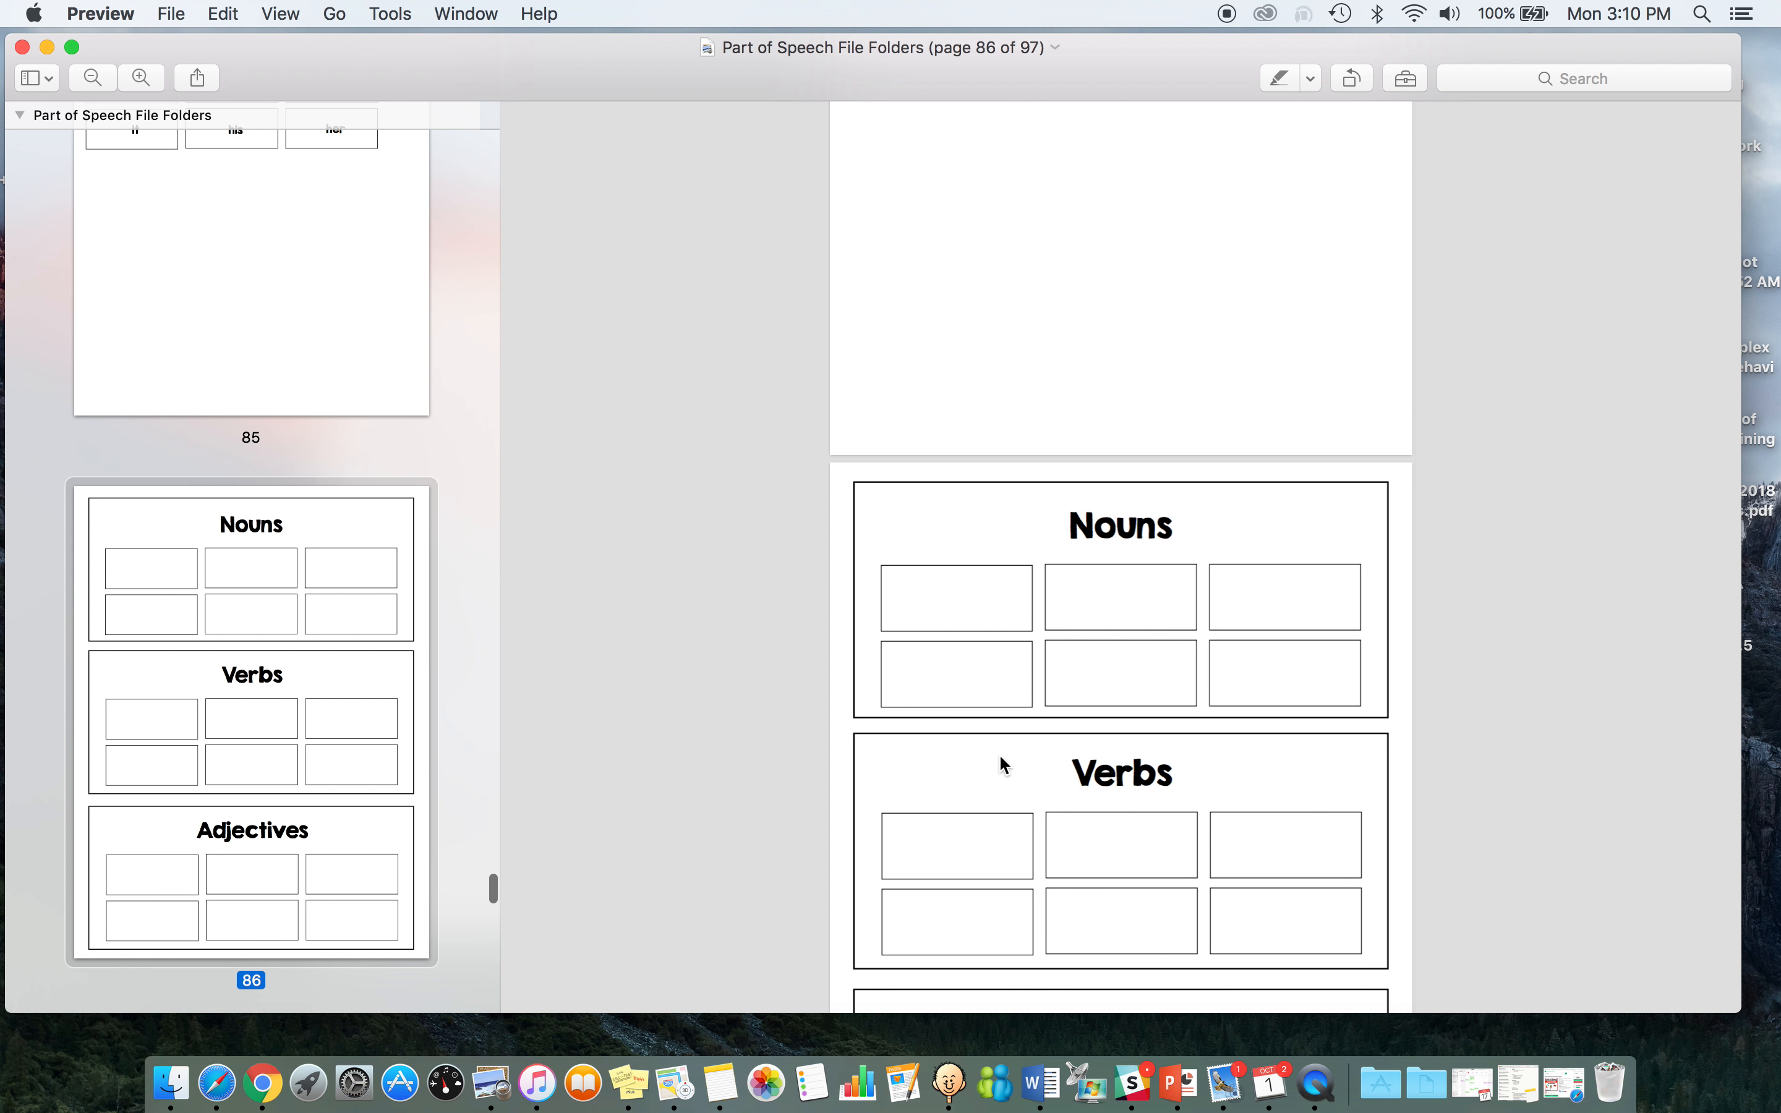
pyautogui.scroll(-3)
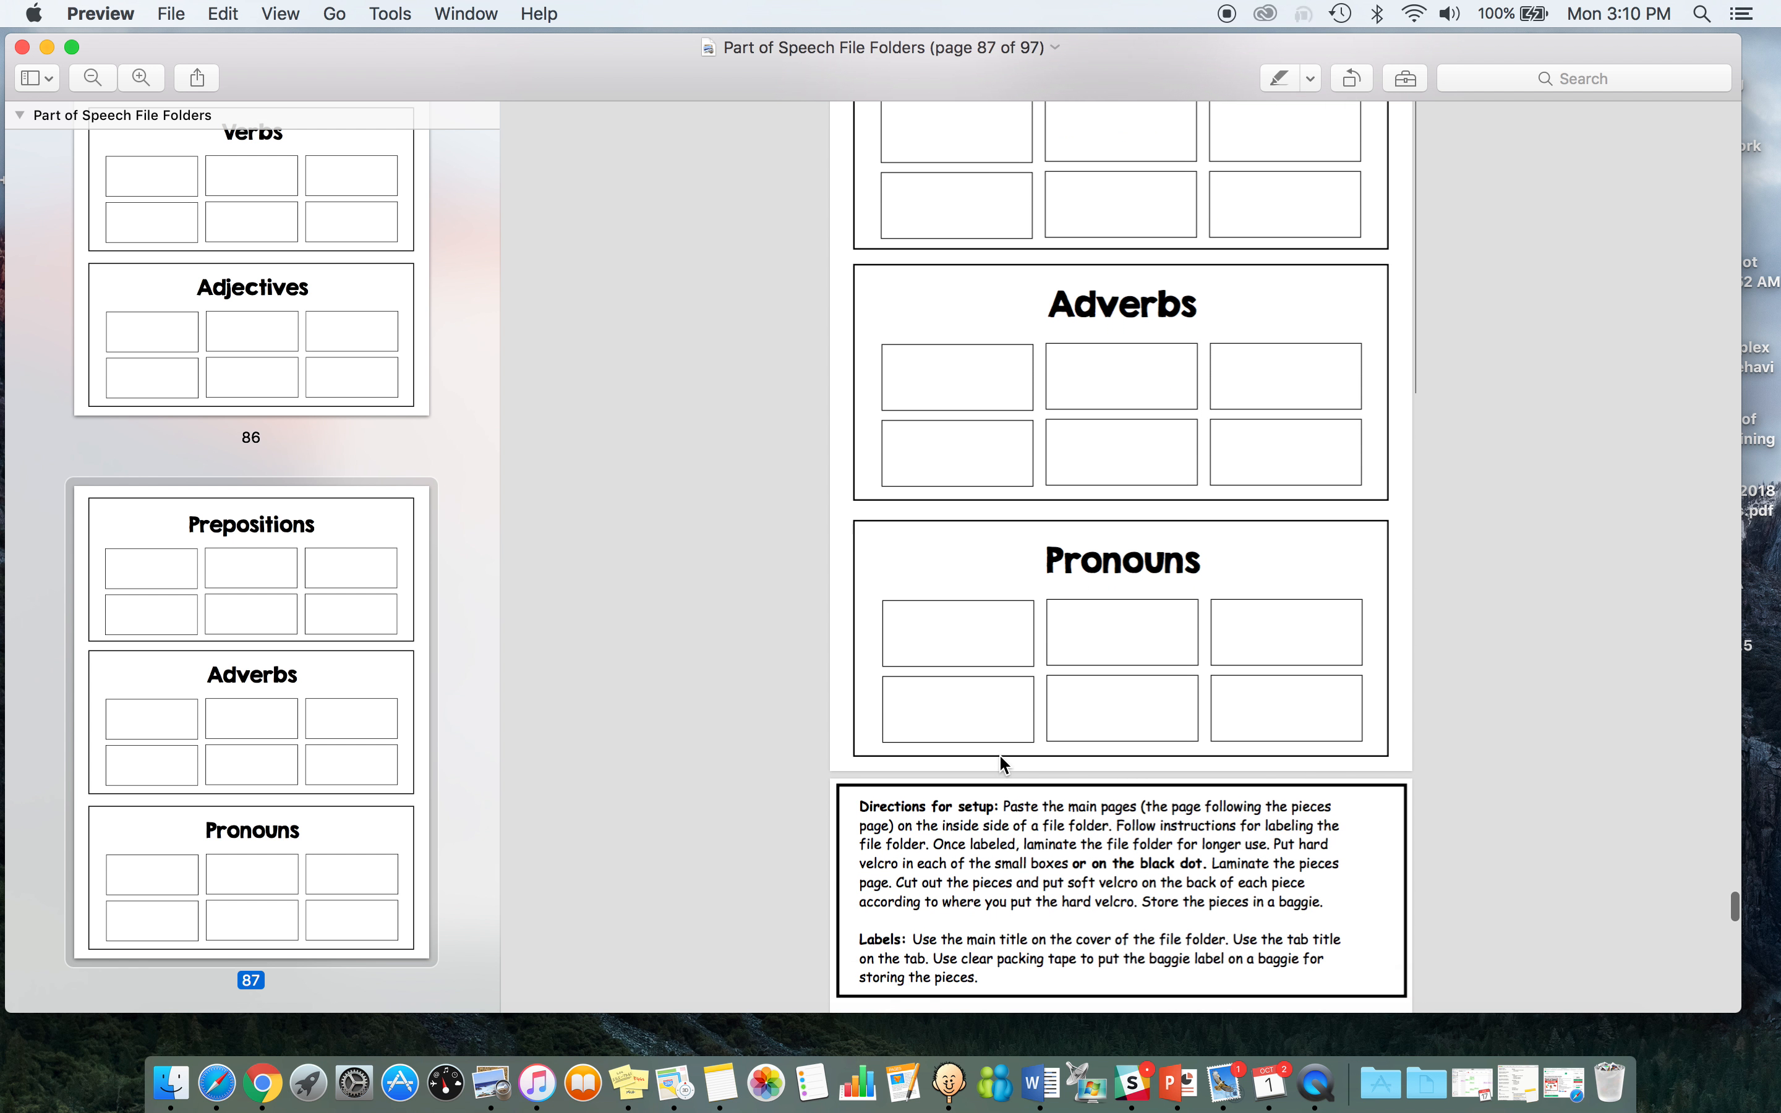
pyautogui.scroll(-3)
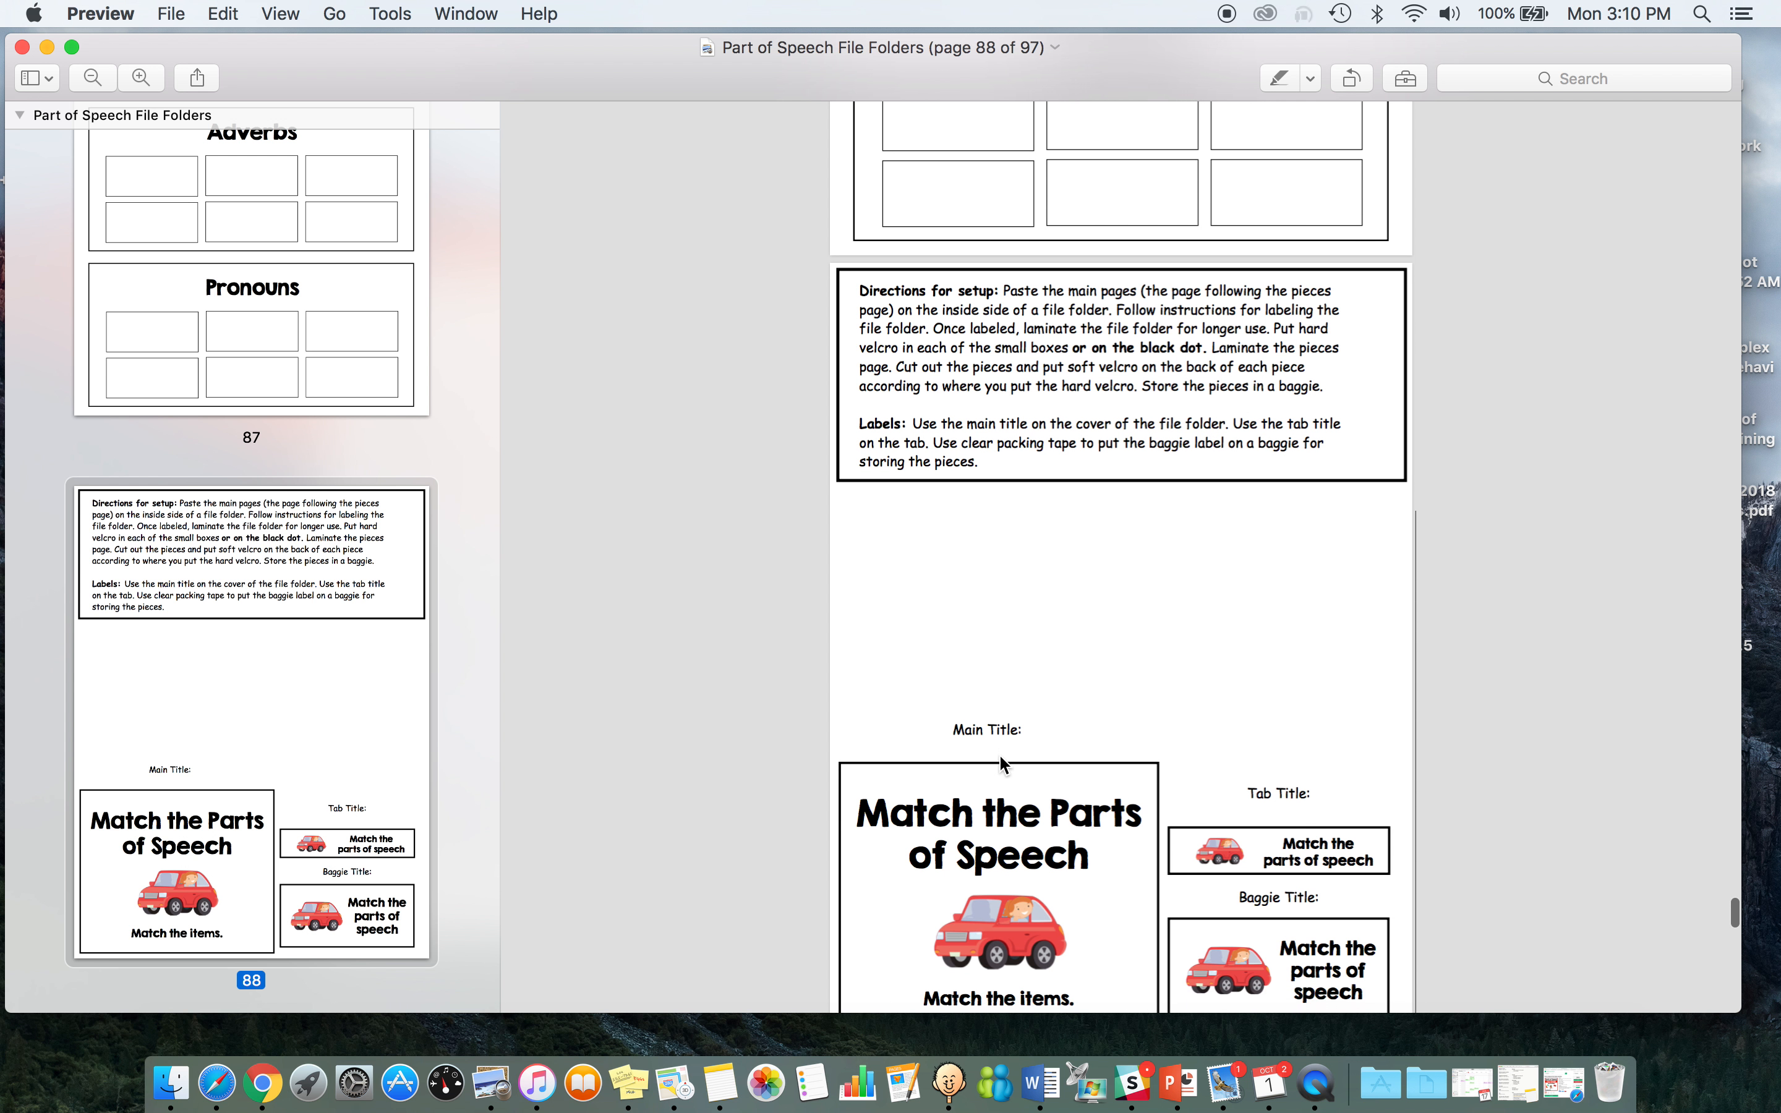
pyautogui.scroll(-3)
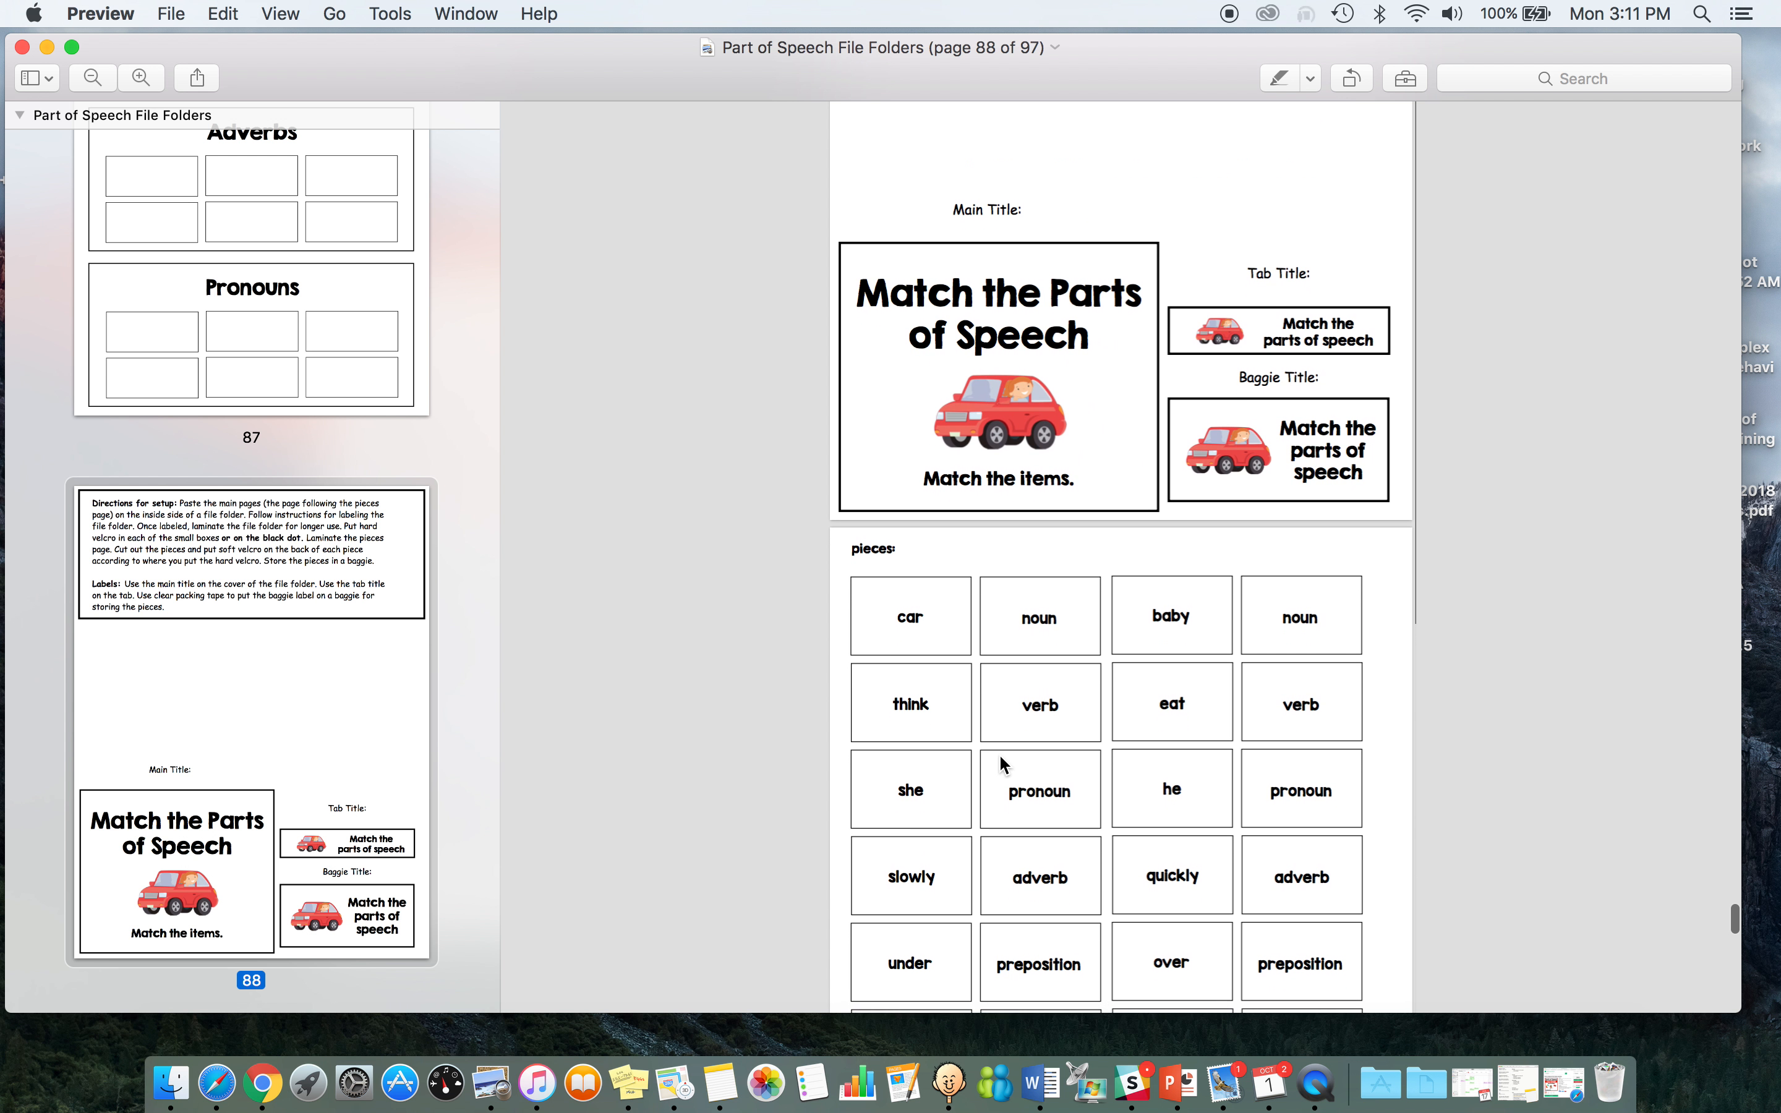
pyautogui.scroll(-3)
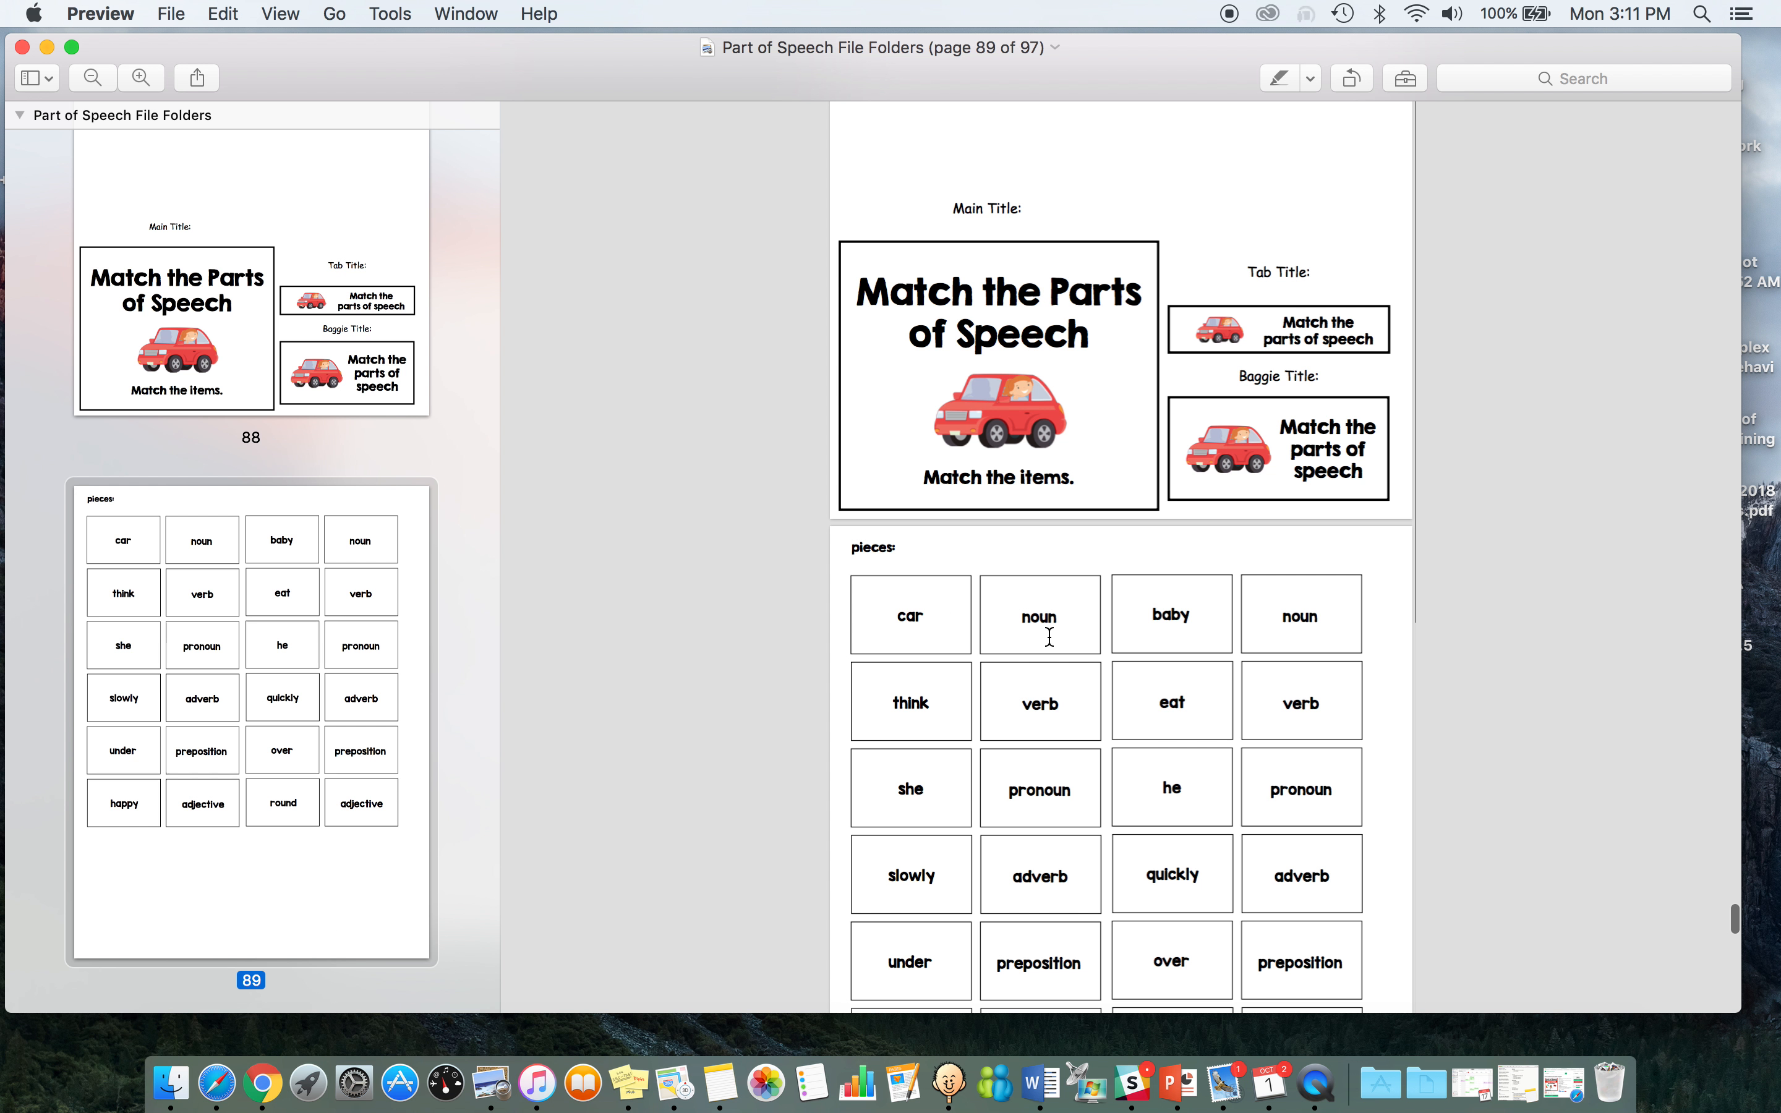
pyautogui.scroll(-3)
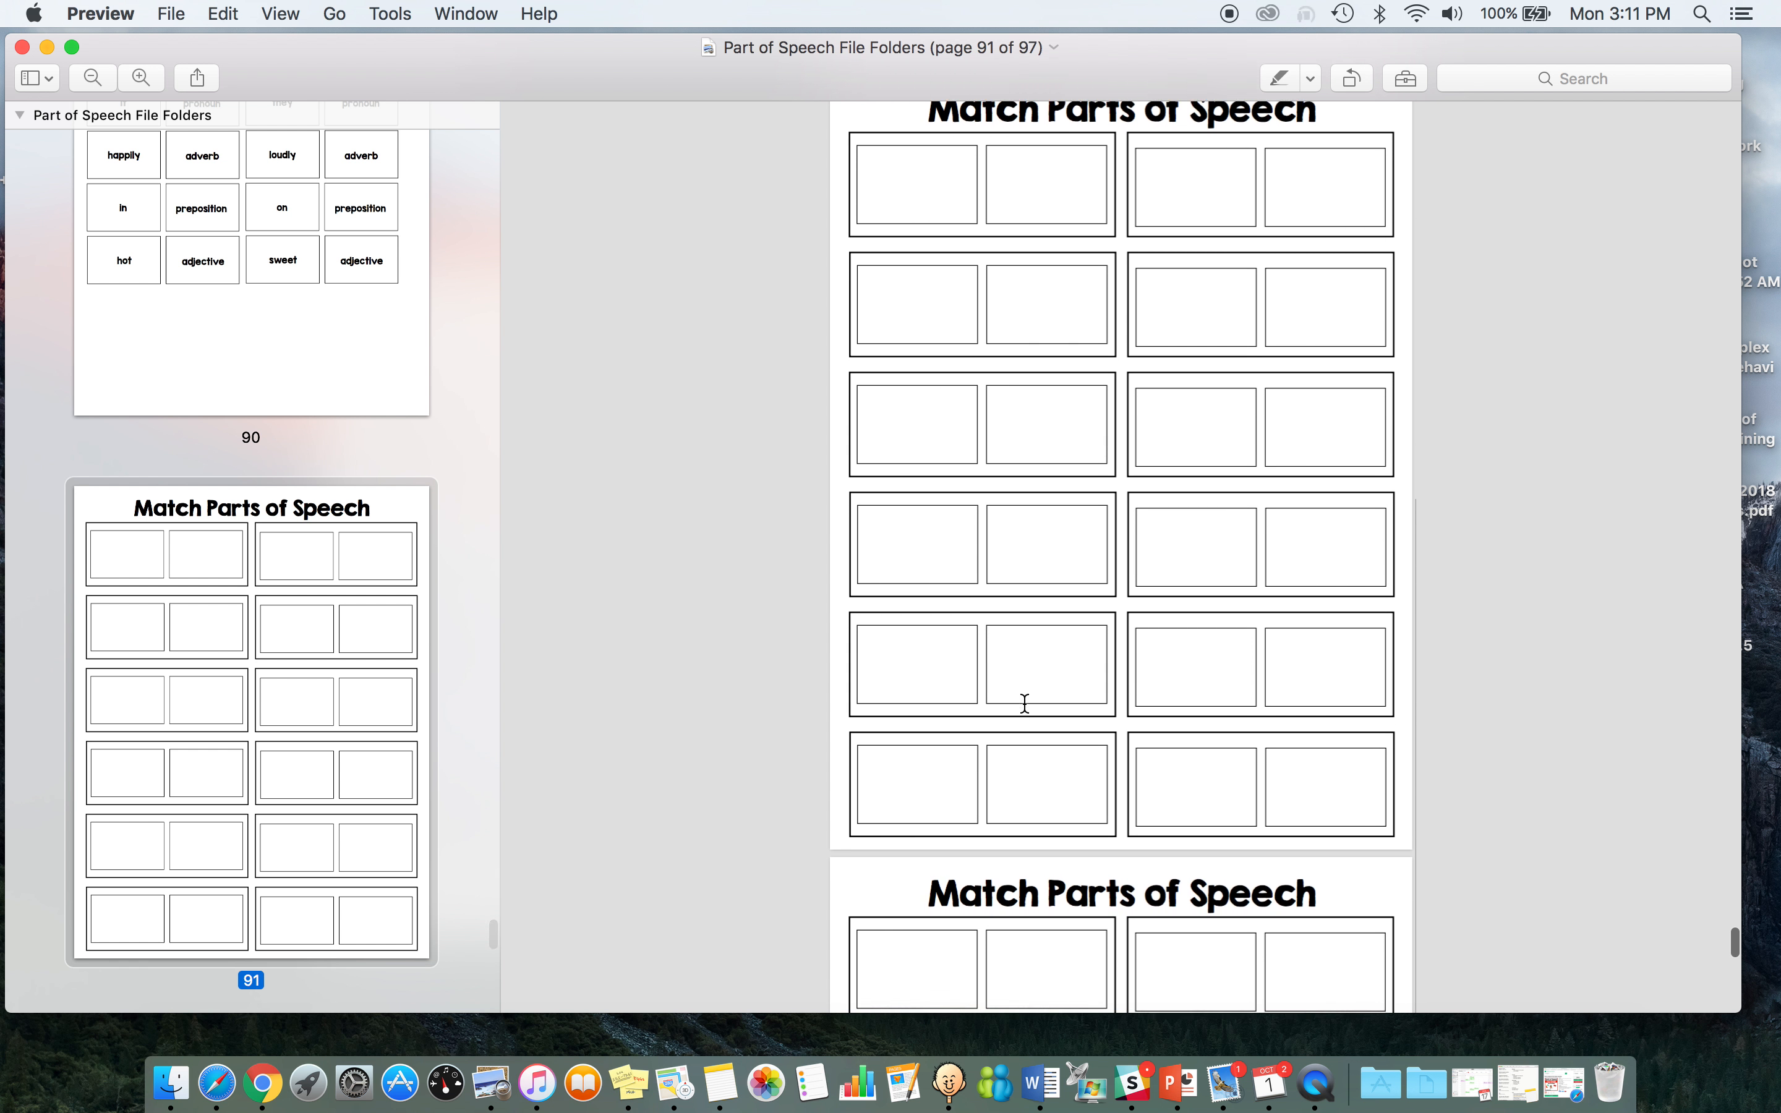
pyautogui.scroll(-3)
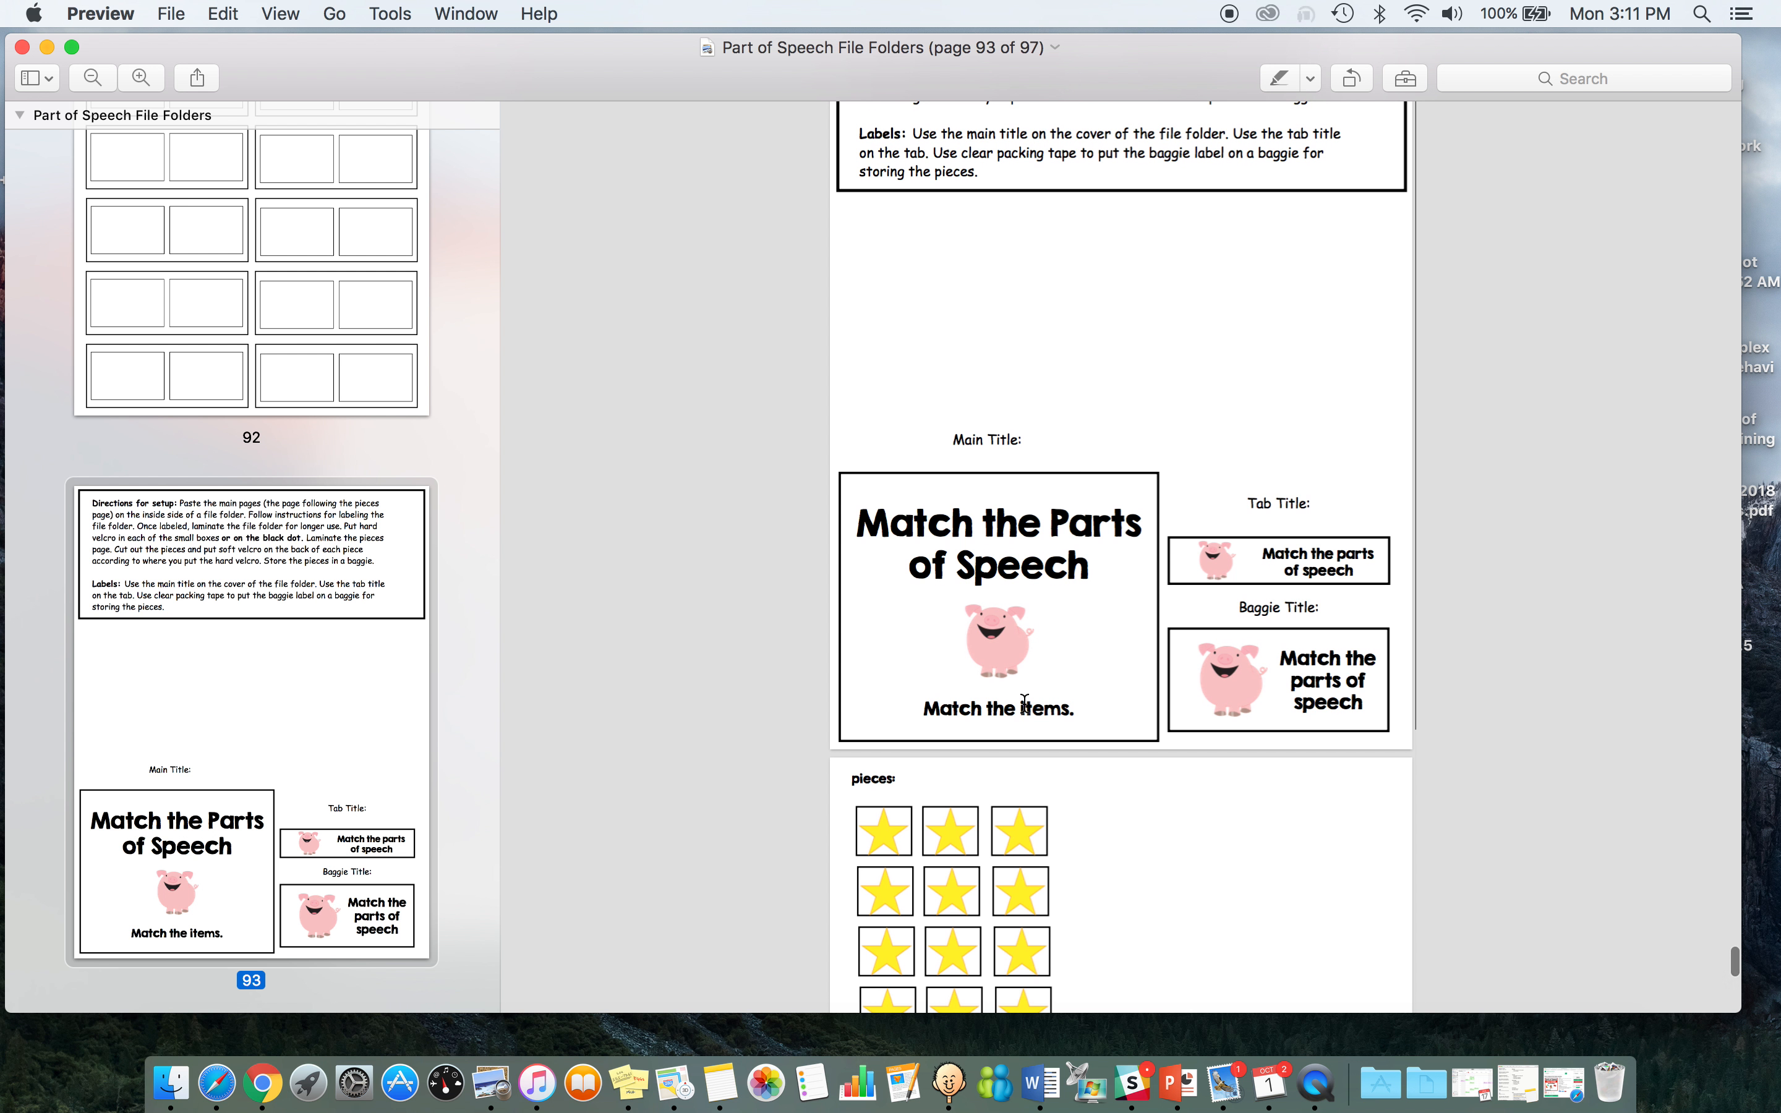
pyautogui.moveTo(984, 846)
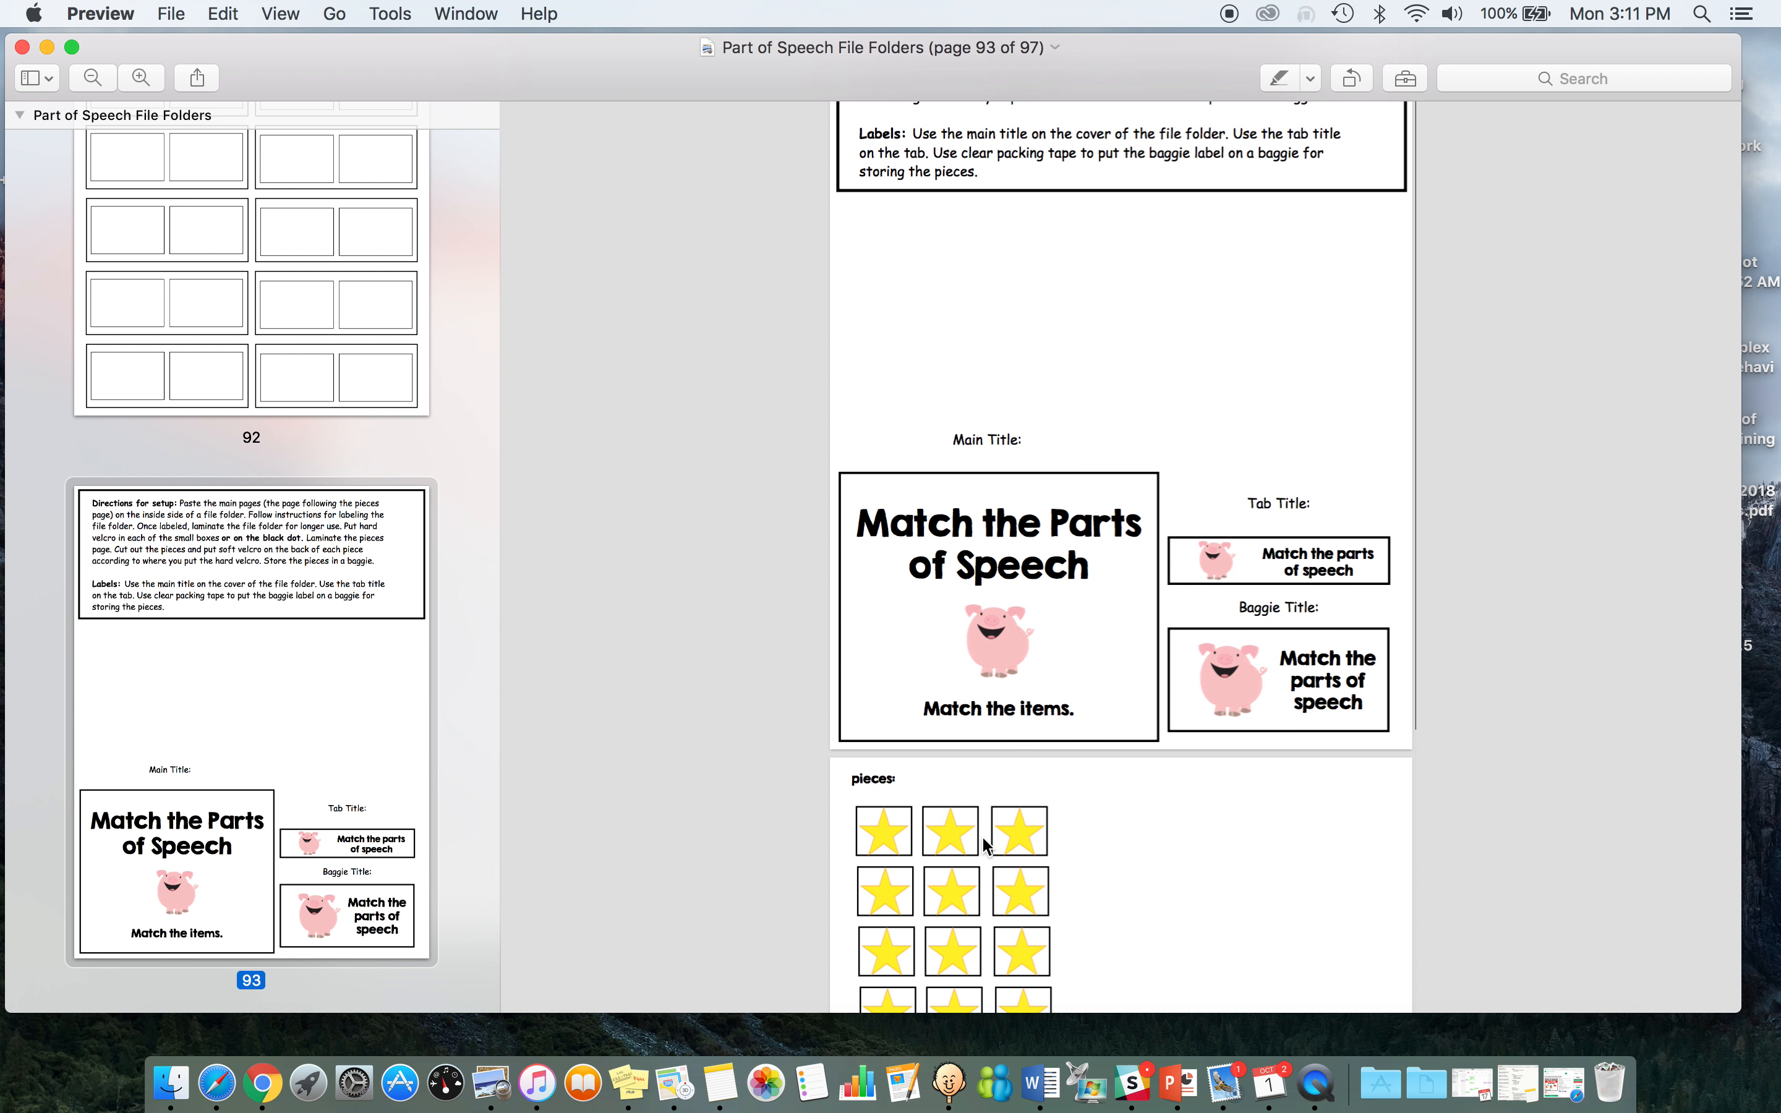
pyautogui.scroll(-3)
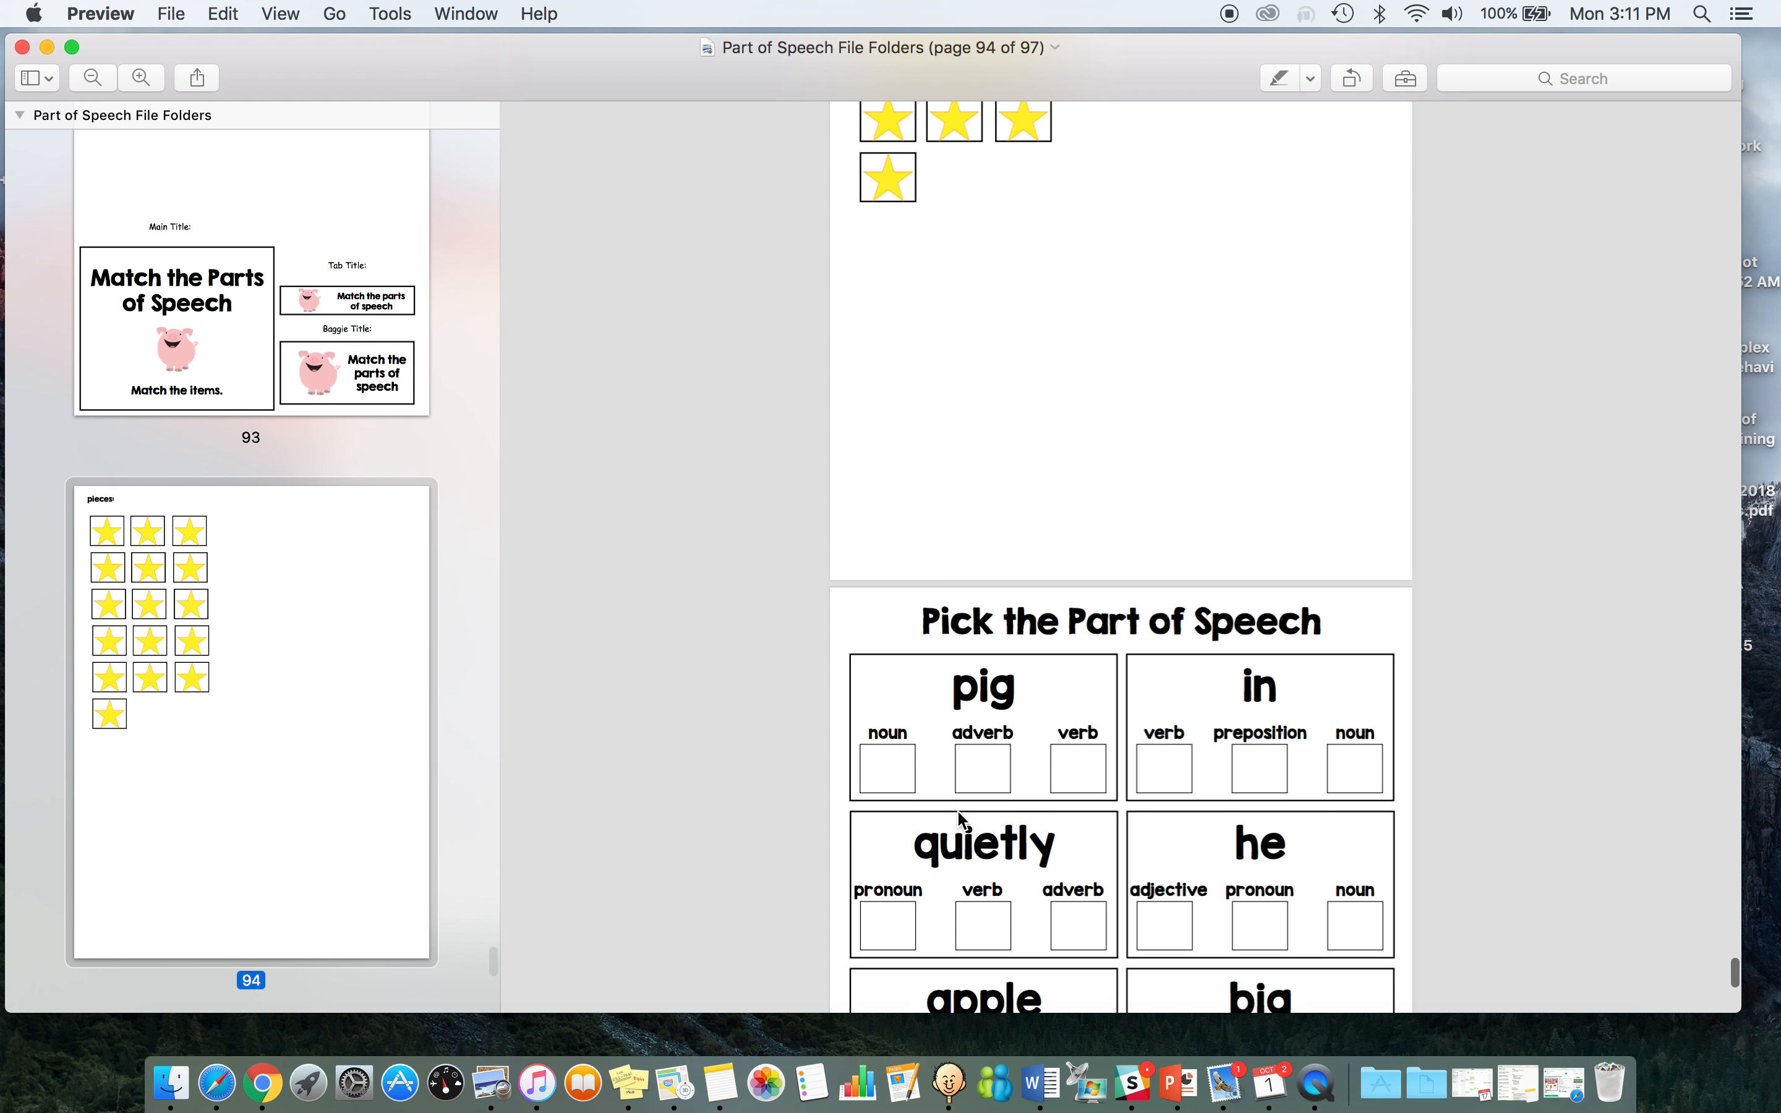
pyautogui.scroll(-3)
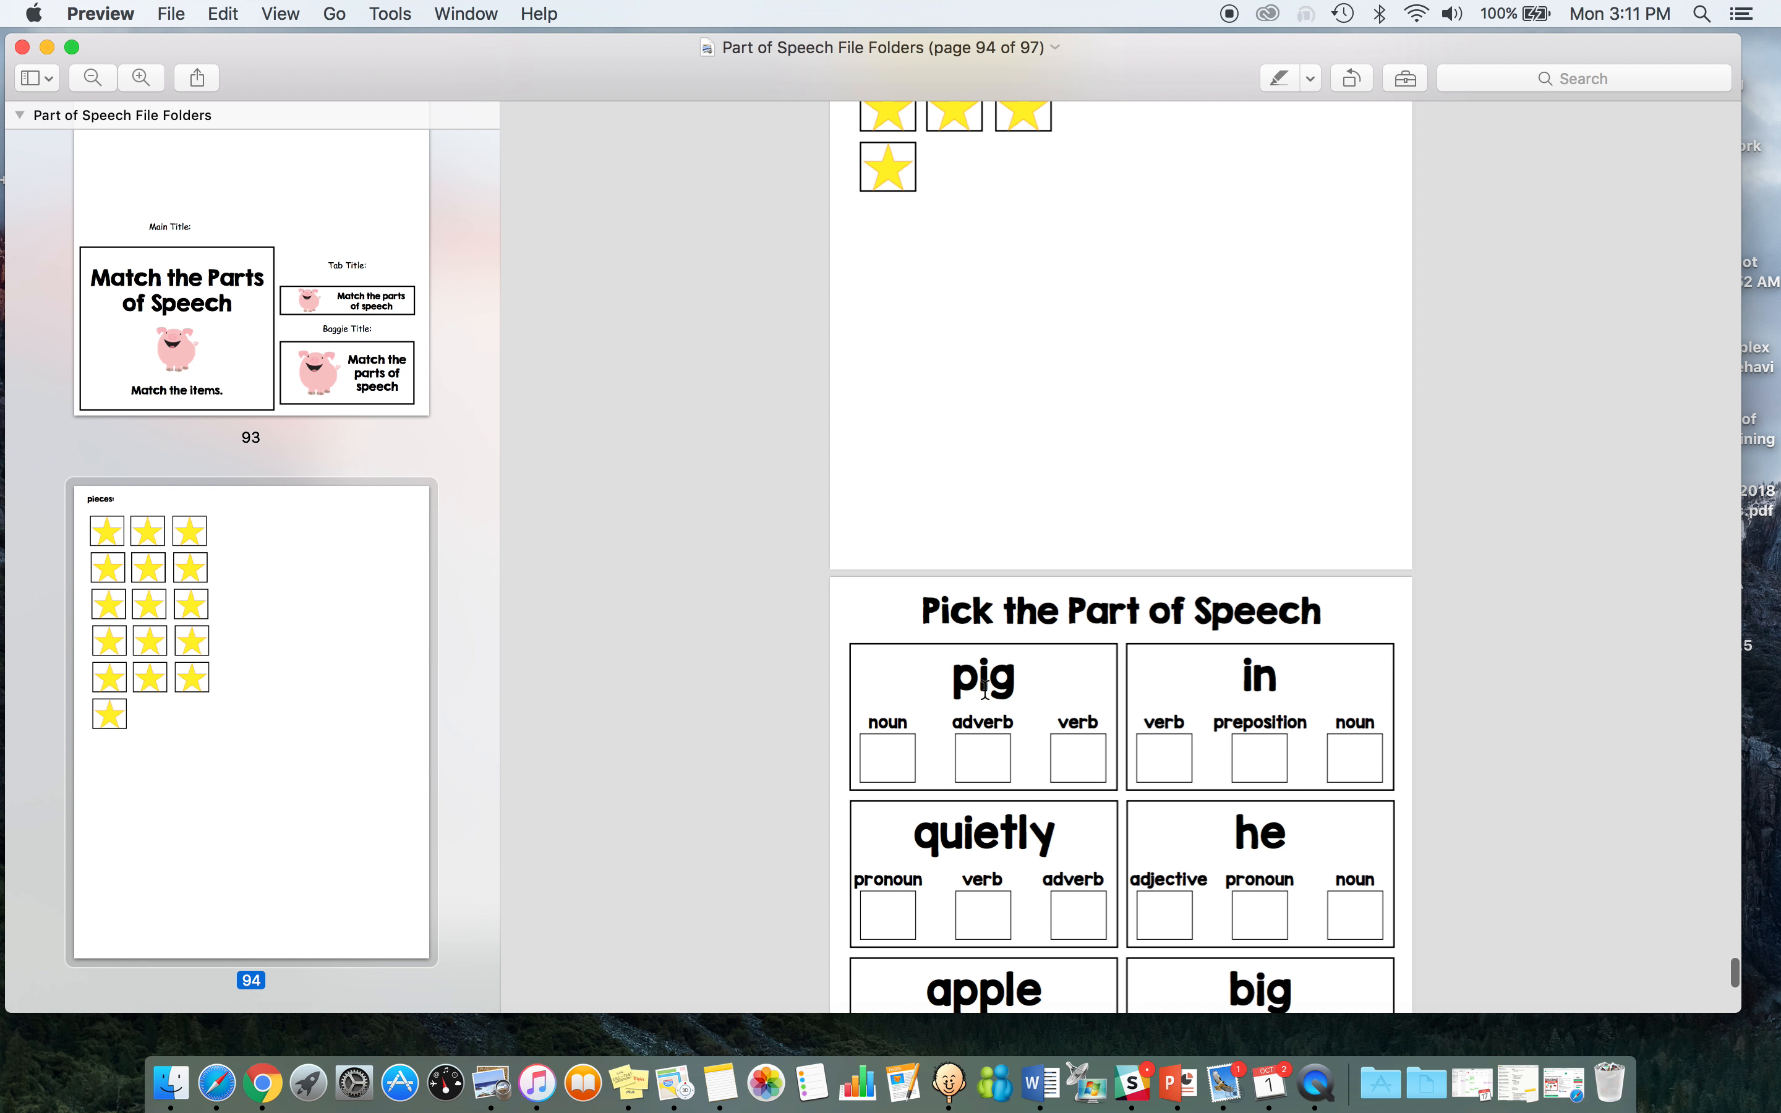
pyautogui.moveTo(1273, 792)
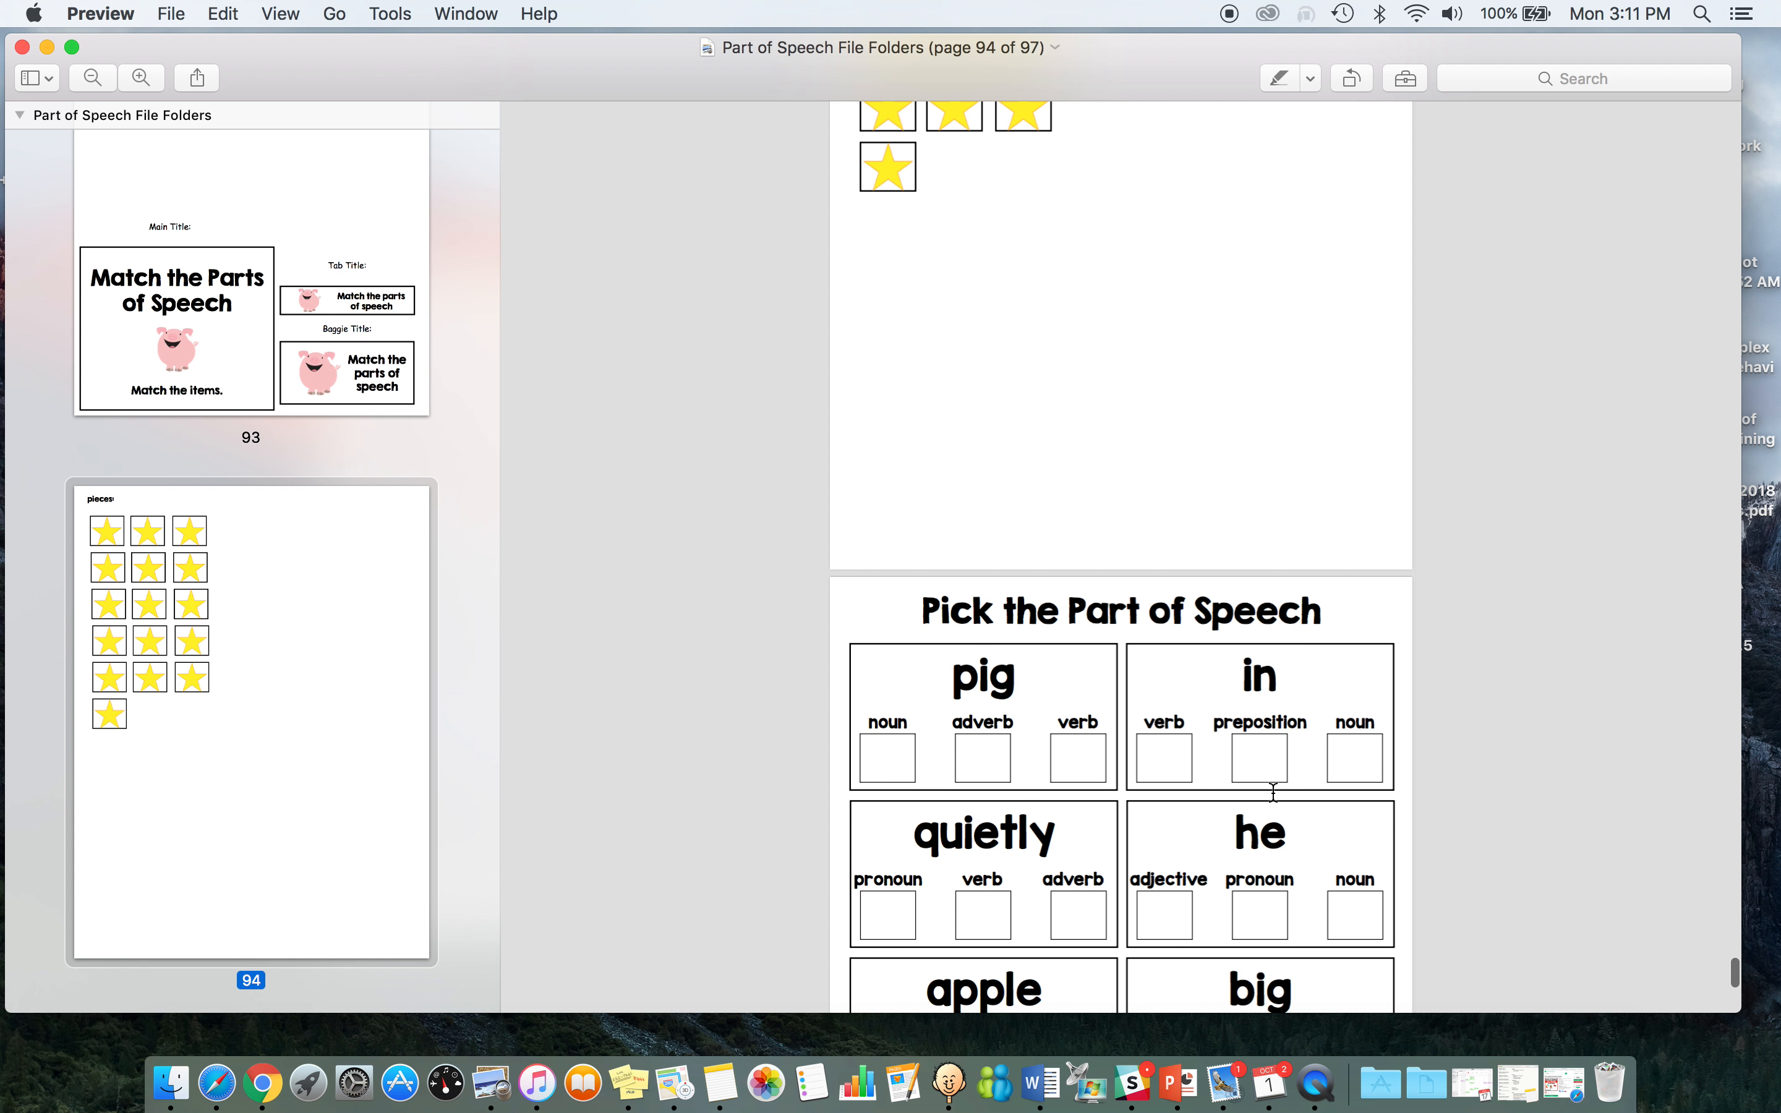
pyautogui.scroll(-3)
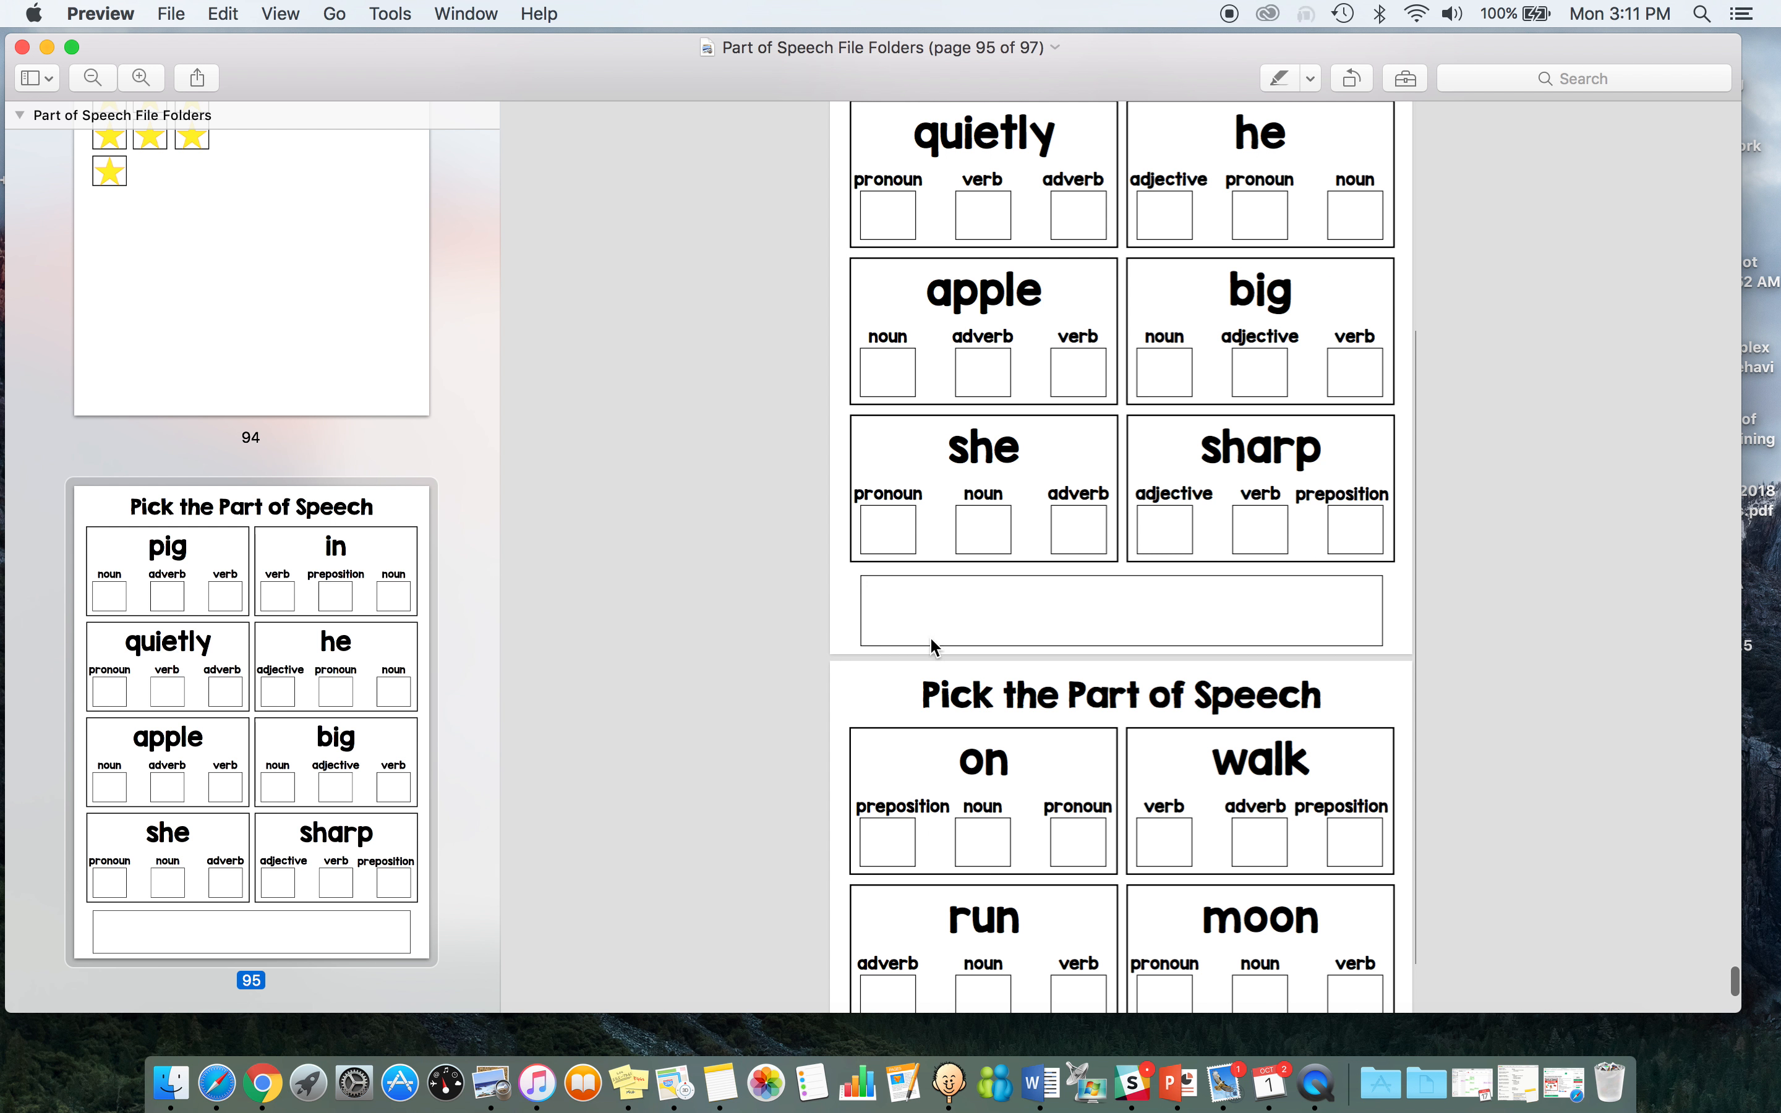
pyautogui.moveTo(1457, 672)
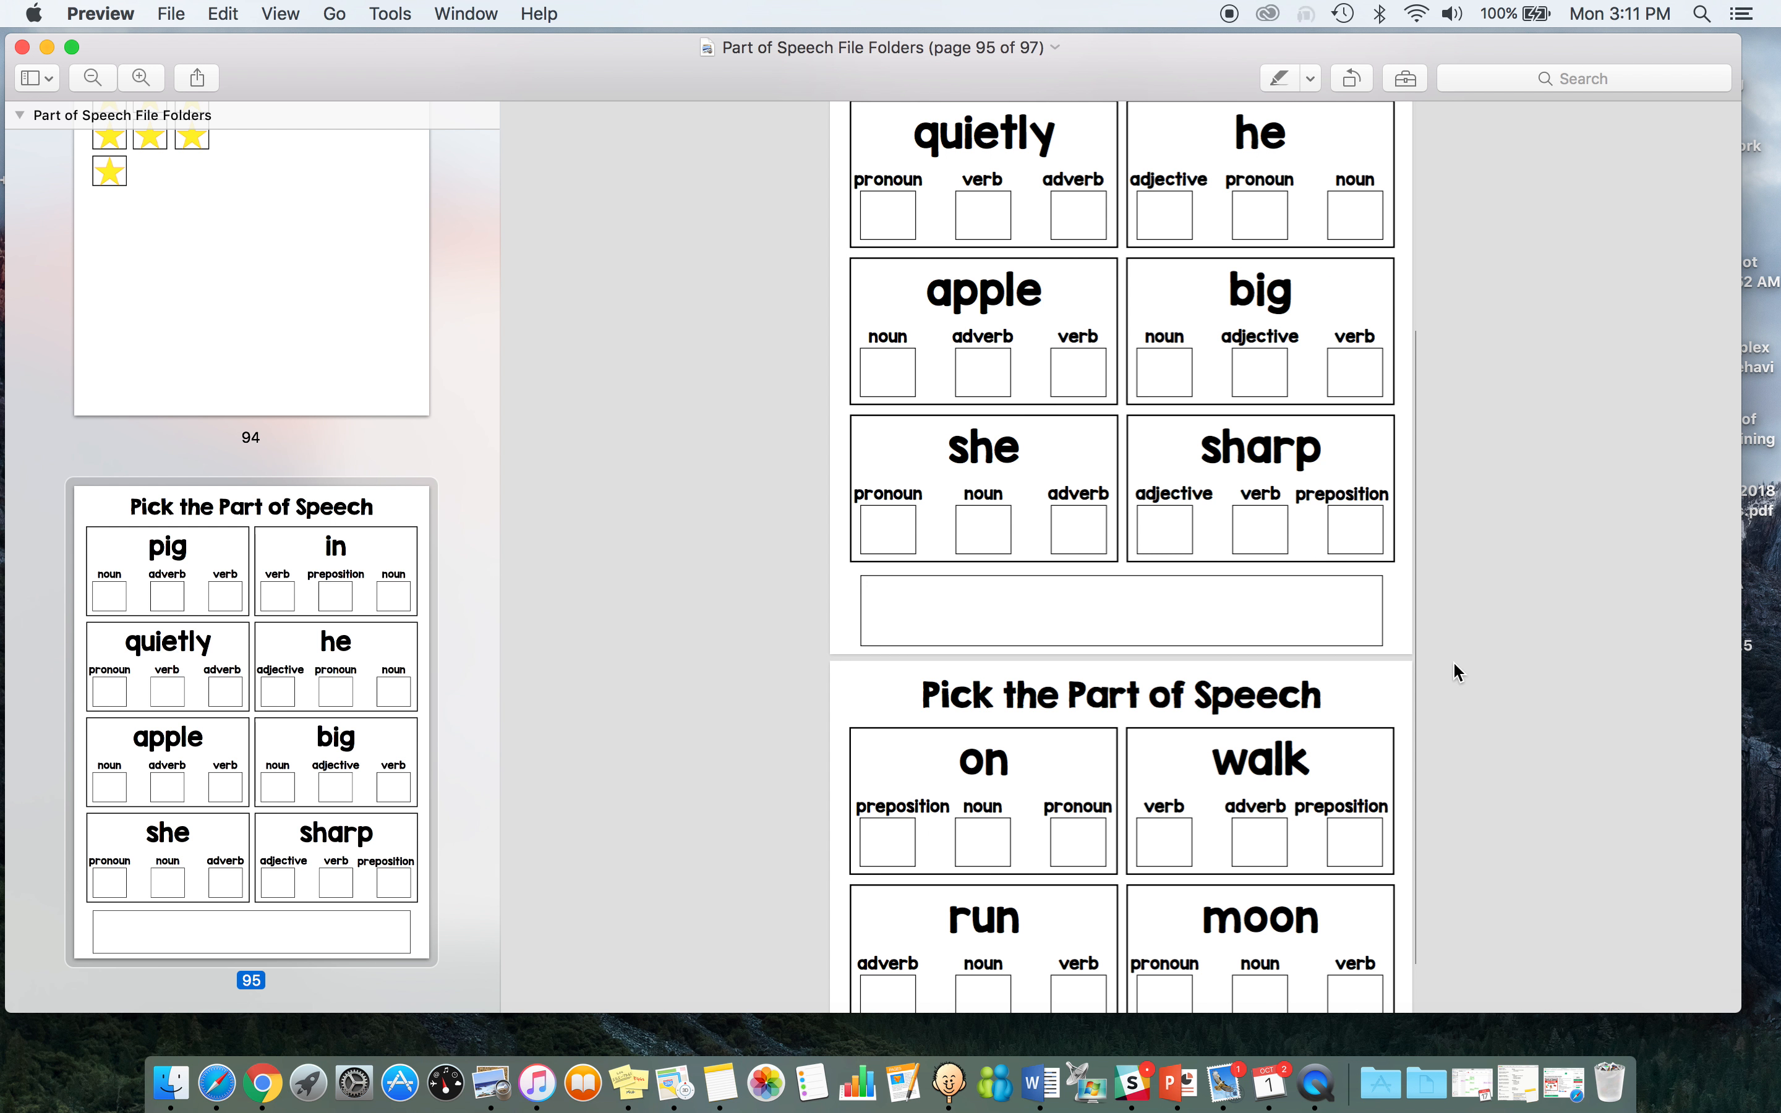
pyautogui.scroll(-3)
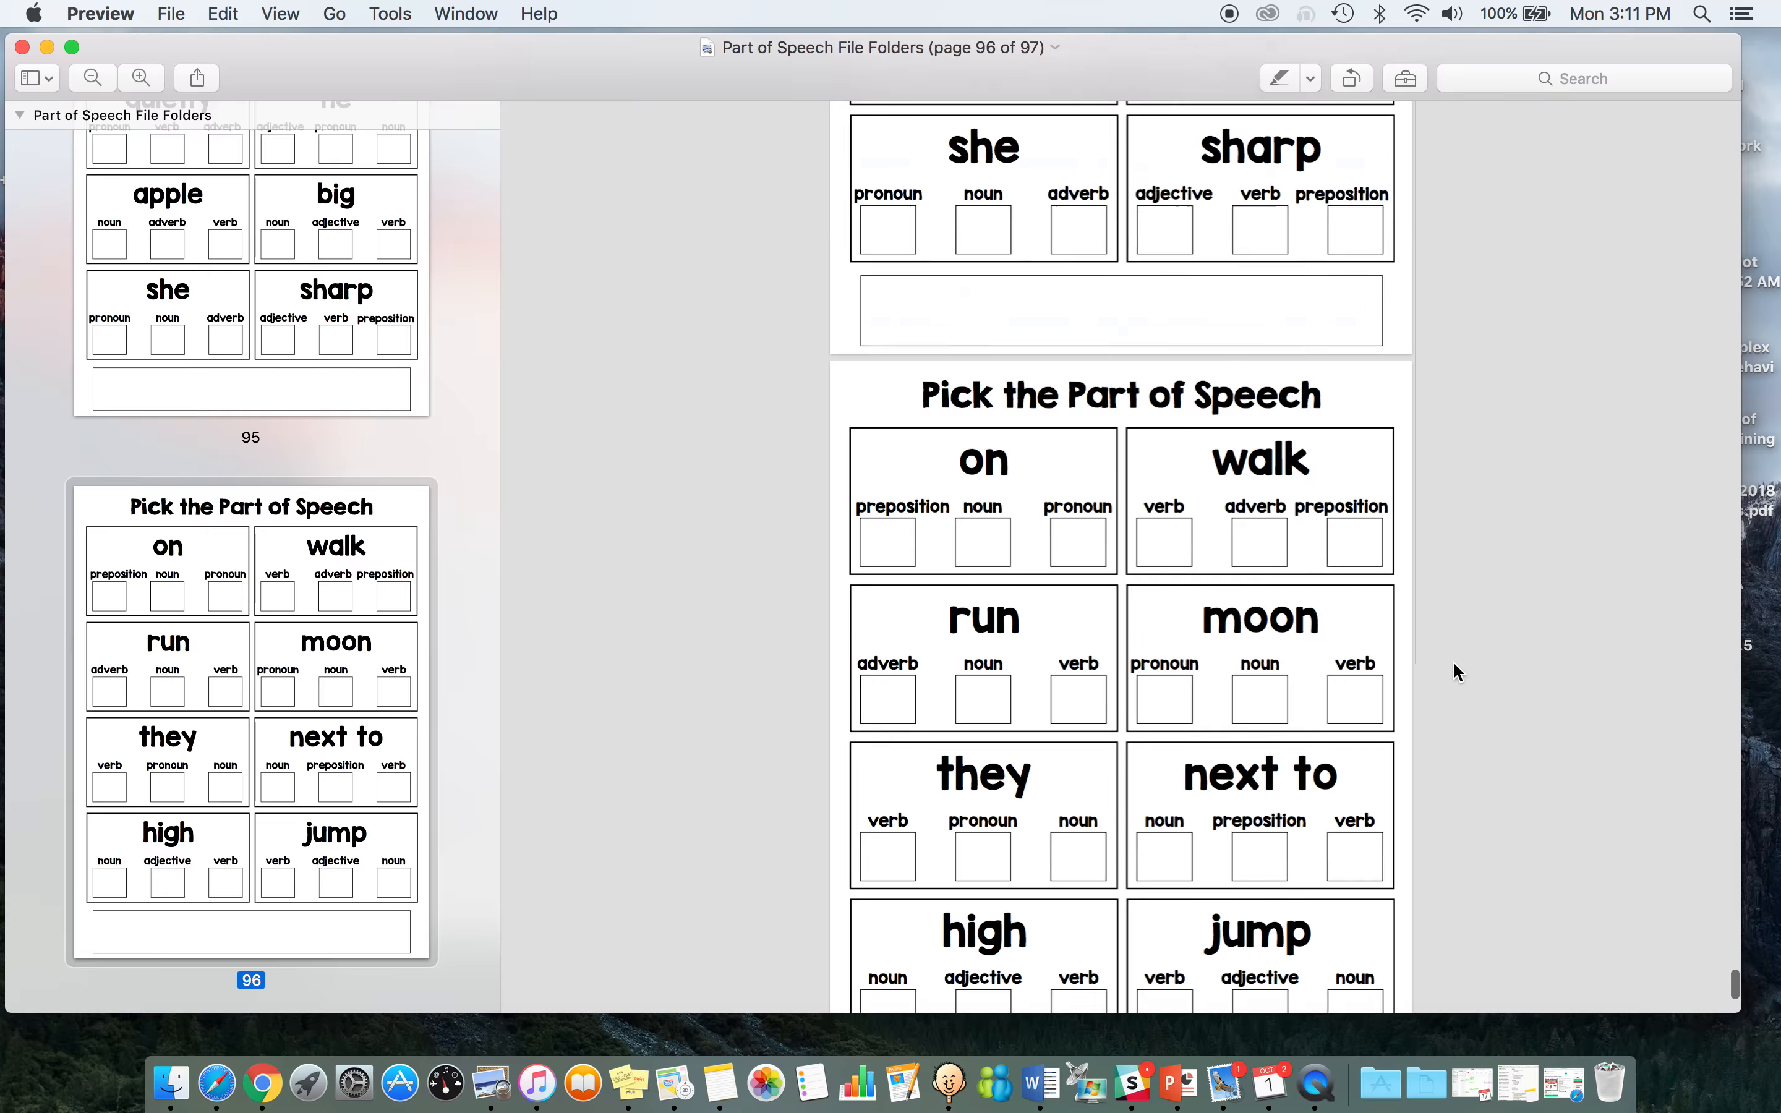